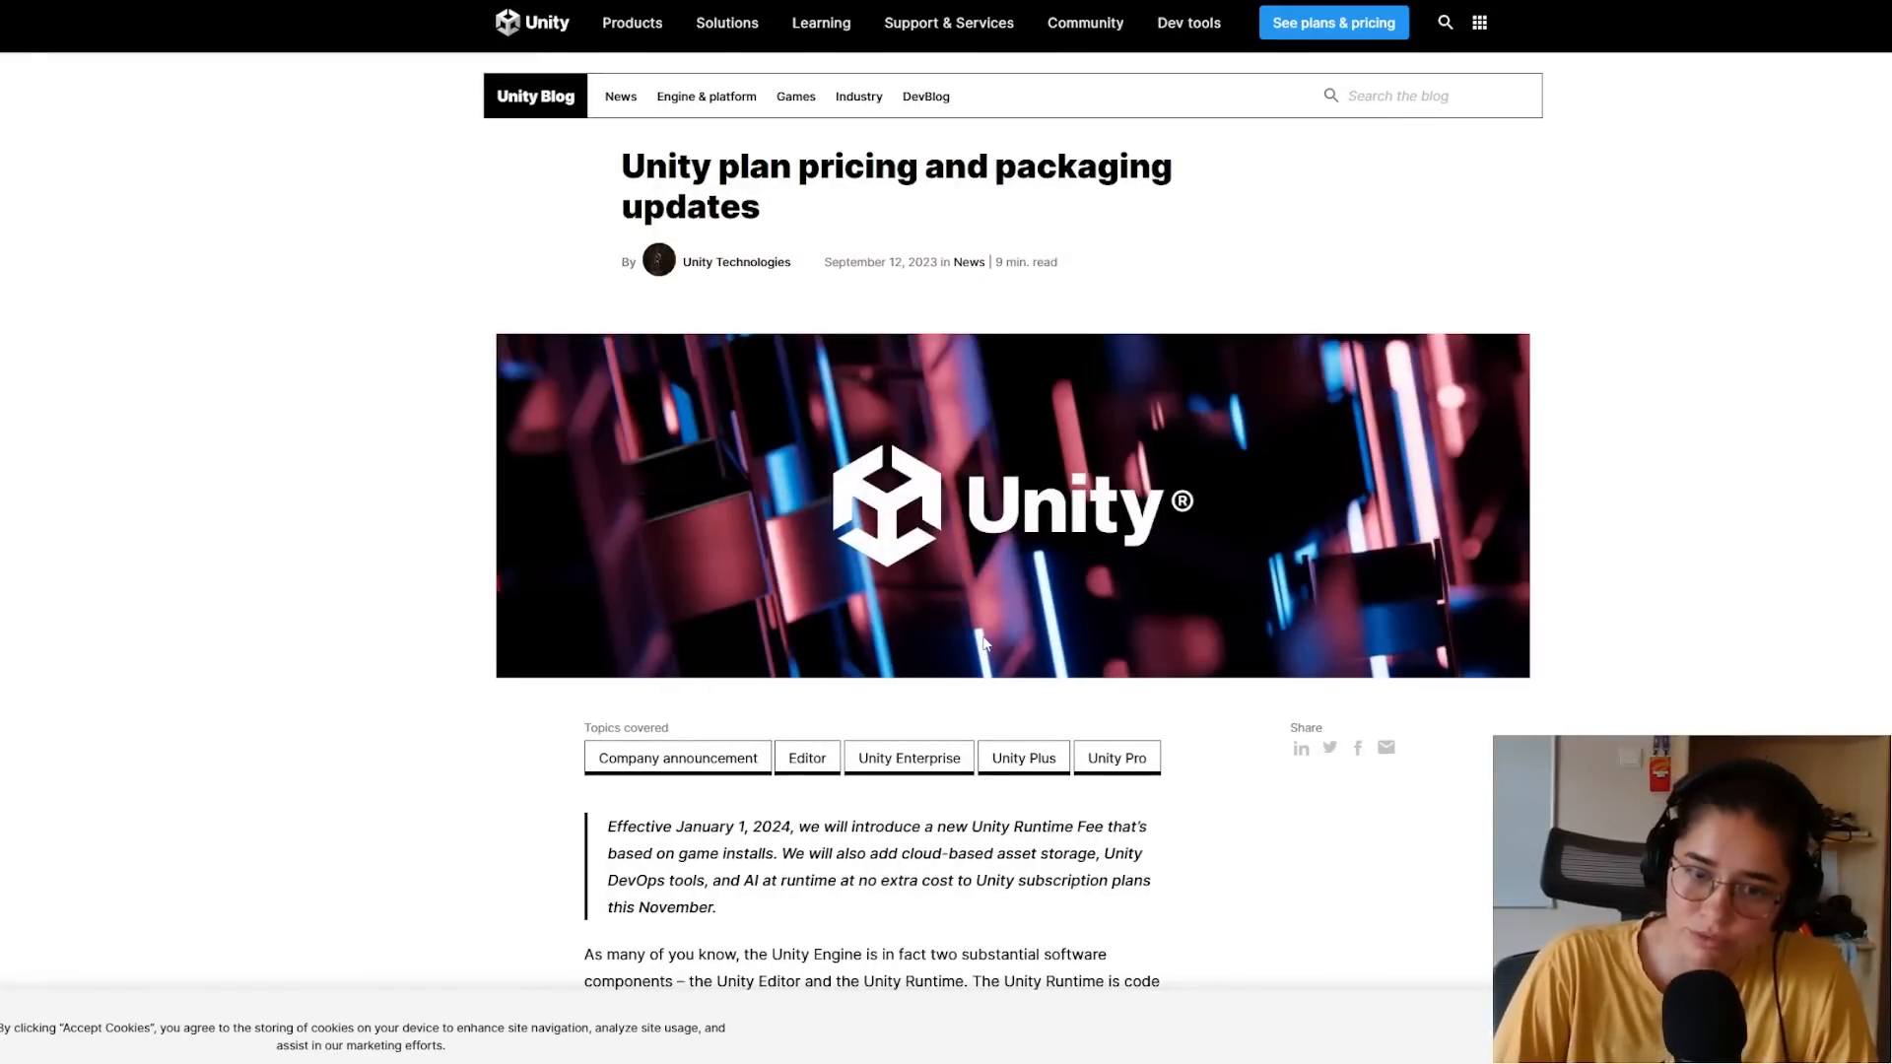
pyautogui.moveTo(976, 603)
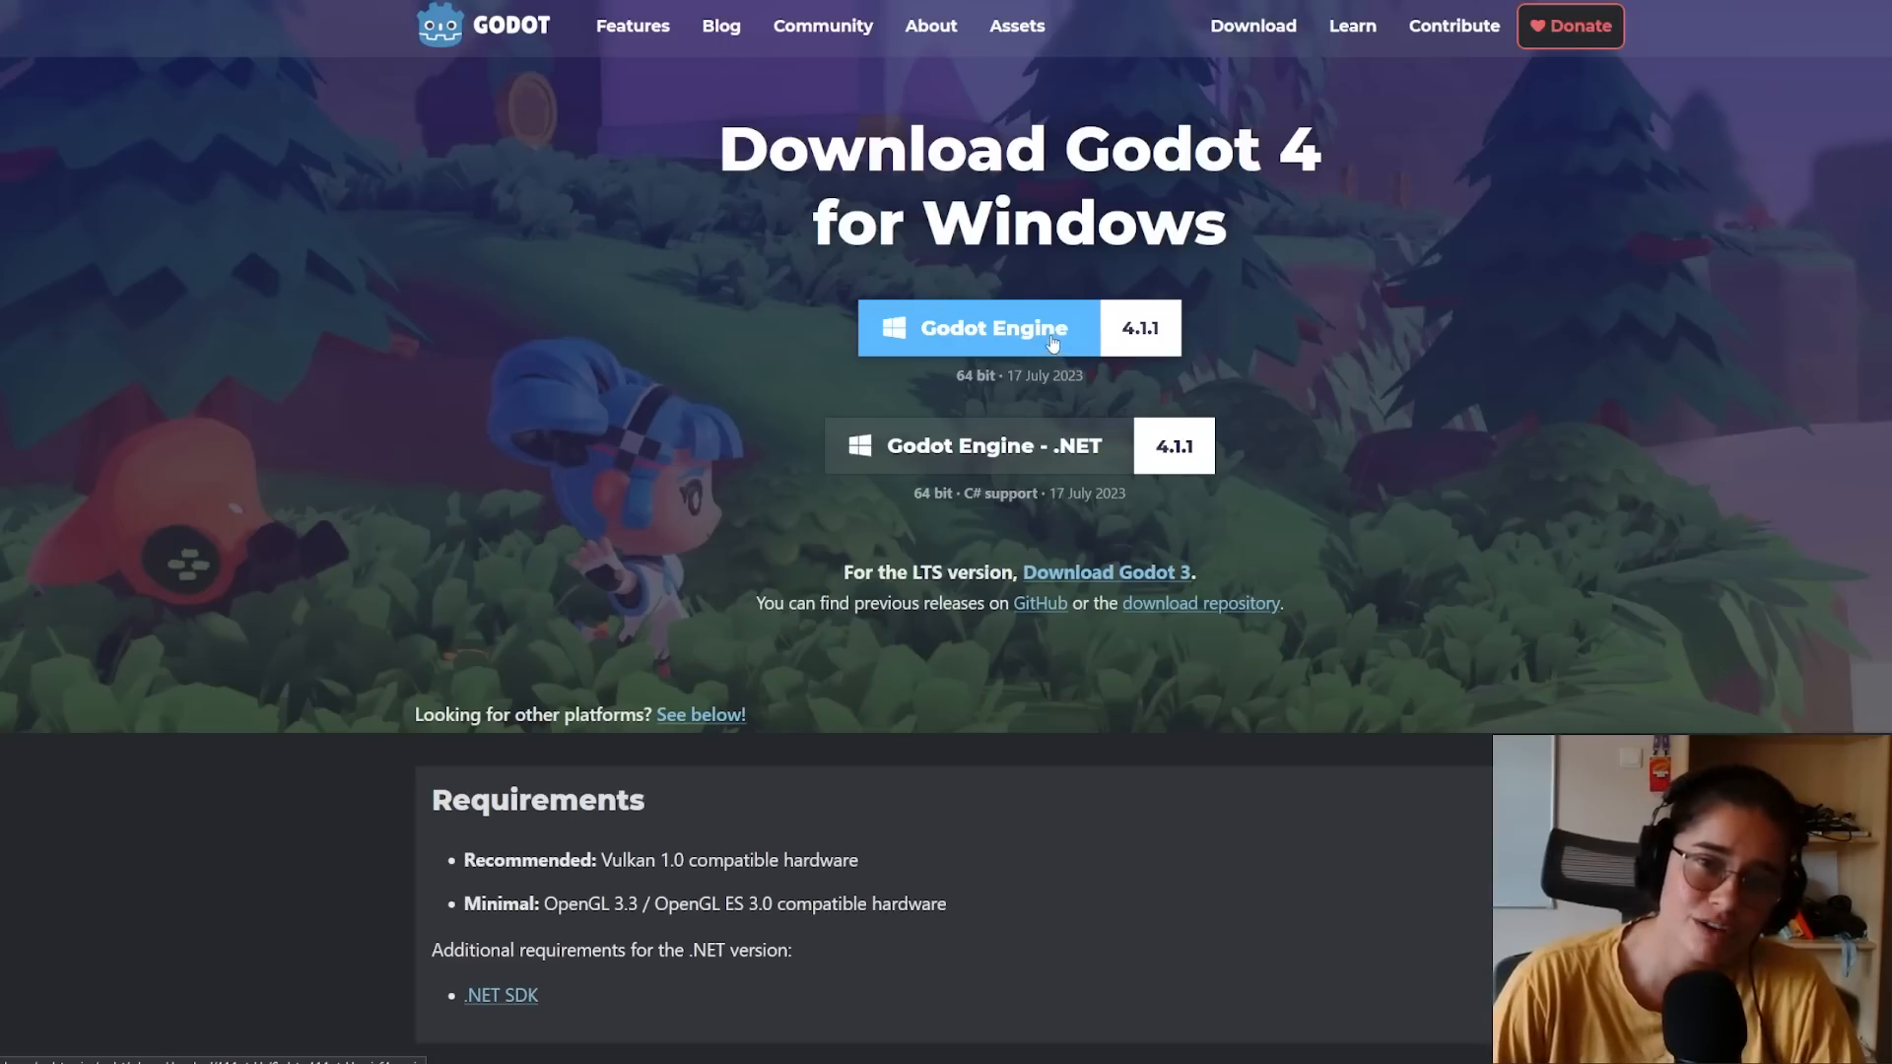
# Step: Extract the downloaded Godot zip into the GODOT folder on the Desktop
pyautogui.click(1017, 328)
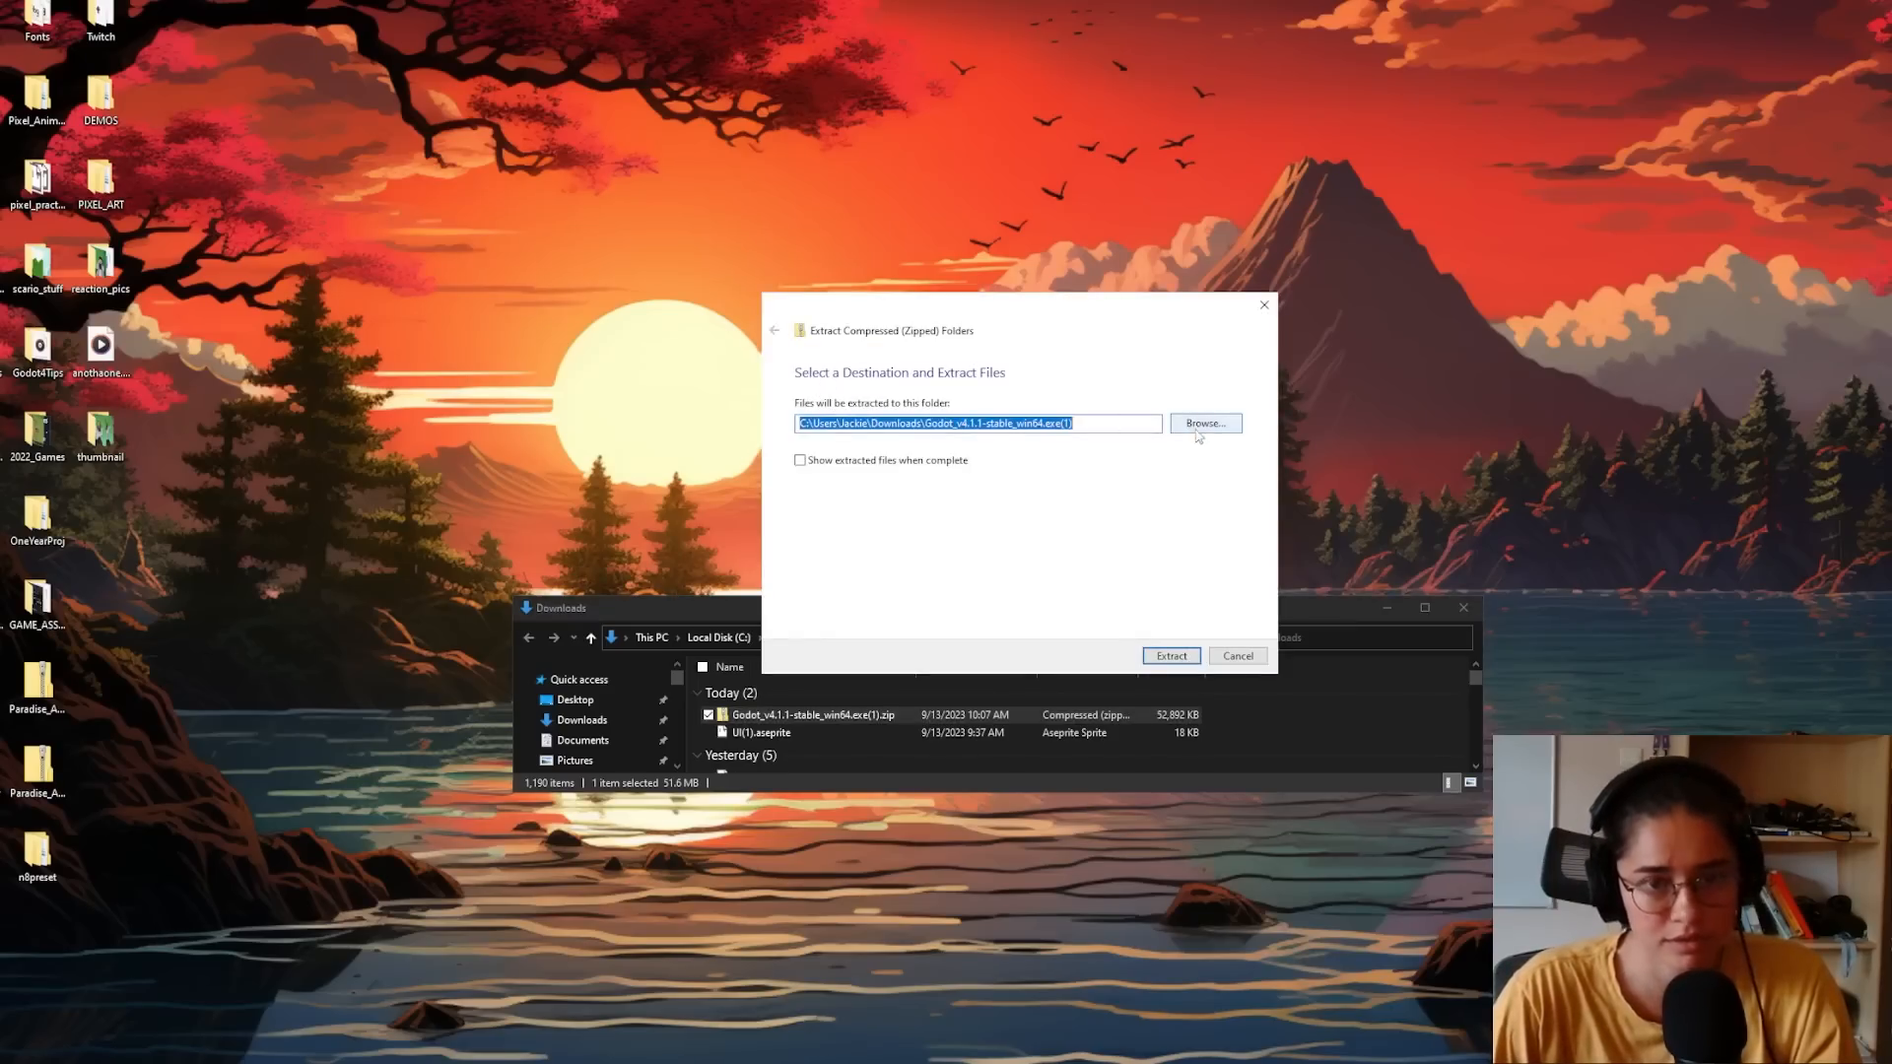
pyautogui.click(1203, 422)
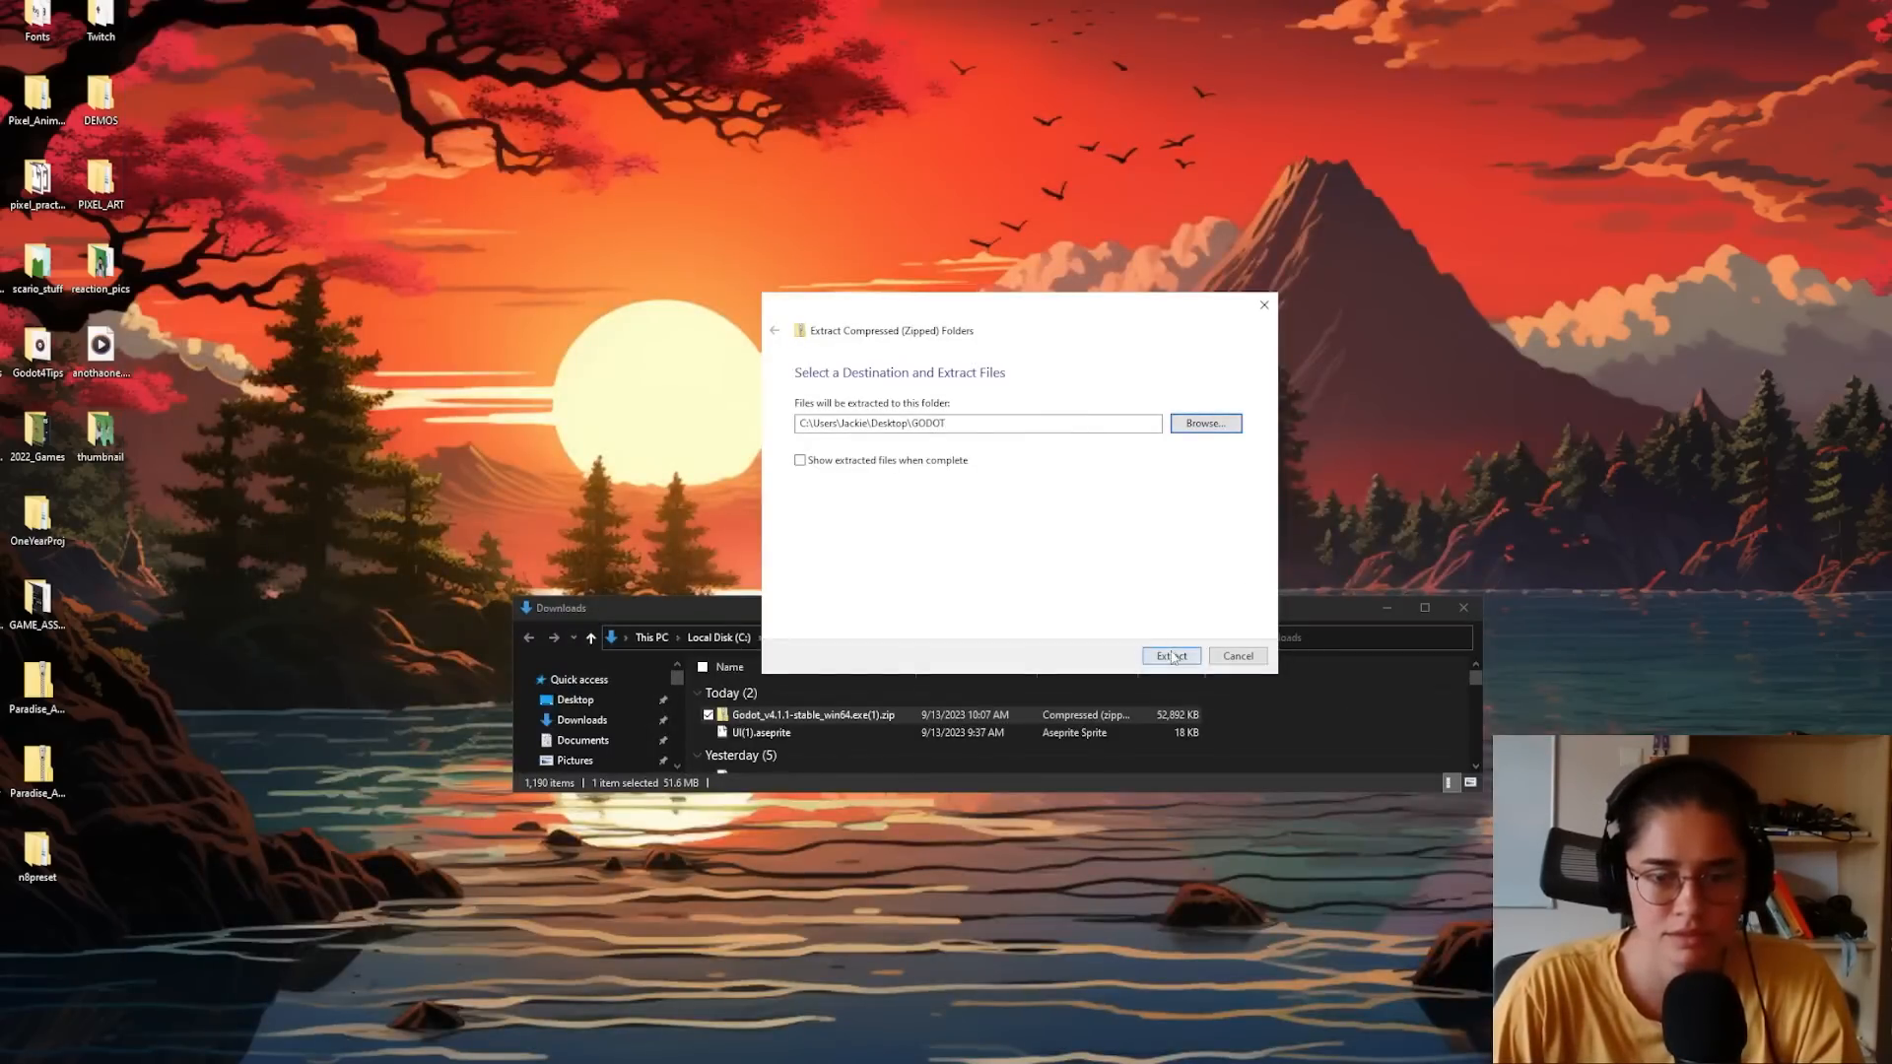
pyautogui.click(1169, 655)
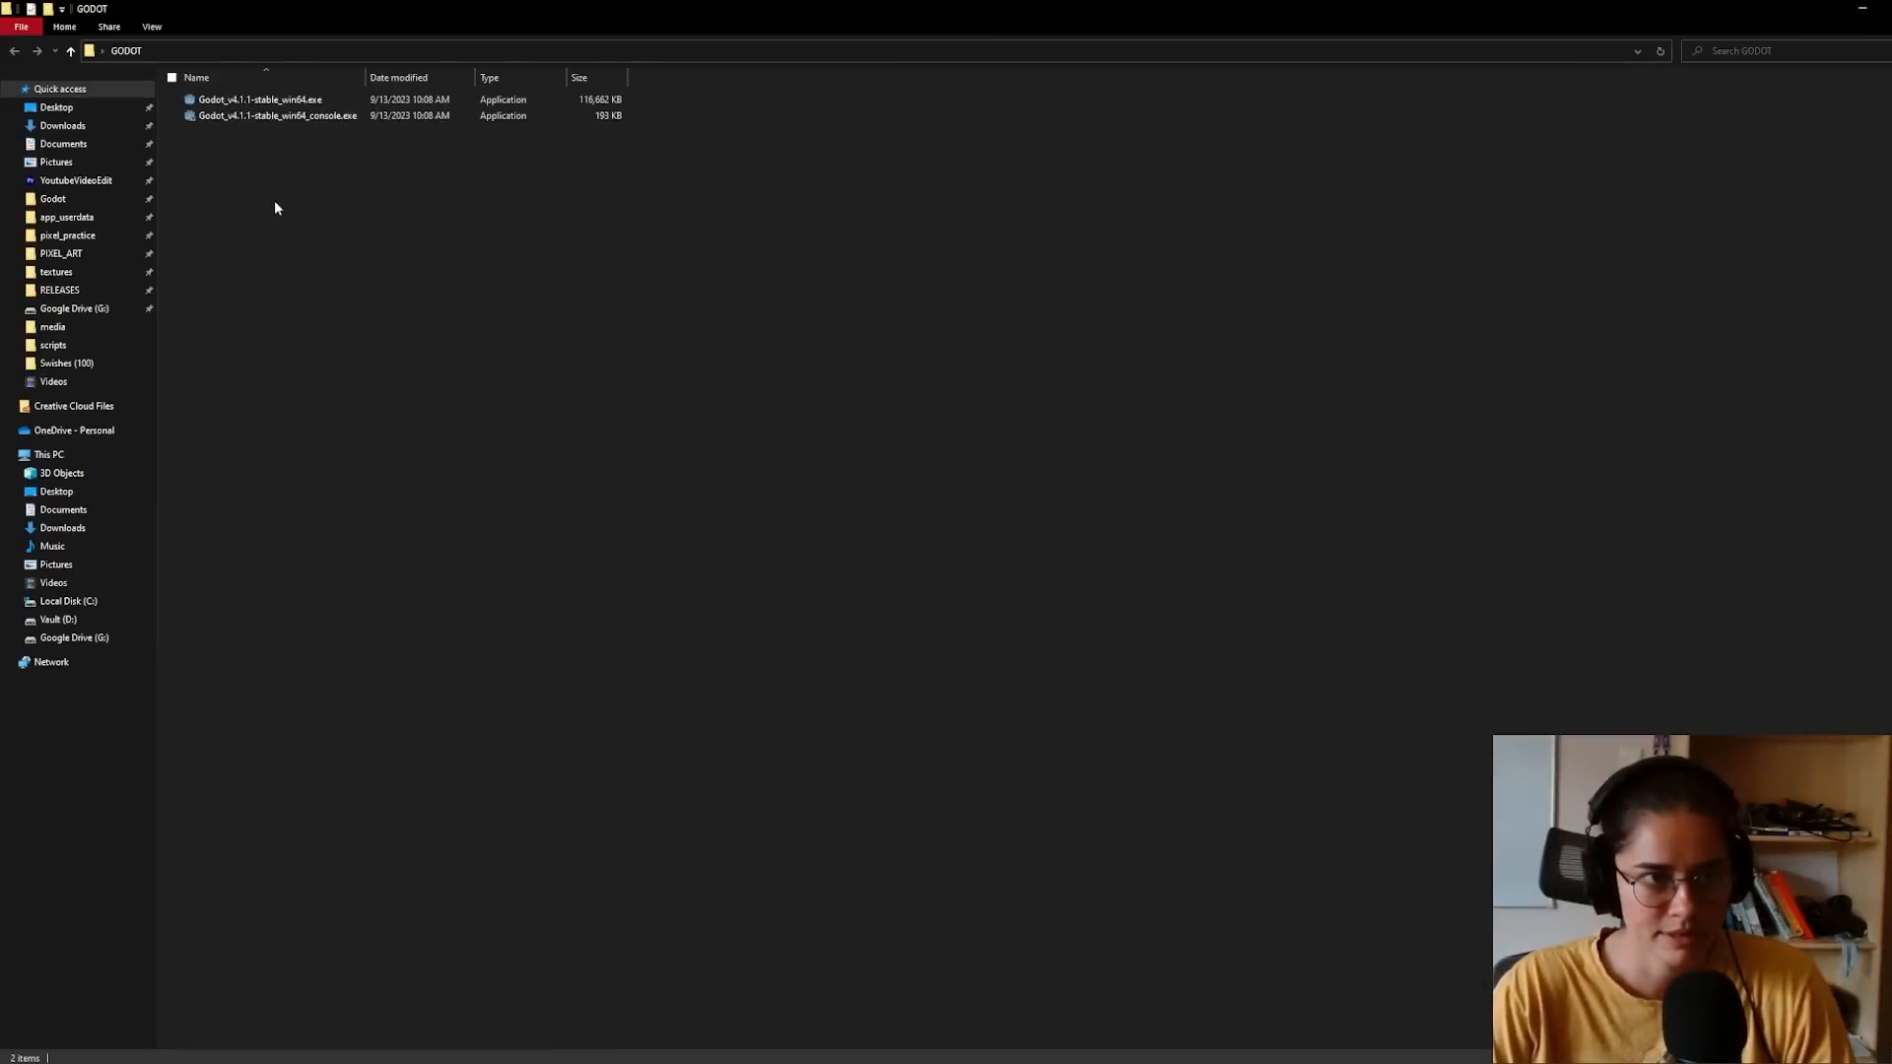
# Step: Launch Godot and create the 'Demonstration' project with the Forward+ renderer, opening it in the editor
pyautogui.doubleClick(259, 99)
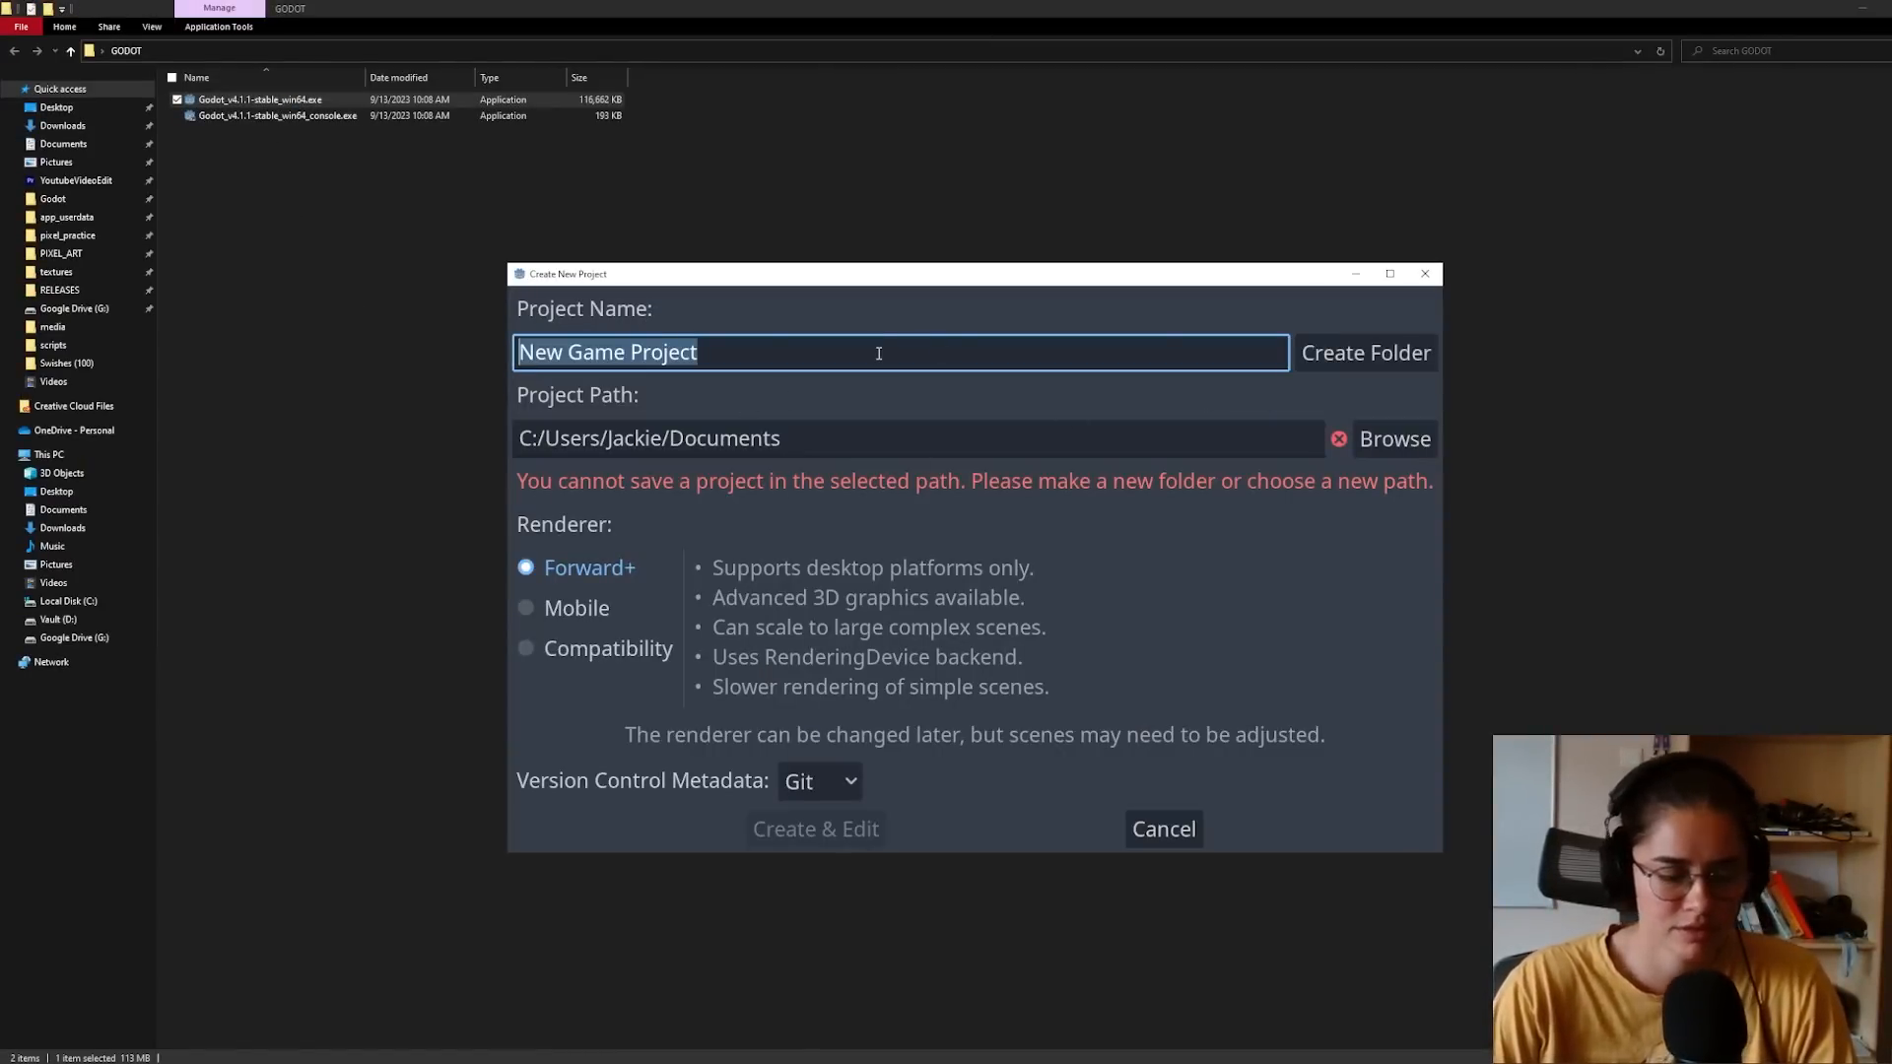
pyautogui.write('Demonstration')
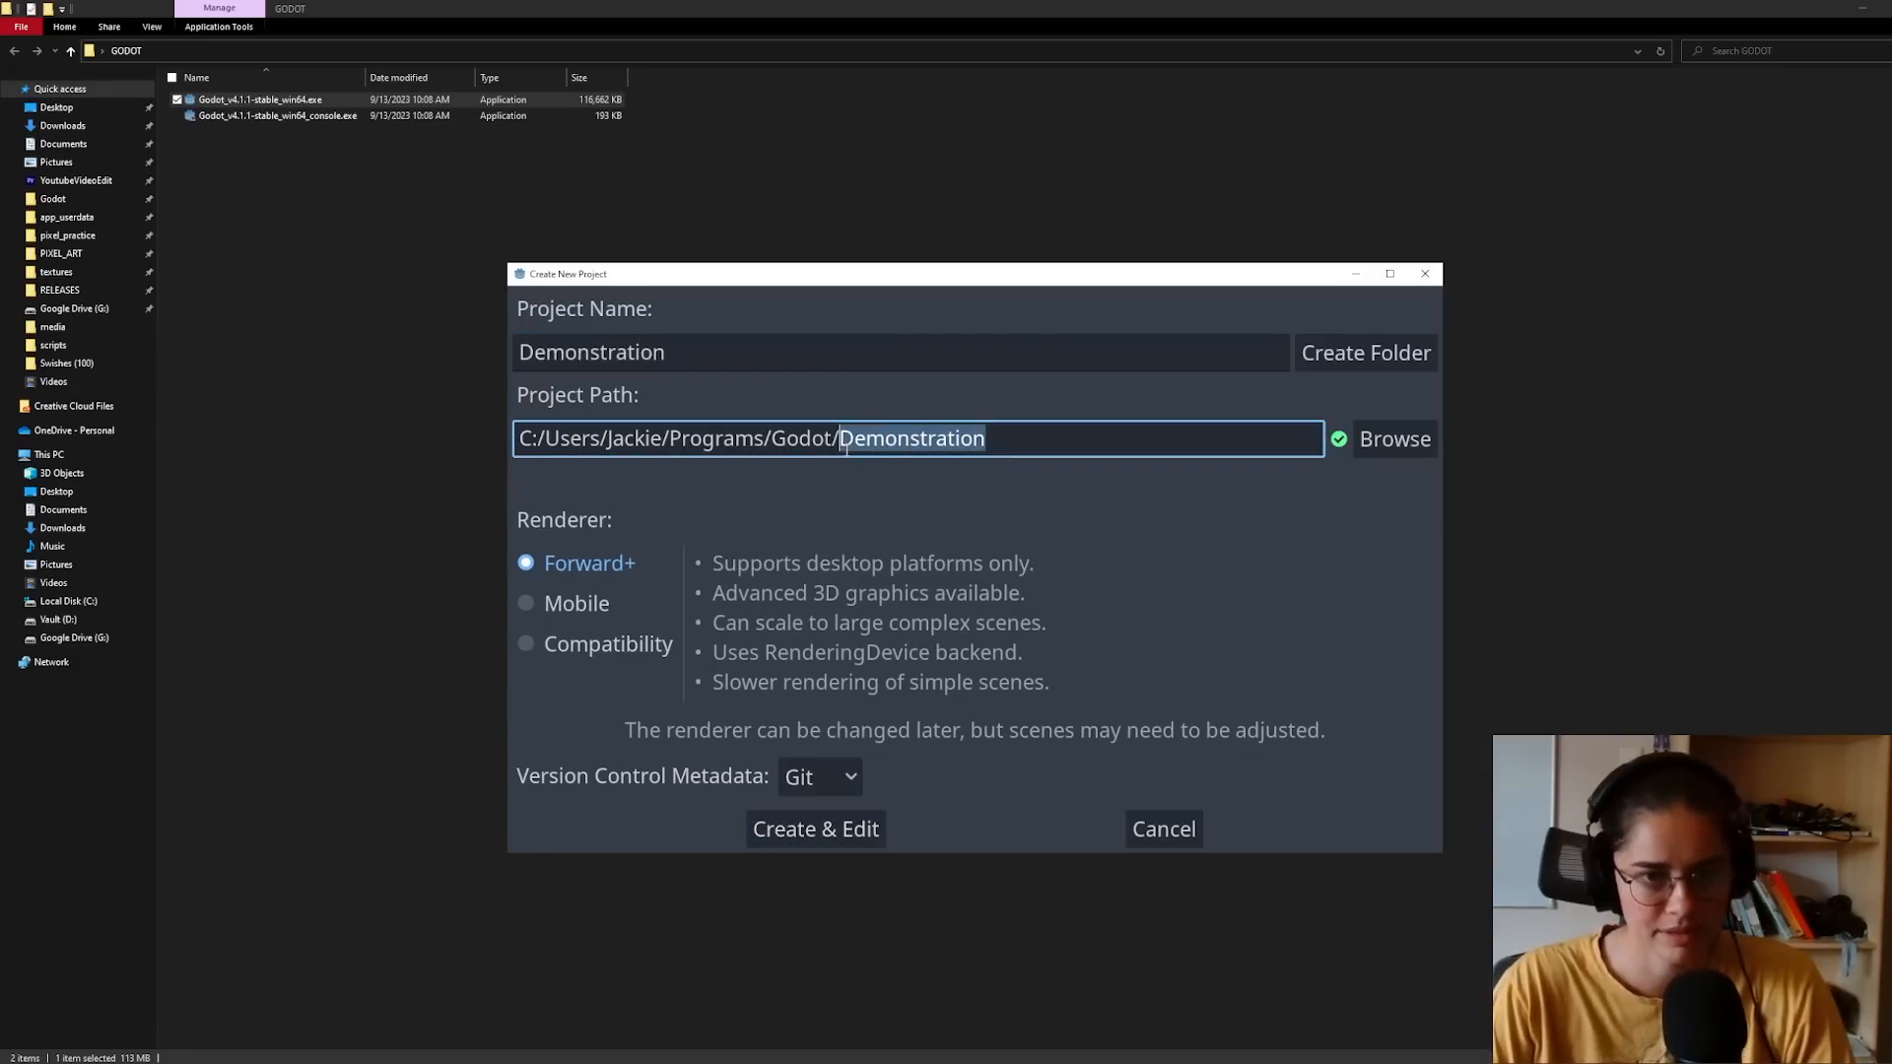
pyautogui.click(589, 562)
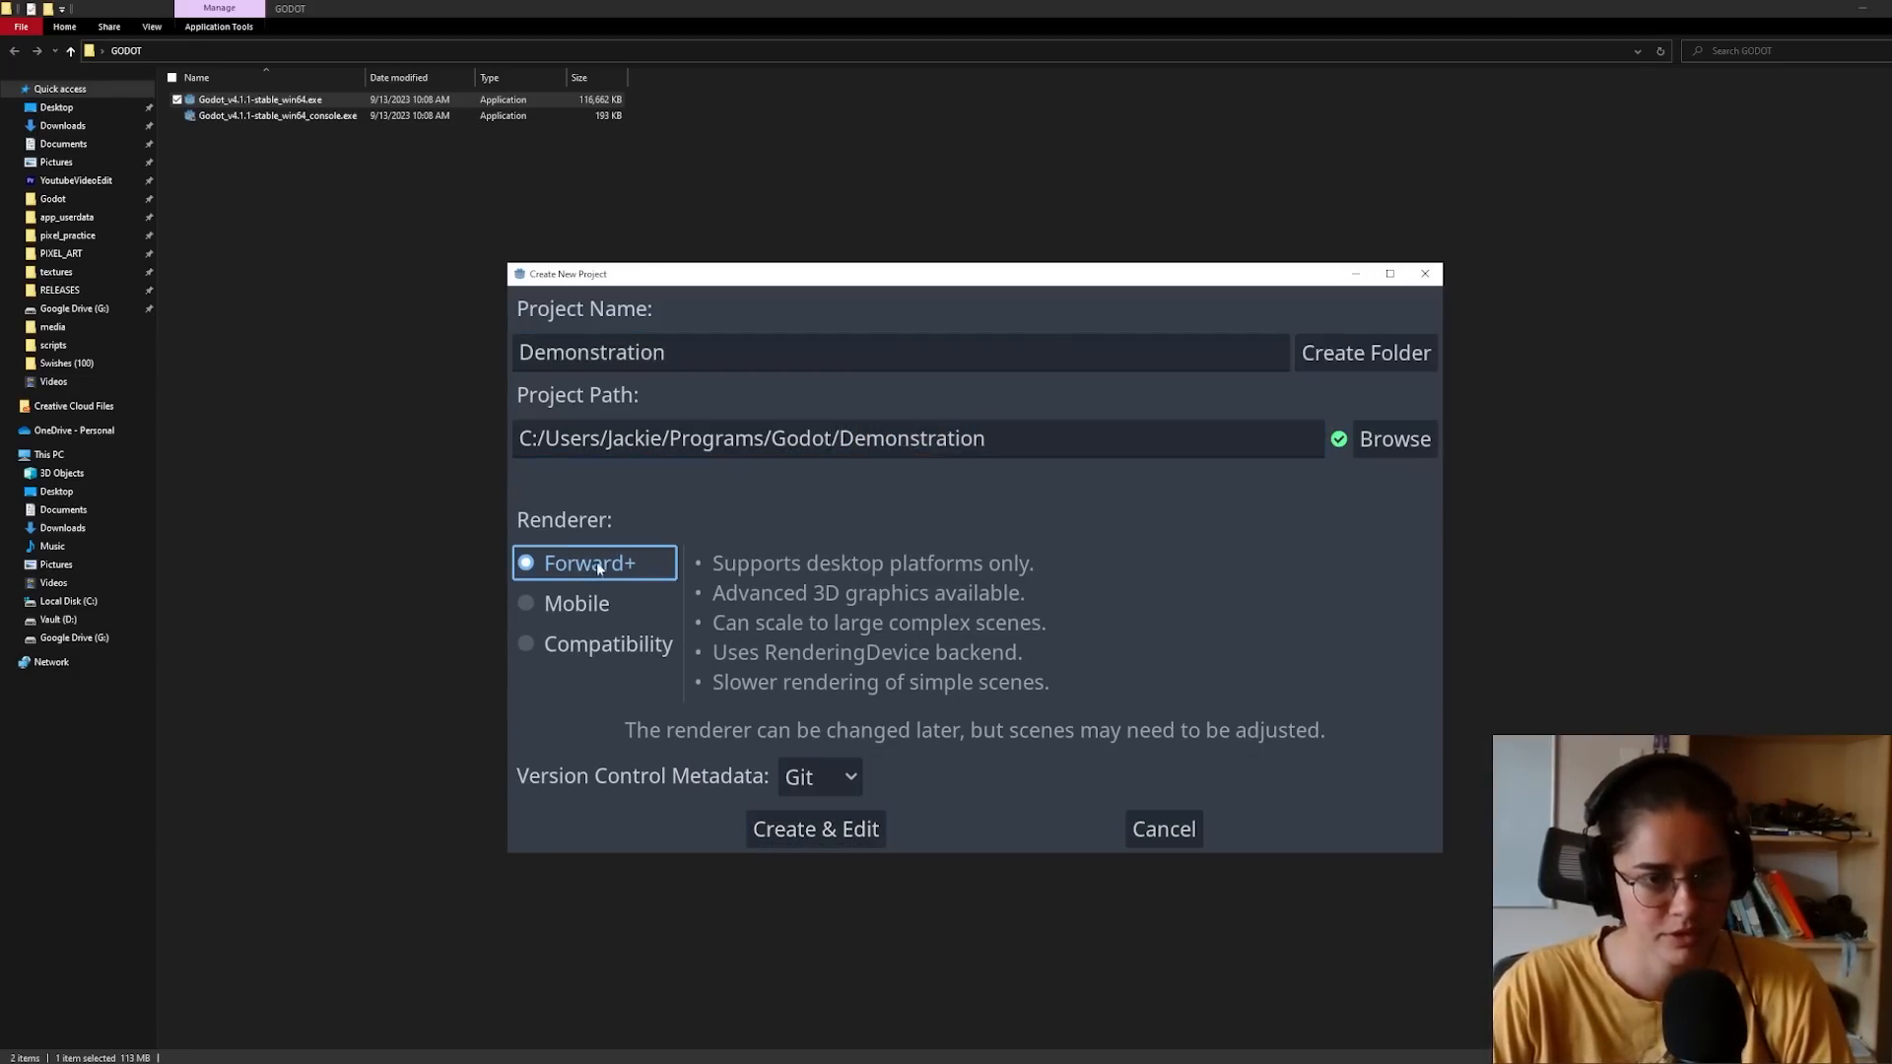
pyautogui.click(575, 603)
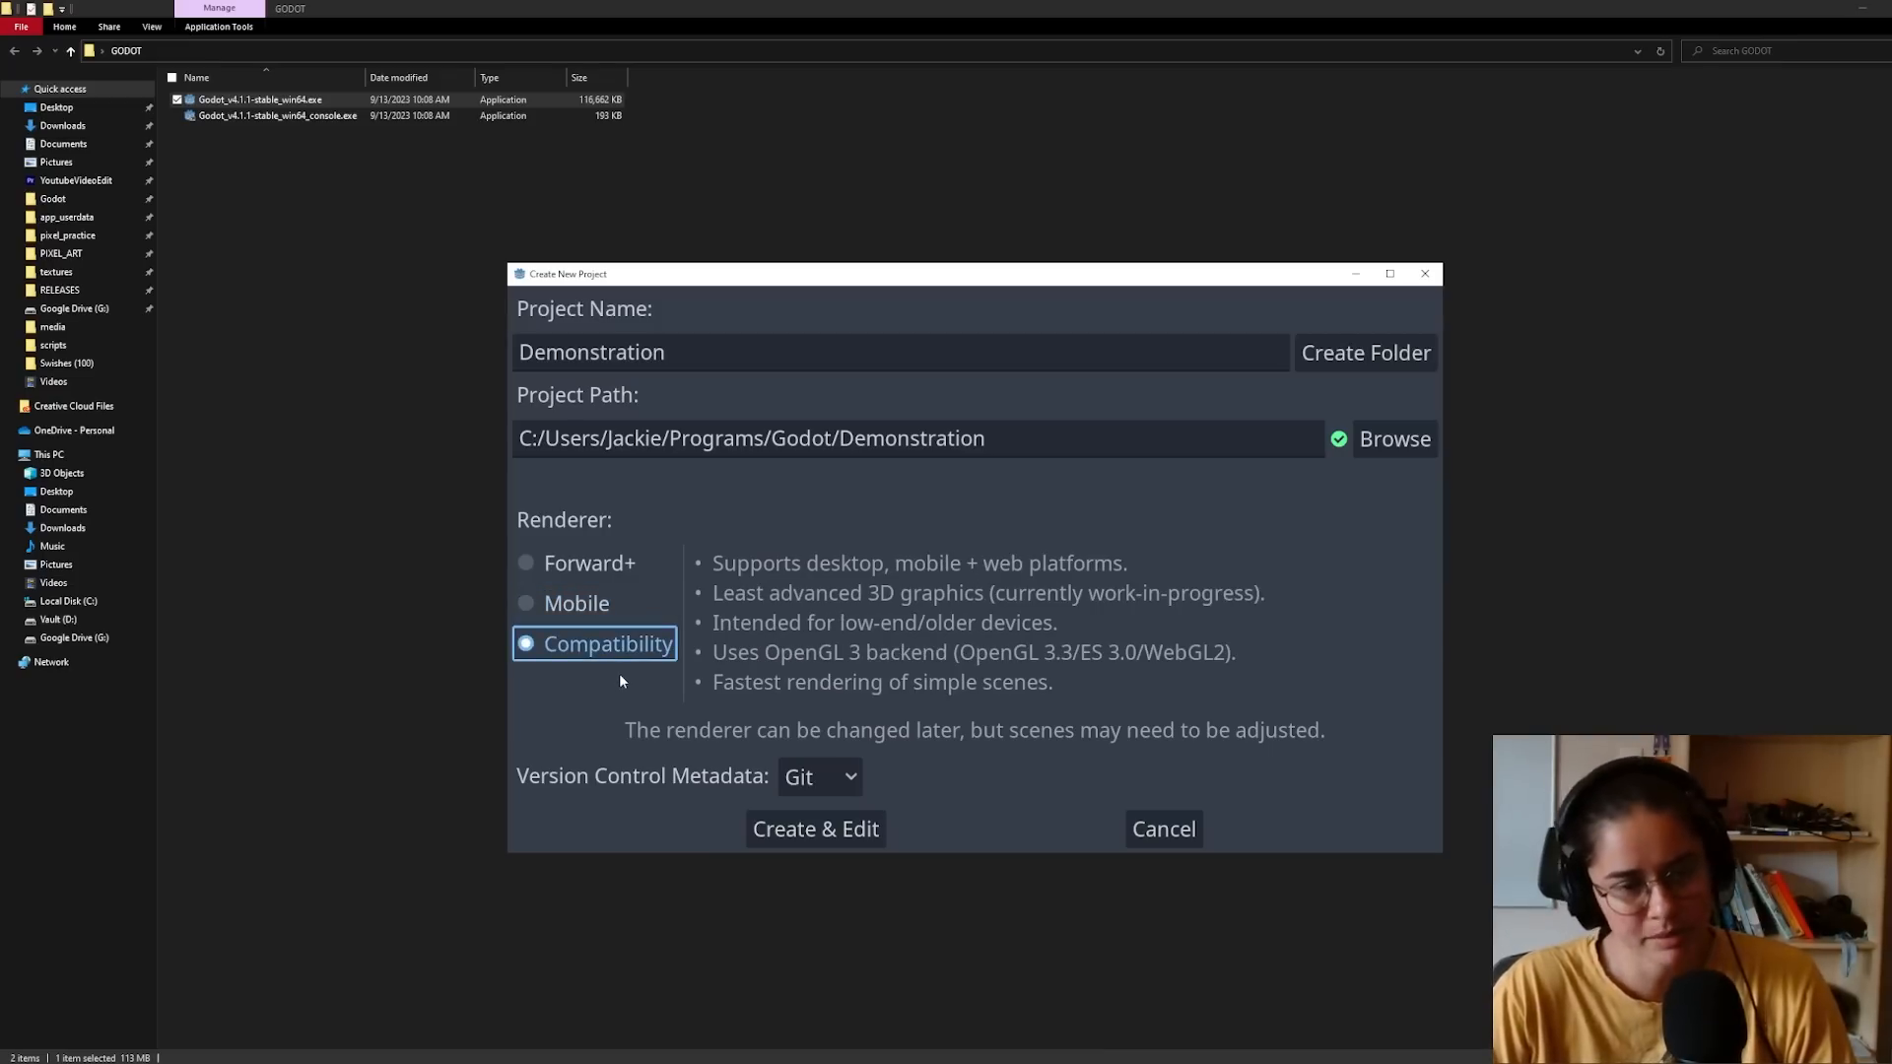
pyautogui.click(590, 562)
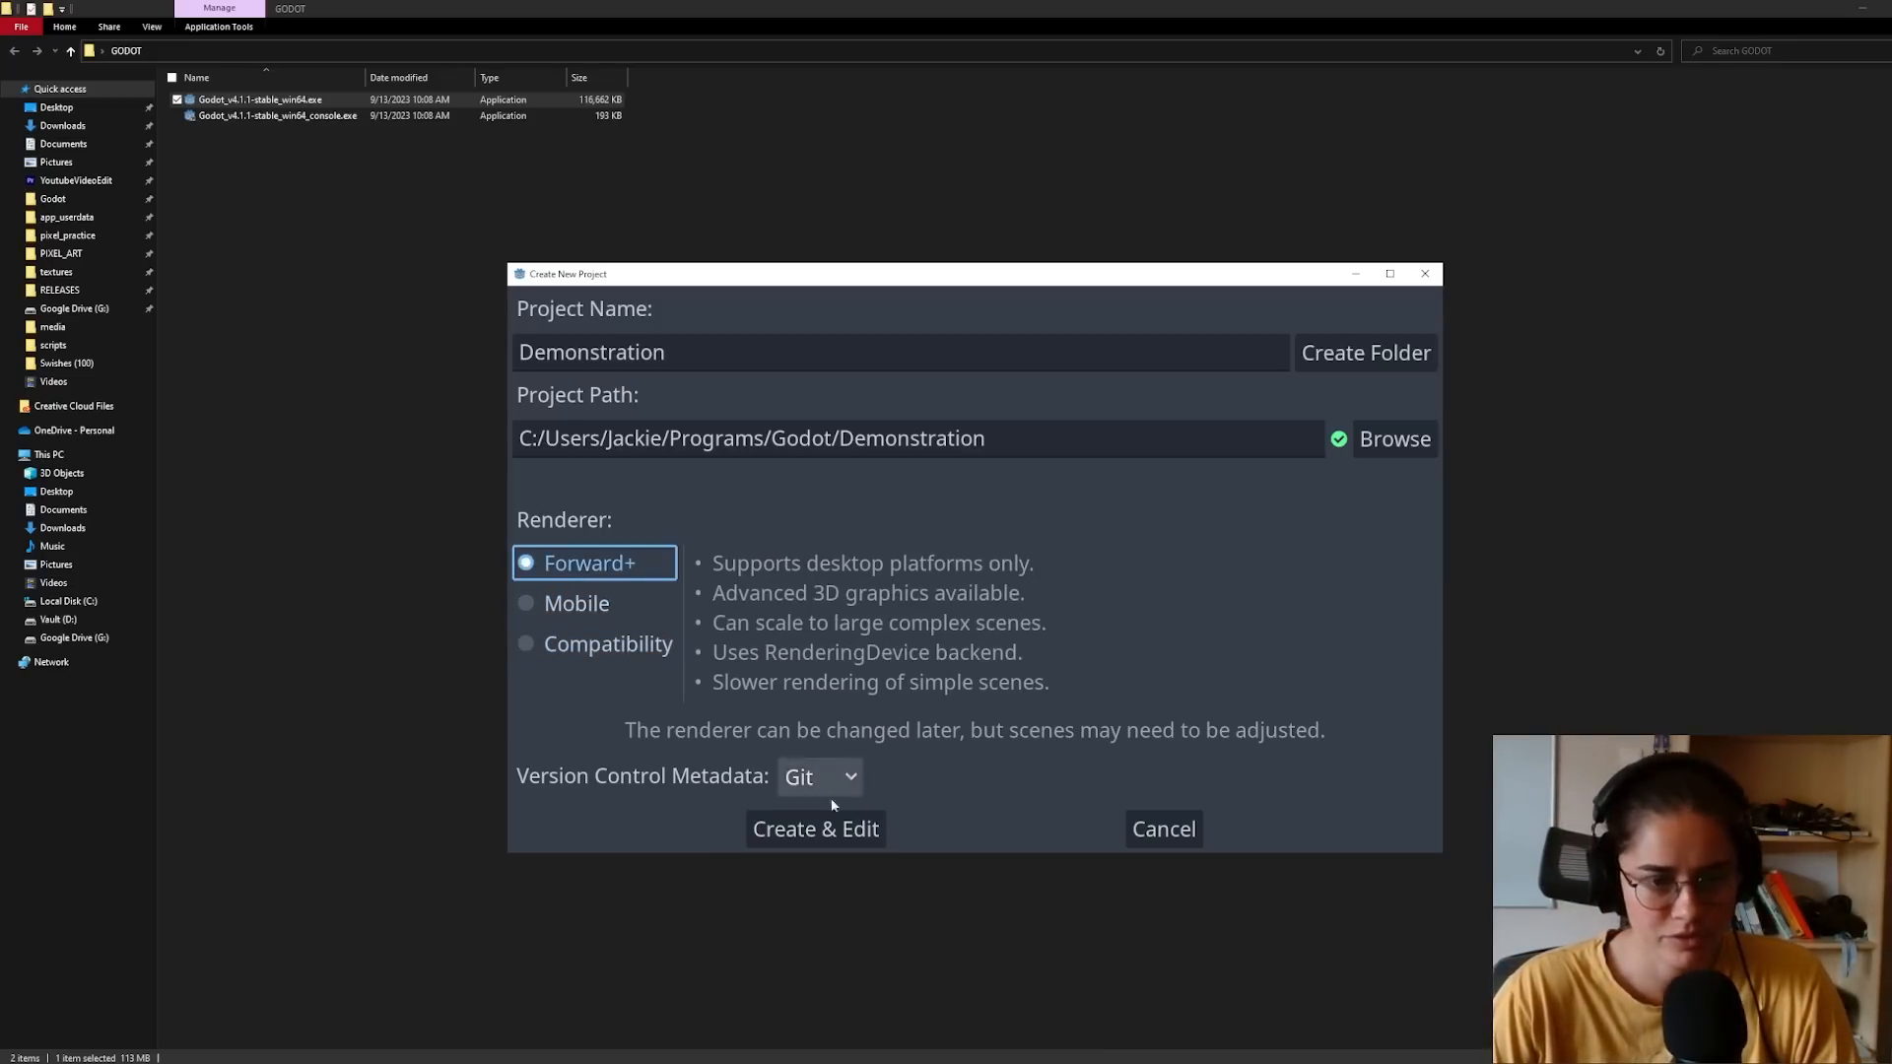
pyautogui.click(814, 830)
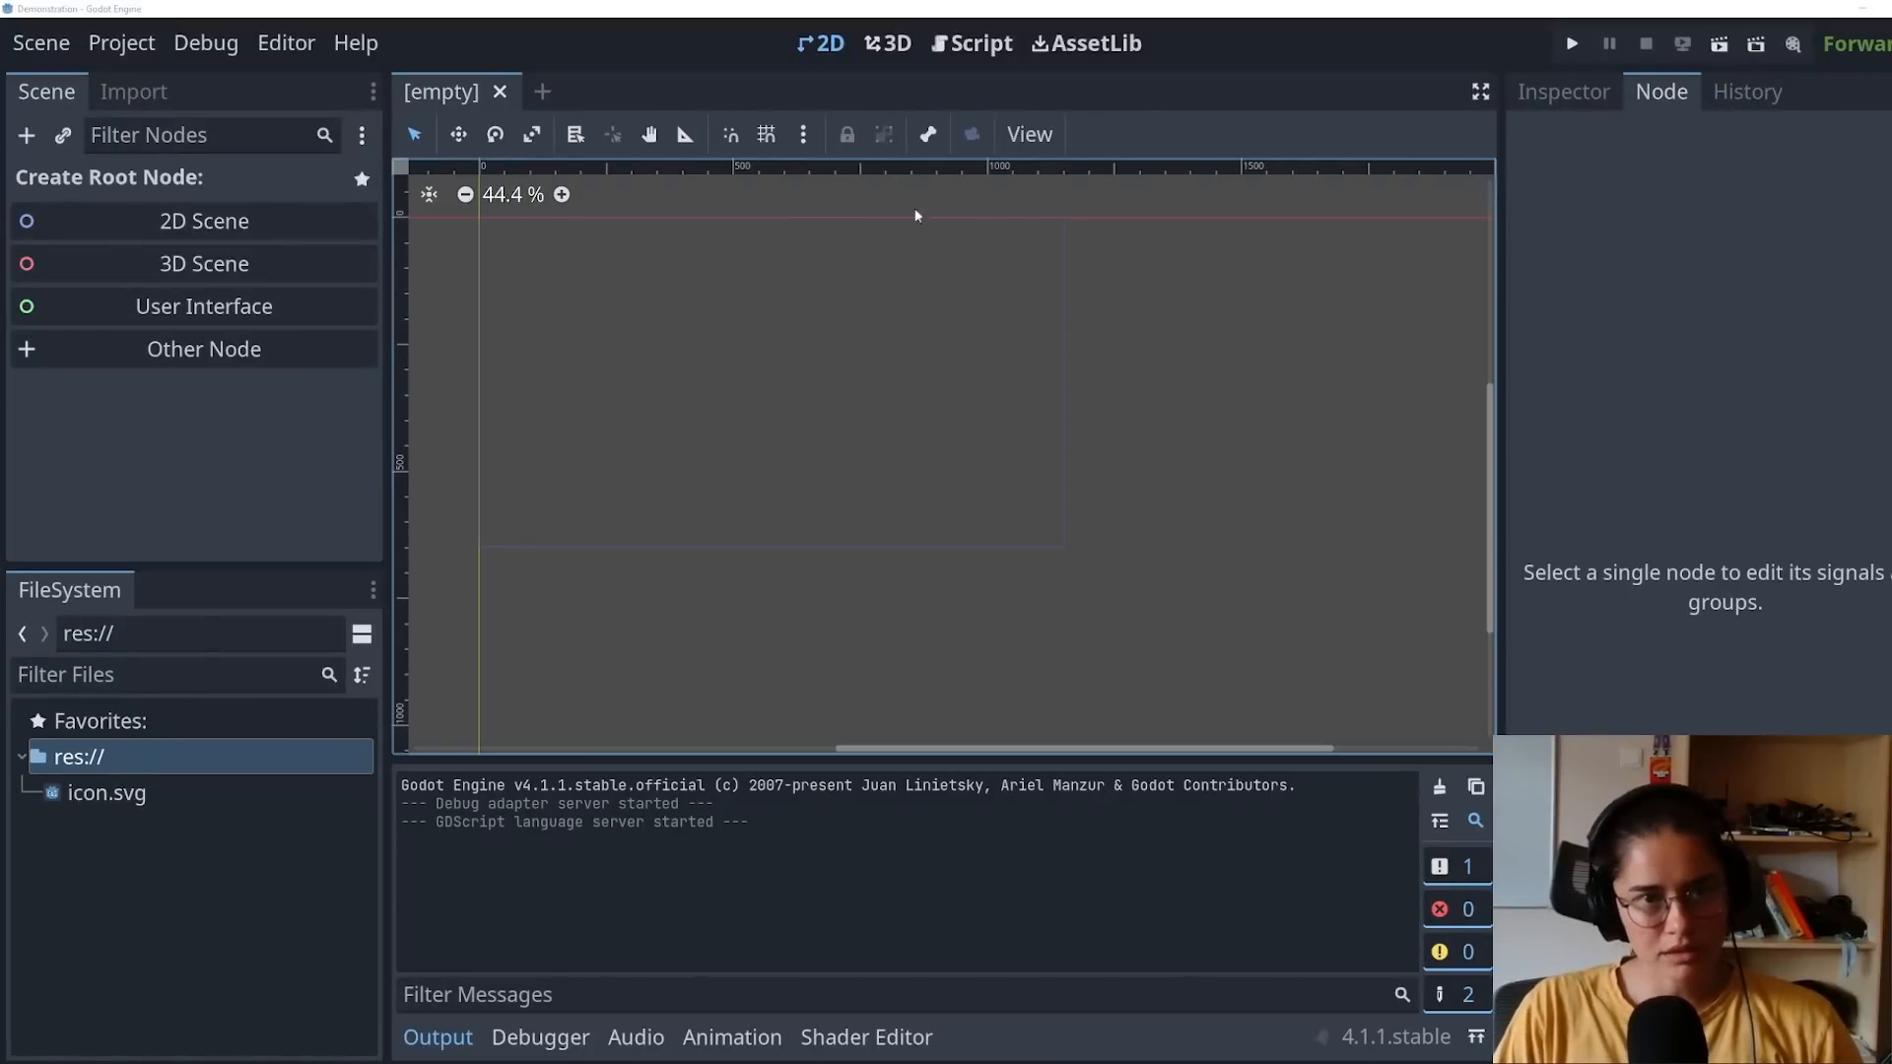
pyautogui.click(887, 41)
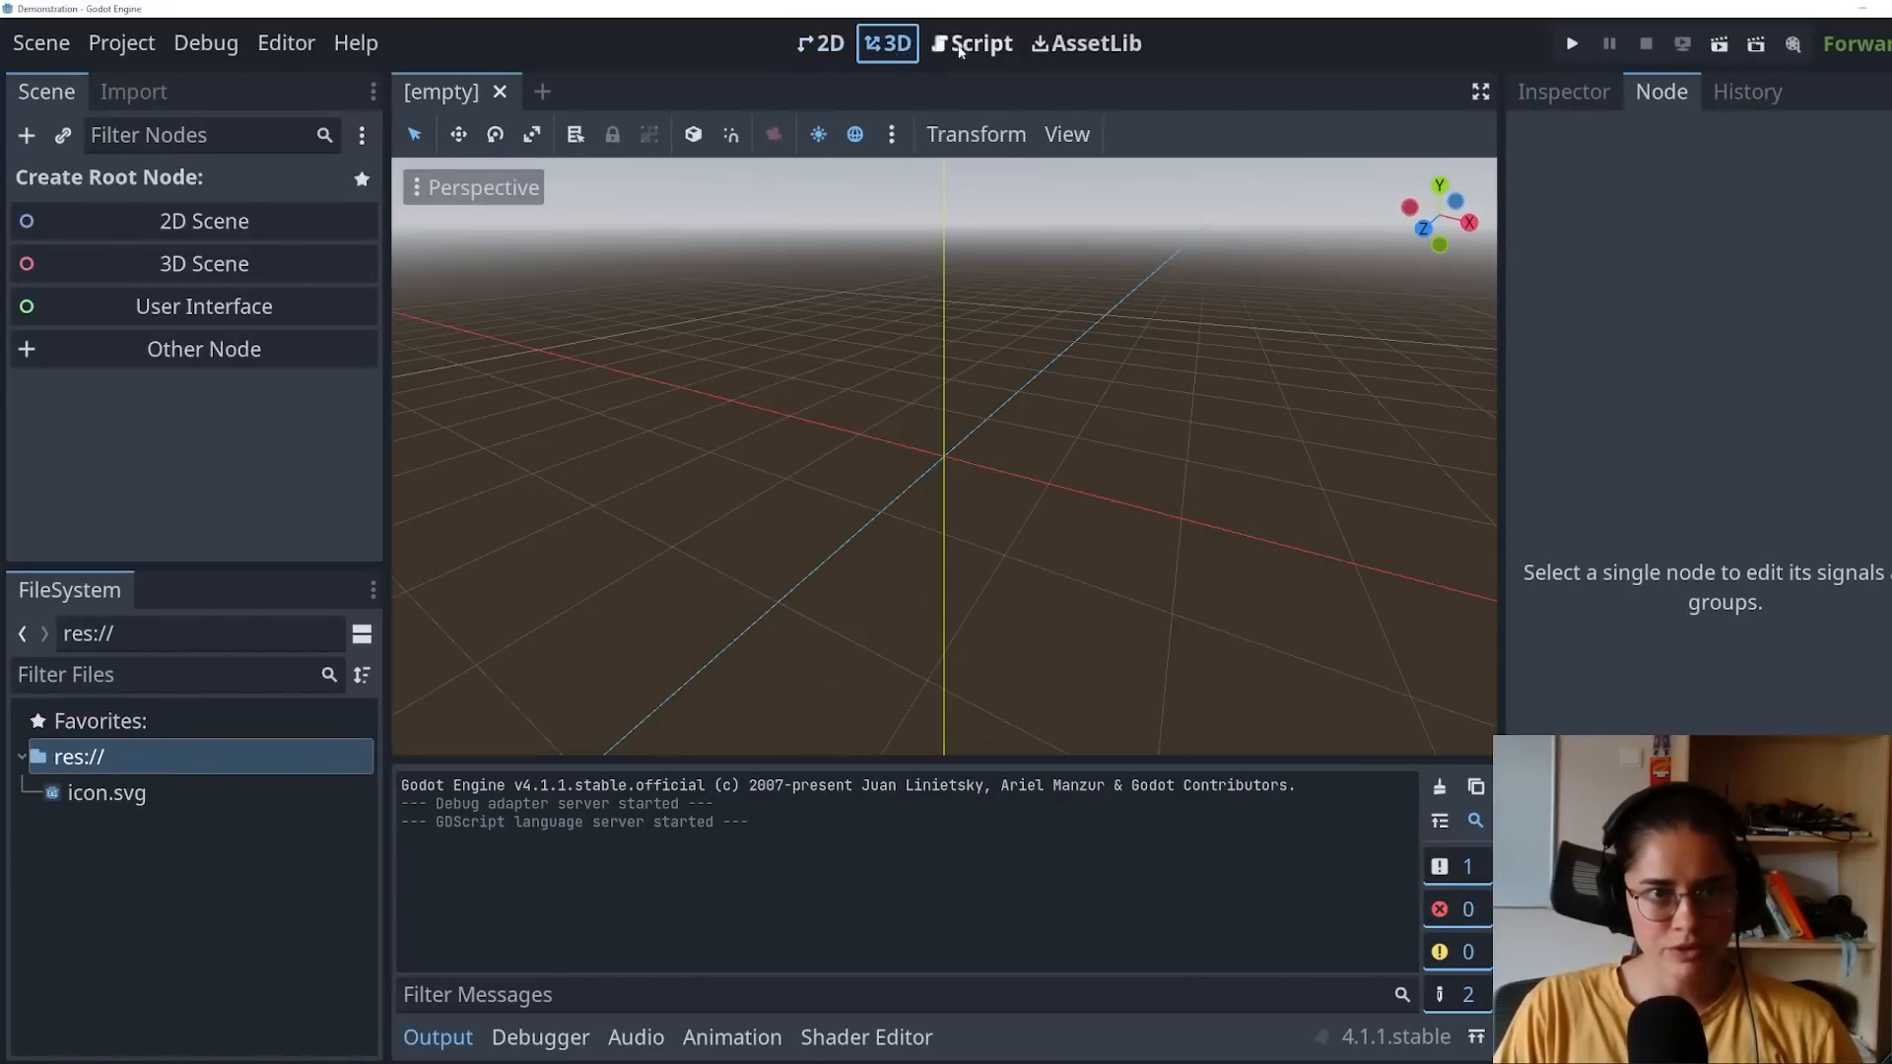
pyautogui.click(826, 43)
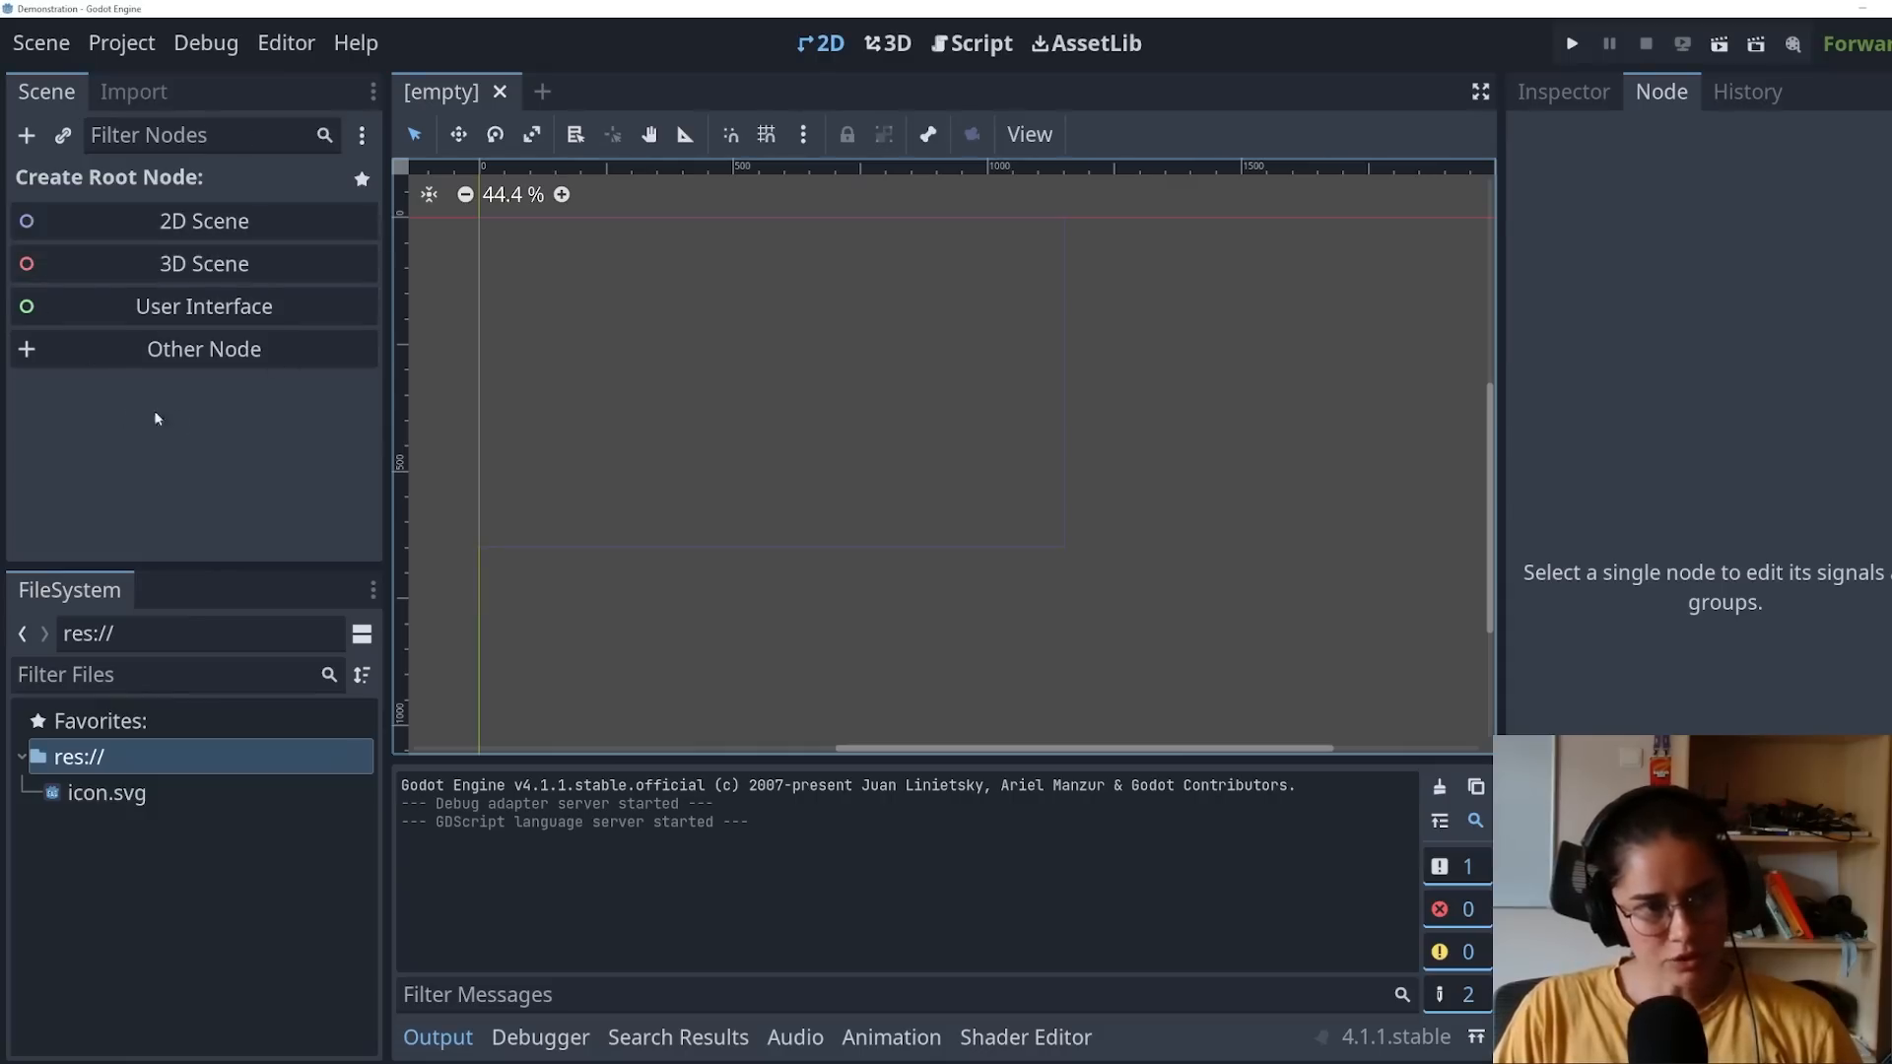
pyautogui.moveTo(203, 305)
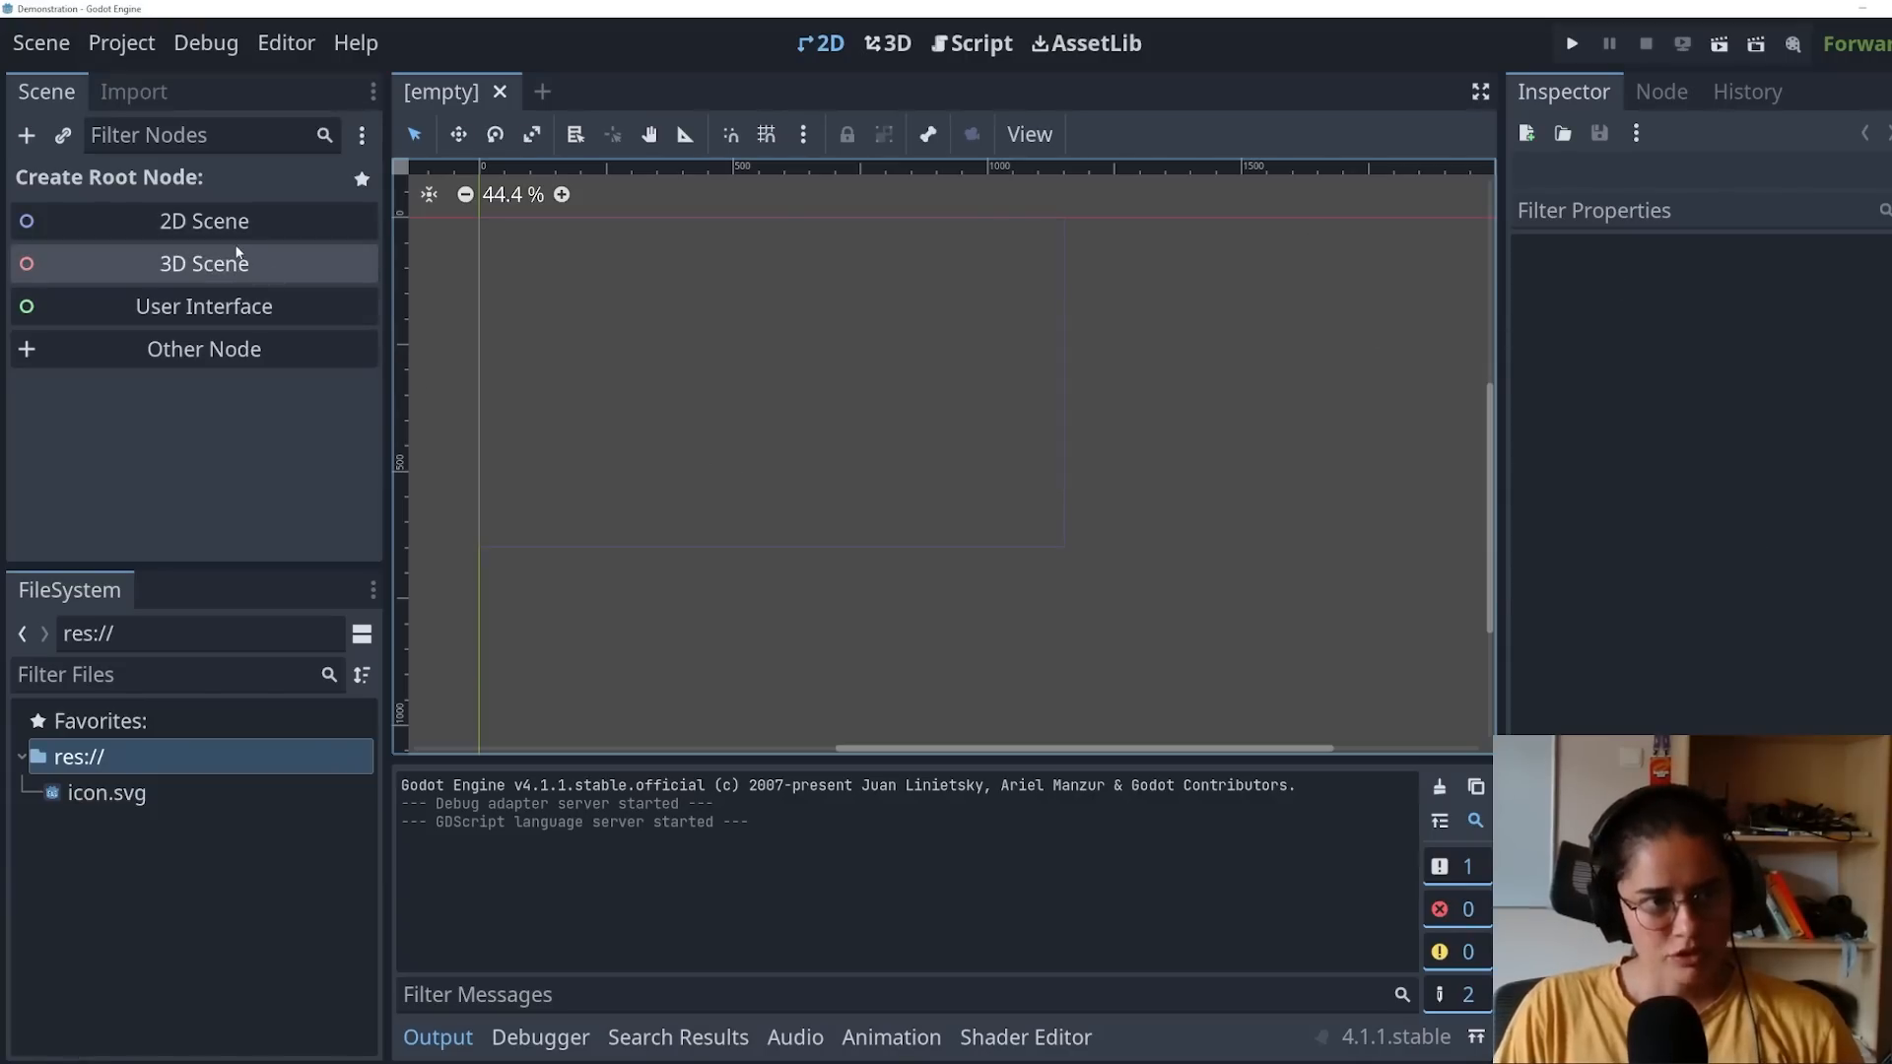
# Step: Create a 2D root node named level1 and save the scene as level_1.tscn
pyautogui.click(203, 221)
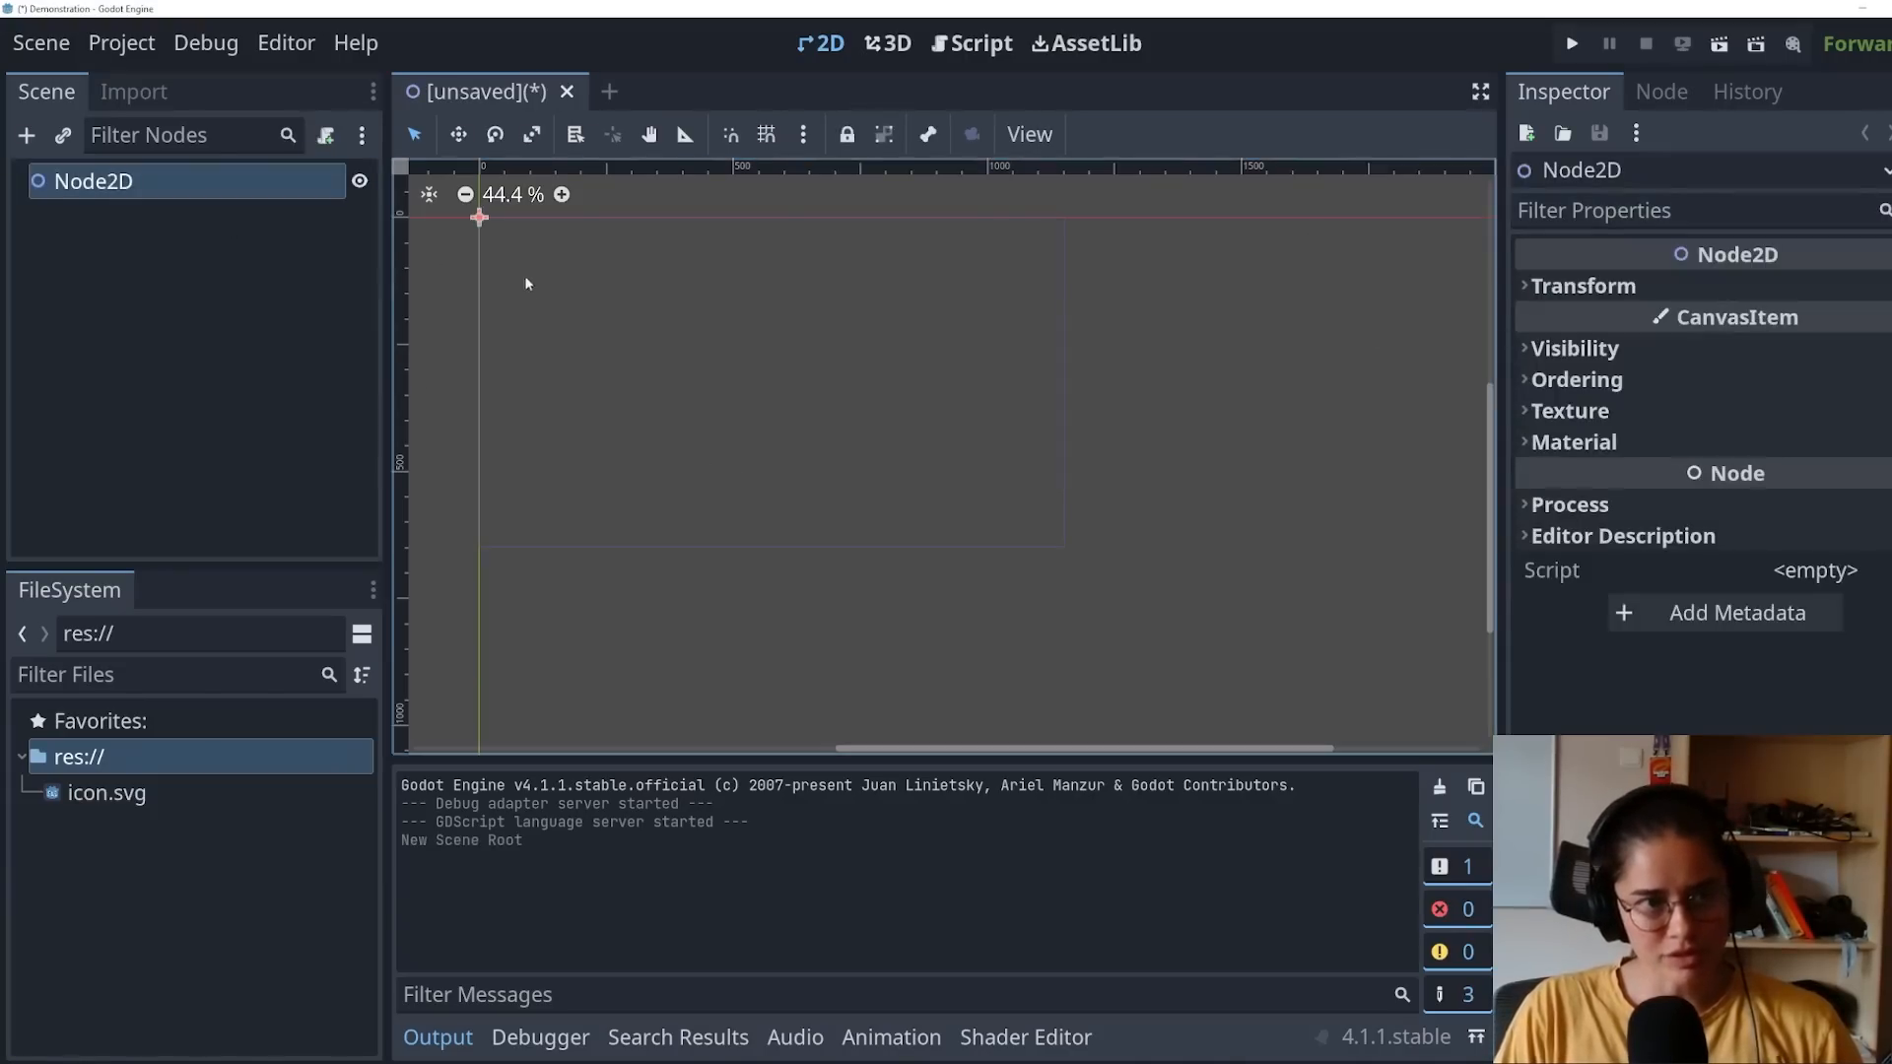
pyautogui.doubleClick(94, 181)
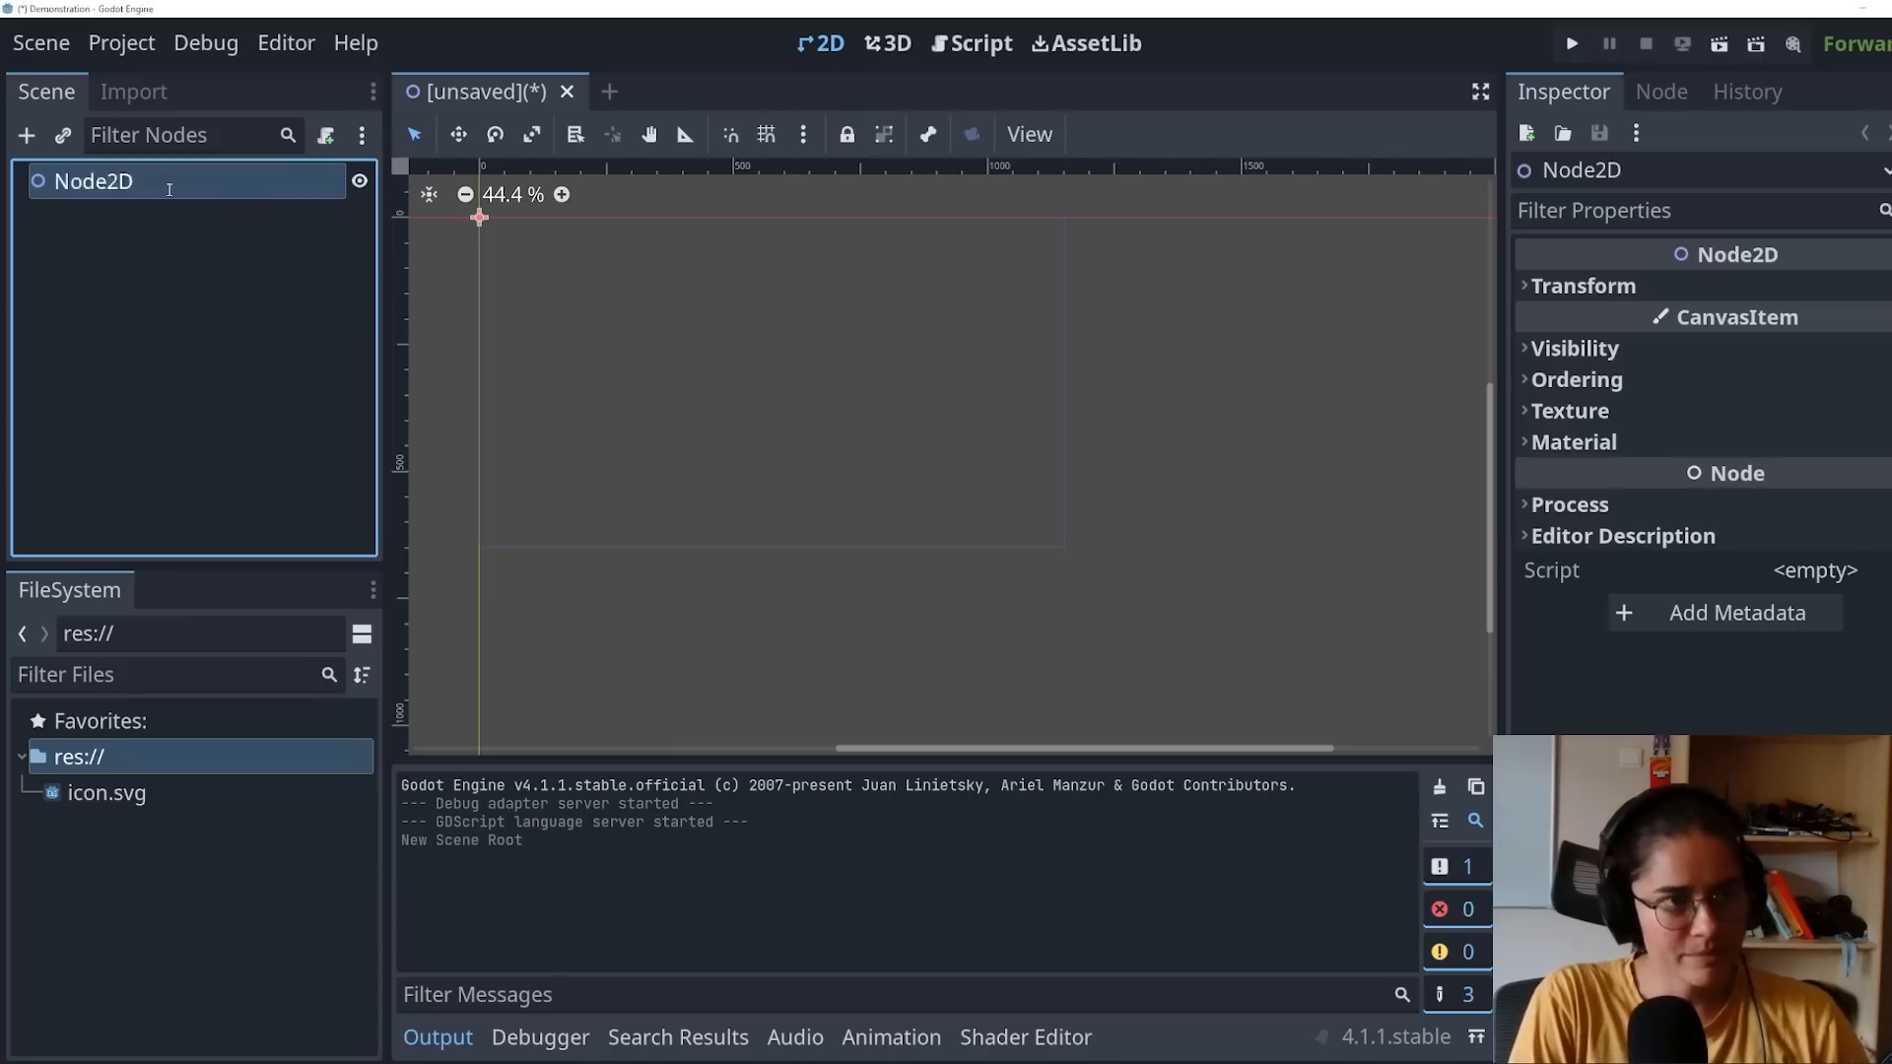
pyautogui.write('level1')
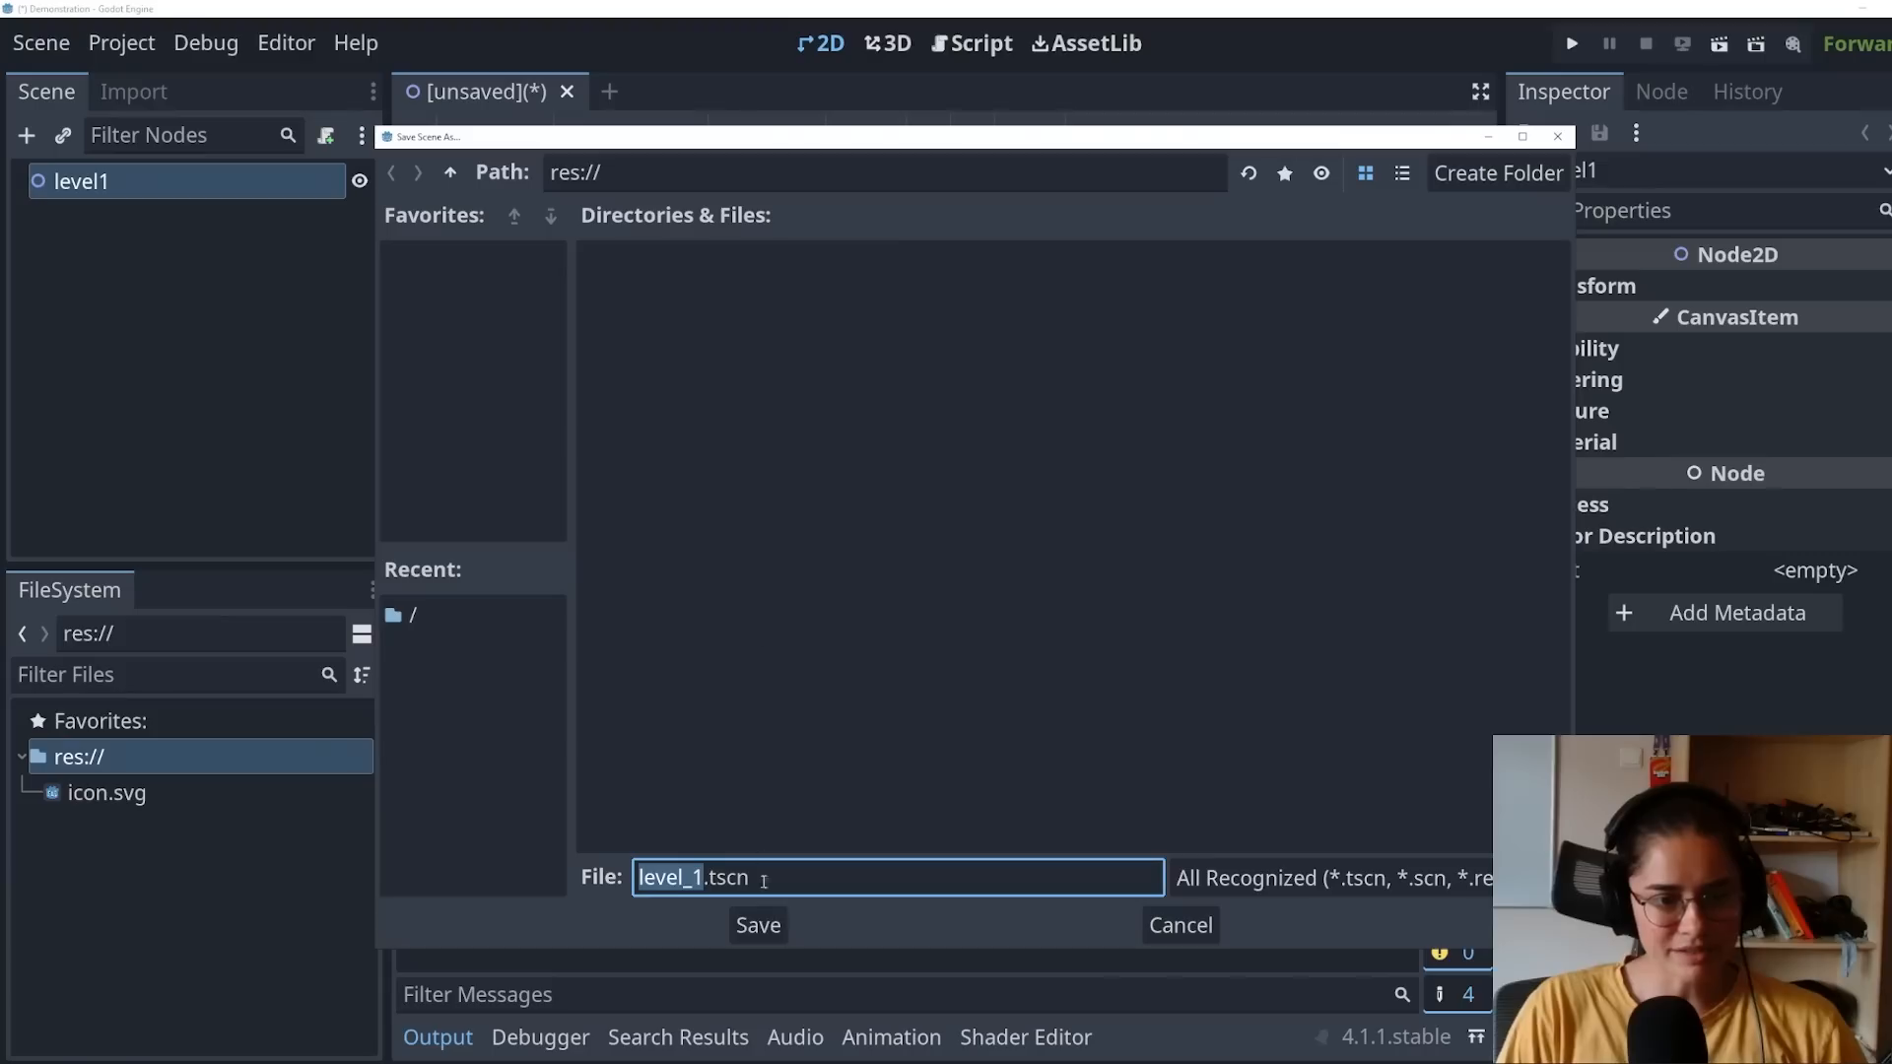
pyautogui.click(757, 925)
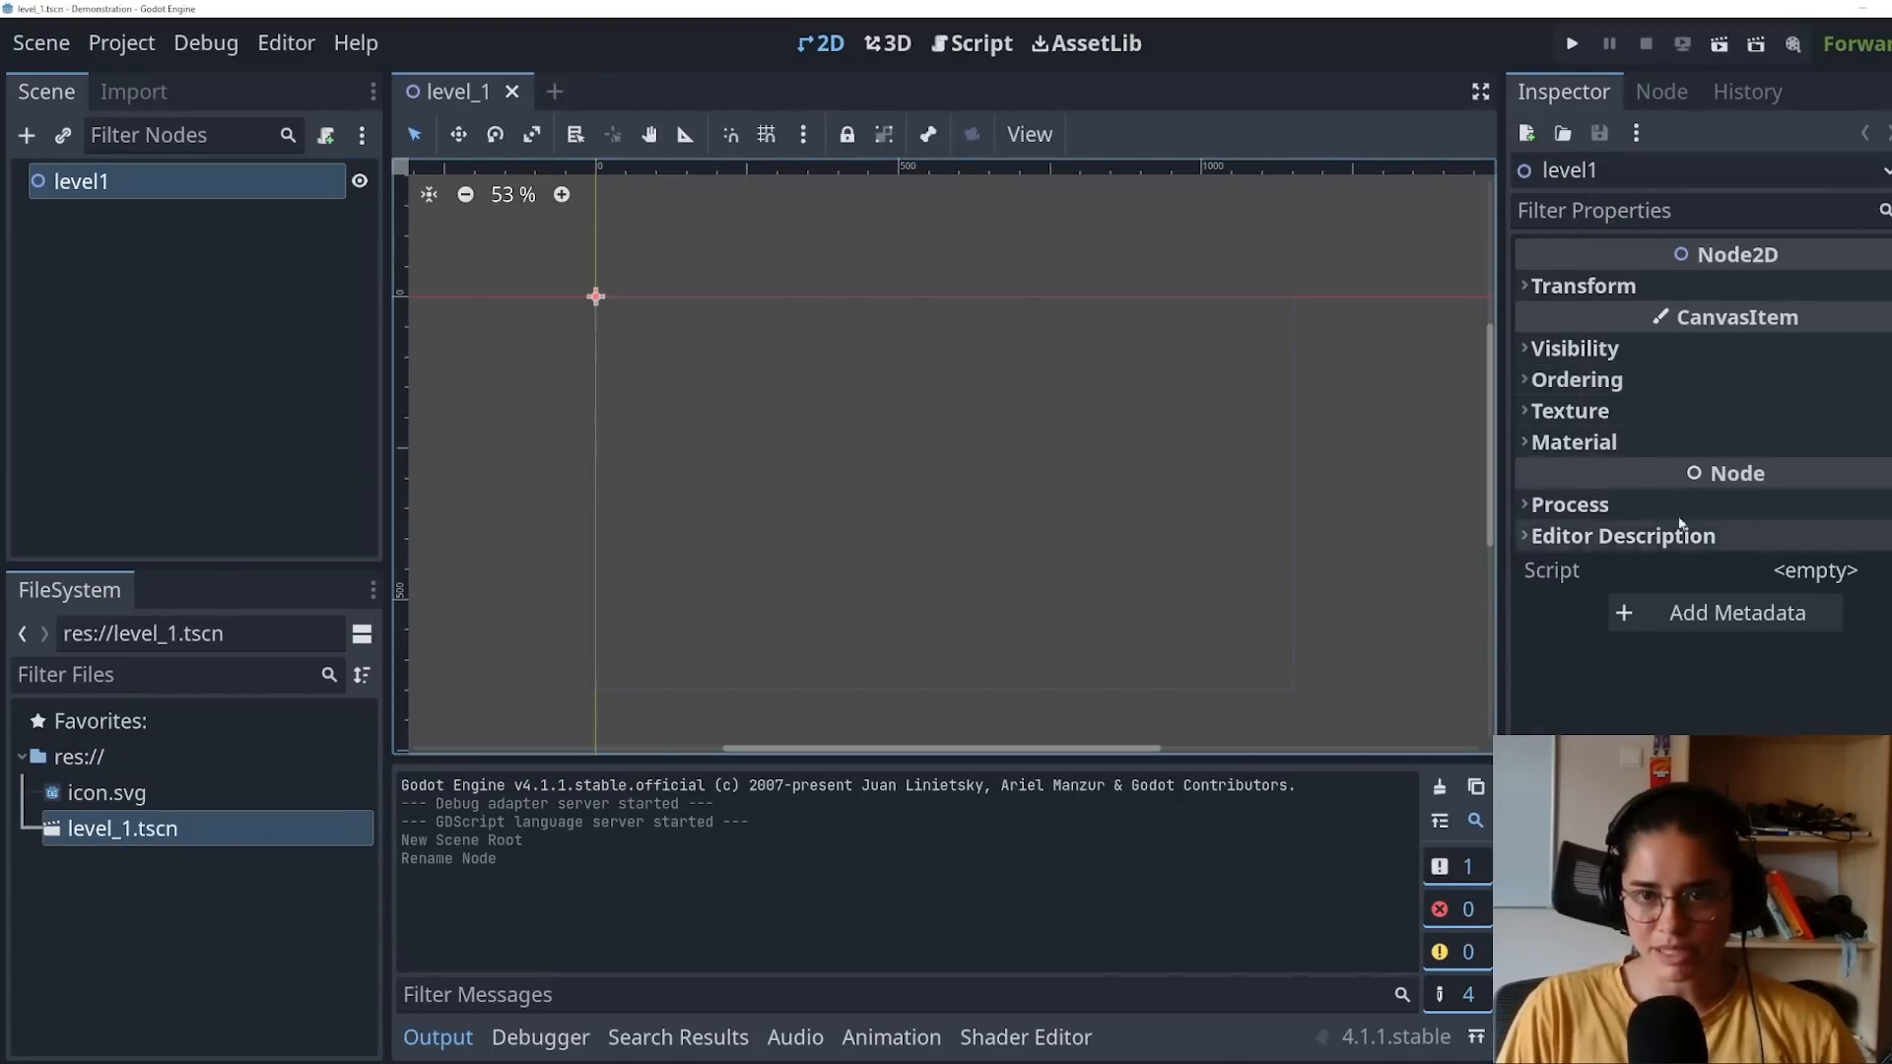
pyautogui.click(1583, 284)
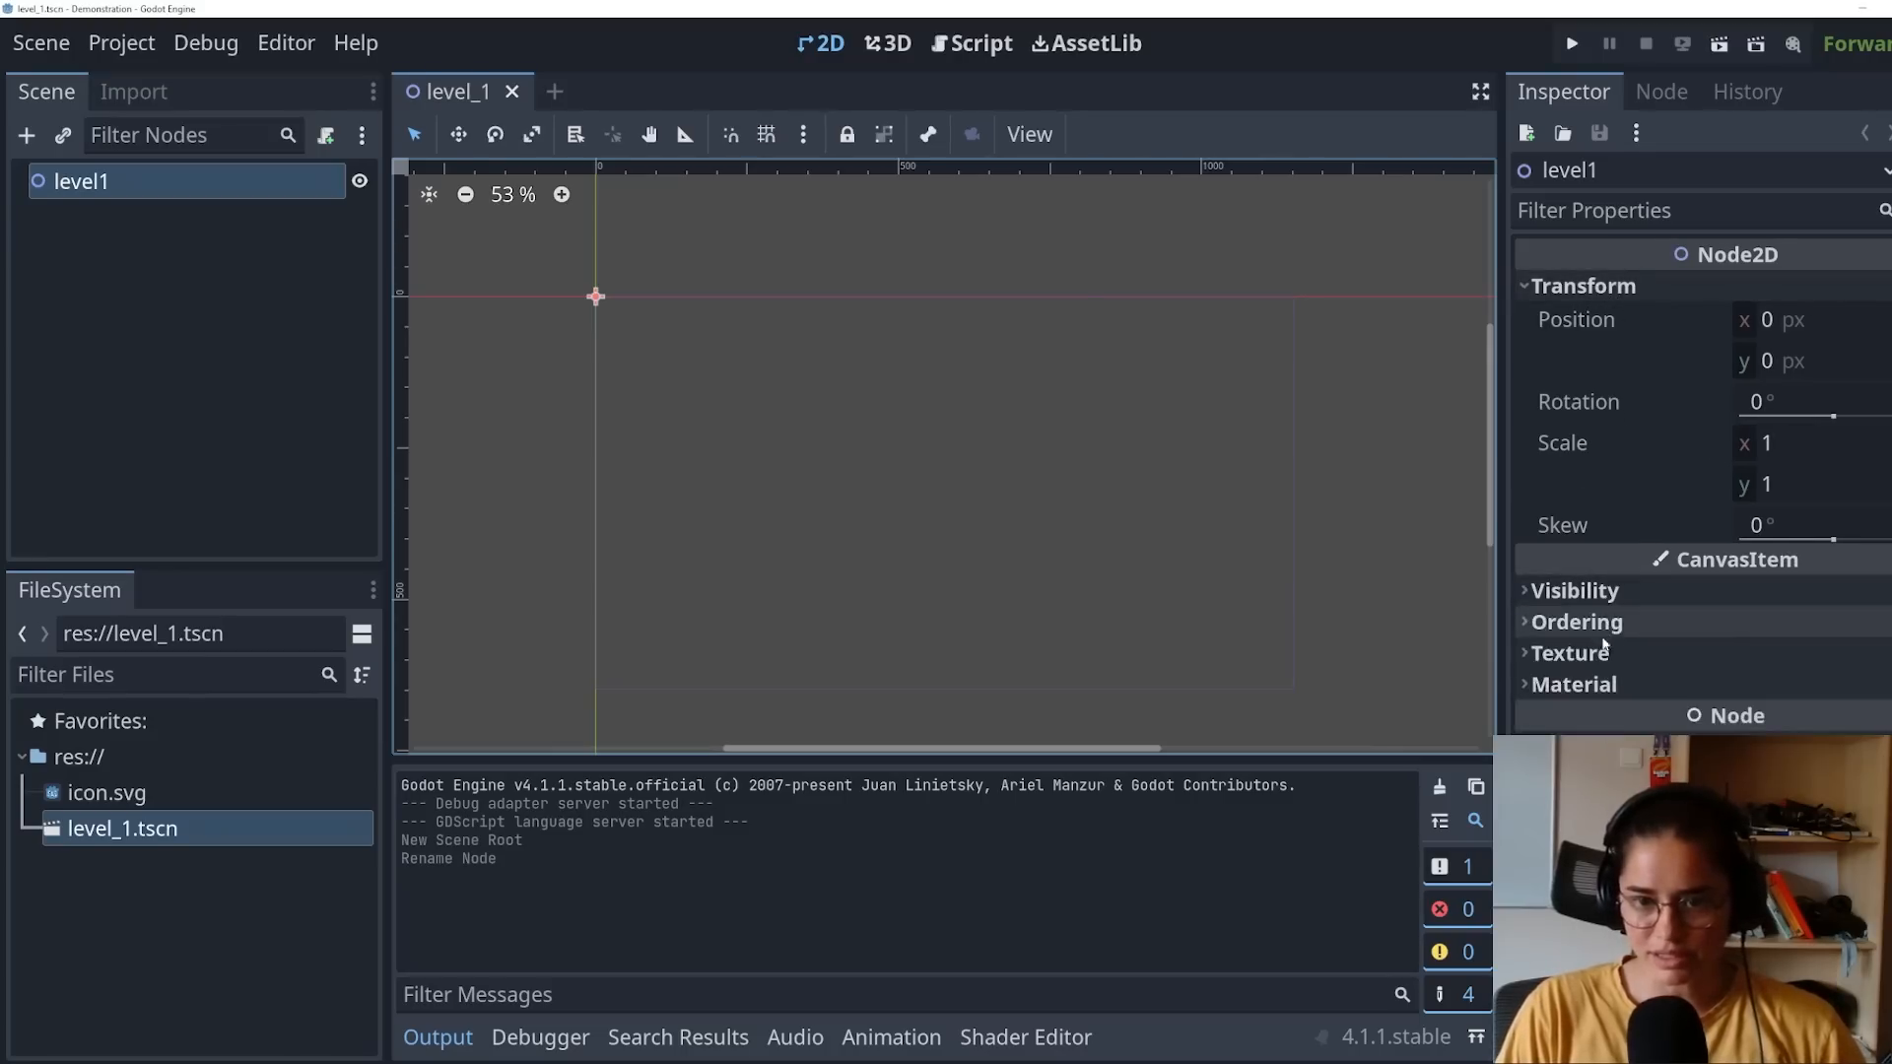
pyautogui.click(1583, 286)
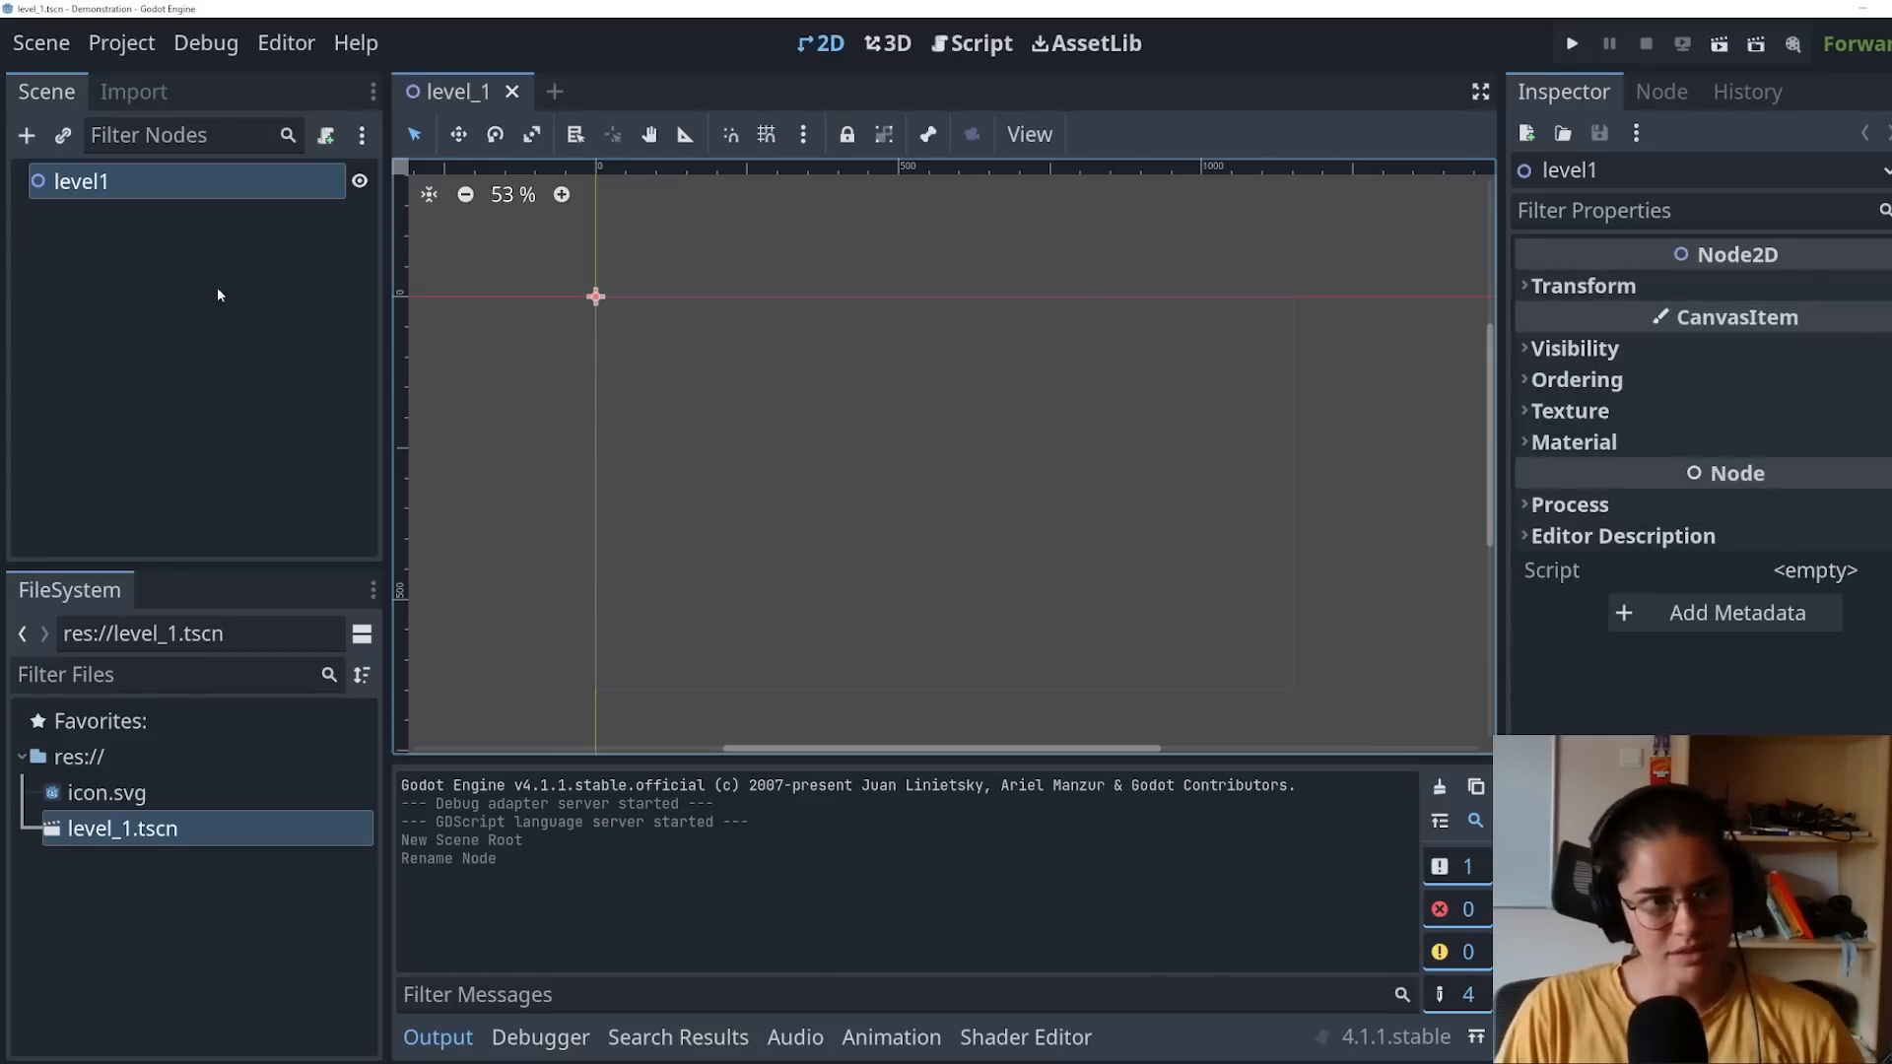
# Step: Add a TileMap node as a child of level1 and select it
pyautogui.write('t')
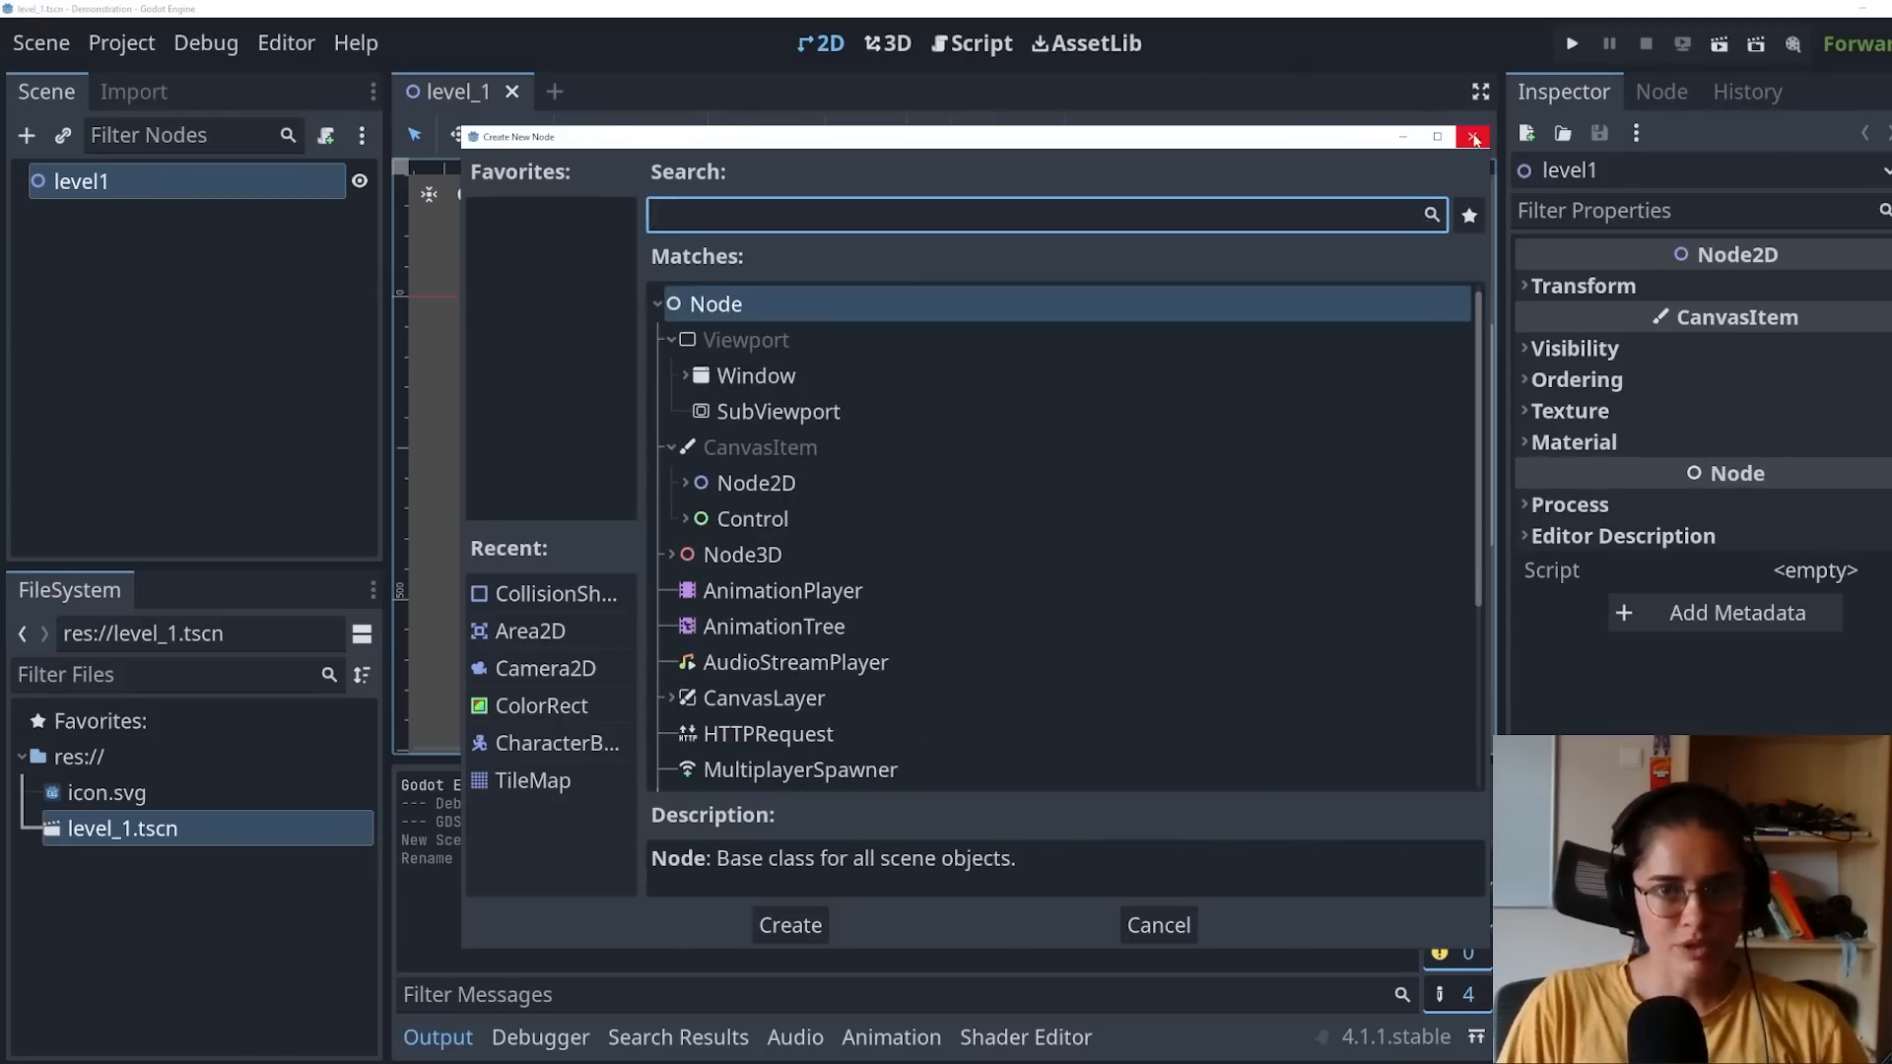
pyautogui.click(1474, 137)
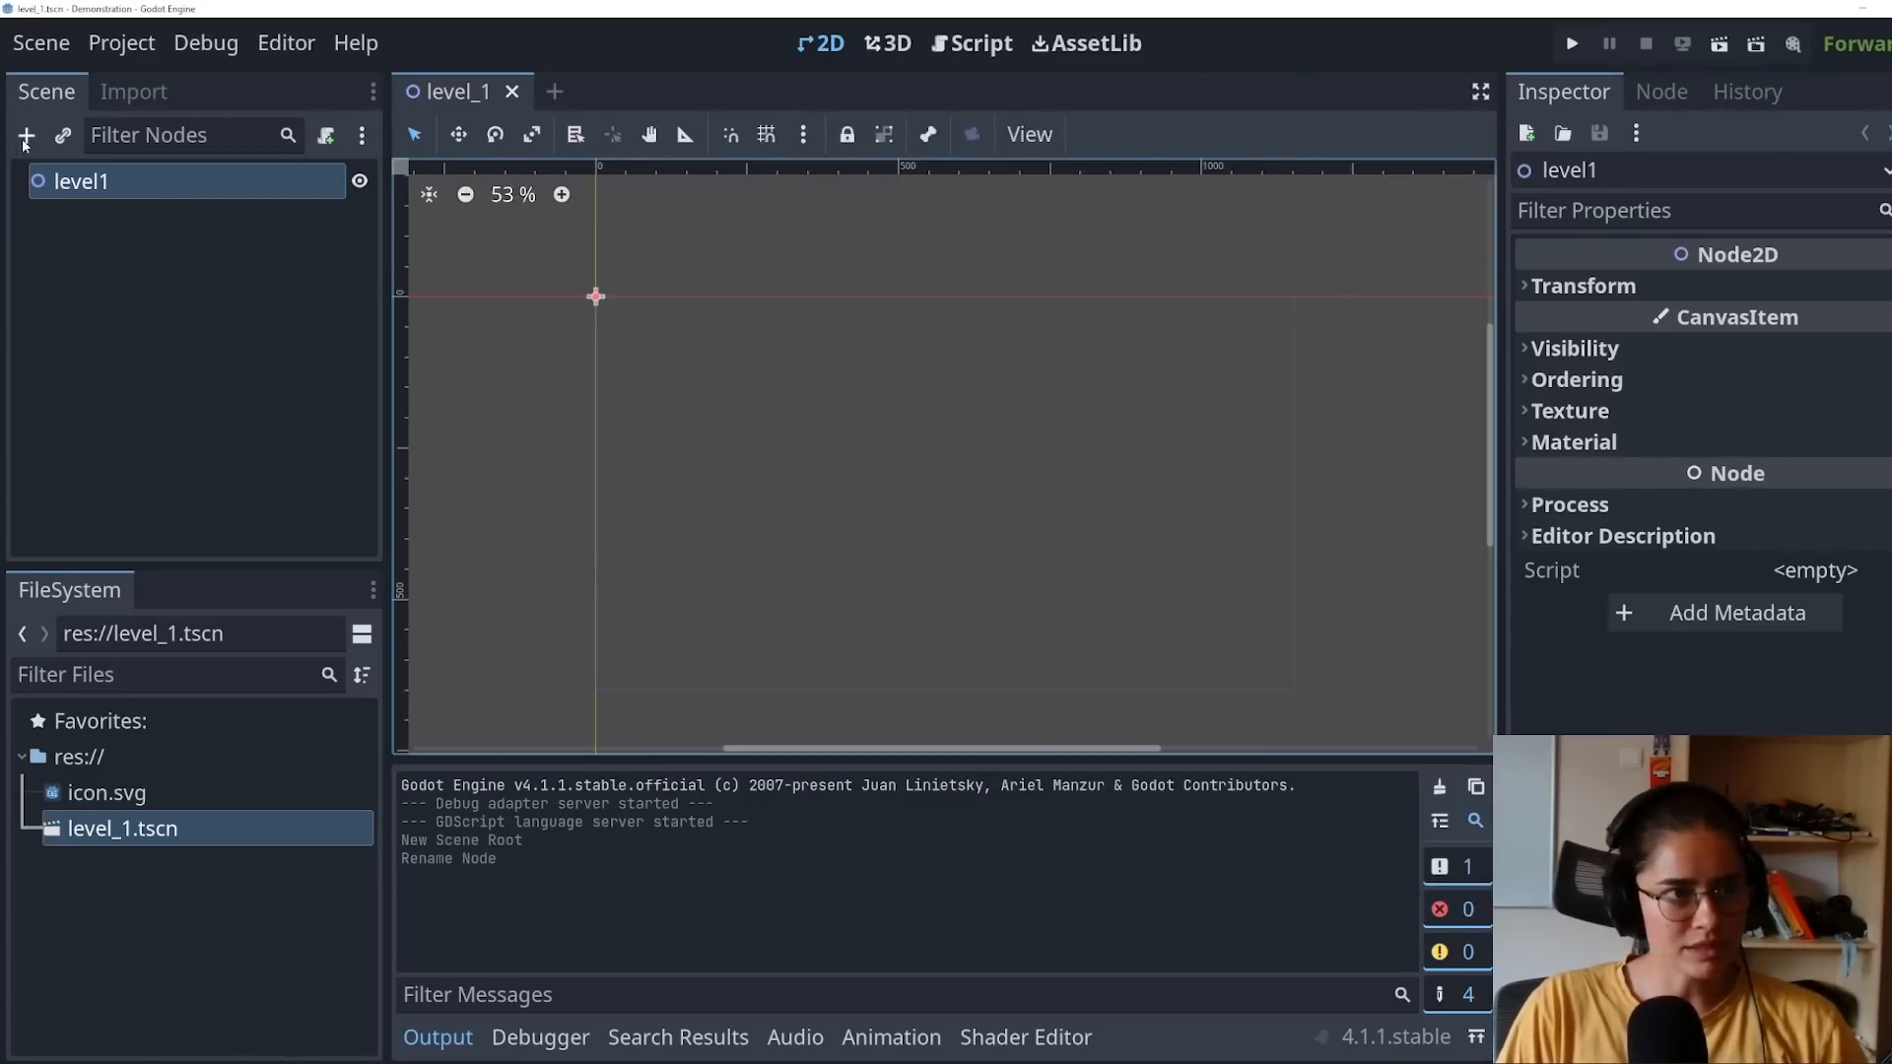
pyautogui.click(26, 136)
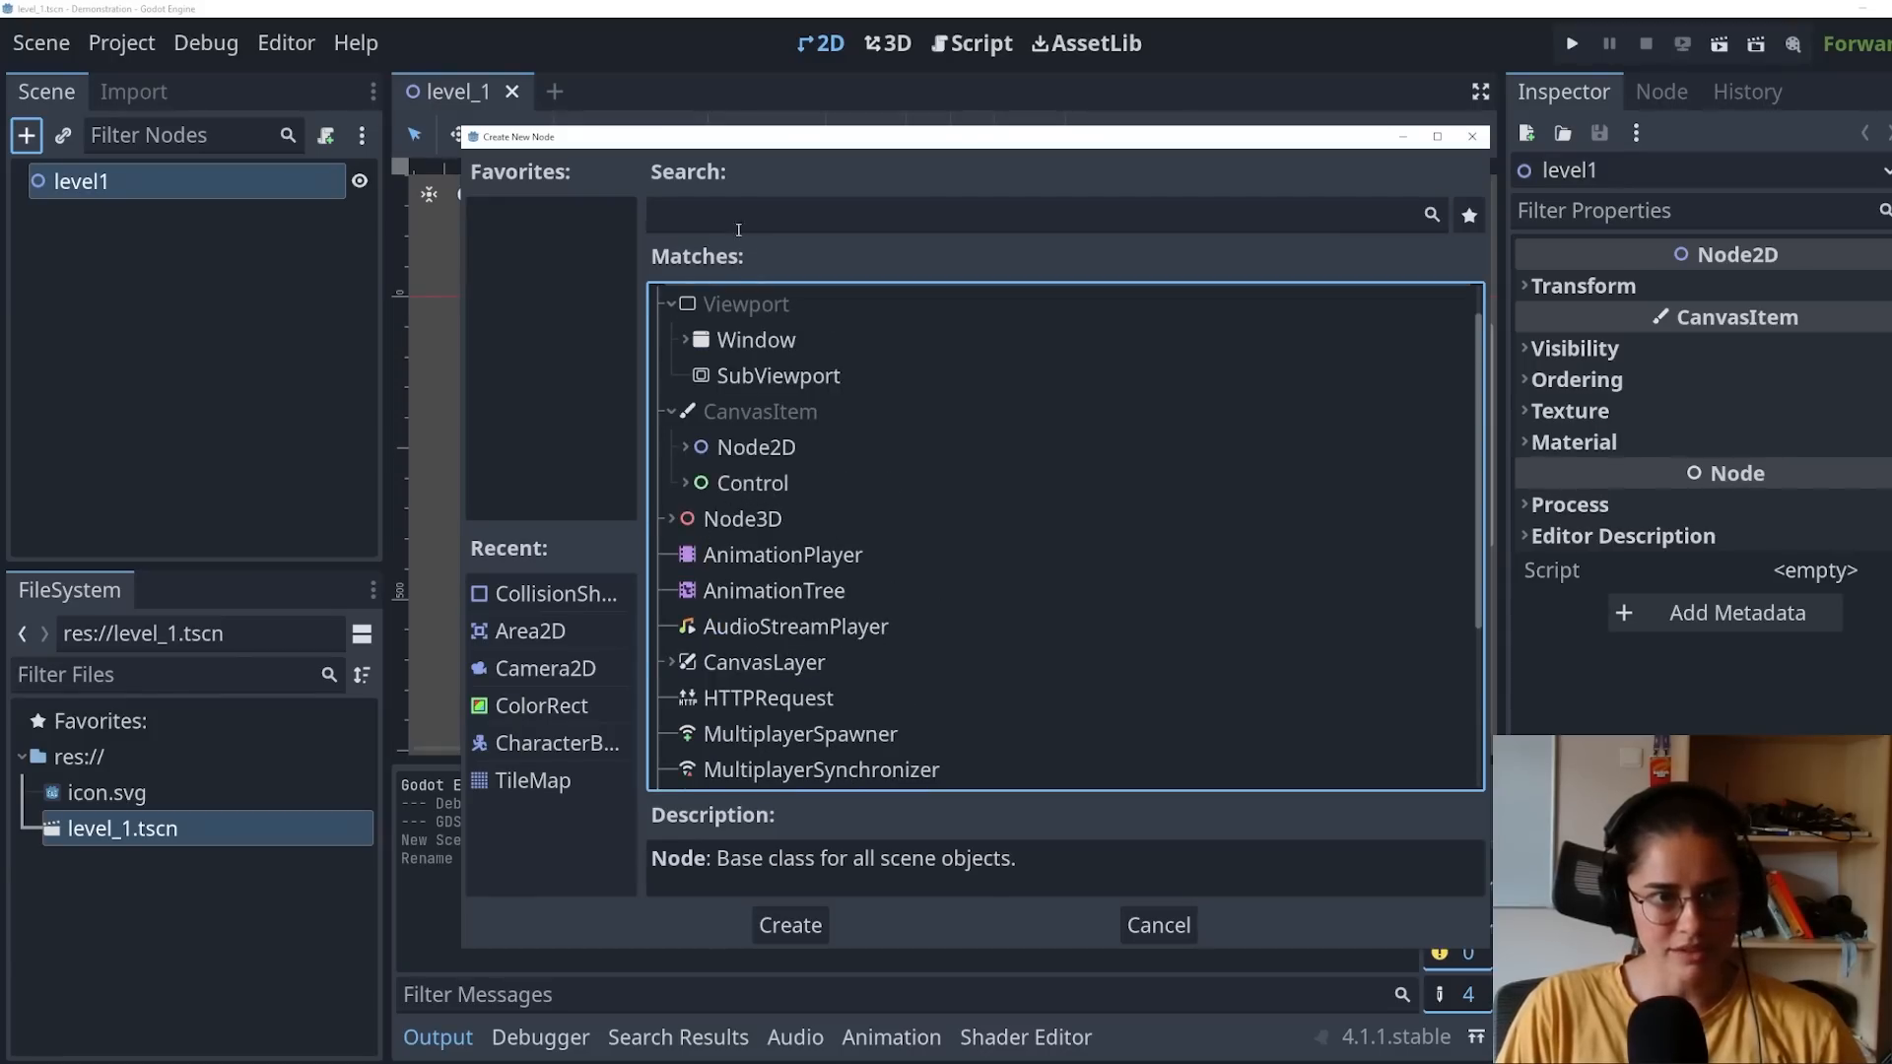
pyautogui.click(789, 925)
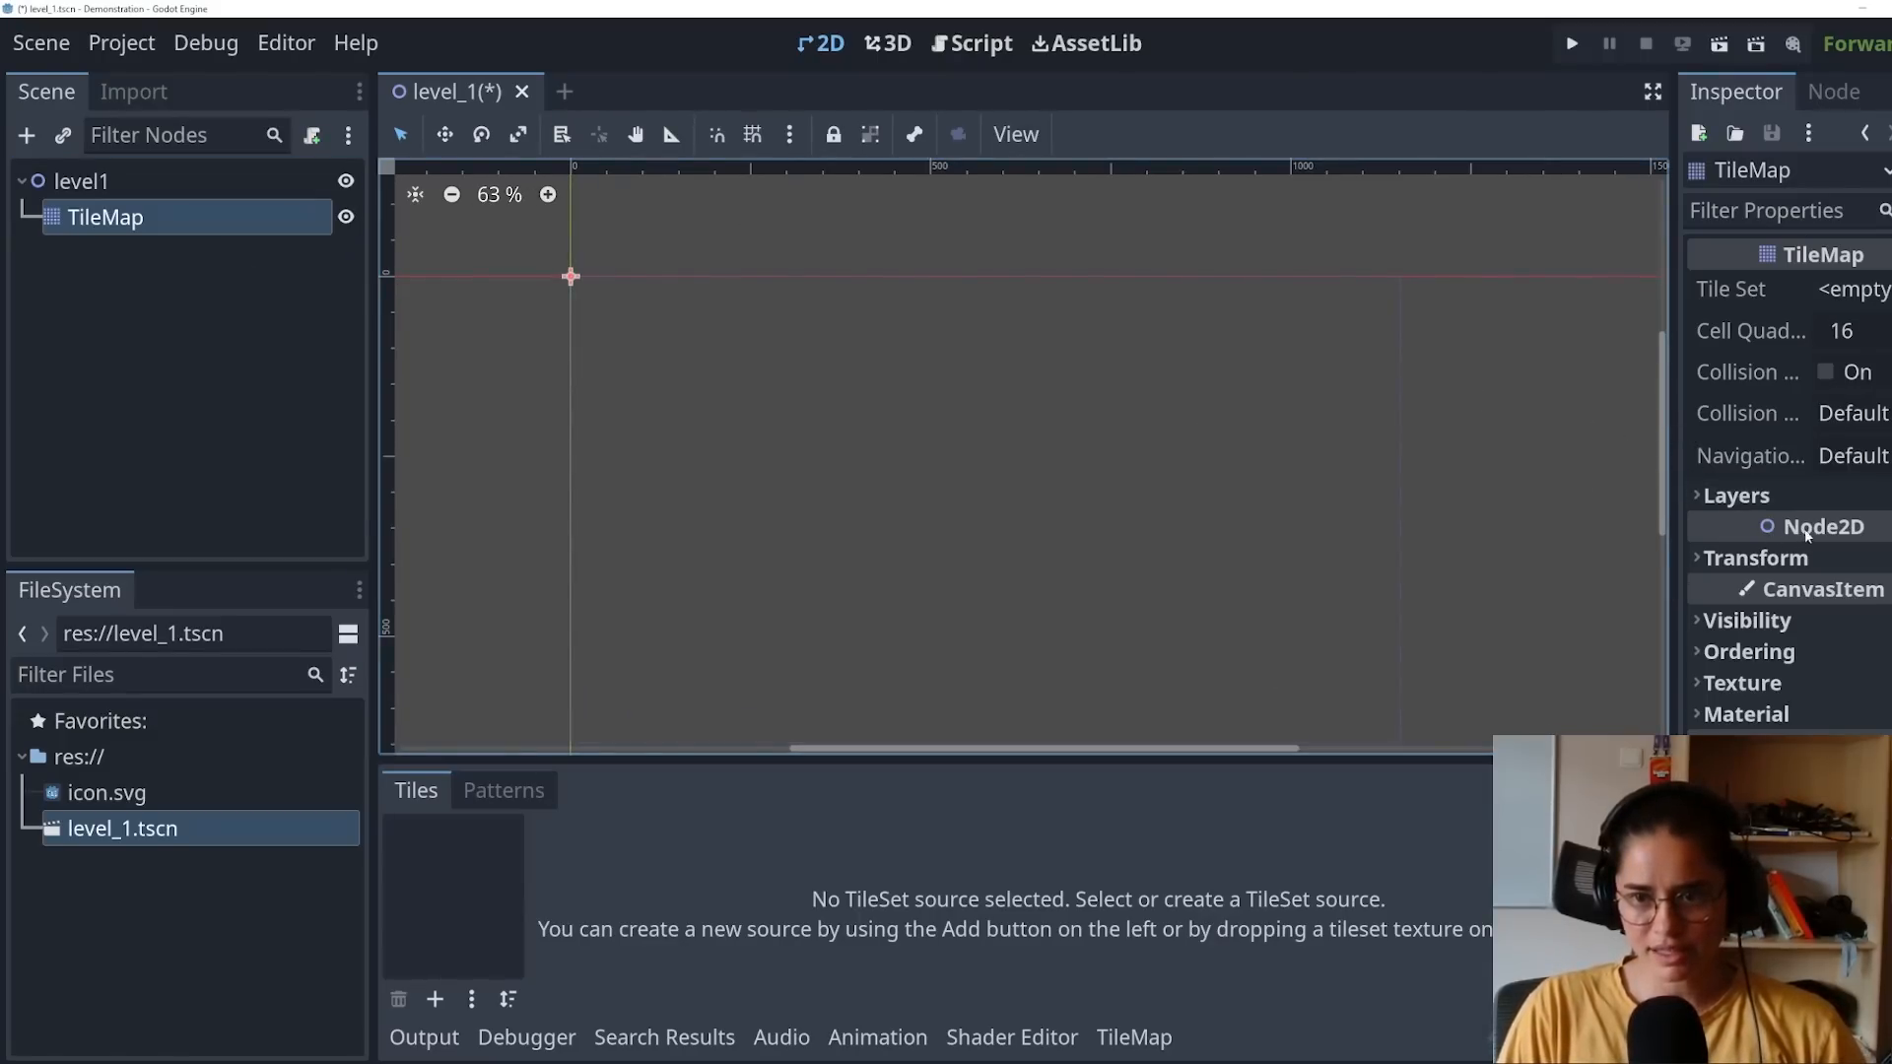
pyautogui.moveTo(1821, 536)
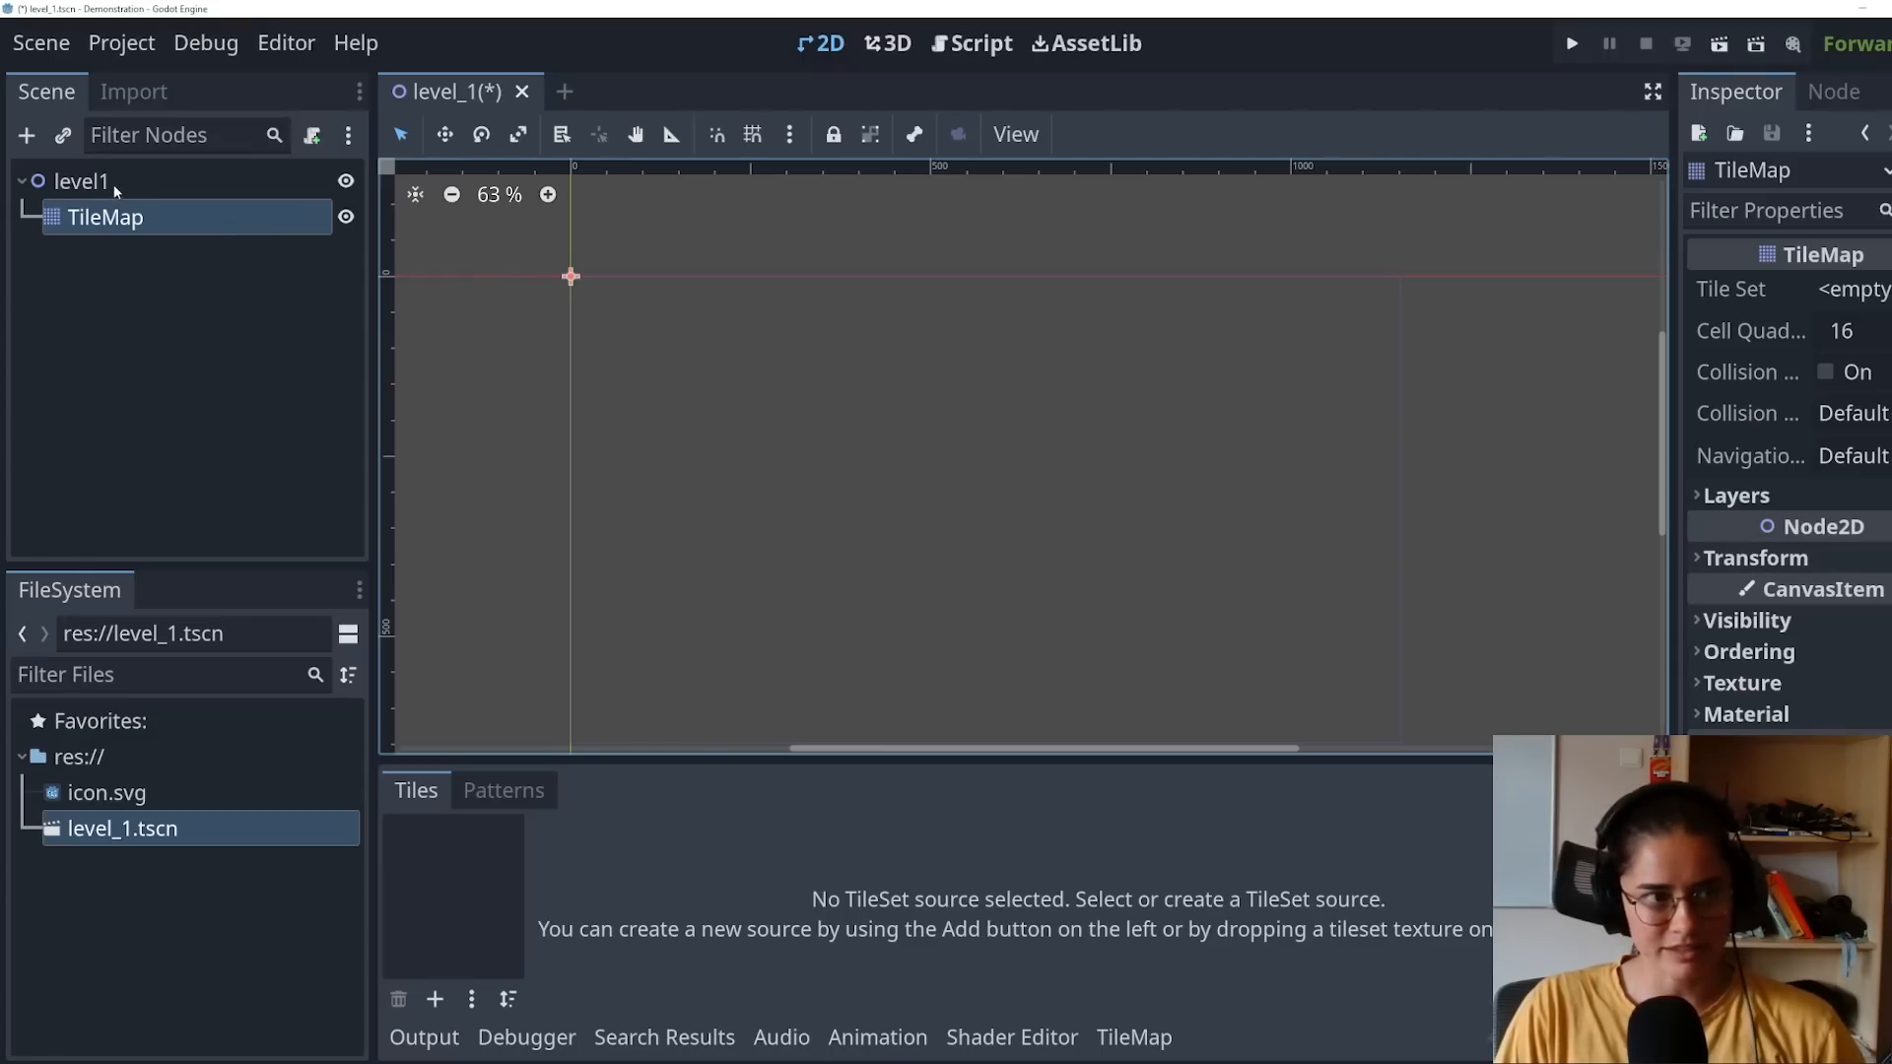
pyautogui.click(81, 182)
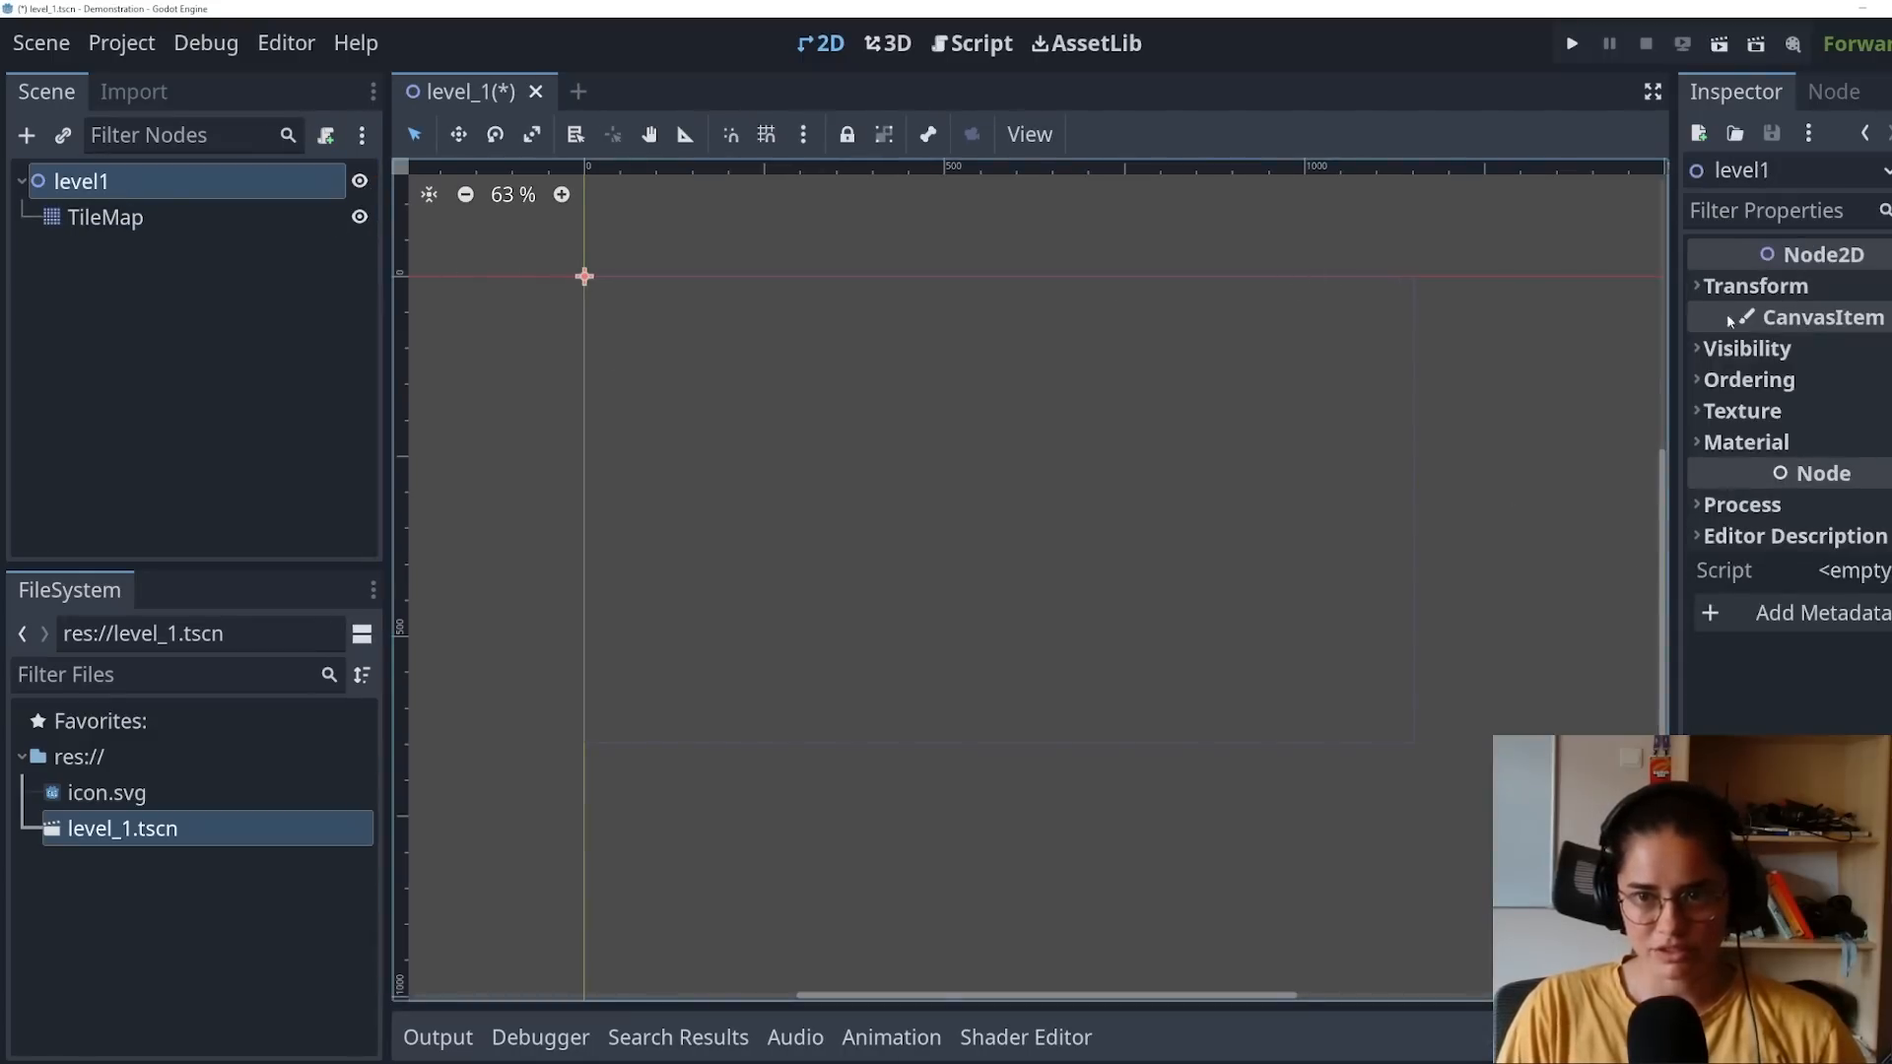
pyautogui.click(105, 217)
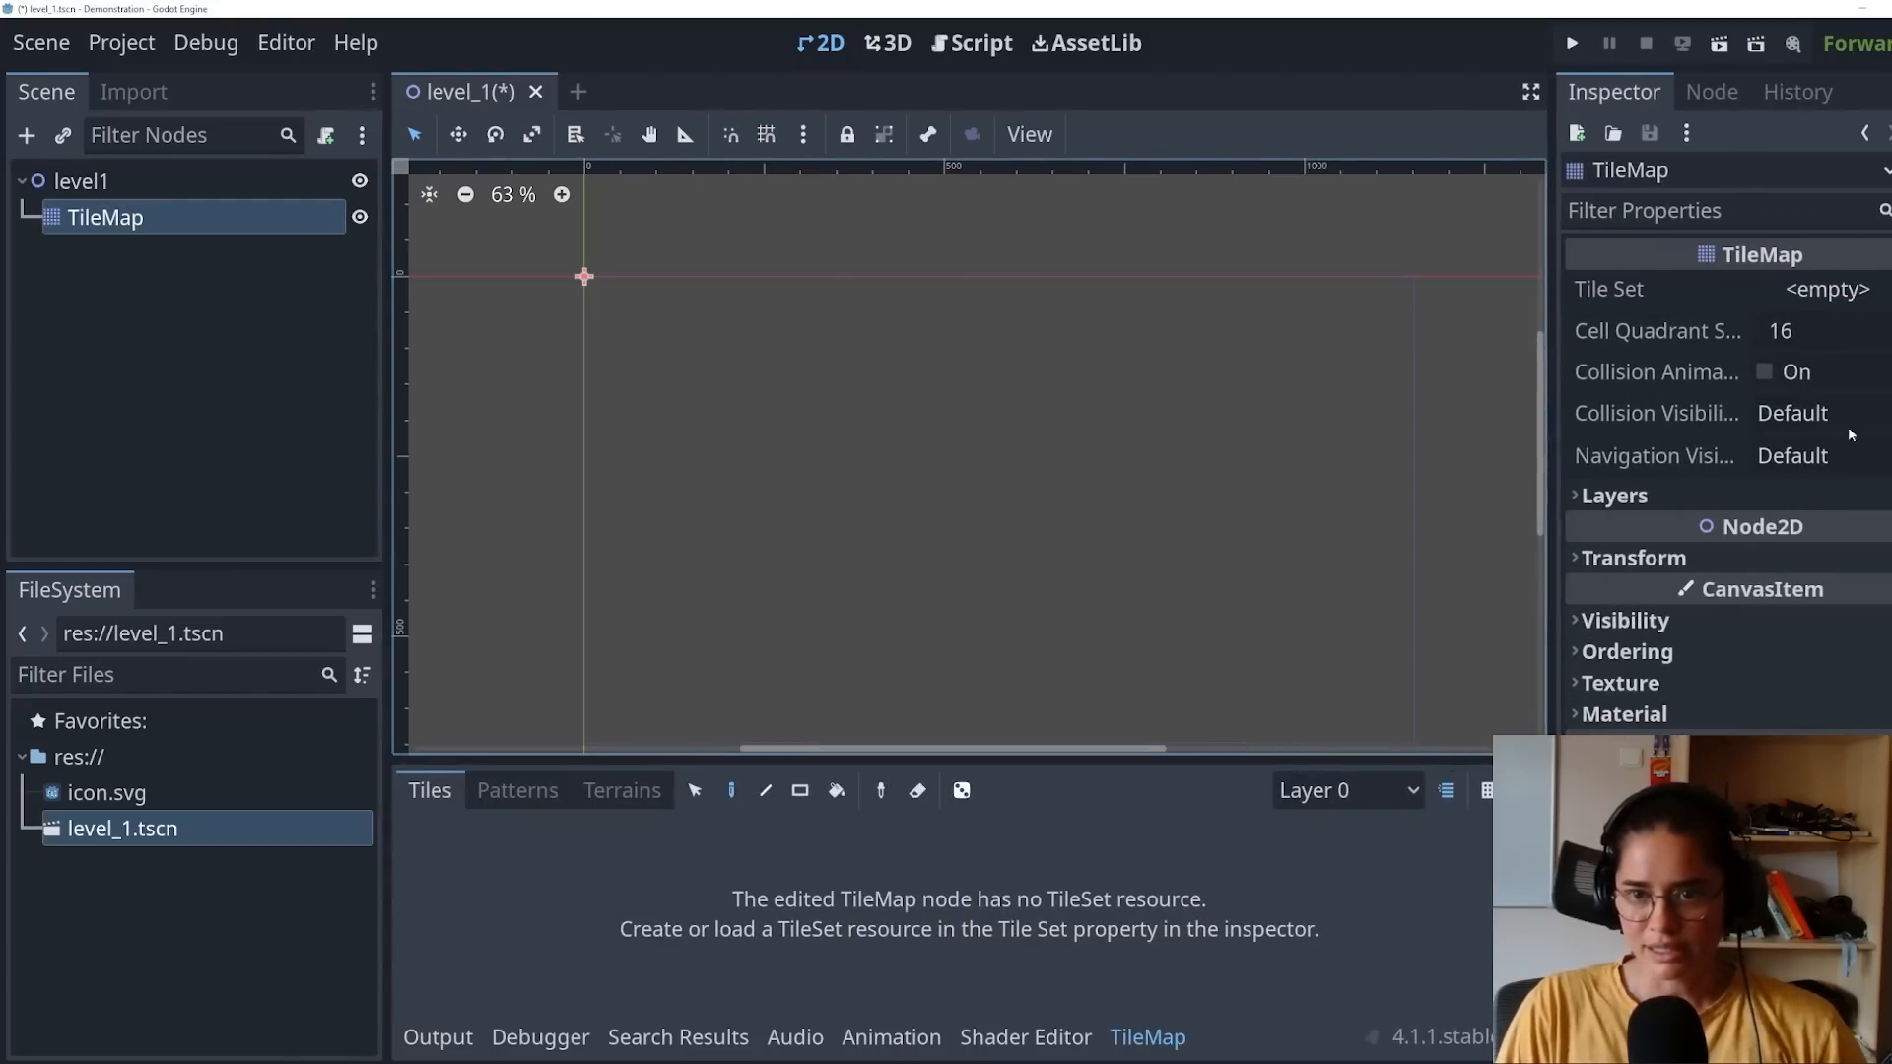
# Step: Create a new TileSet from tiles.png with atlas tiles generated automatically
pyautogui.click(1825, 288)
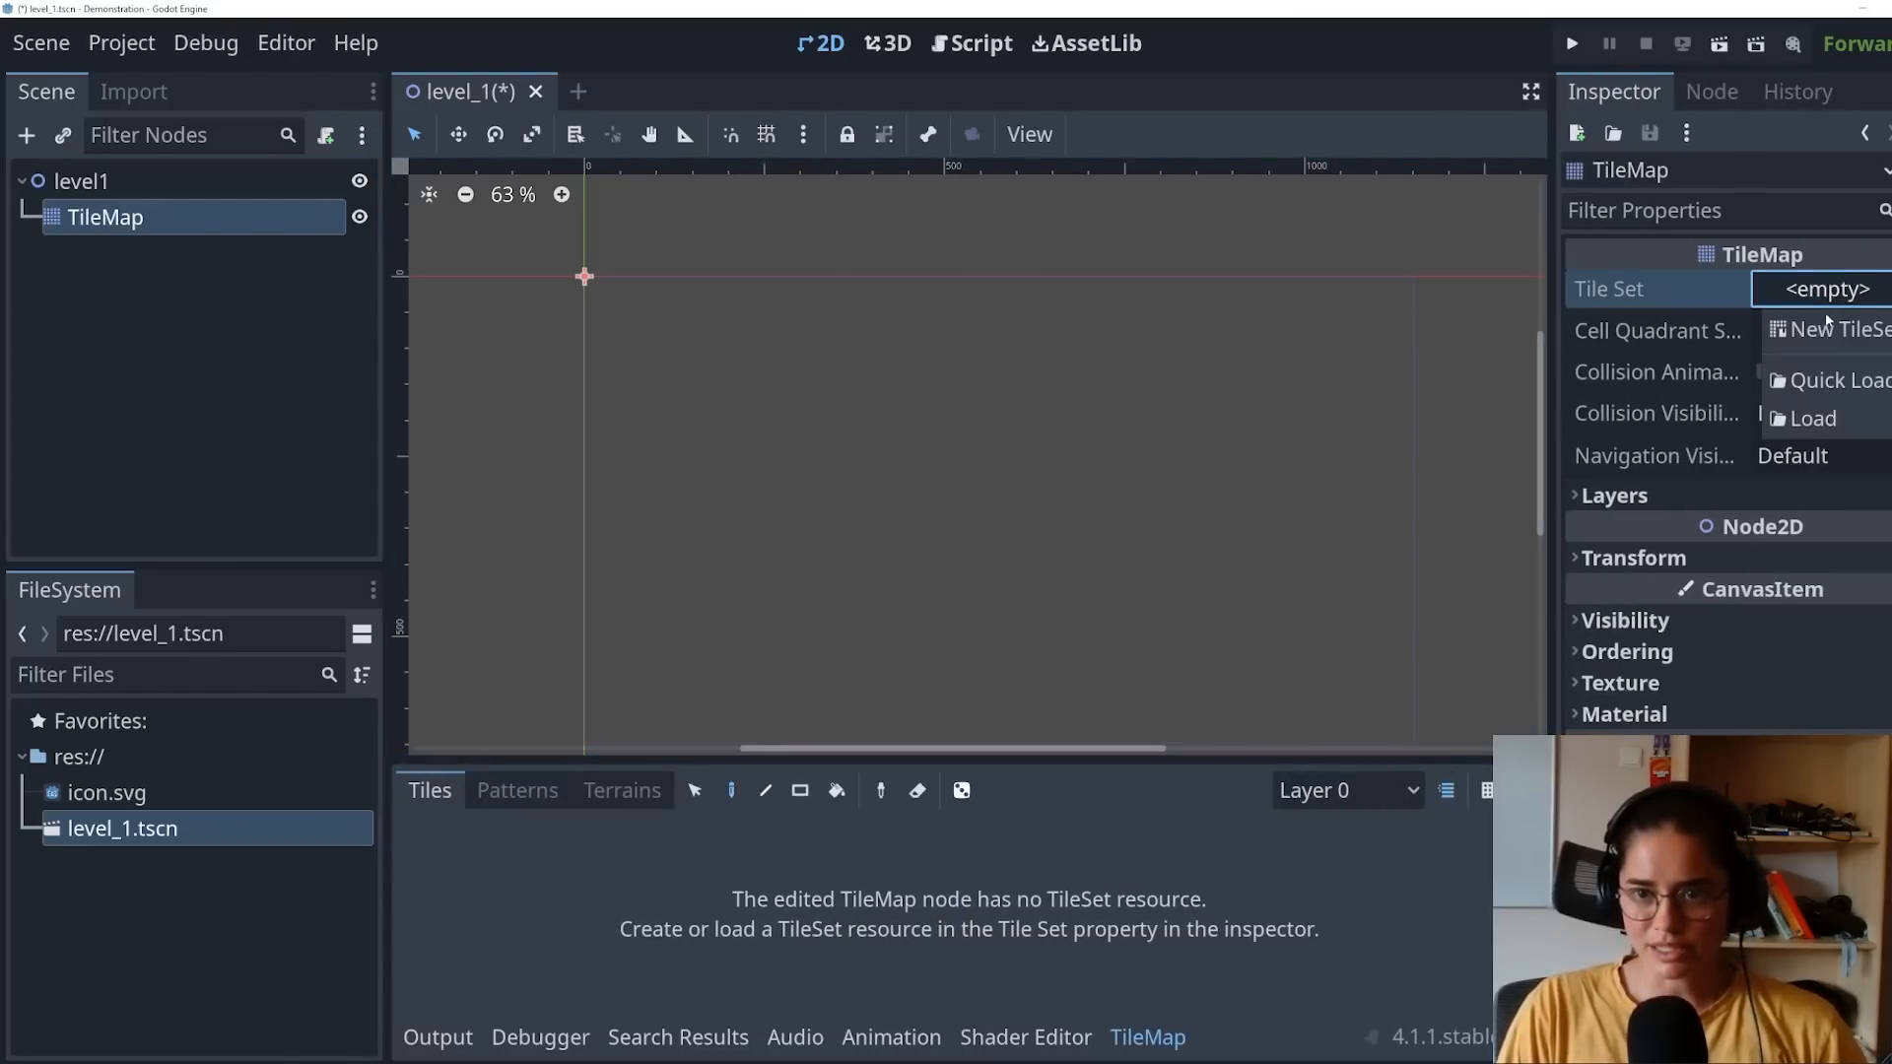
pyautogui.click(1841, 329)
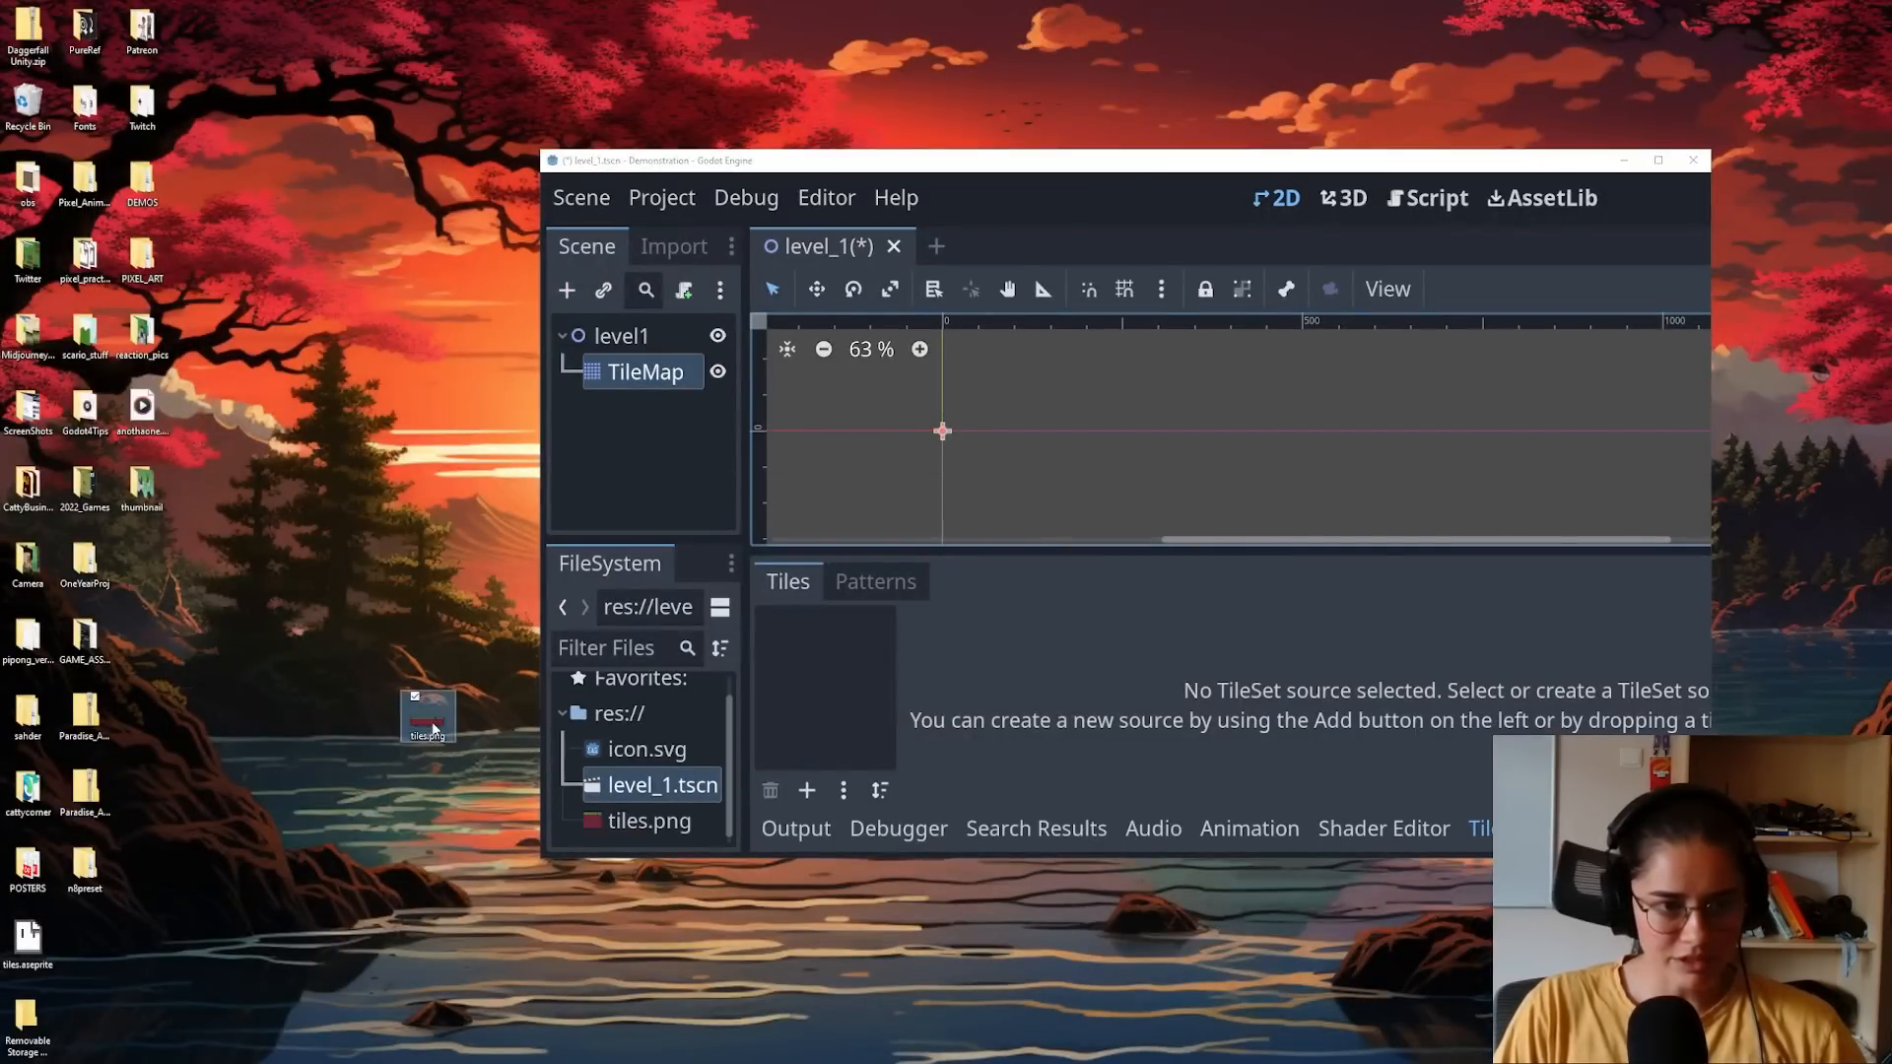
pyautogui.doubleClick(428, 718)
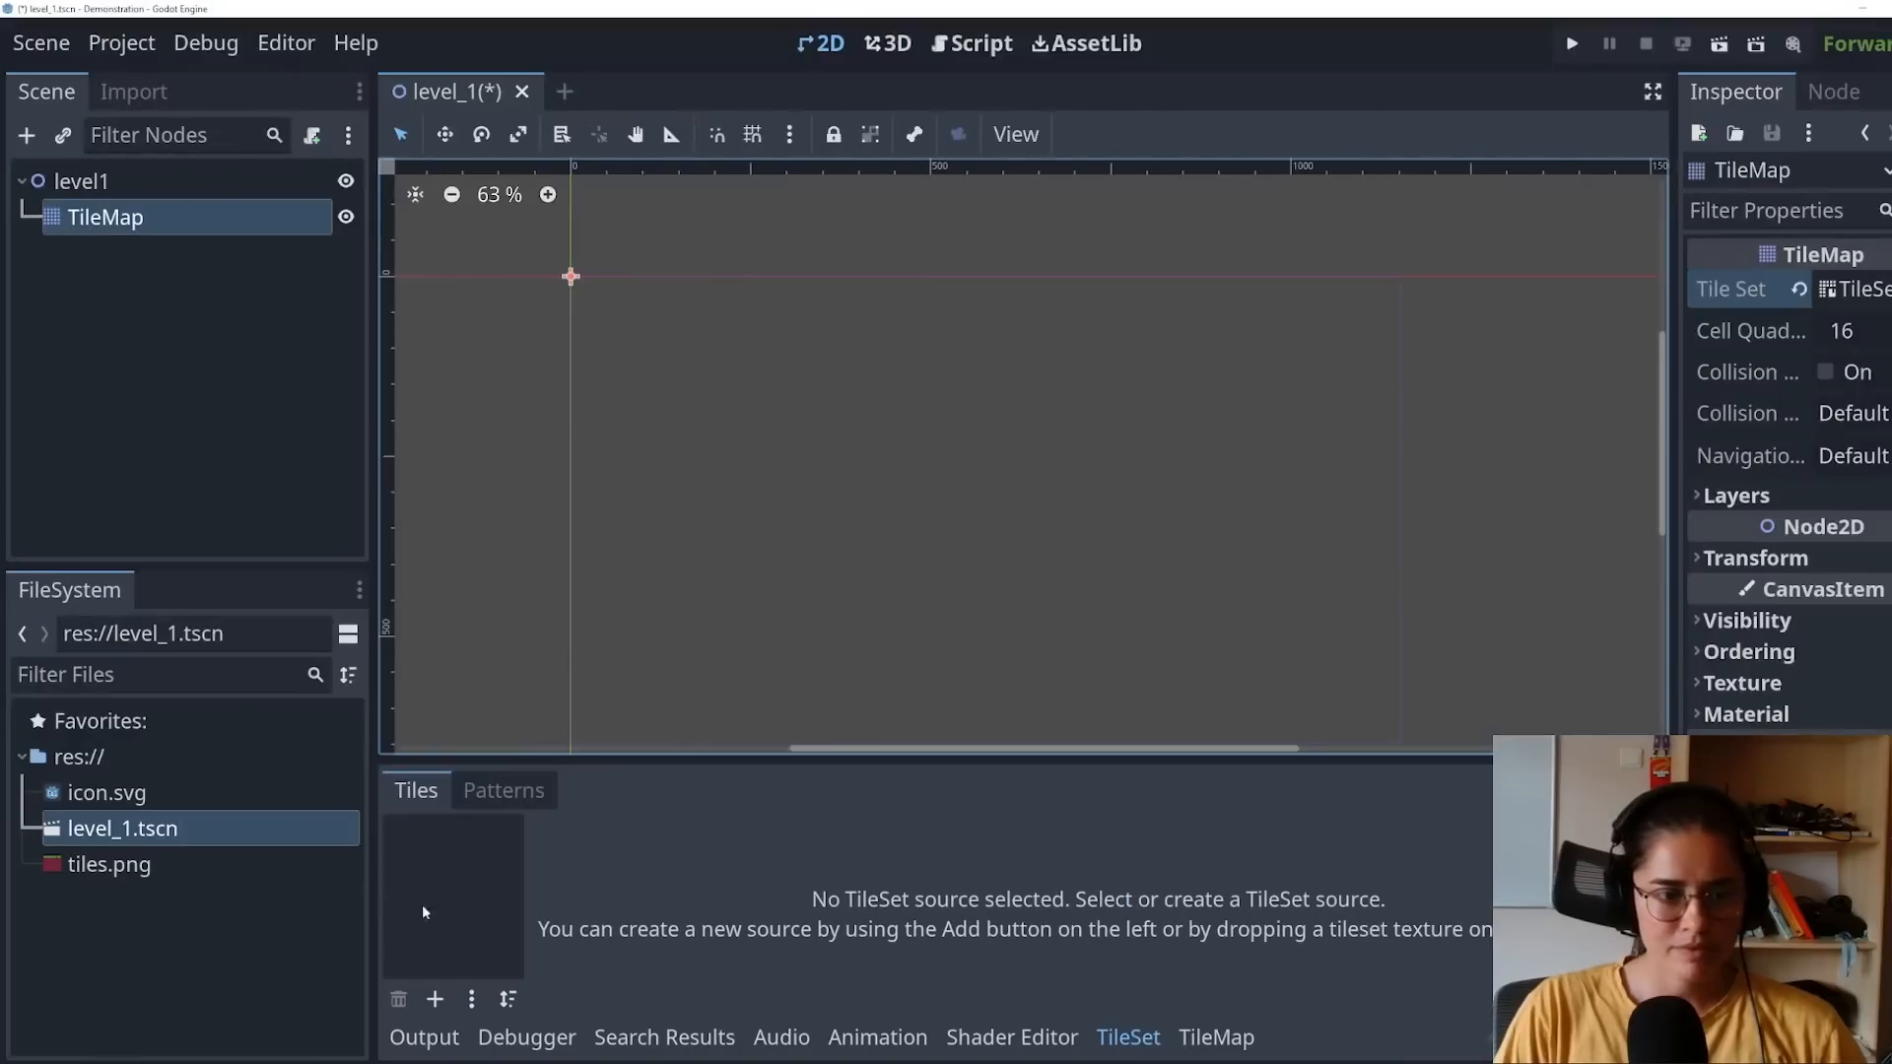
pyautogui.click(108, 864)
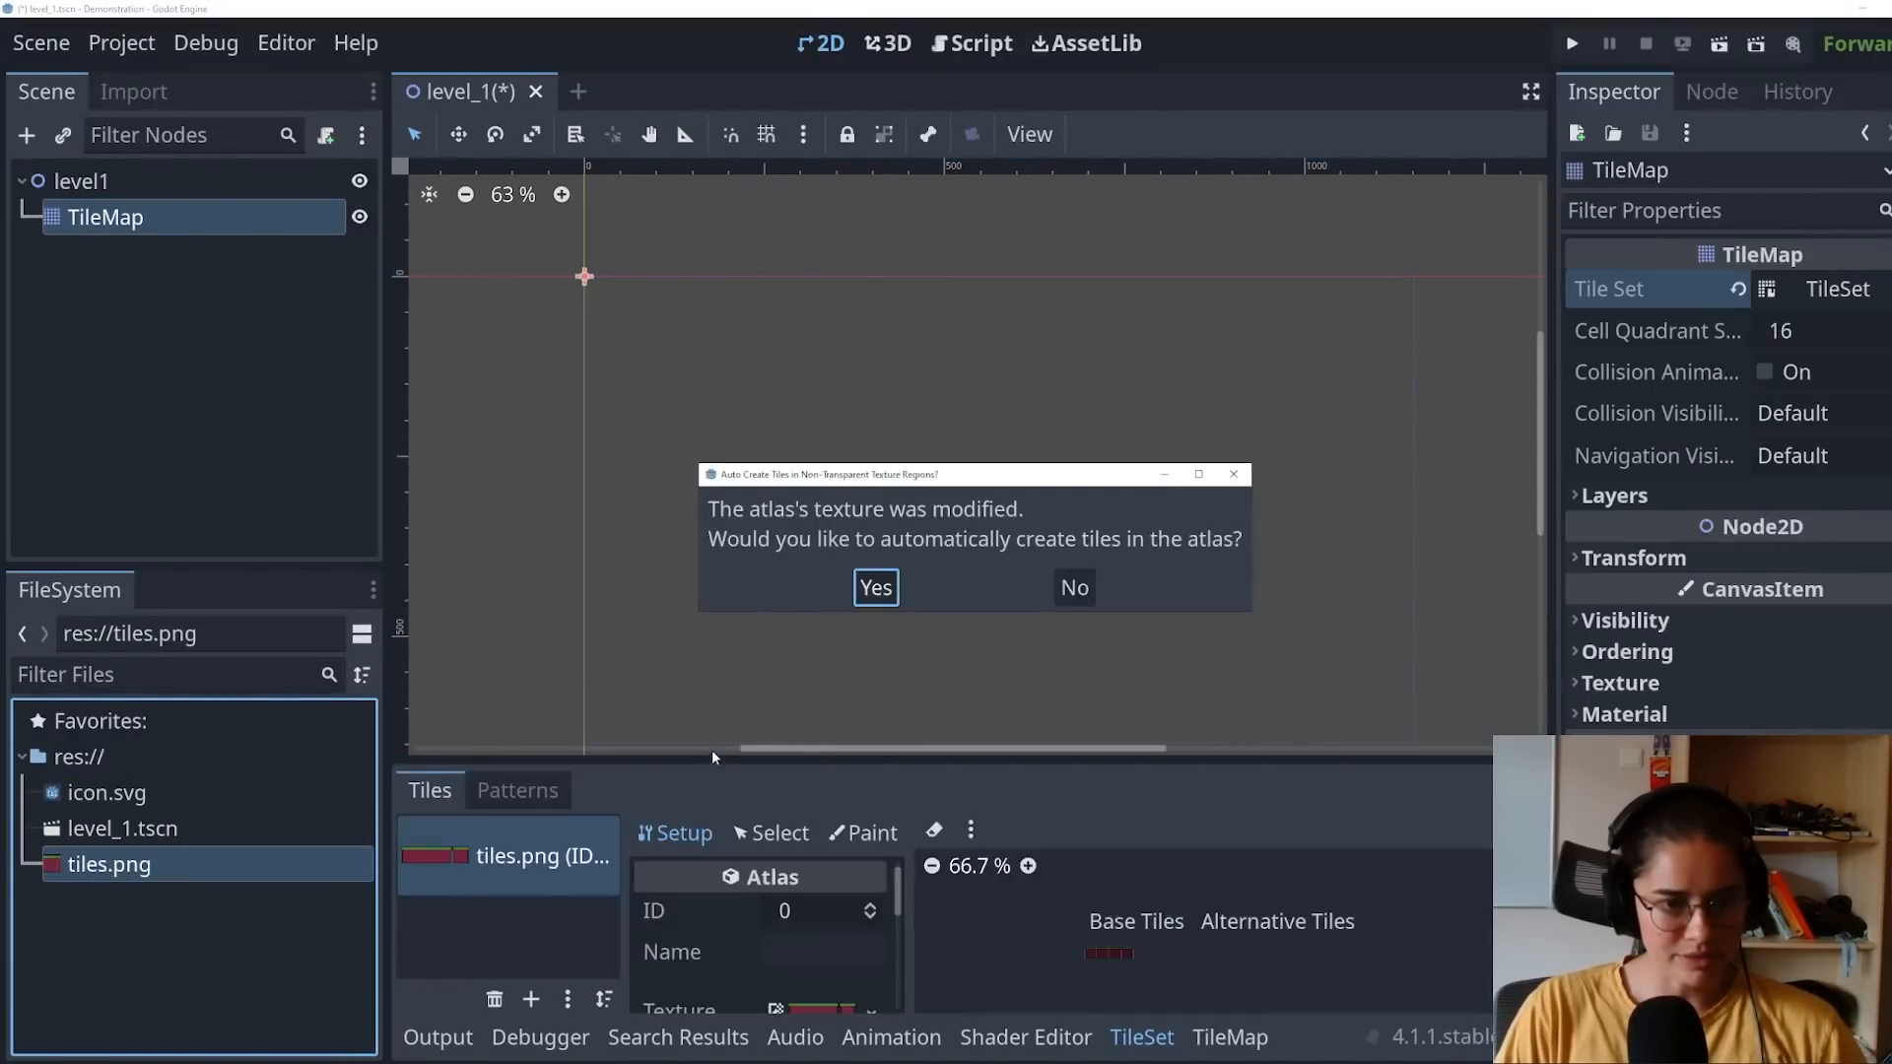
pyautogui.click(873, 587)
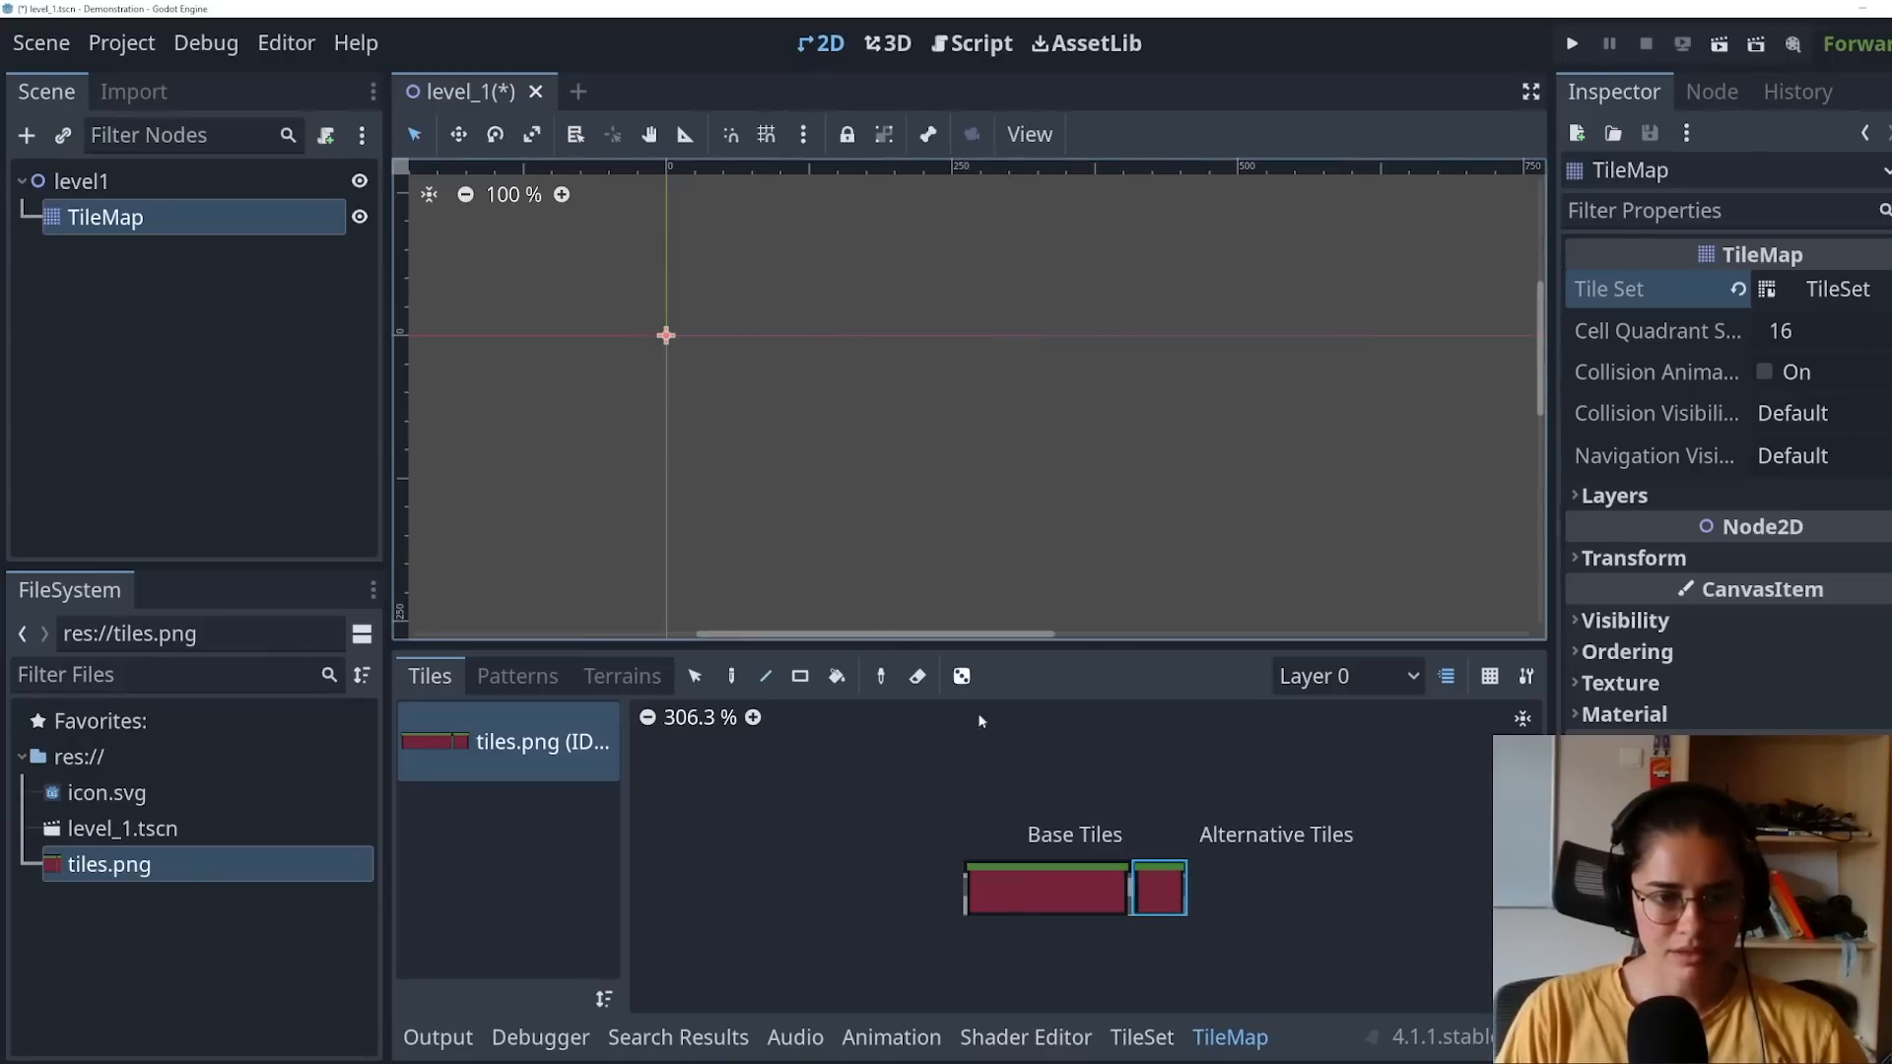
# Step: Pick tiles from the atlas and paint platform tiles into the level
pyautogui.moveTo(797, 290); pyautogui.dragTo(944, 438)
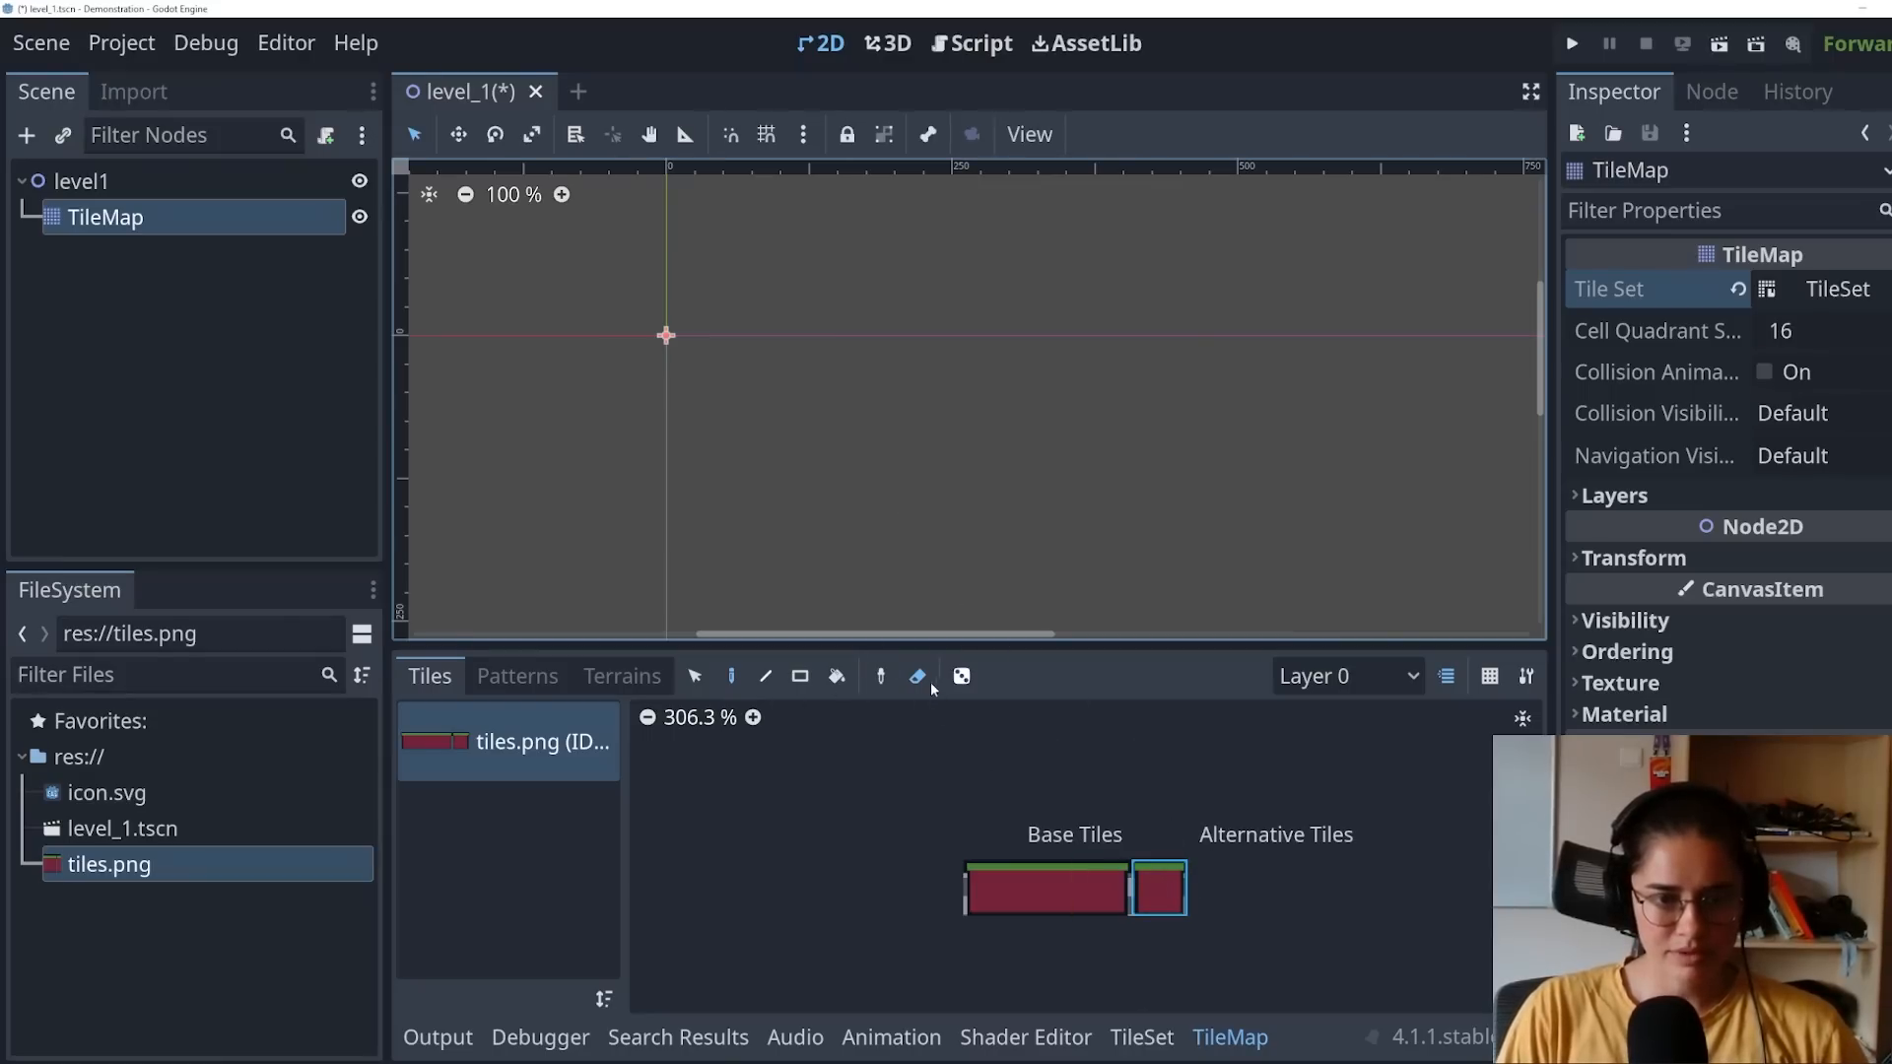
pyautogui.moveTo(670, 341); pyautogui.dragTo(723, 343)
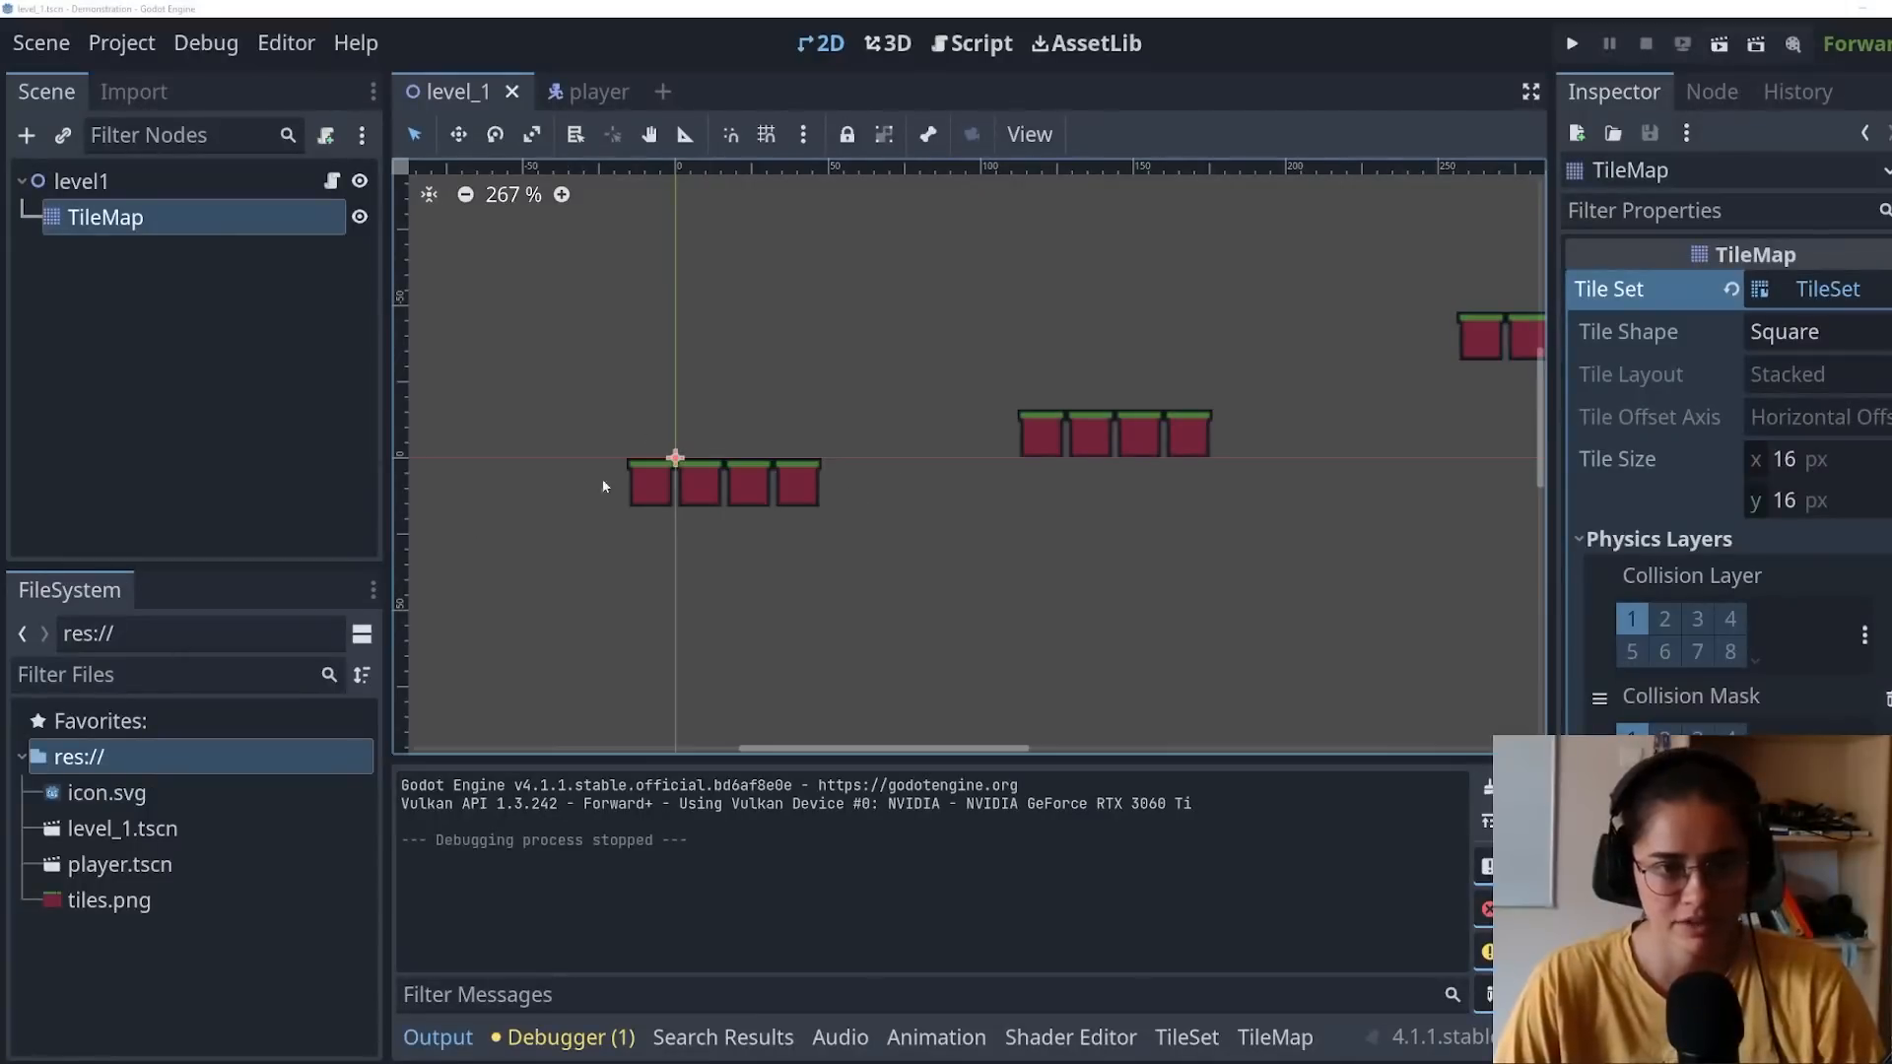
# Step: Set the project's Default Texture Filter to Nearest in Project Settings
pyautogui.click(121, 41)
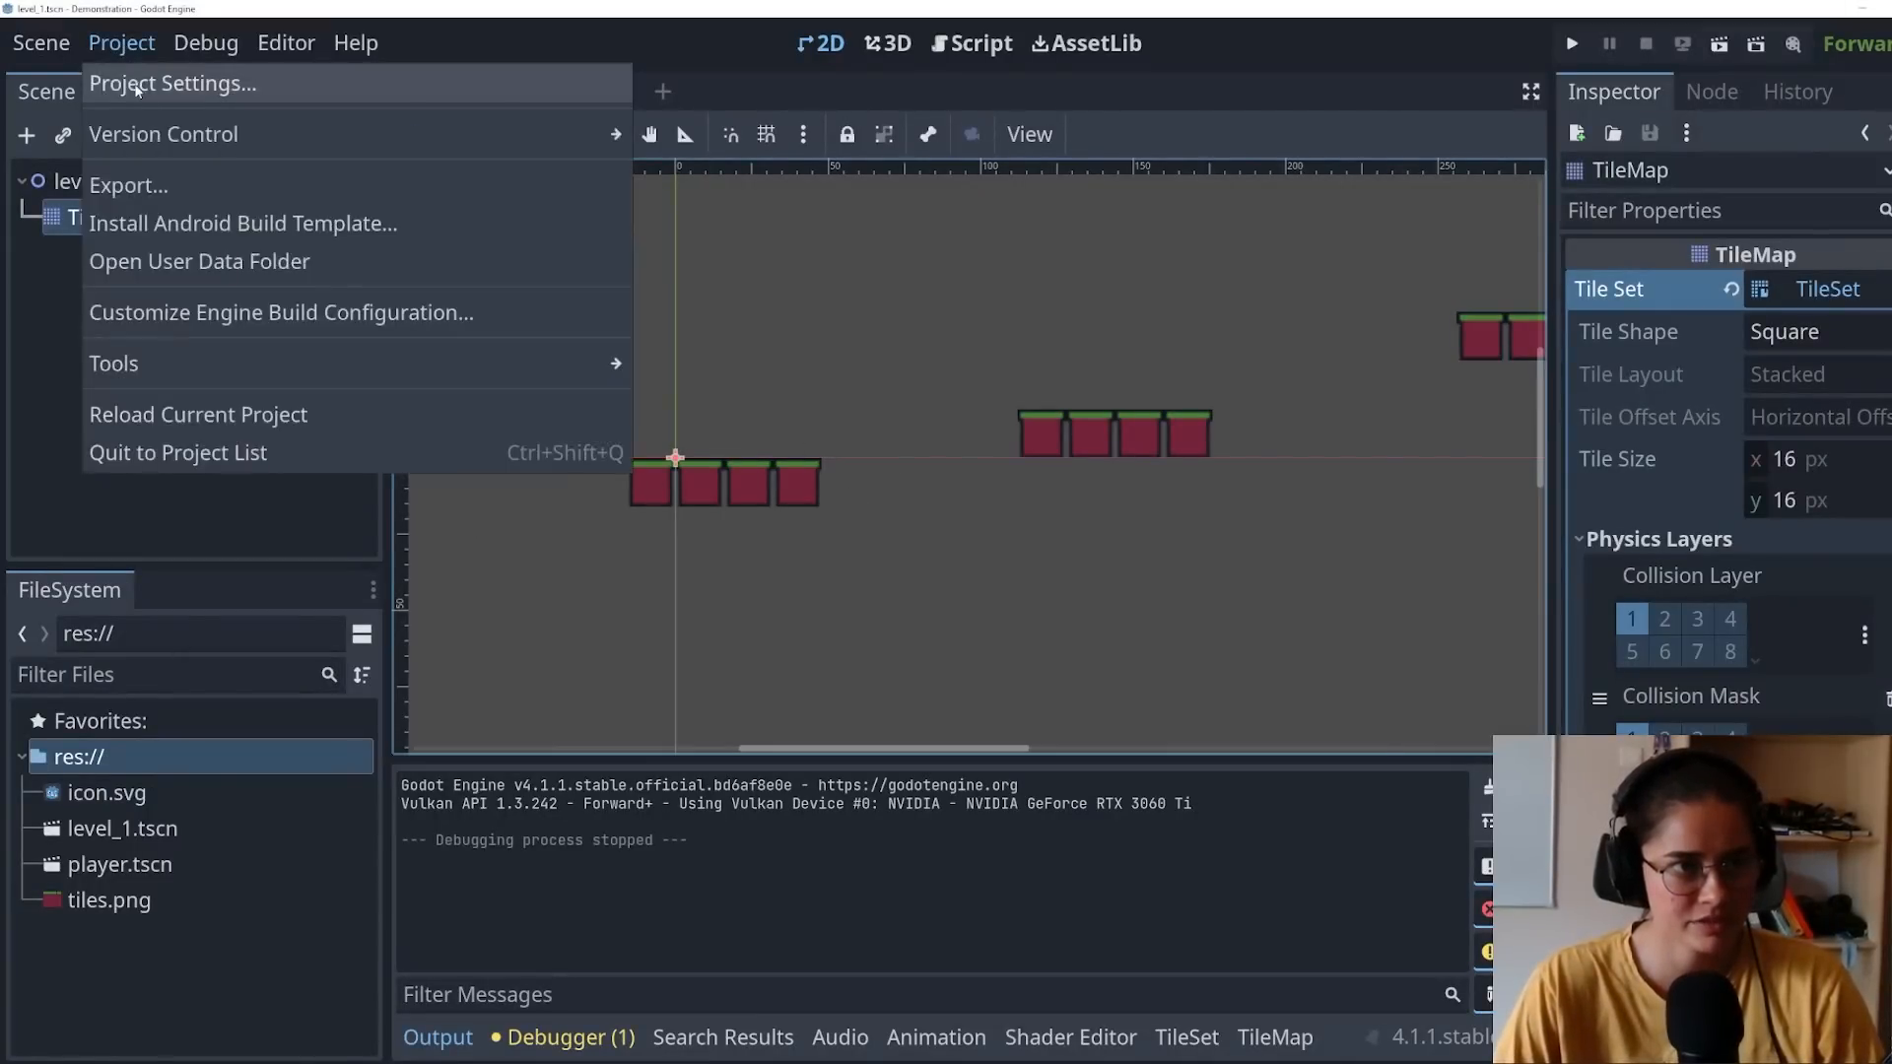
pyautogui.click(174, 83)
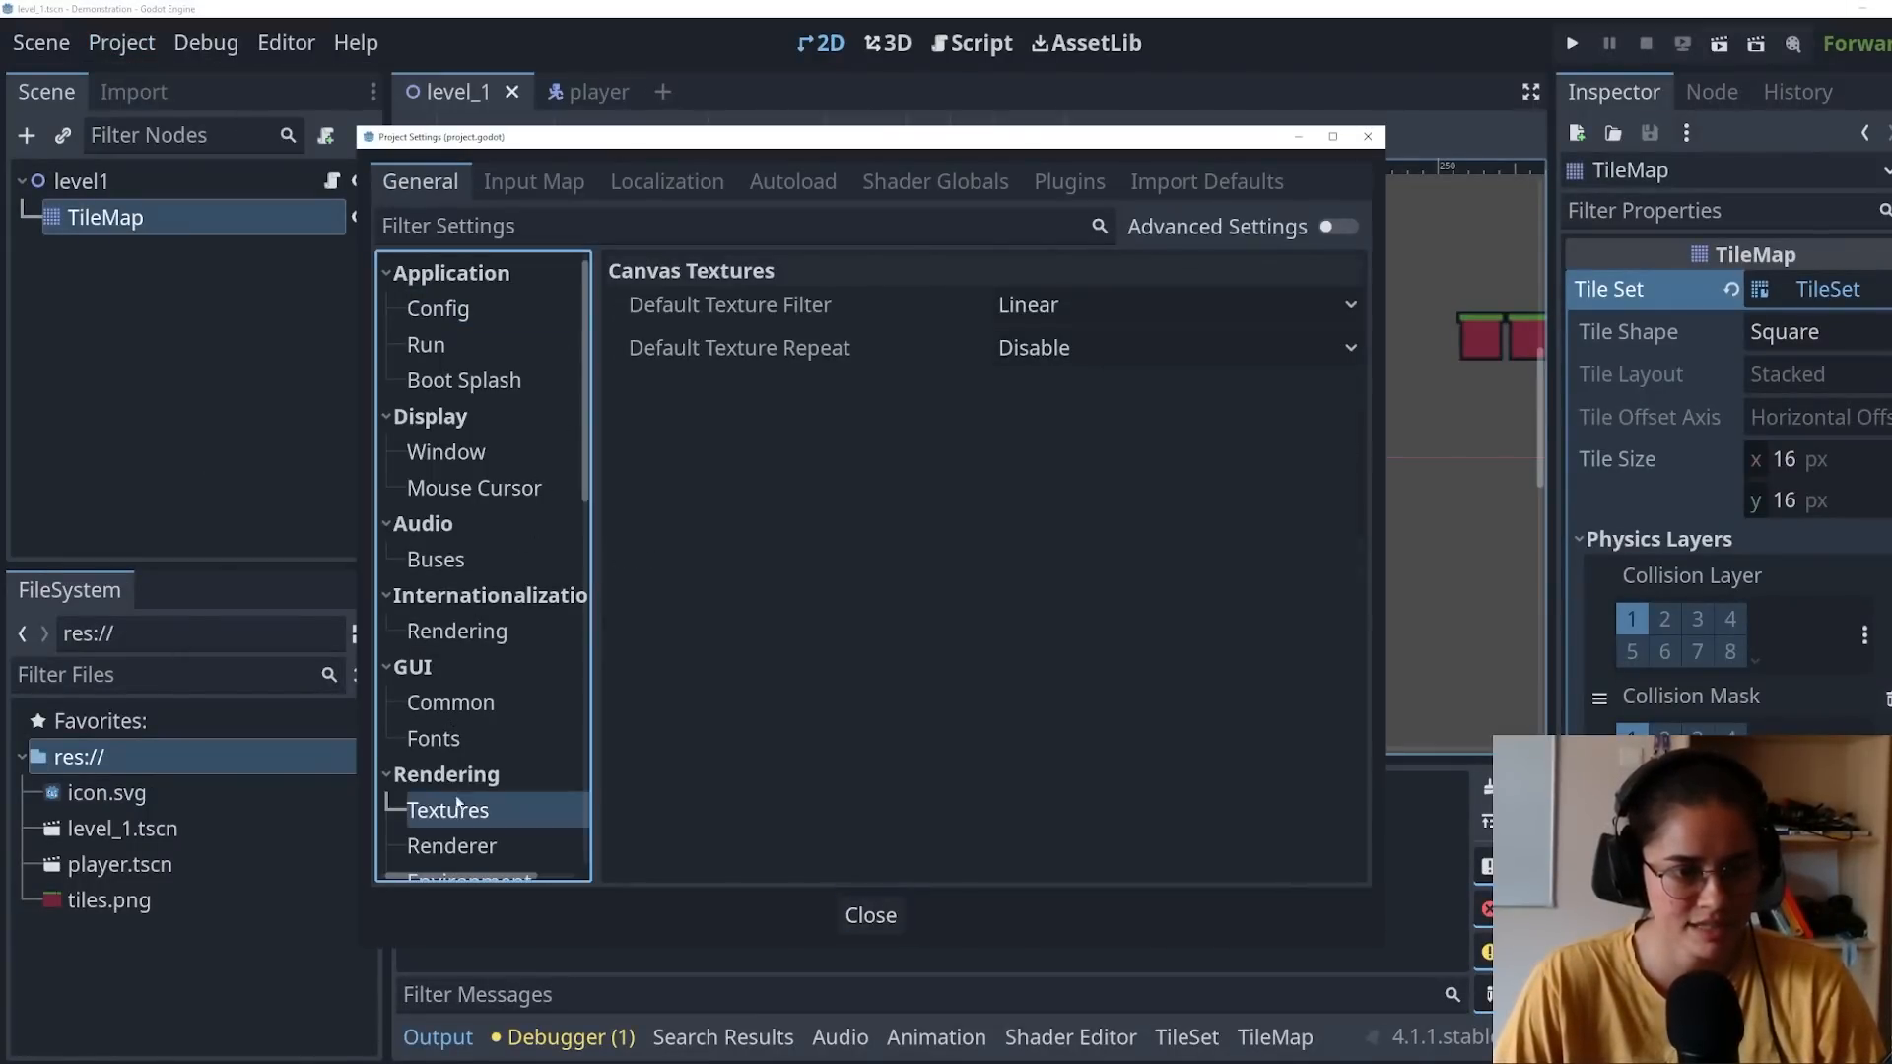
pyautogui.click(1171, 303)
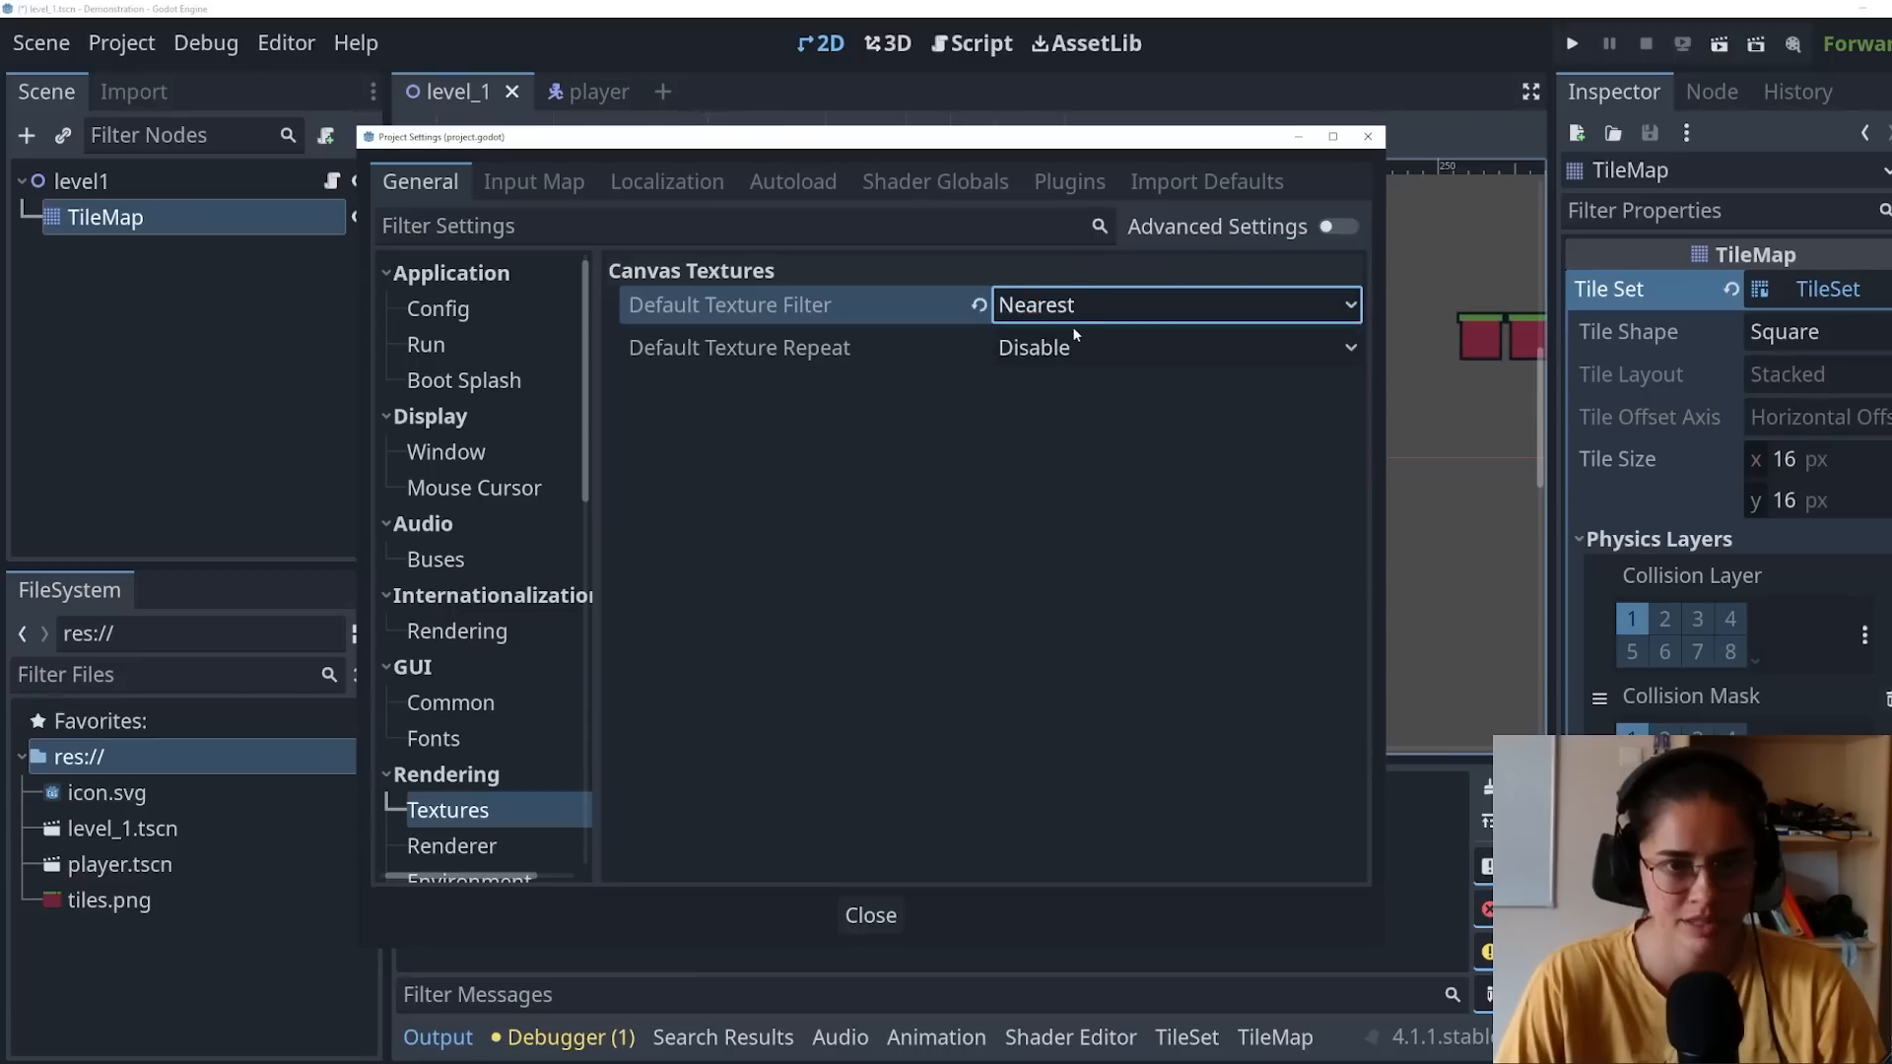
pyautogui.click(869, 915)
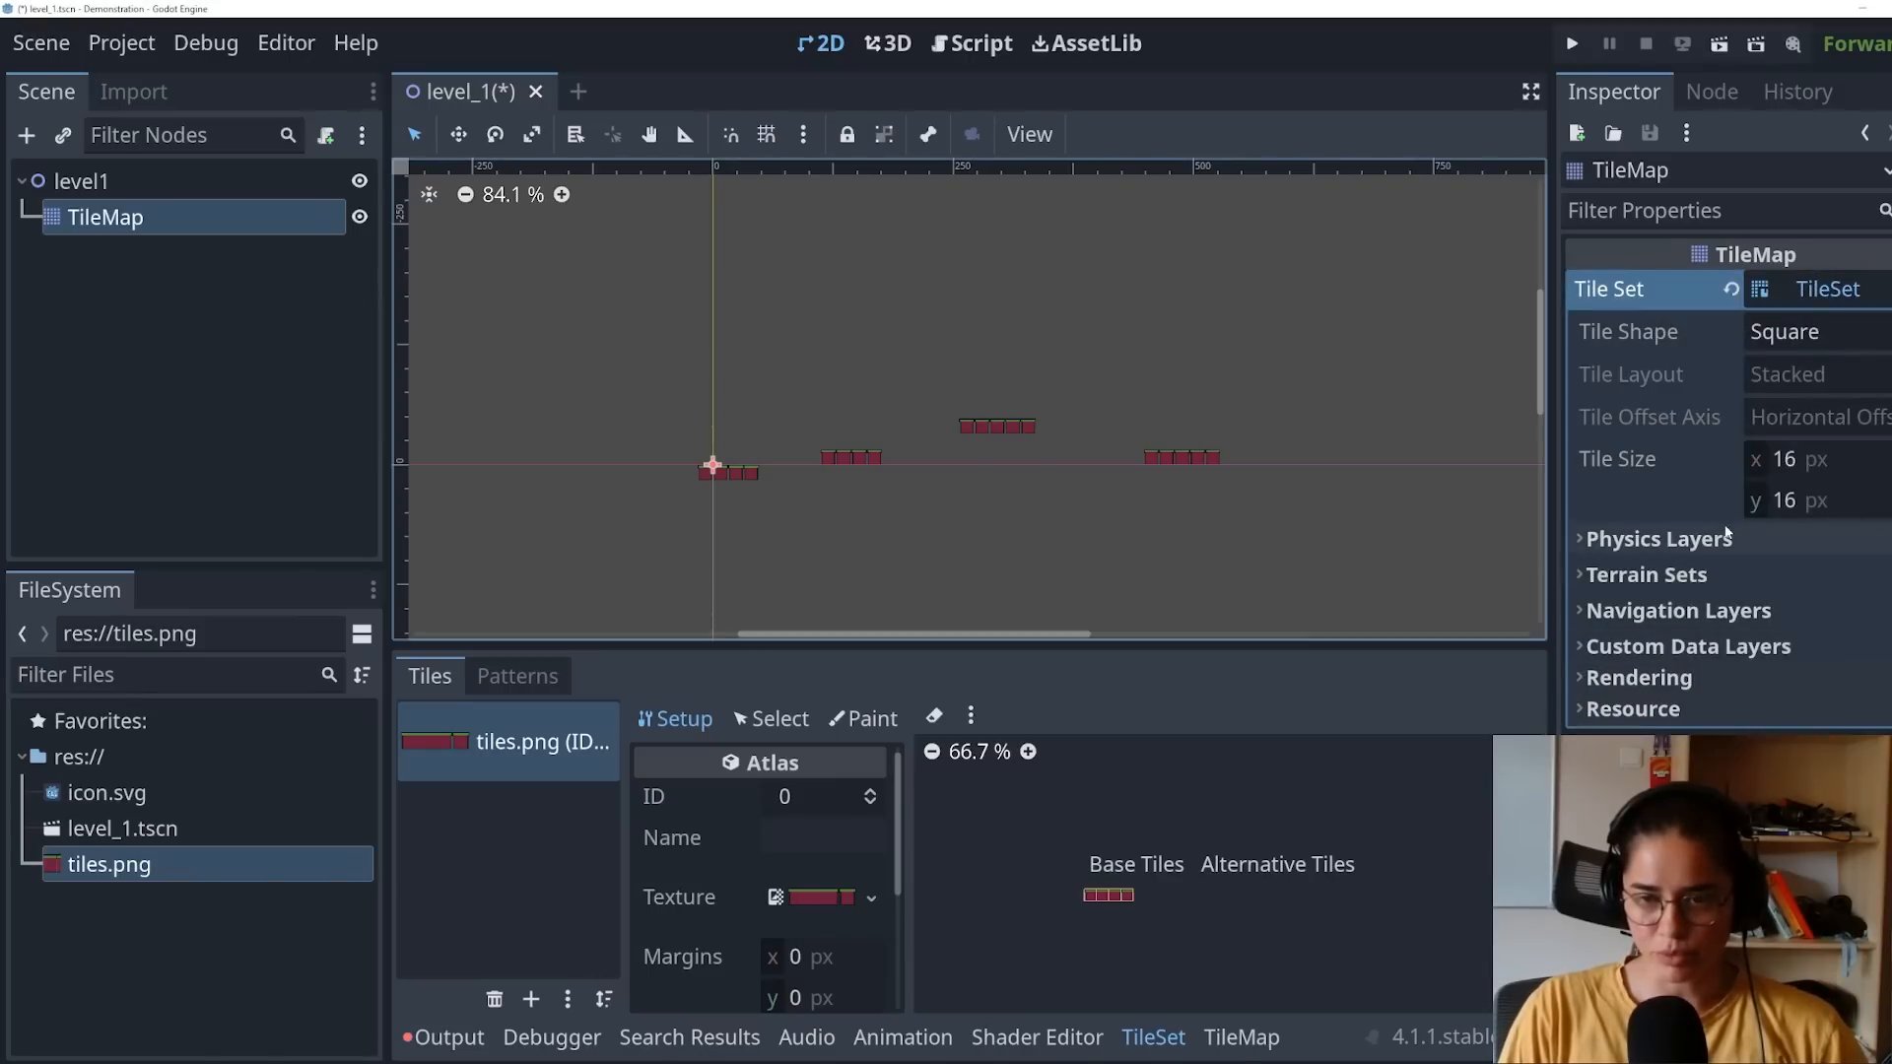
pyautogui.moveTo(1797, 507)
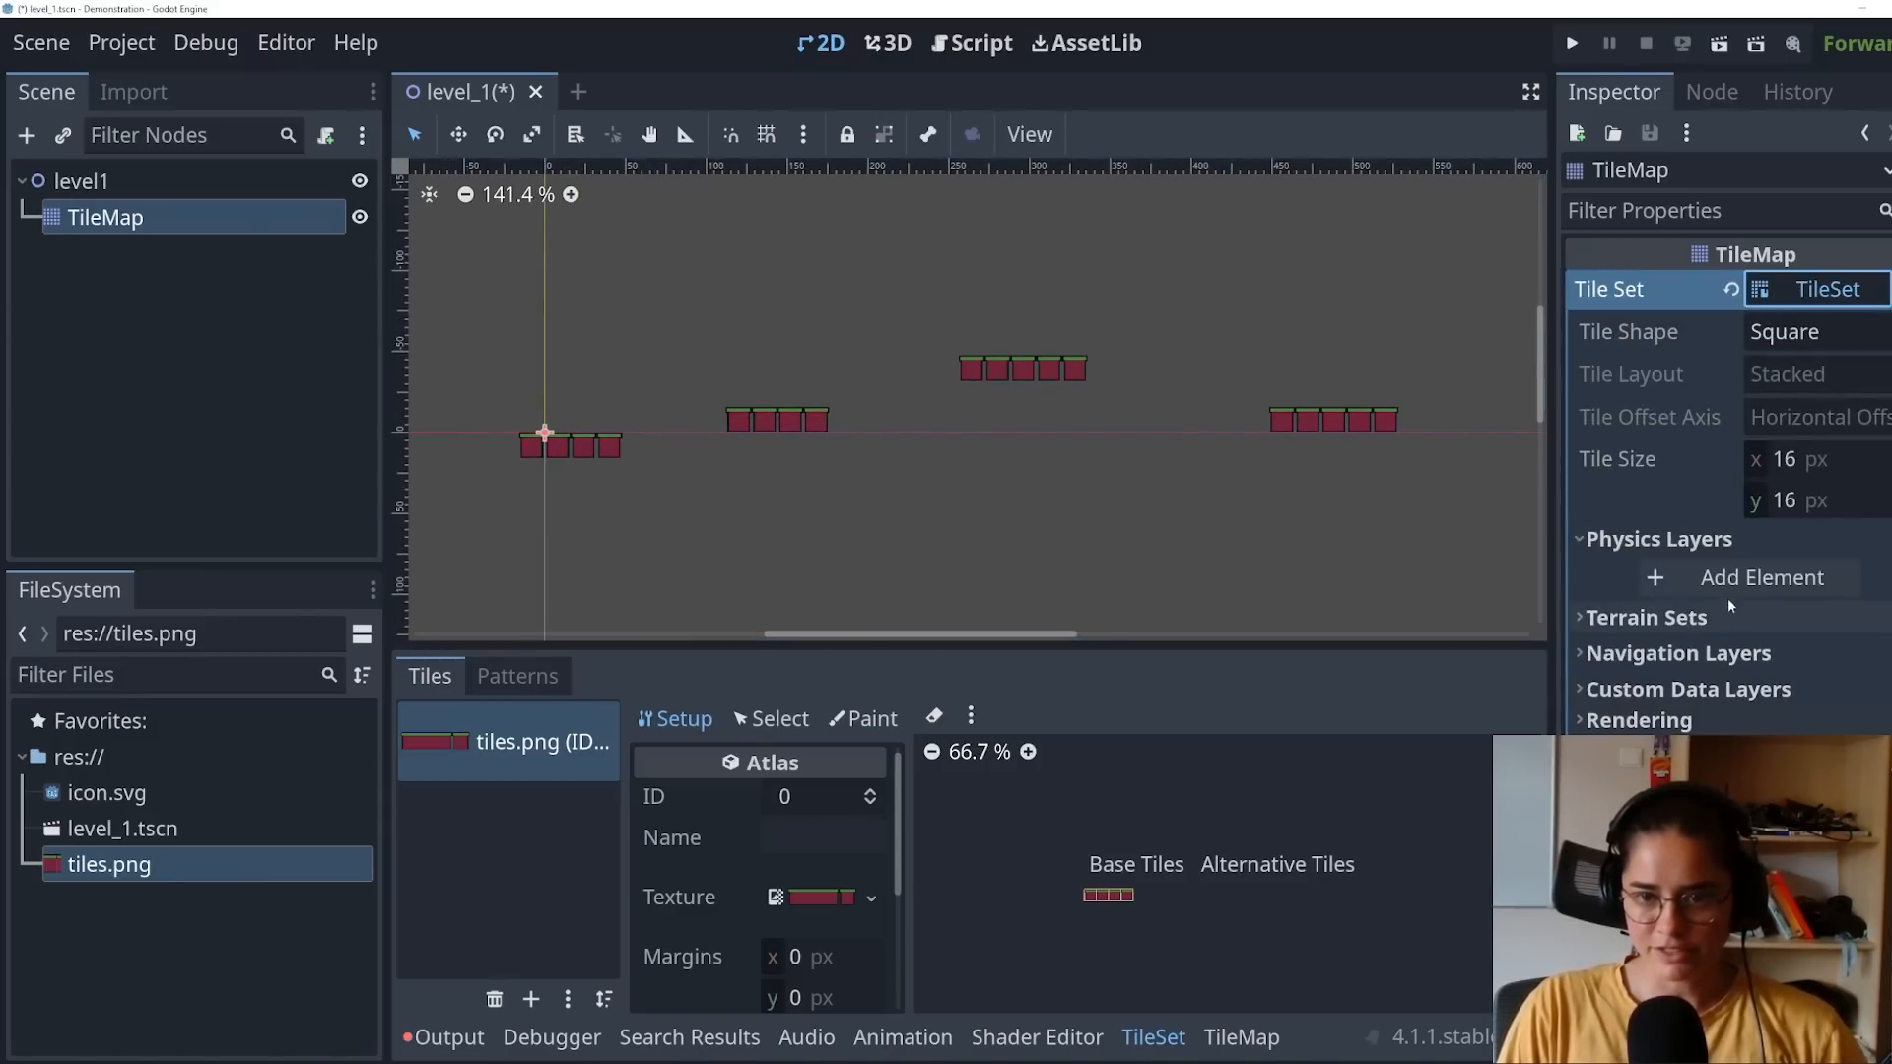
# Step: Add a Physics Layer to the tile set and show the selected atlas tiles' physics properties
pyautogui.click(1760, 577)
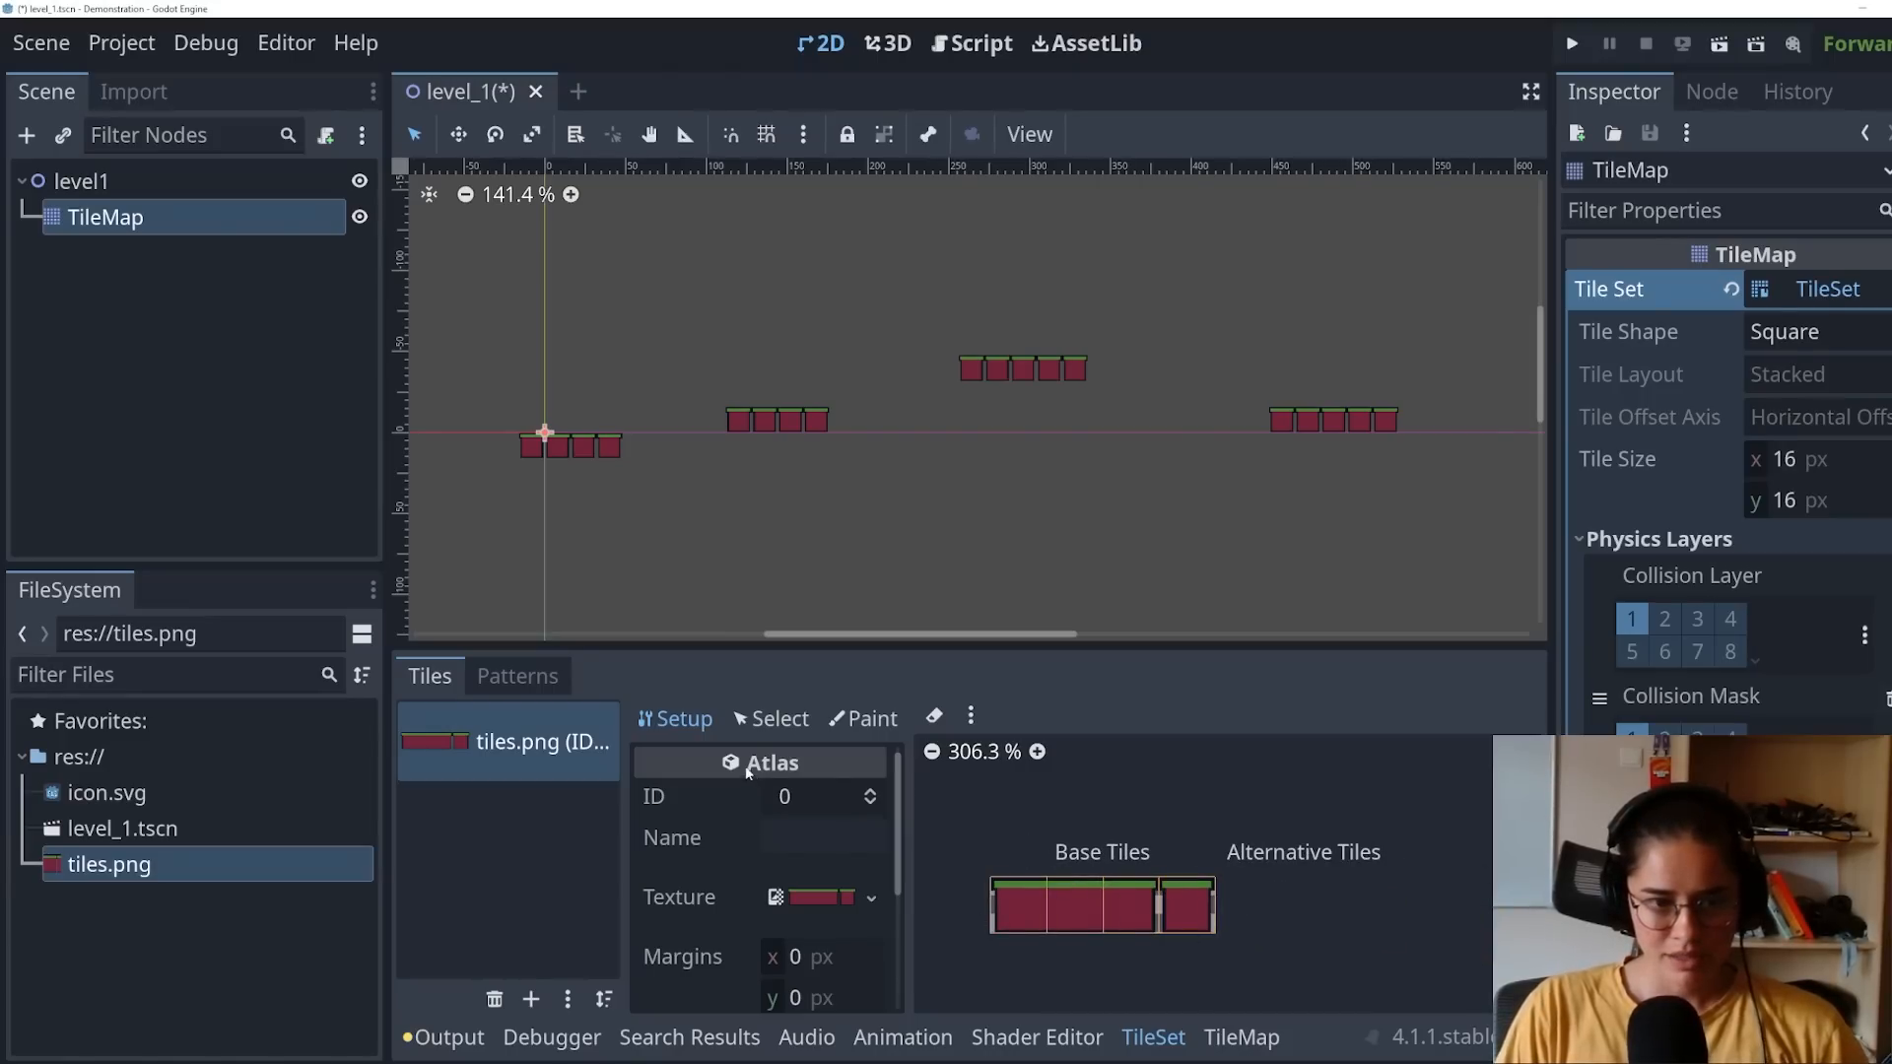
pyautogui.click(771, 717)
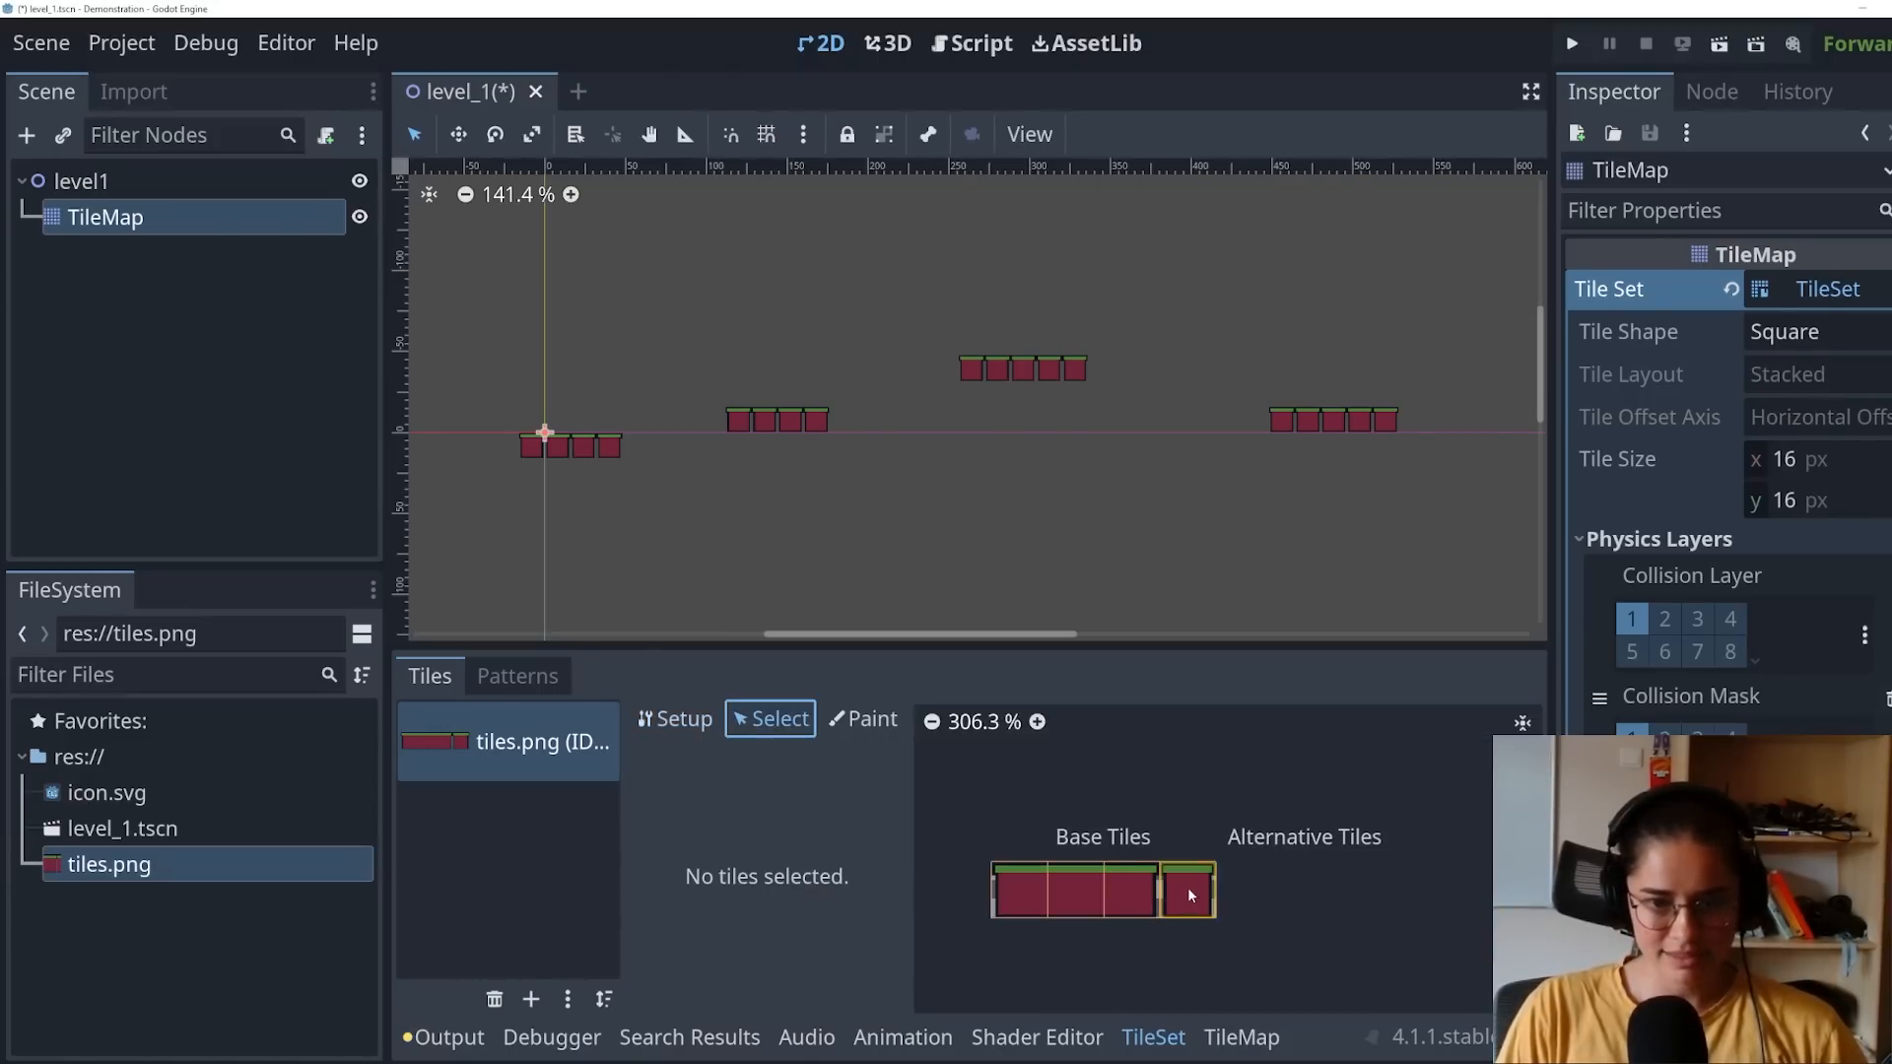
pyautogui.click(1189, 893)
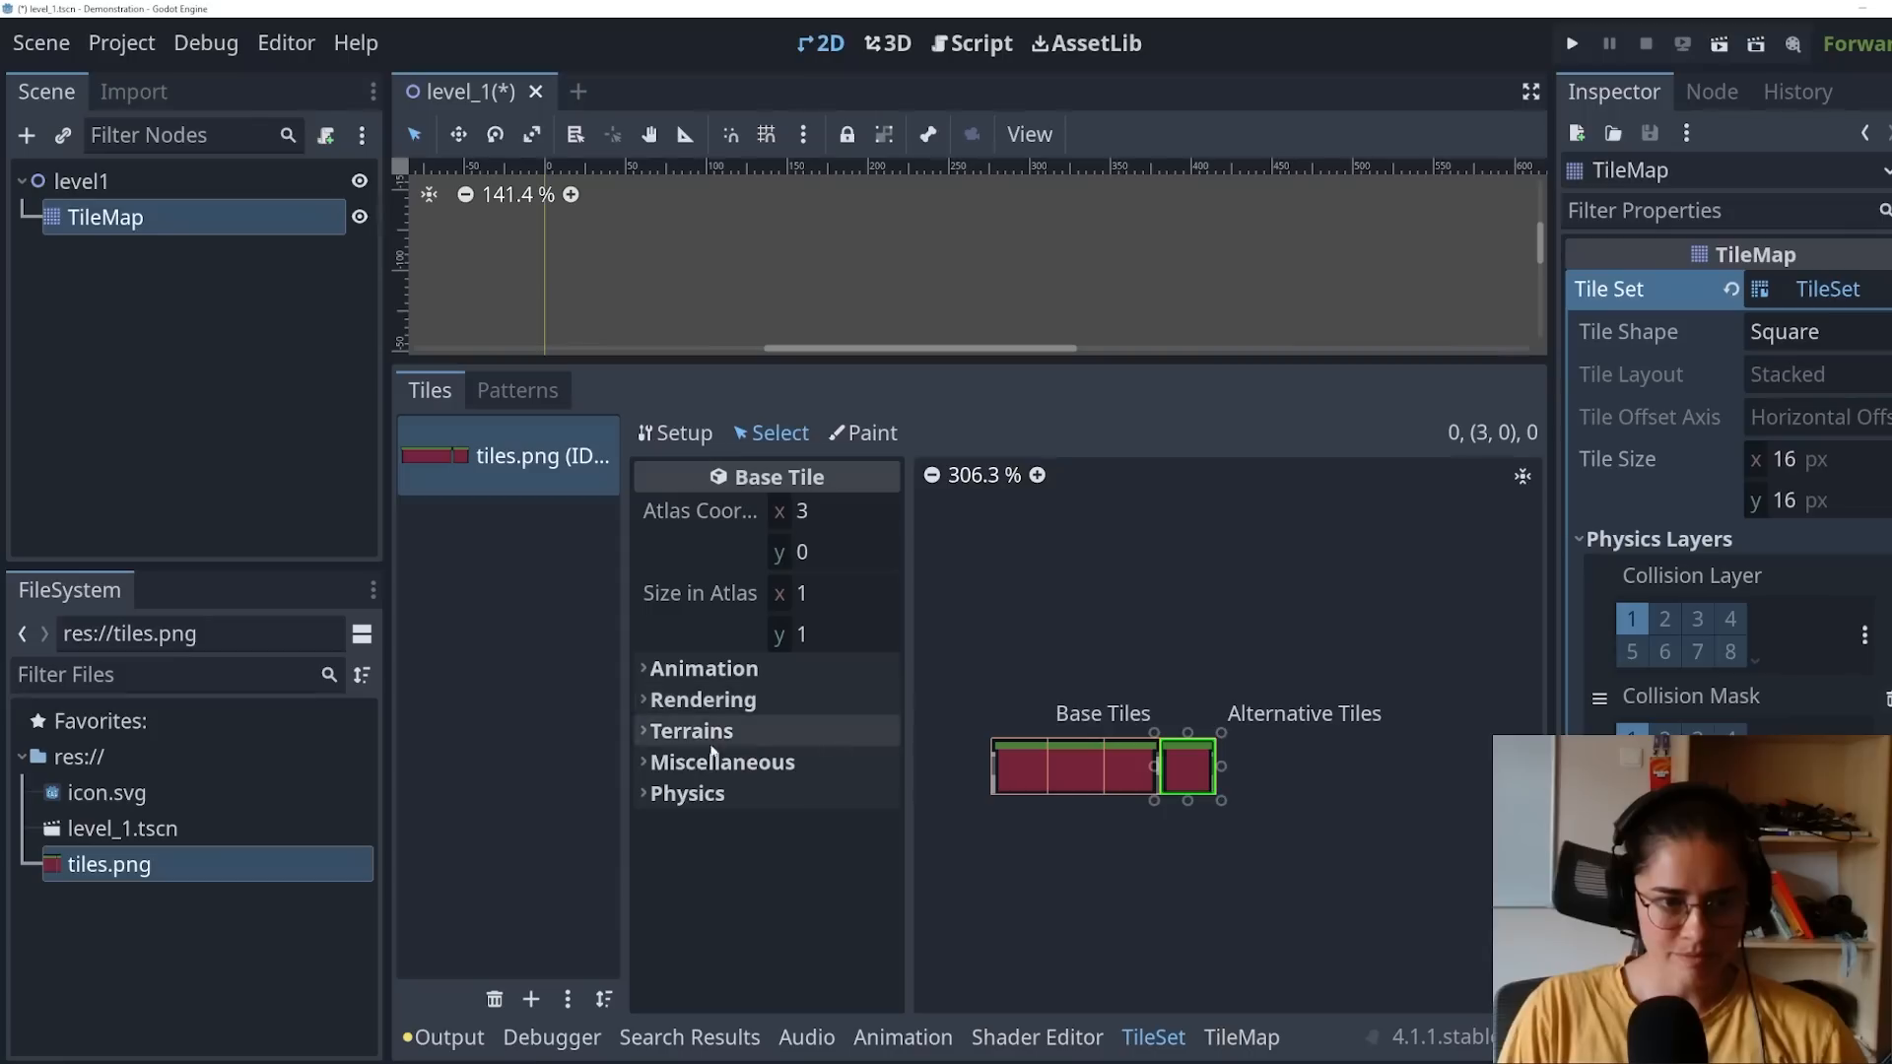
pyautogui.click(686, 792)
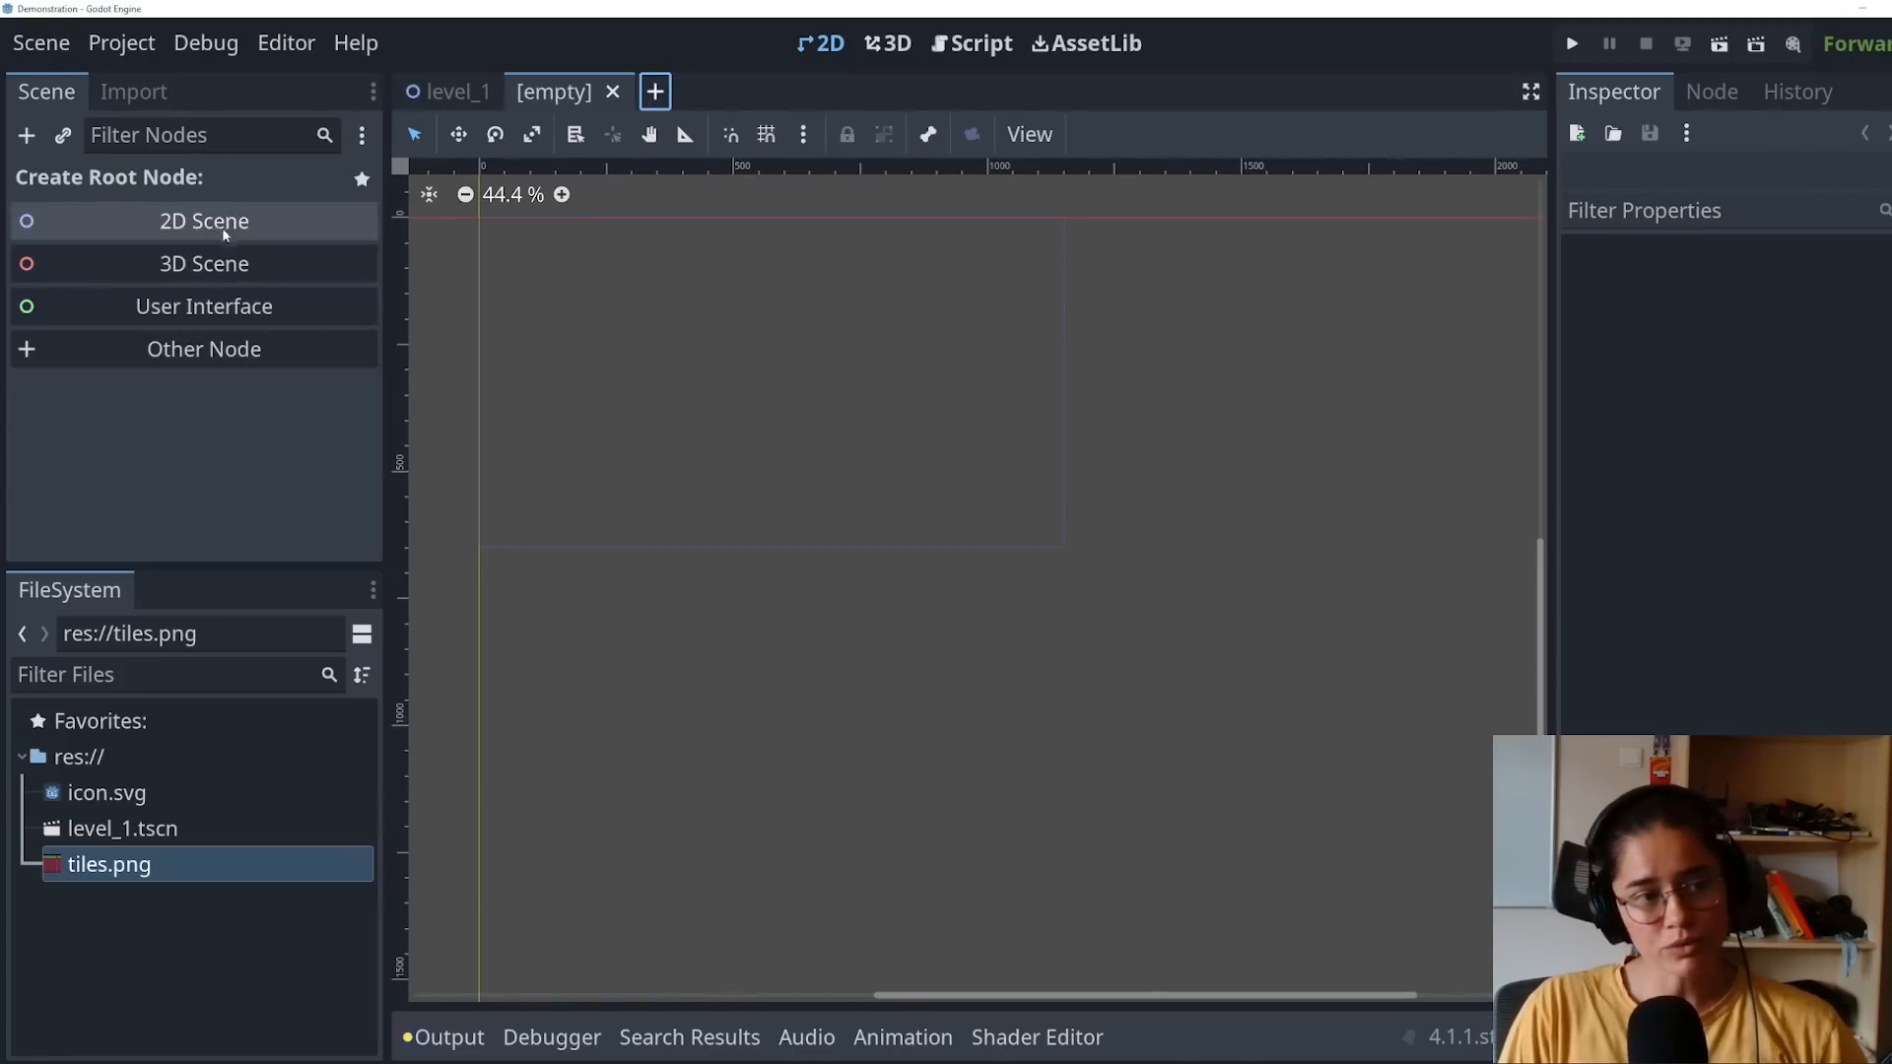
# Step: Create a CharacterBody2D root with a CollisionShape2D child using a CapsuleShape2D
pyautogui.click(203, 349)
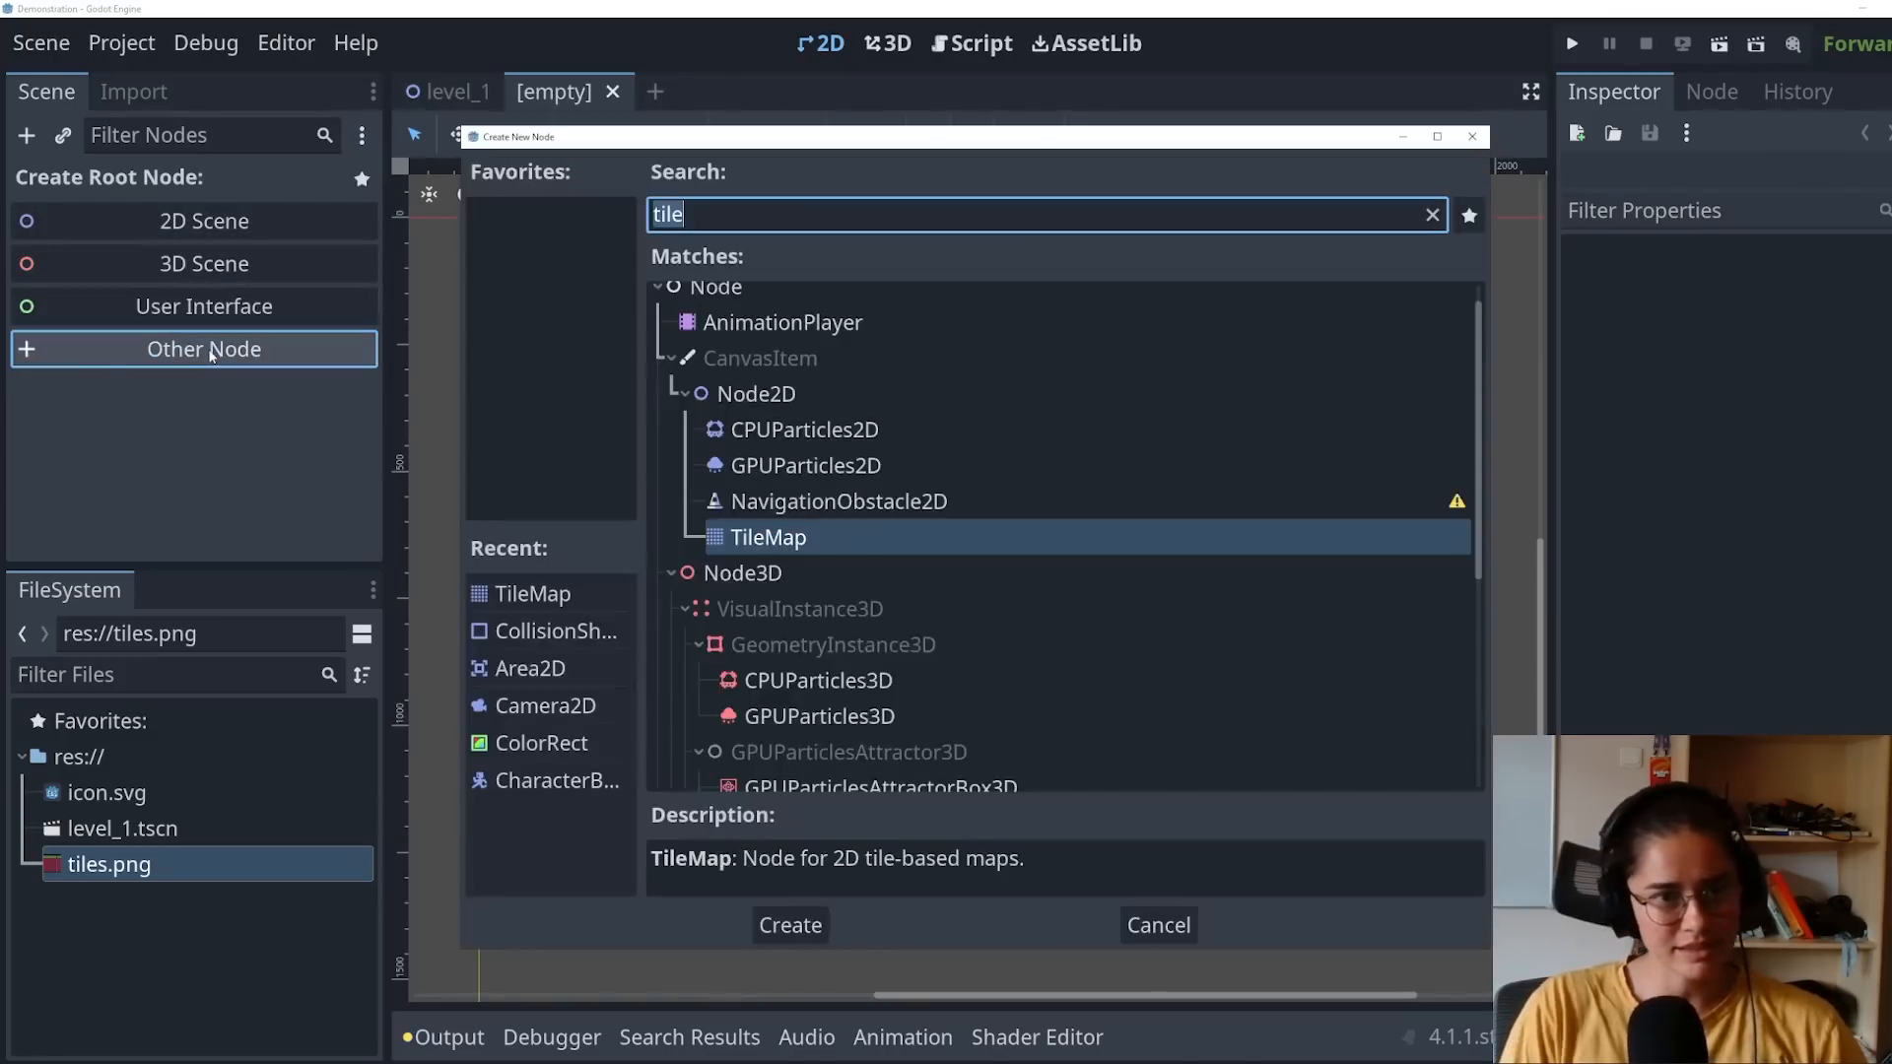
pyautogui.write('char')
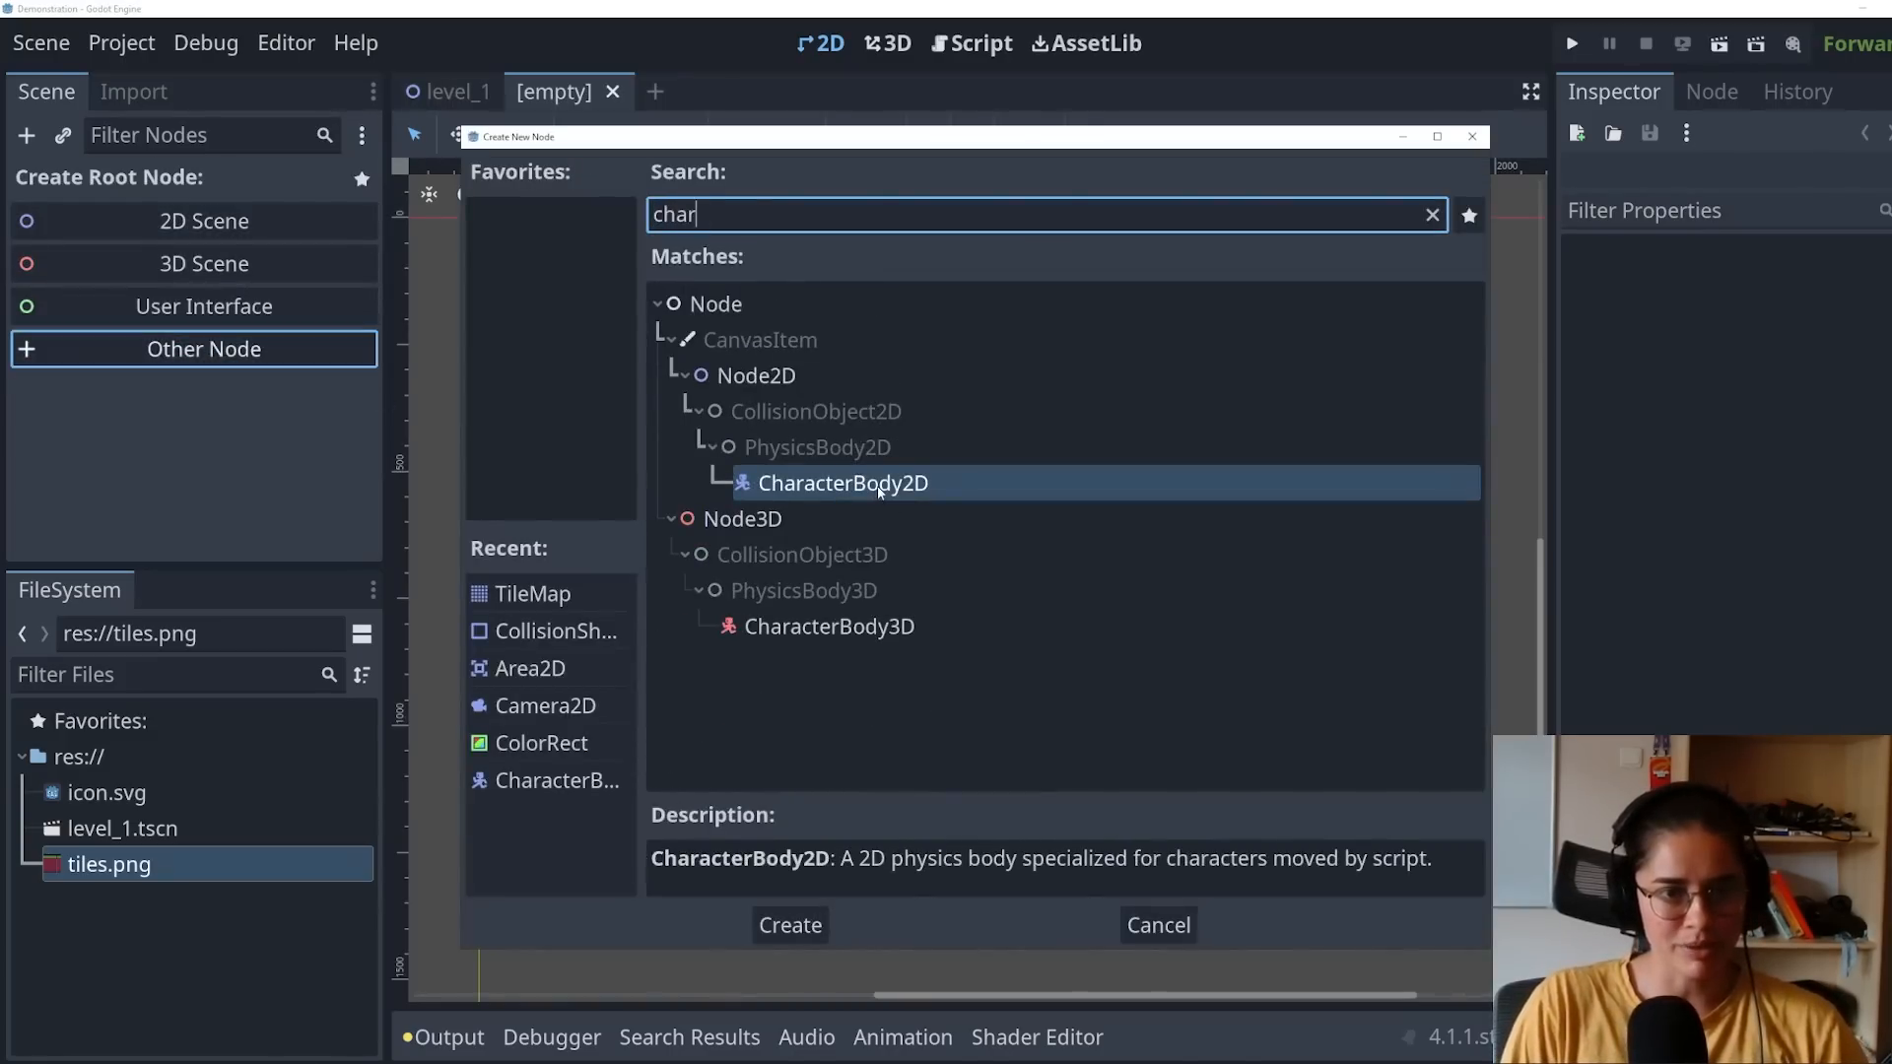
pyautogui.click(788, 926)
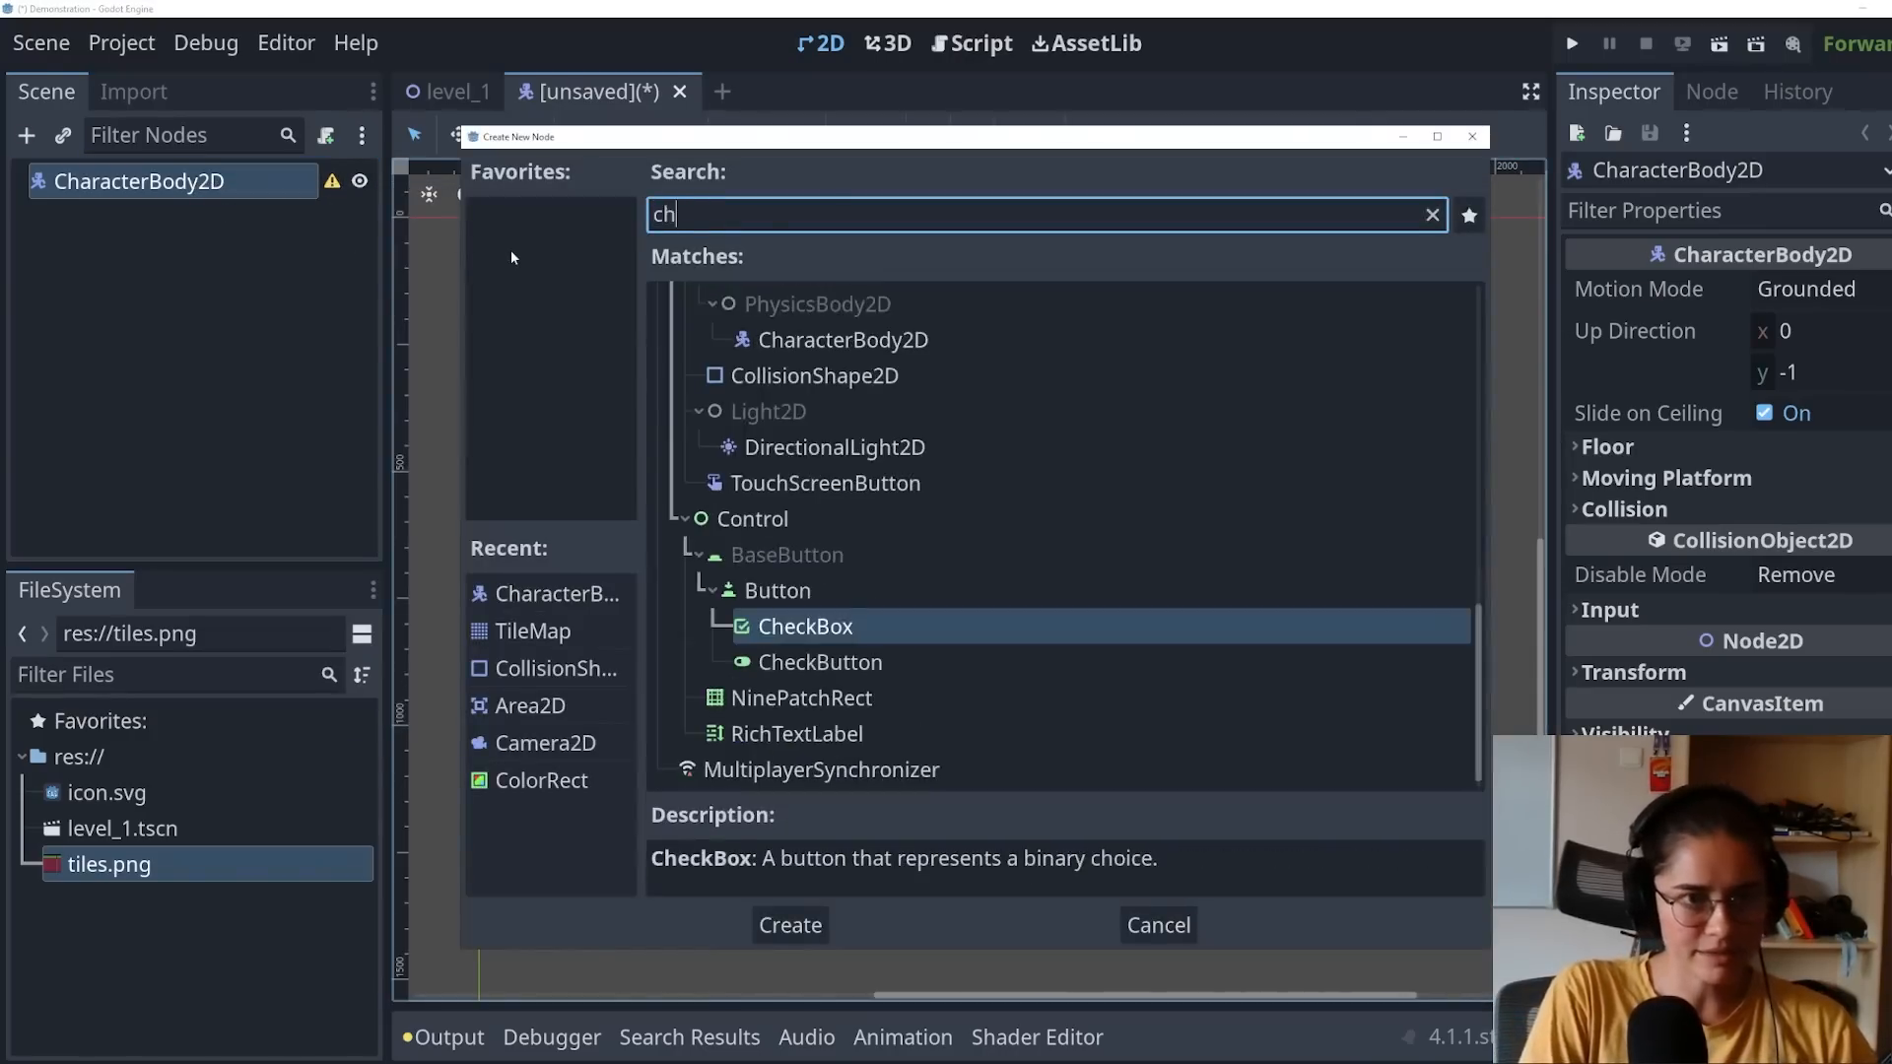
pyautogui.write('oll')
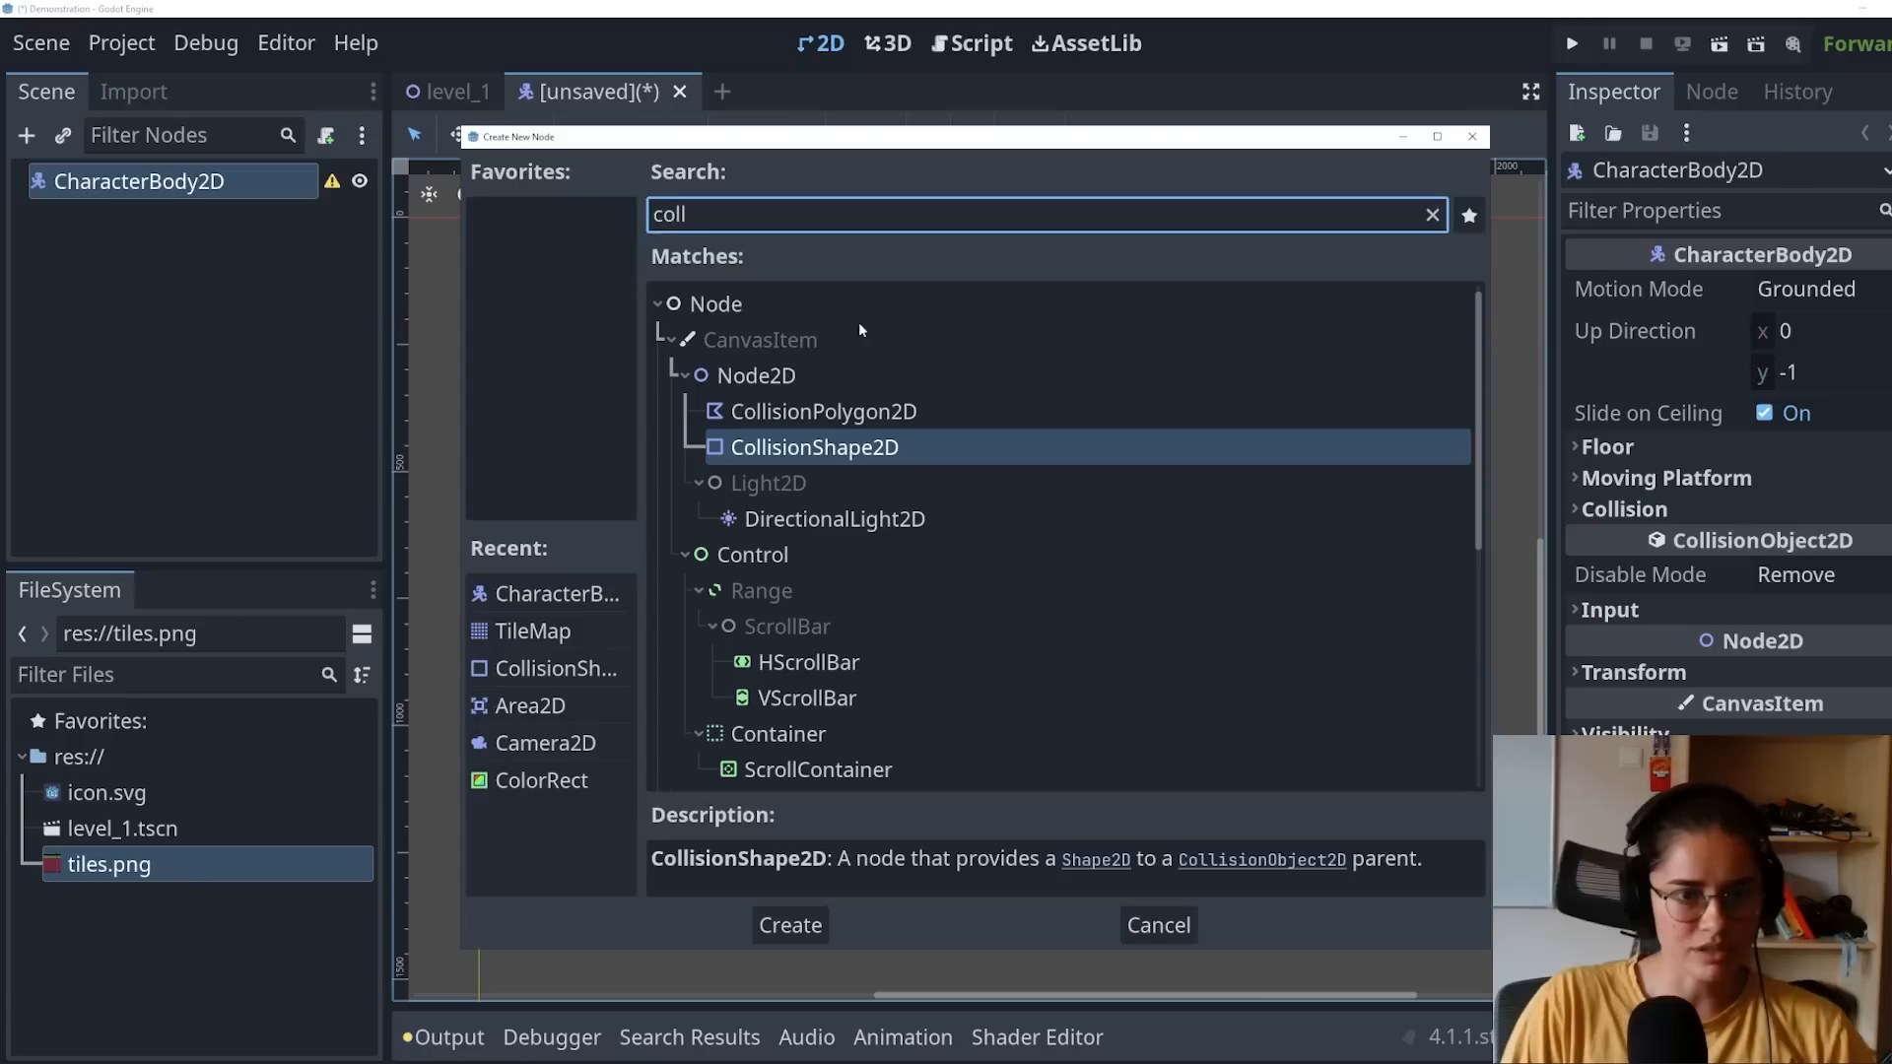
pyautogui.click(788, 924)
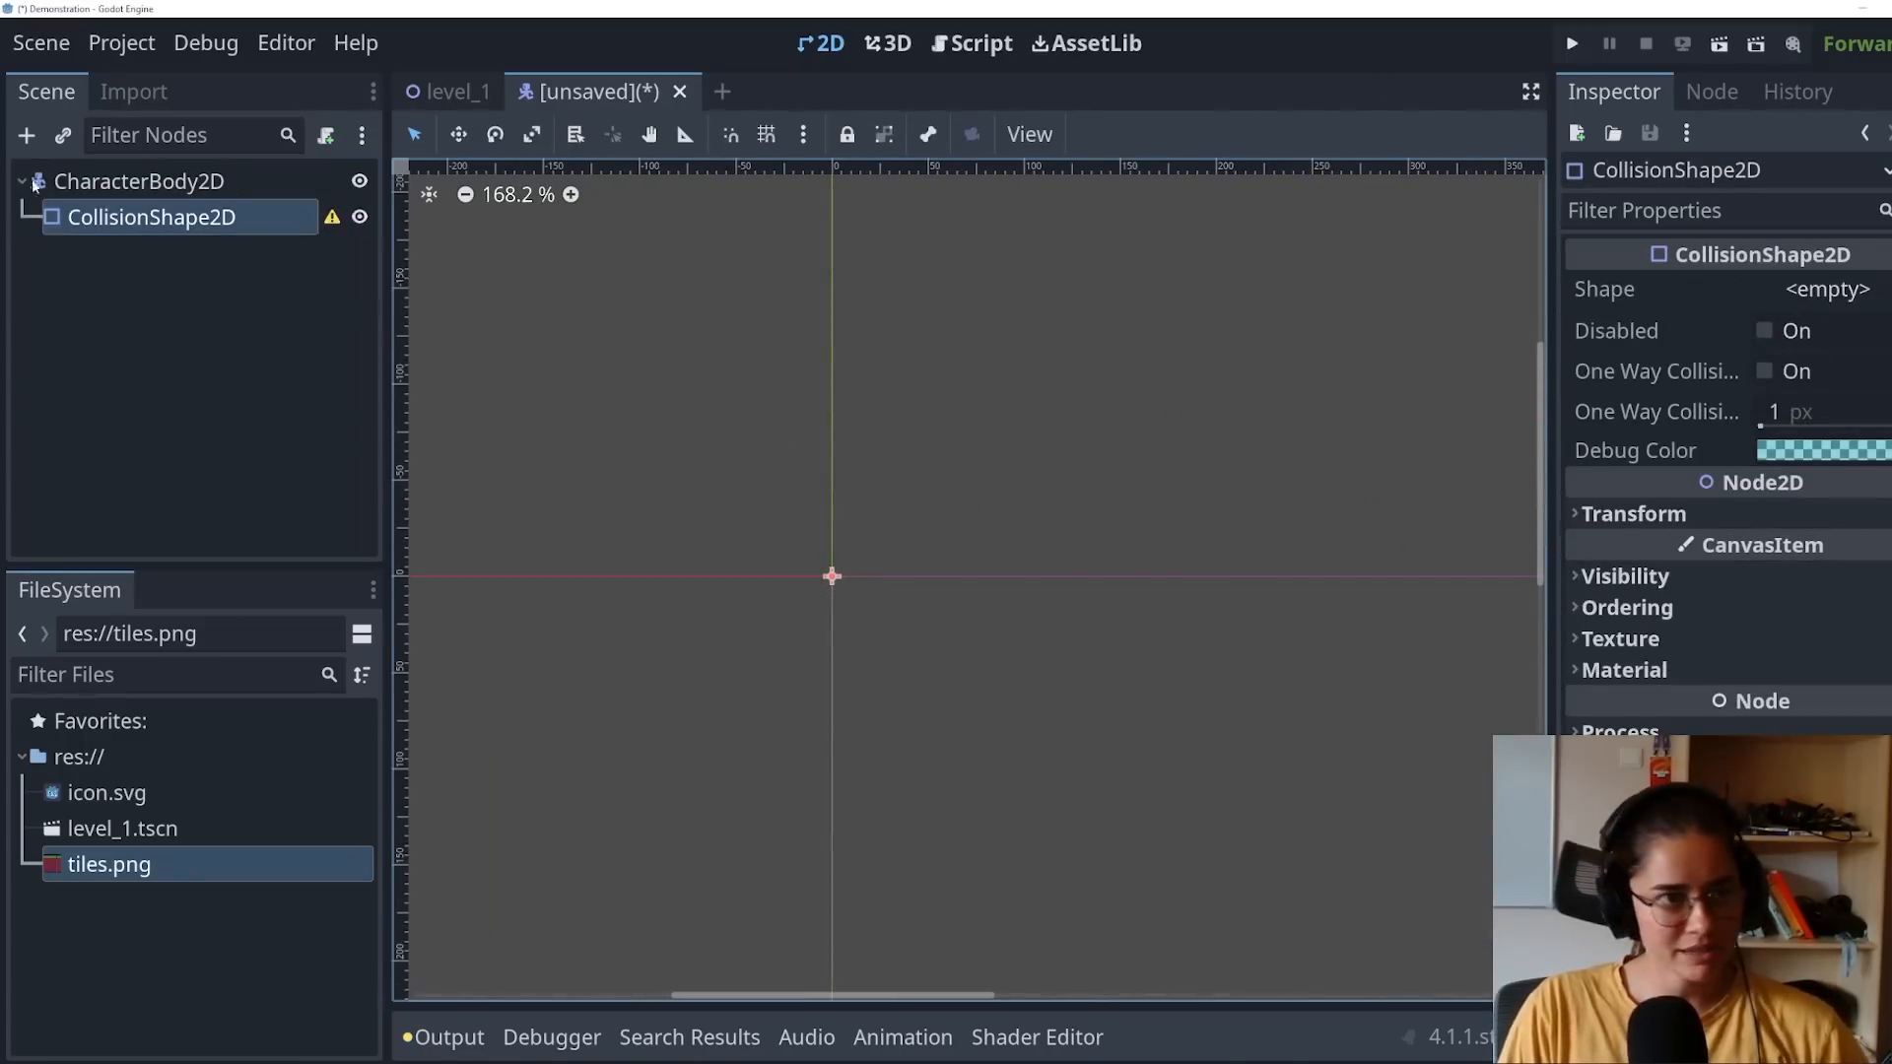
pyautogui.click(140, 182)
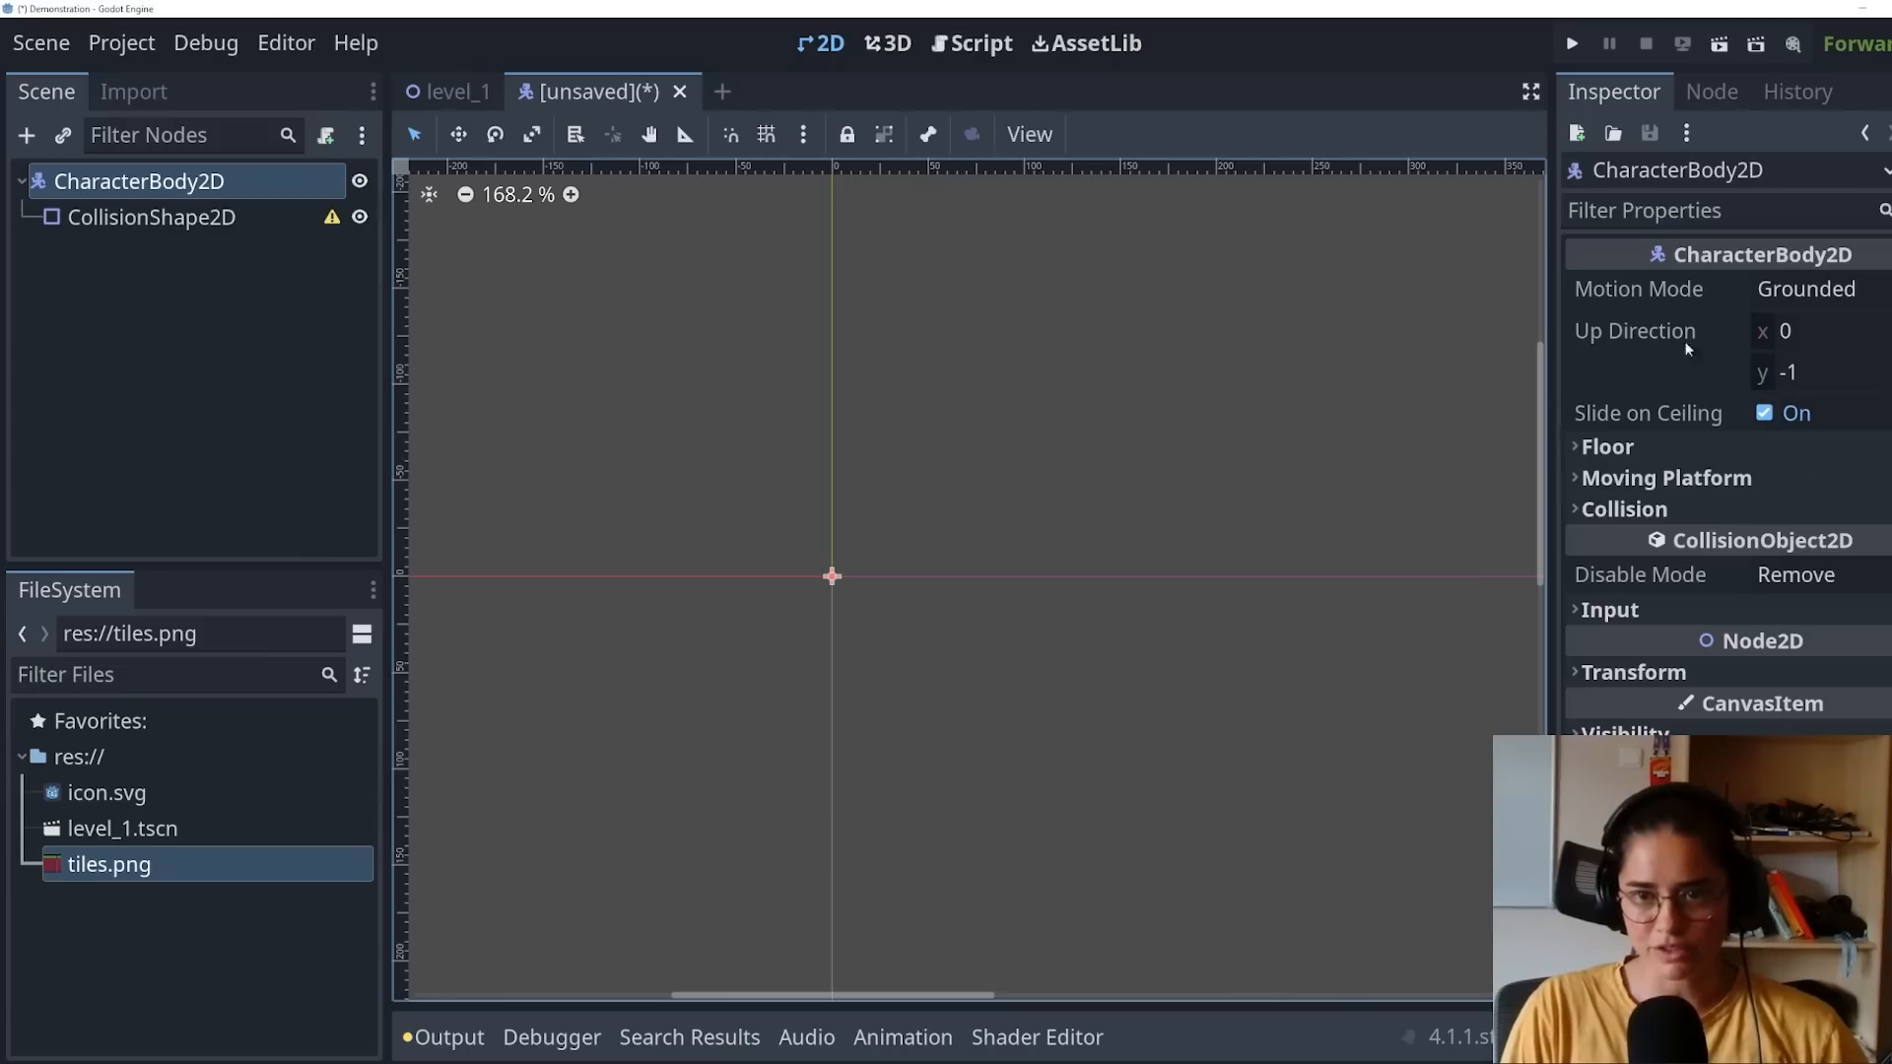
pyautogui.click(150, 217)
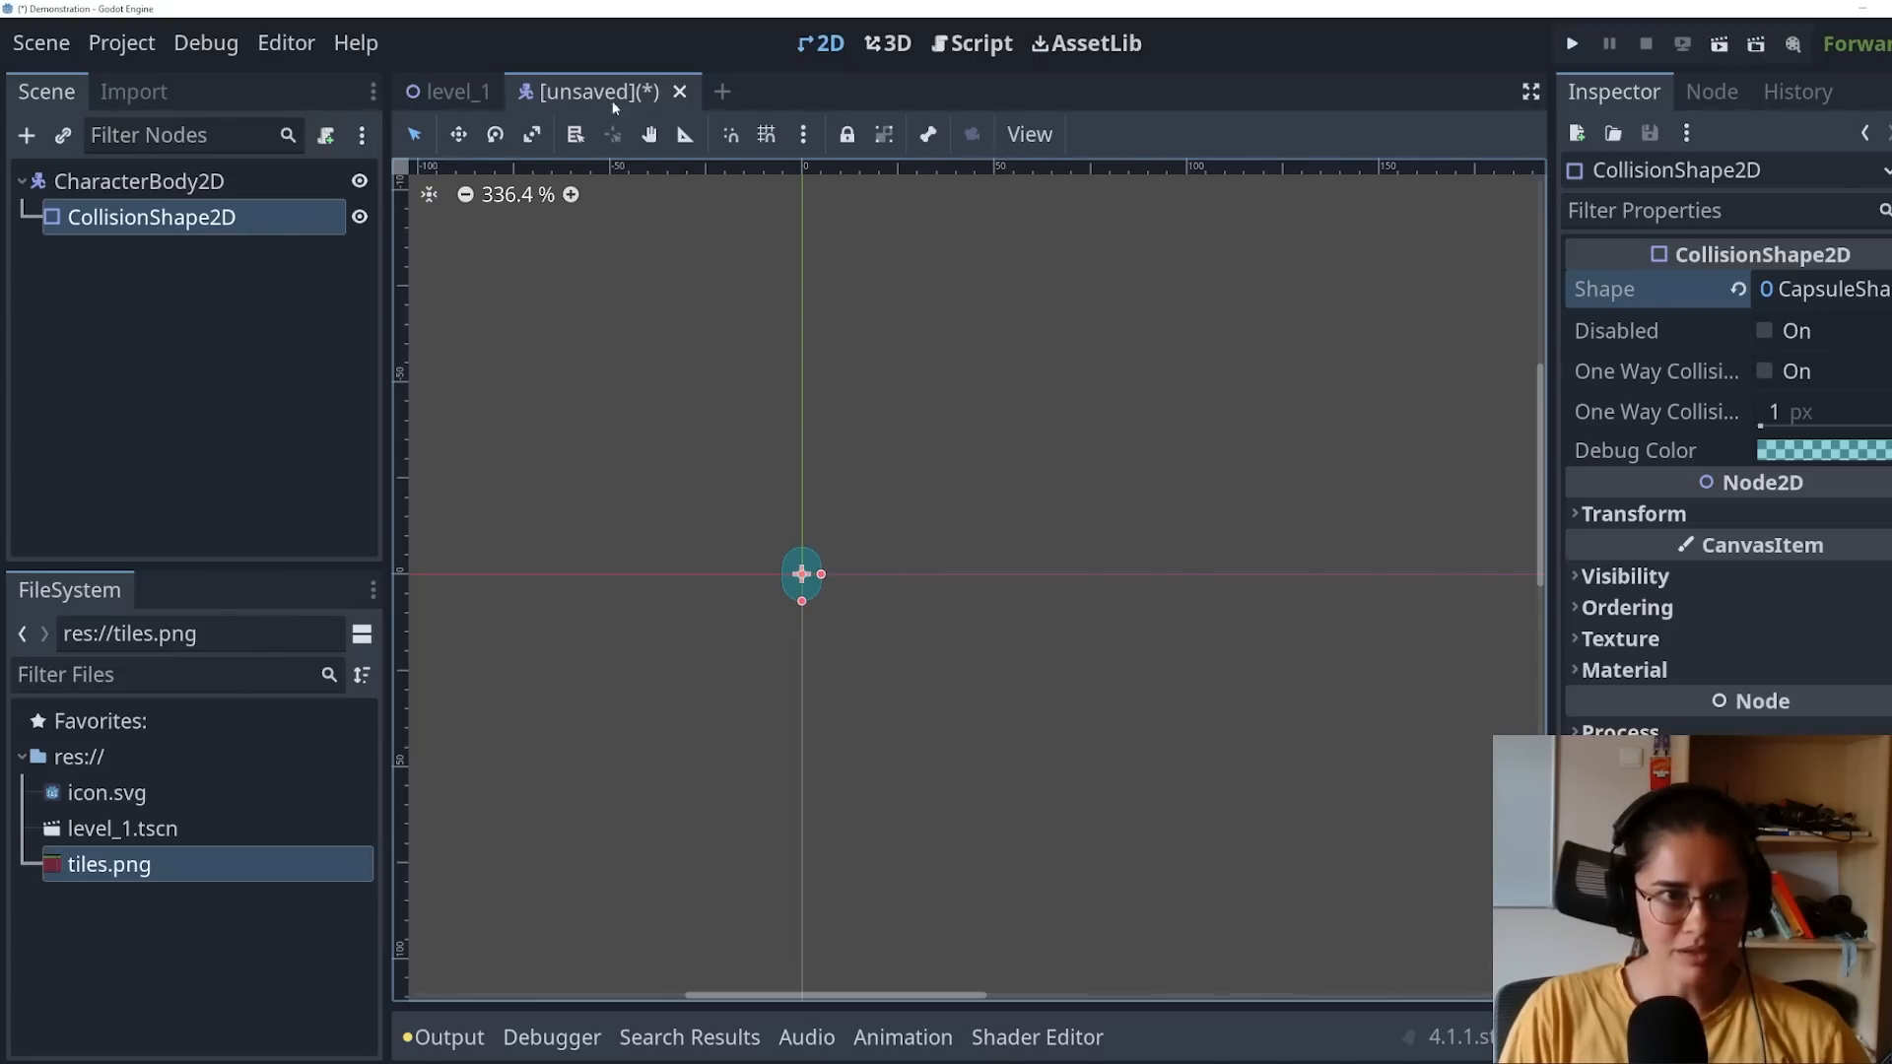
# Step: Add a Sprite2D with icon.svg centred on the capsule, reorder it above CollisionShape2D, and save
pyautogui.click(142, 181)
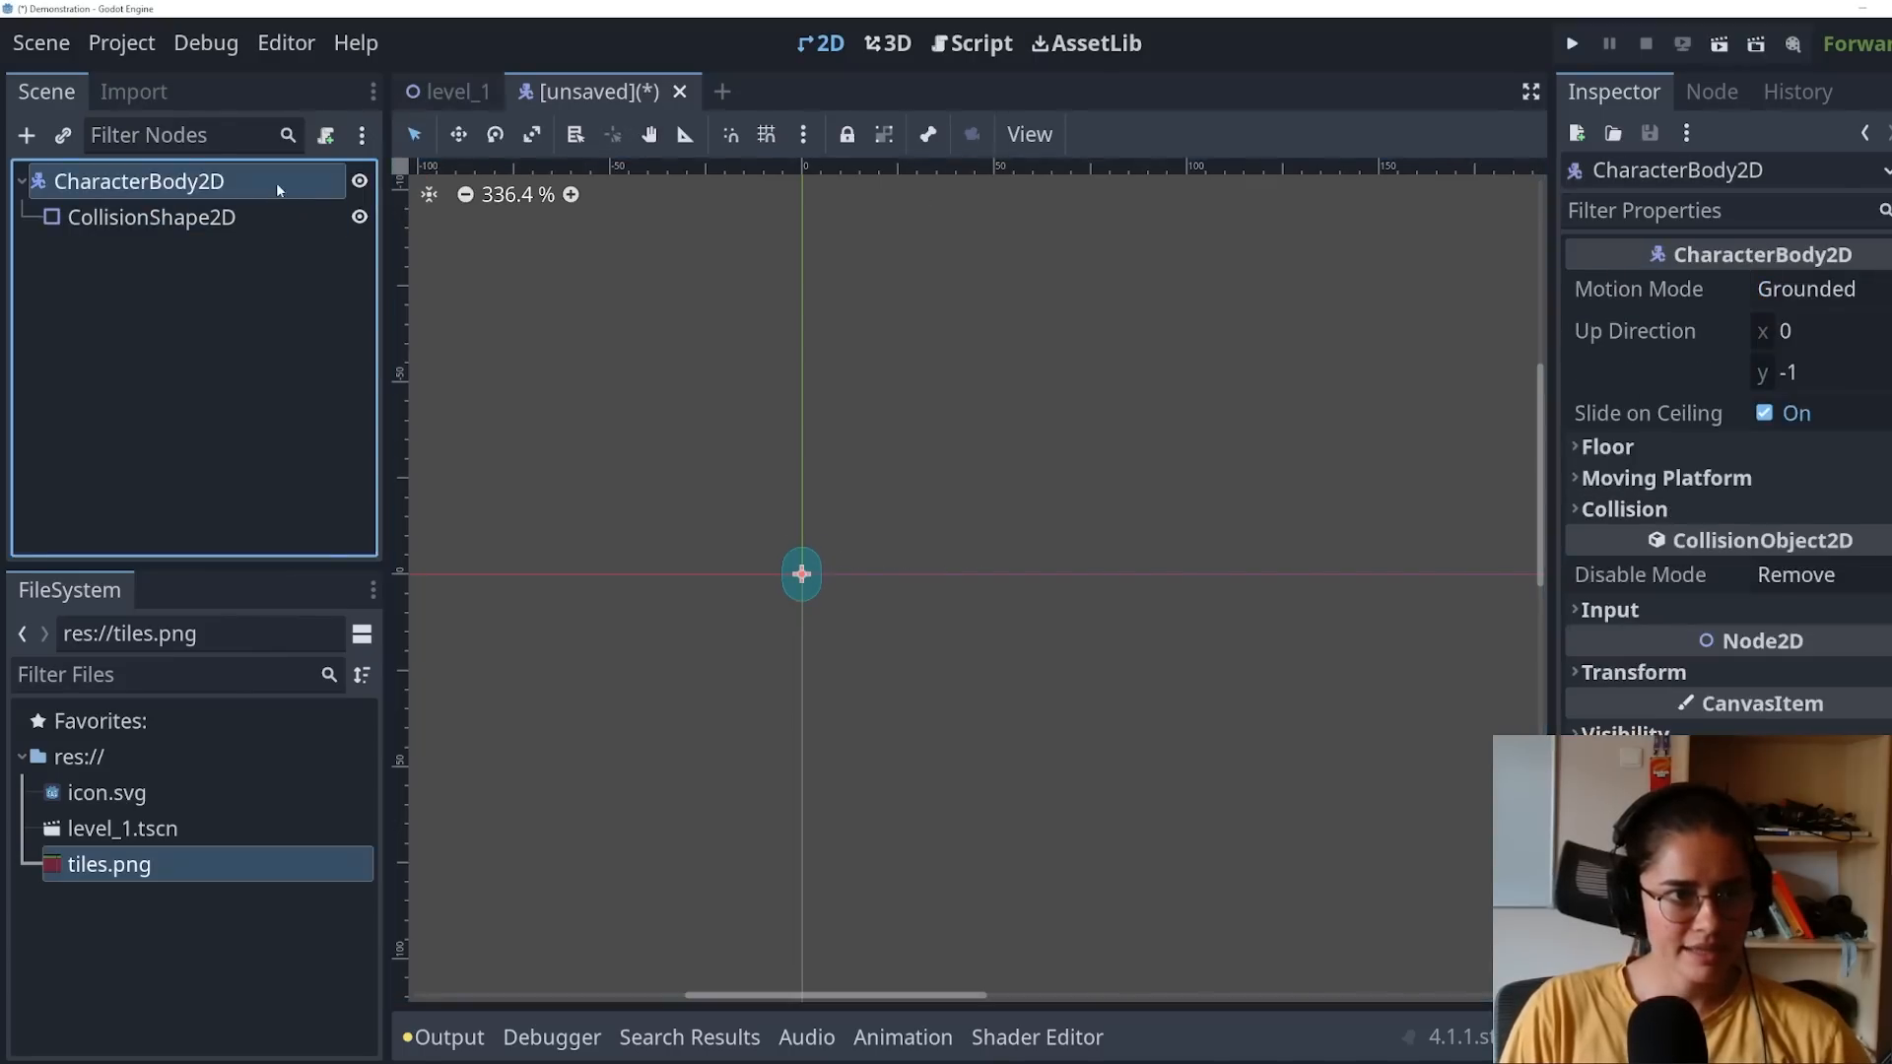
pyautogui.write('spr')
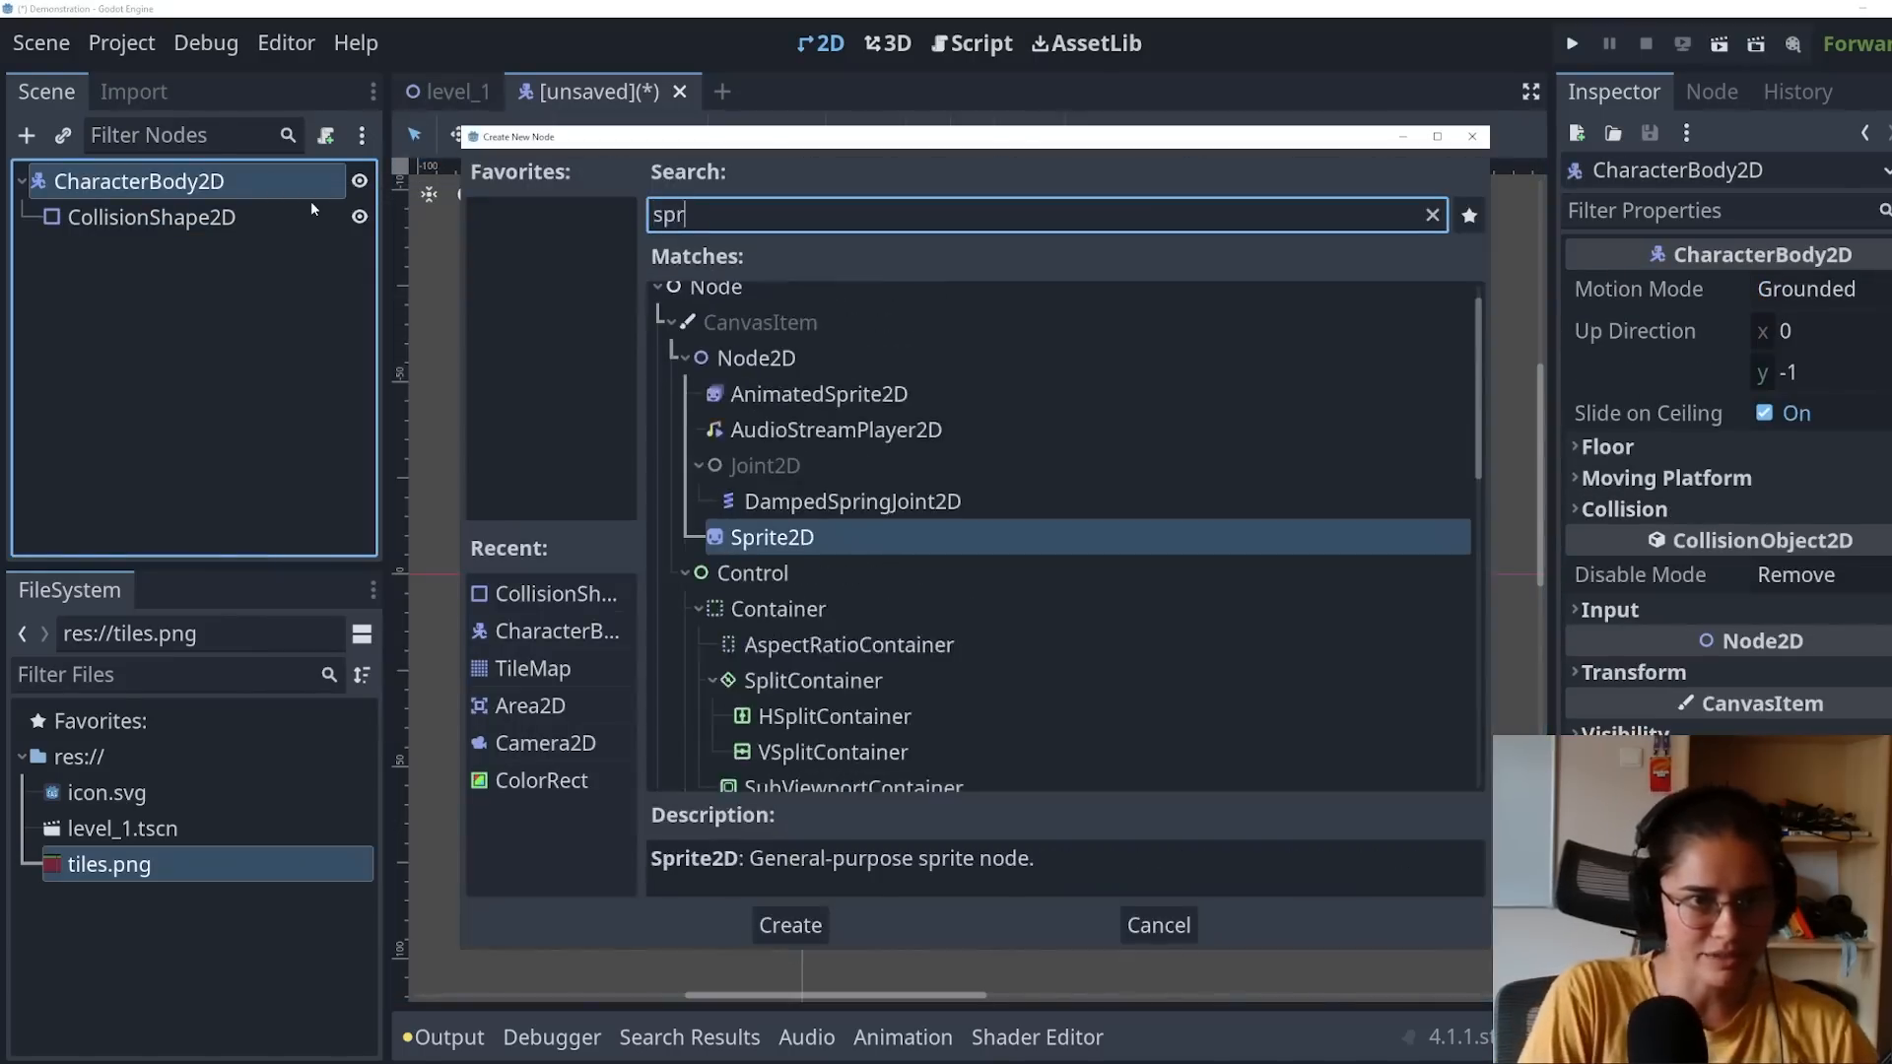
pyautogui.click(788, 924)
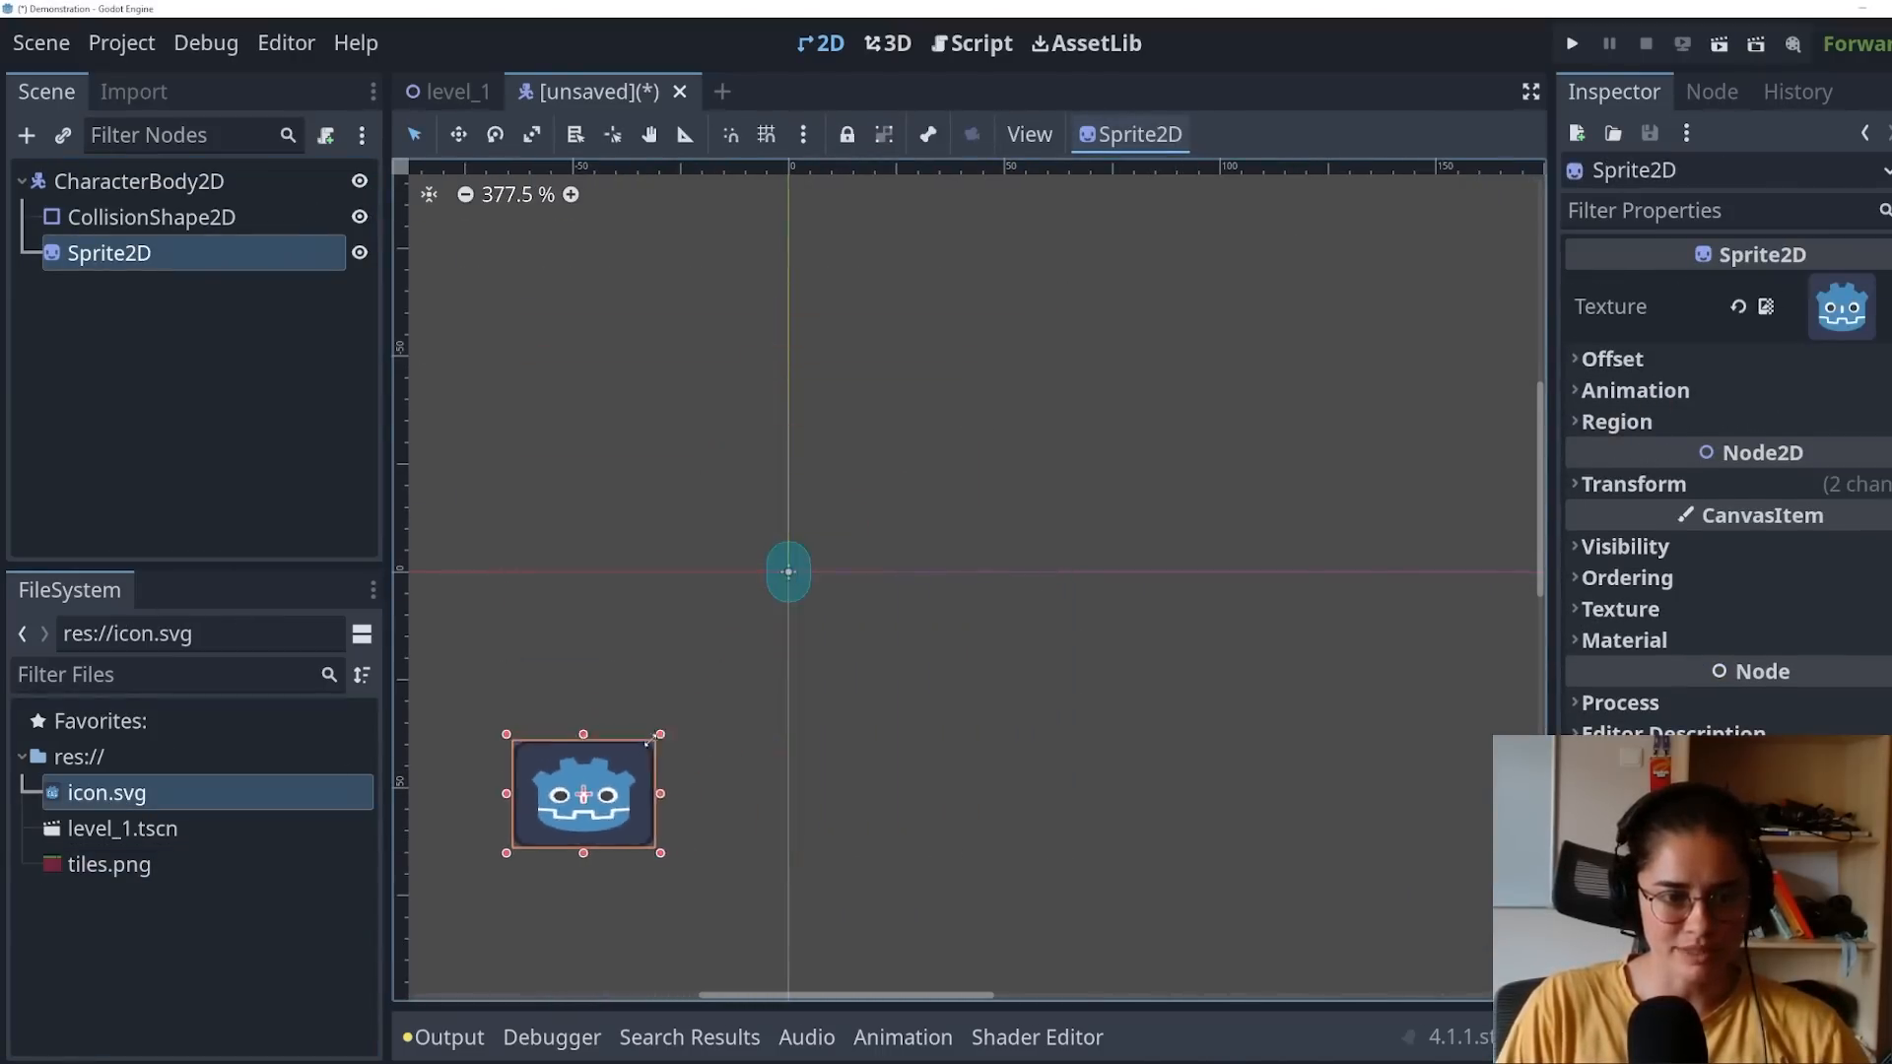
pyautogui.moveTo(584, 792); pyautogui.dragTo(790, 574)
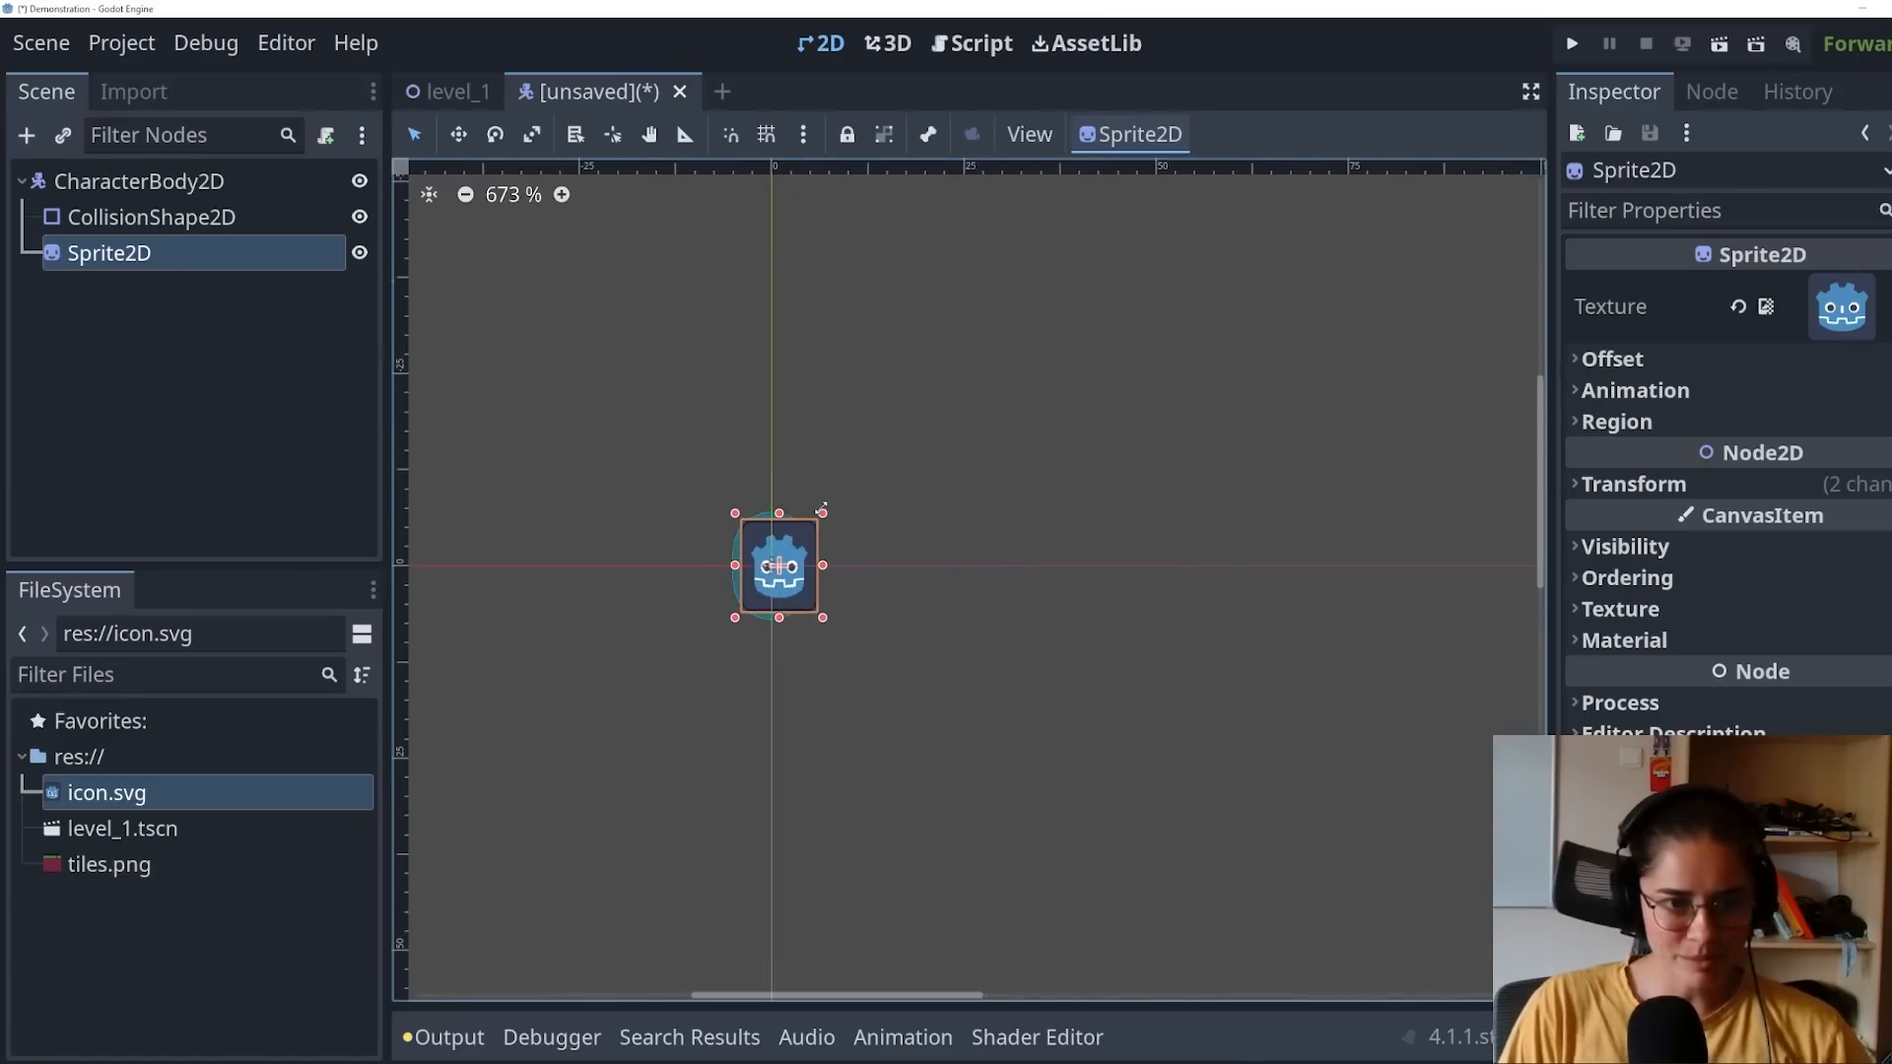
pyautogui.click(150, 217)
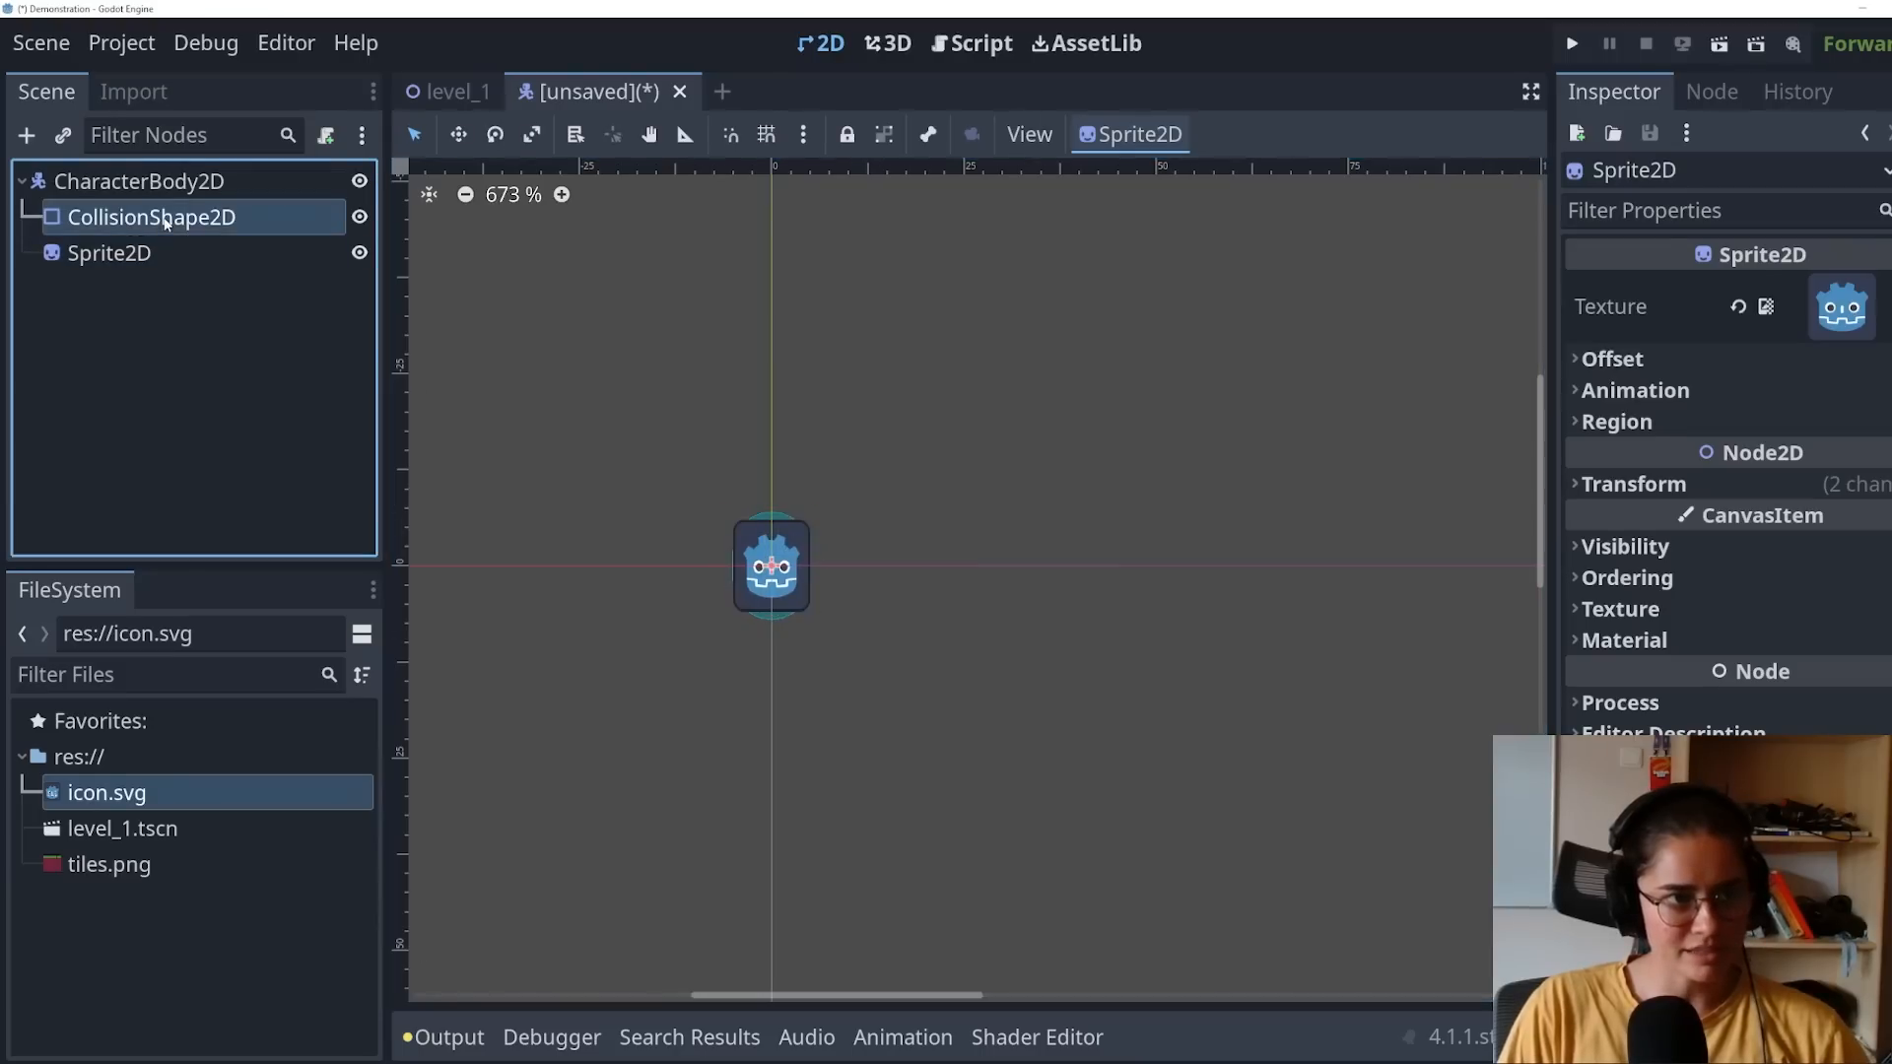
pyautogui.click(111, 253)
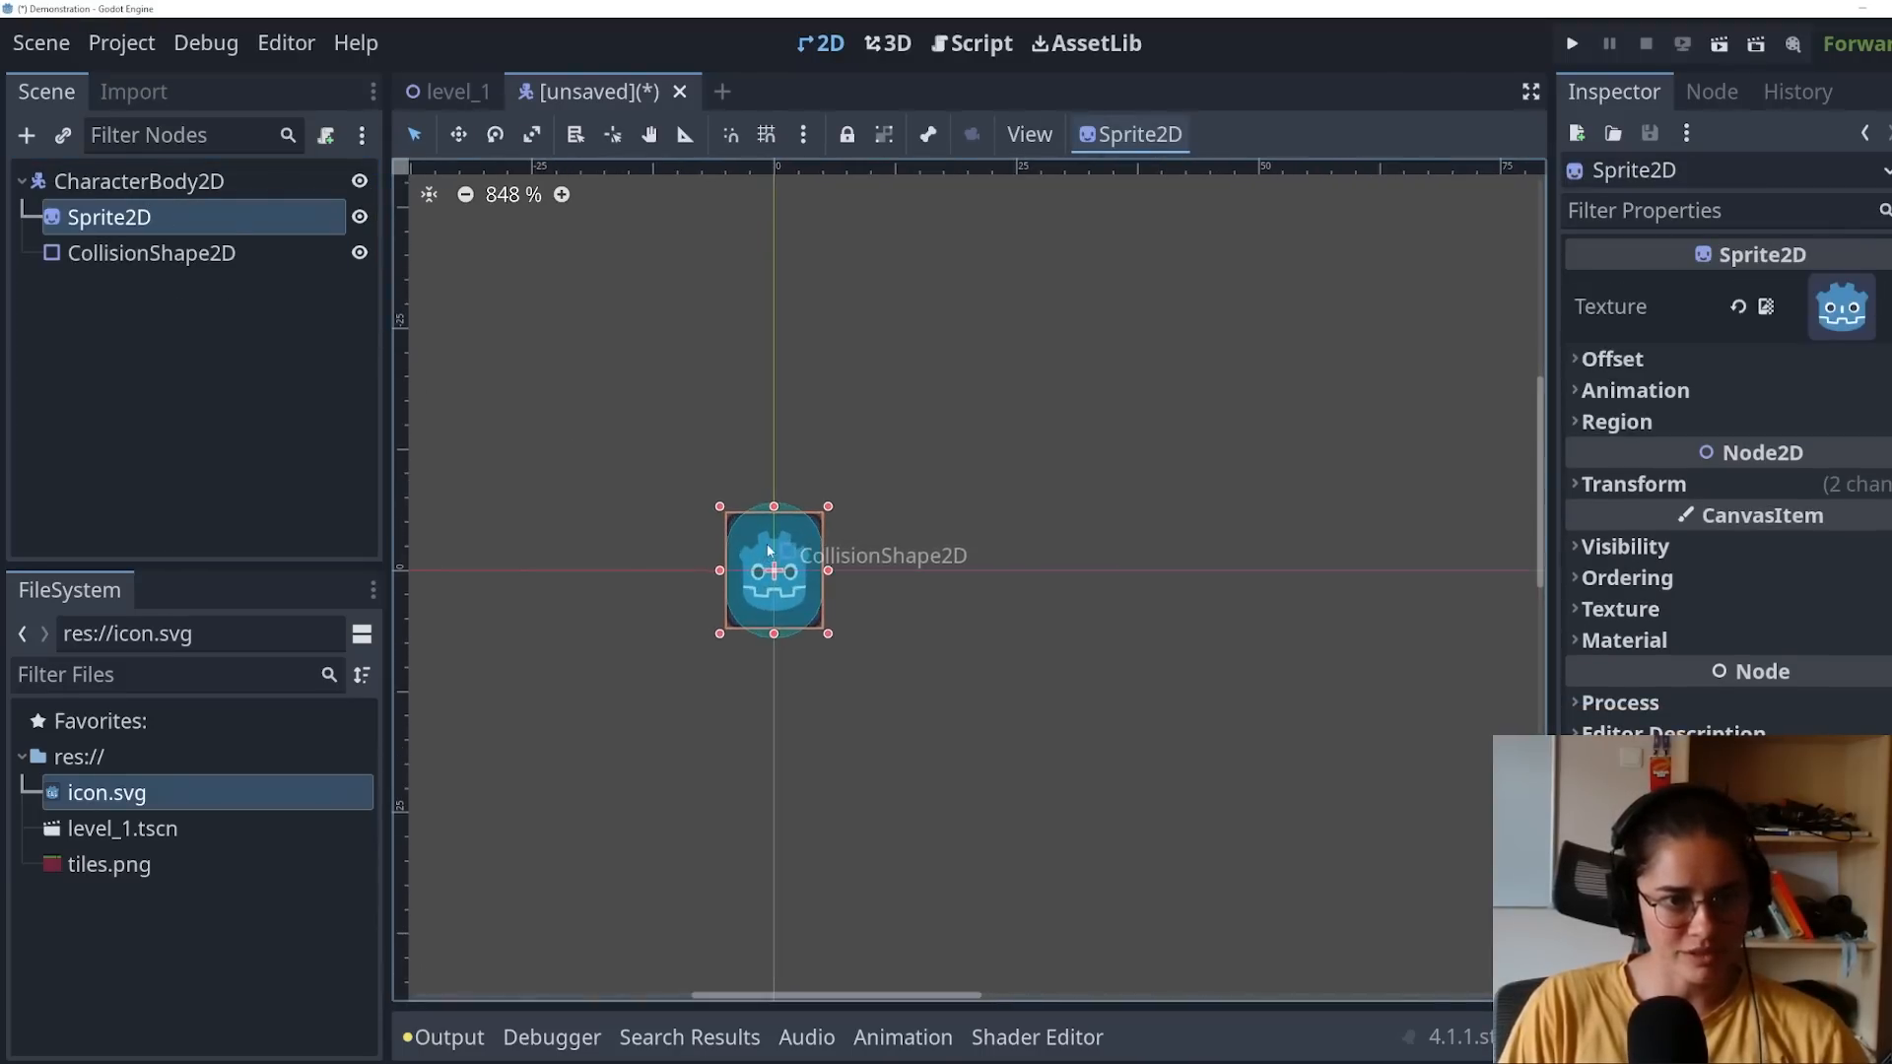
pyautogui.click(150, 254)
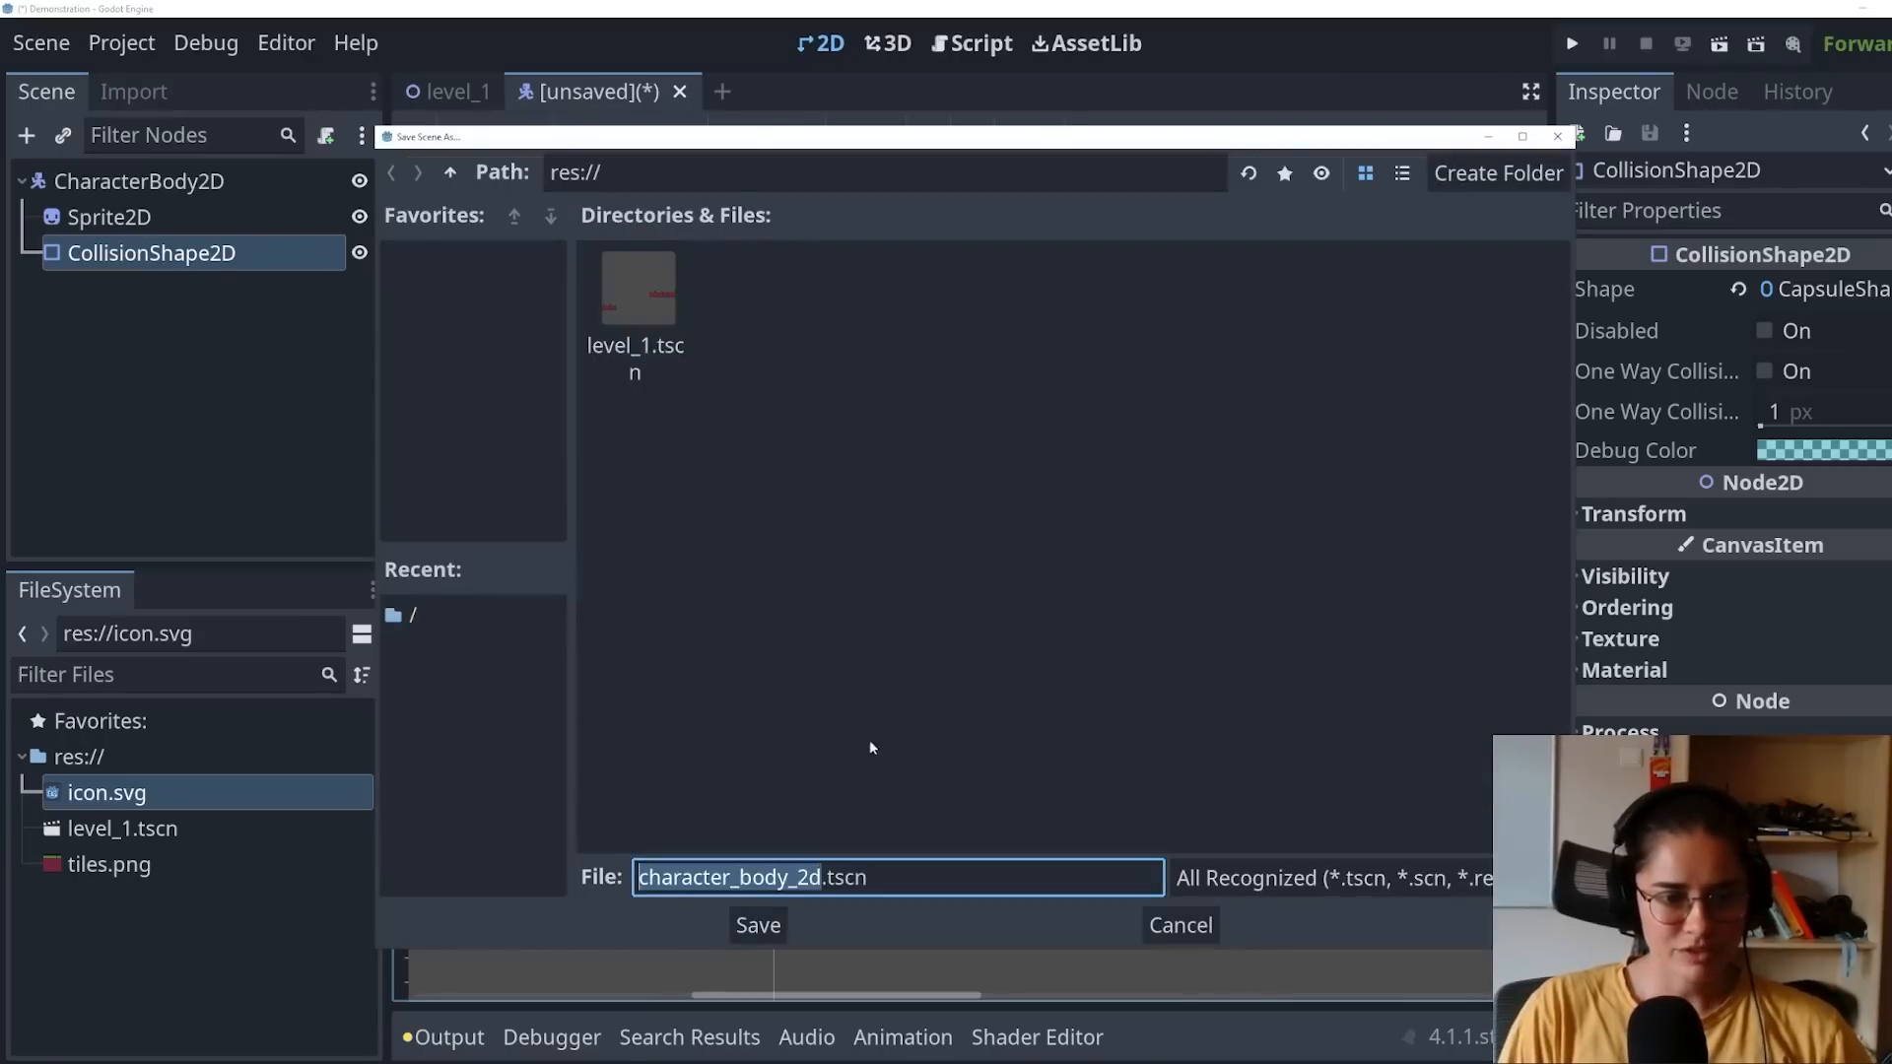
# Step: Save the character scene as player.tscn and return to level_1's root node
pyautogui.click(757, 925)
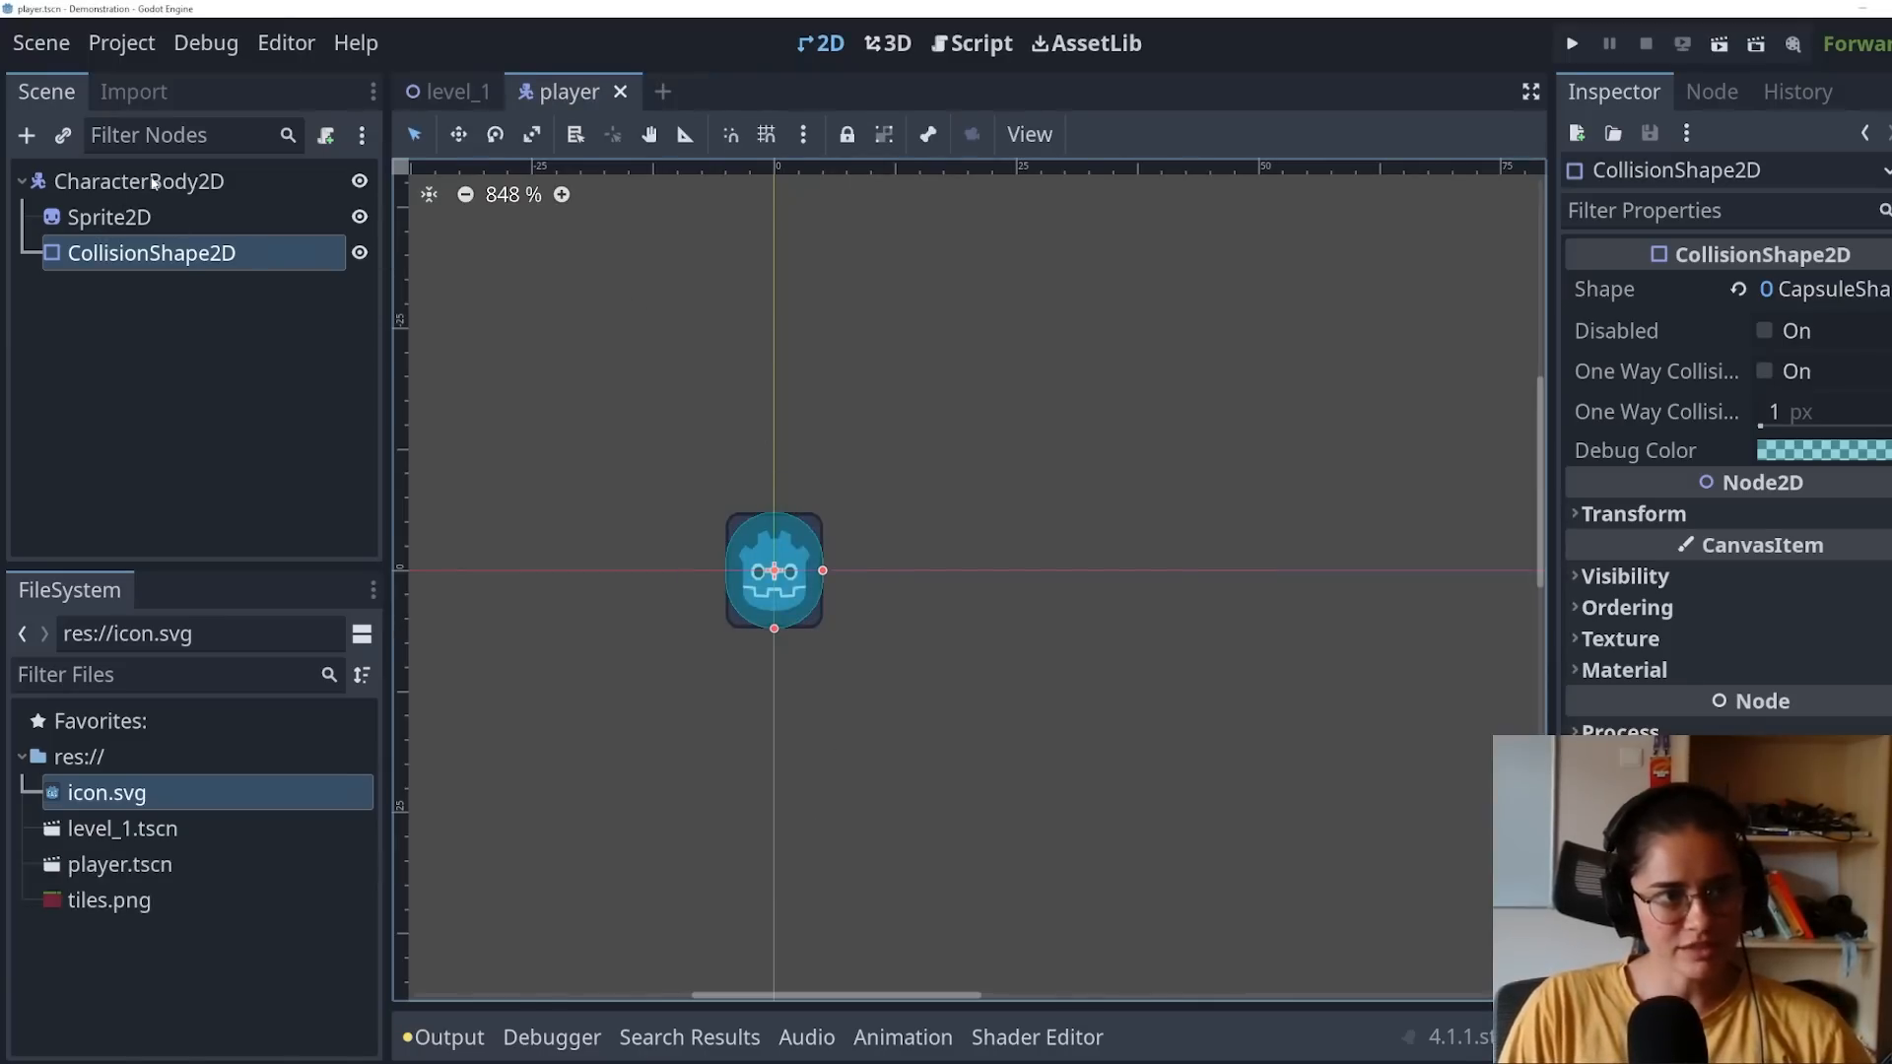
pyautogui.click(455, 90)
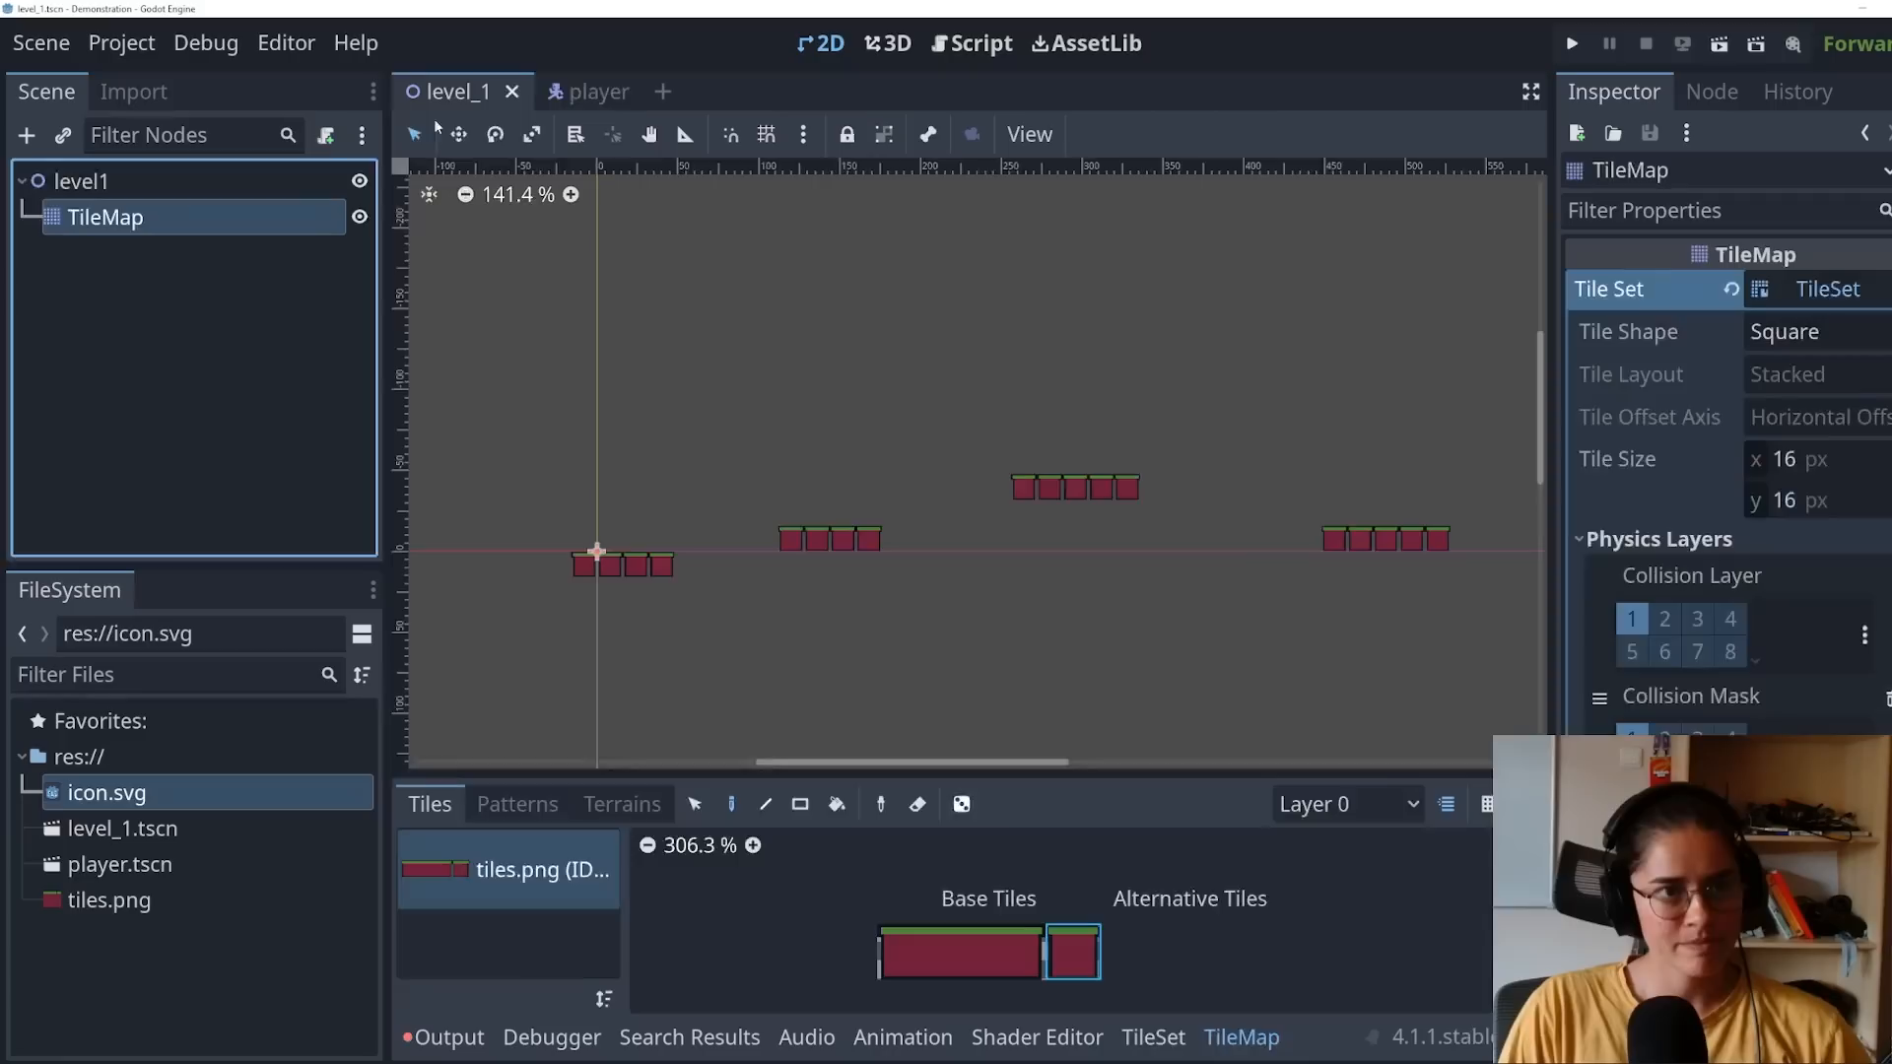
pyautogui.click(81, 181)
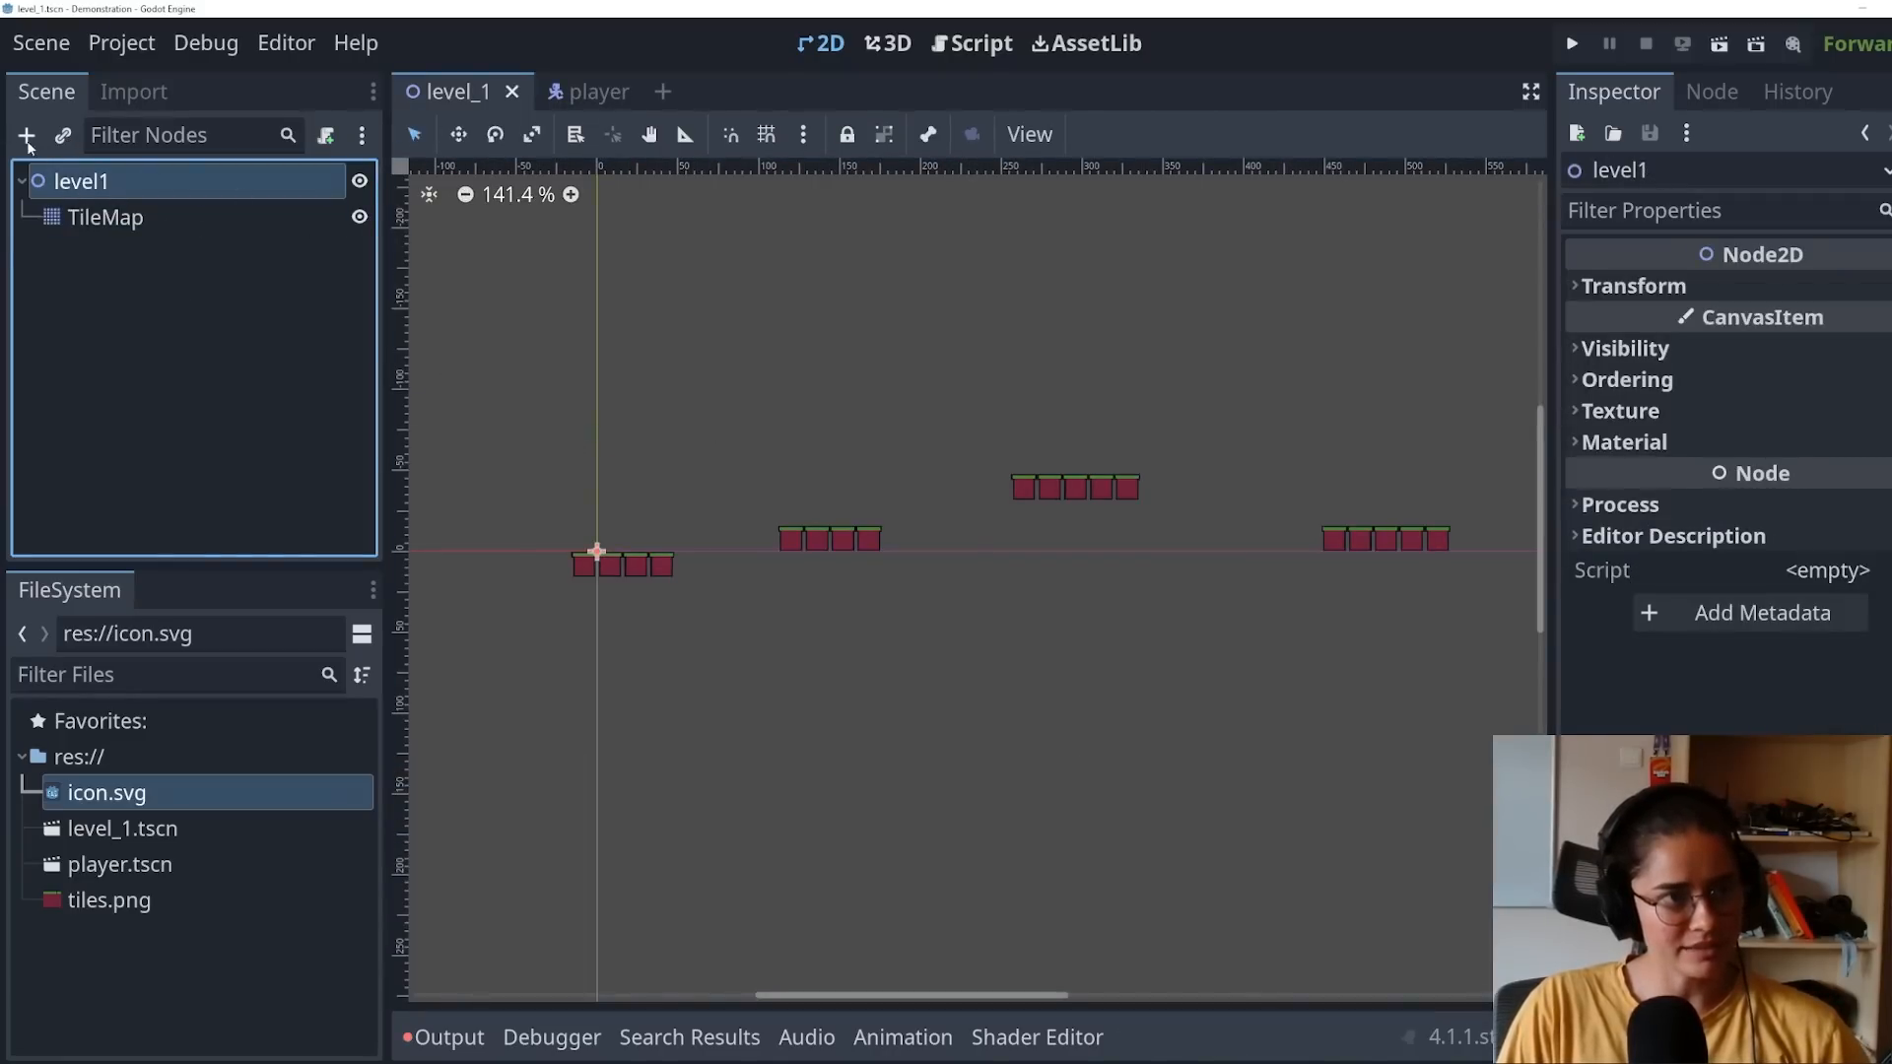
# Step: Instance the player in level_1, stand it on the first platform, and open player.tscn
pyautogui.click(61, 134)
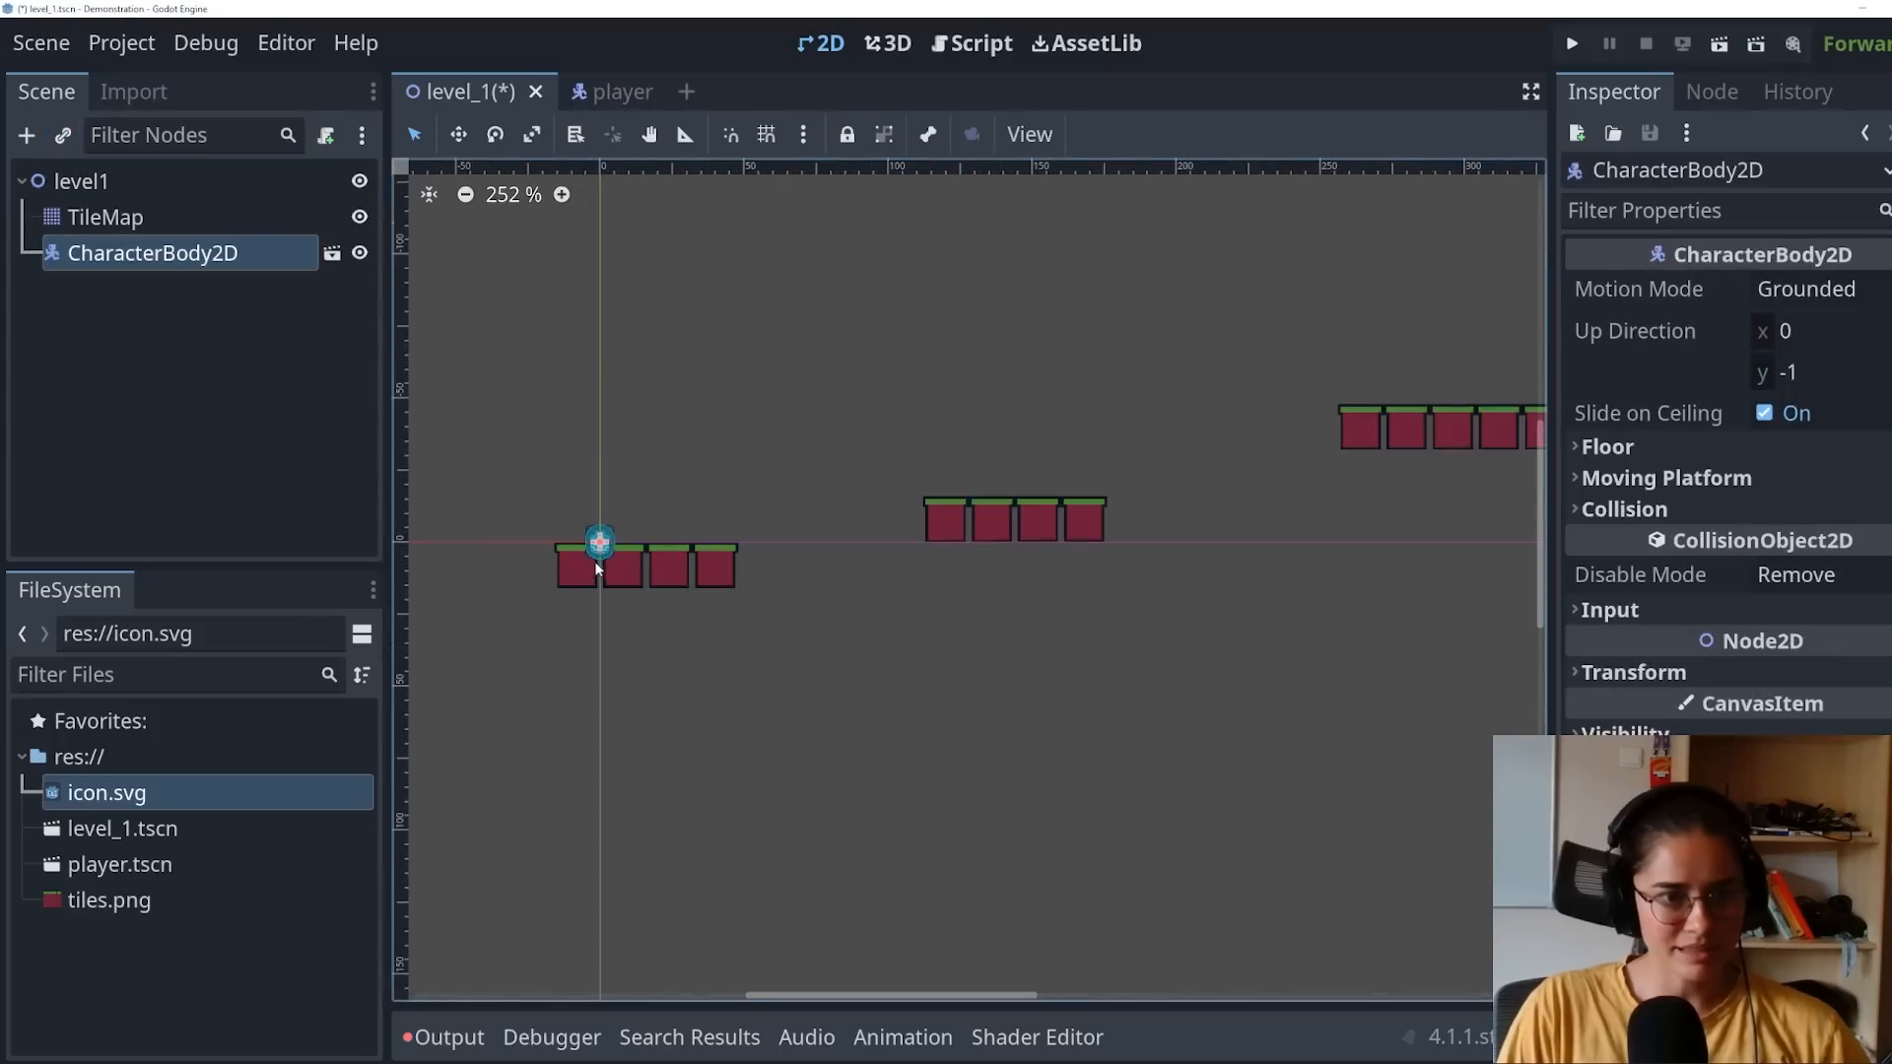
pyautogui.moveTo(599, 541); pyautogui.dragTo(605, 521)
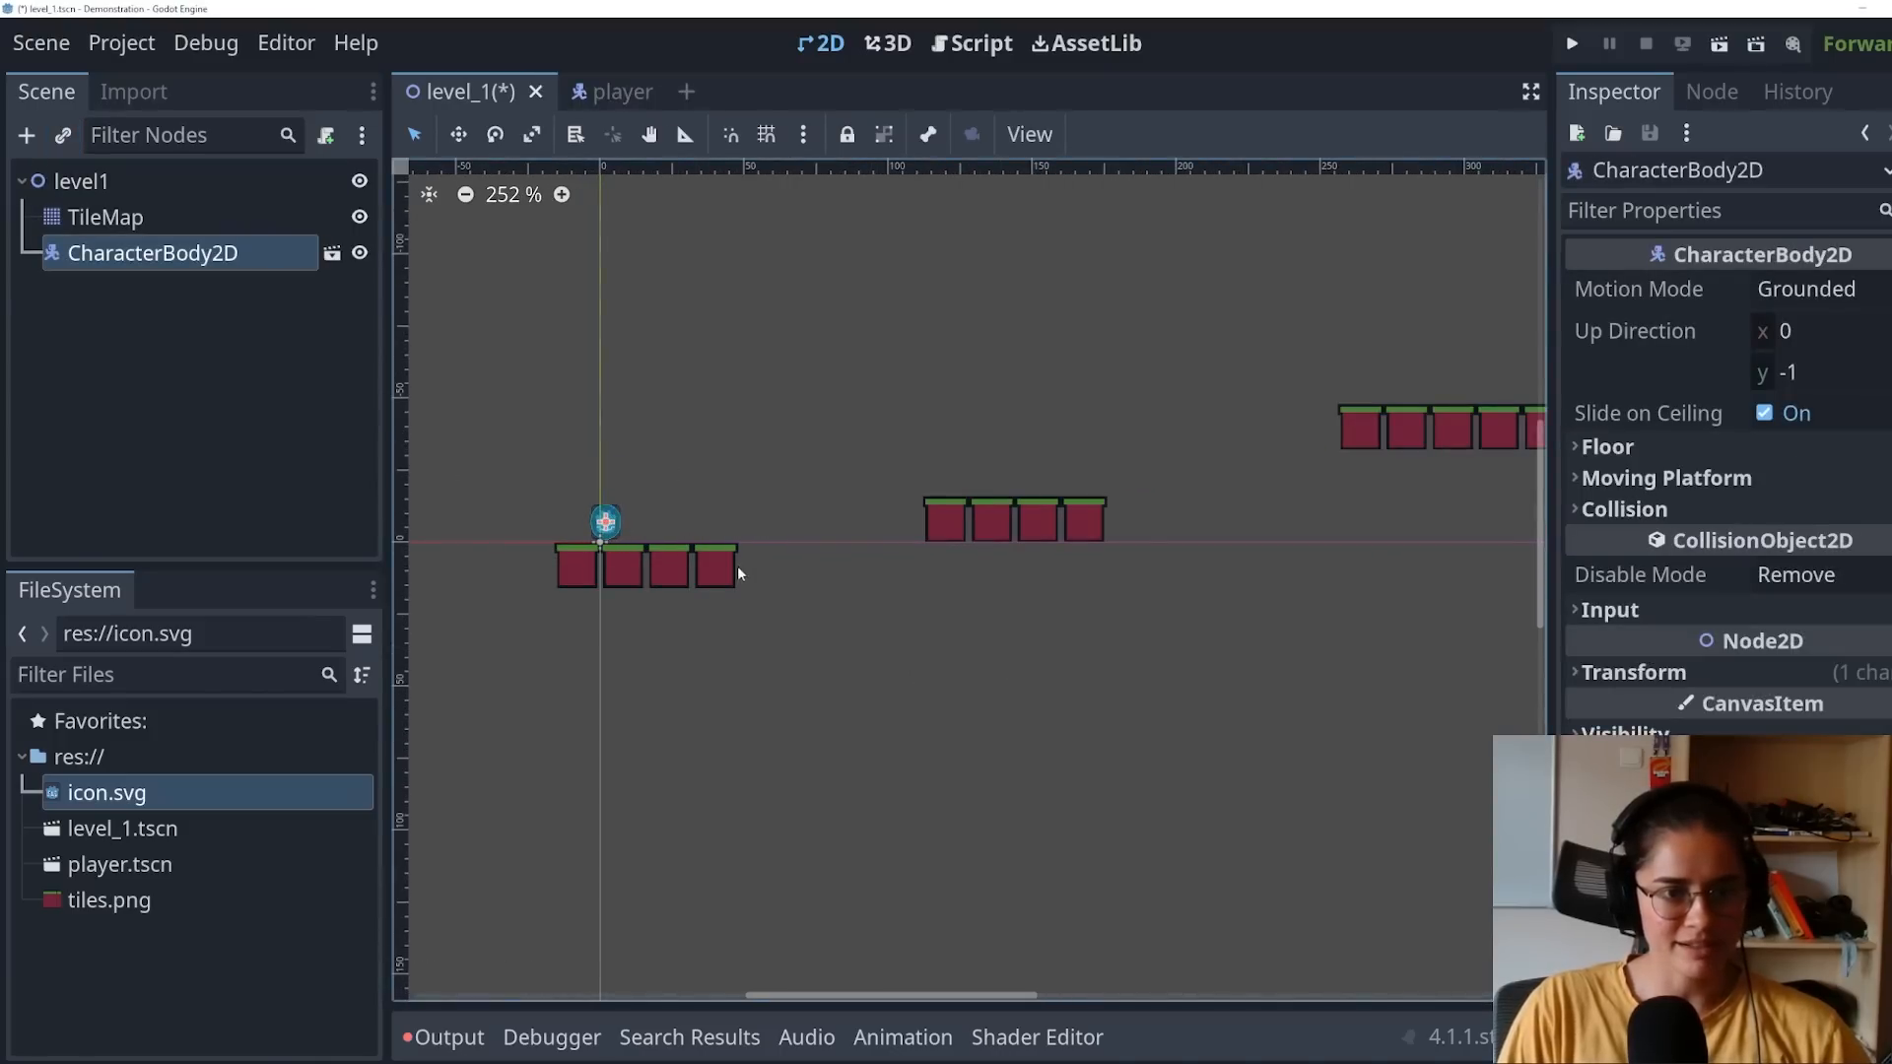
pyautogui.click(568, 90)
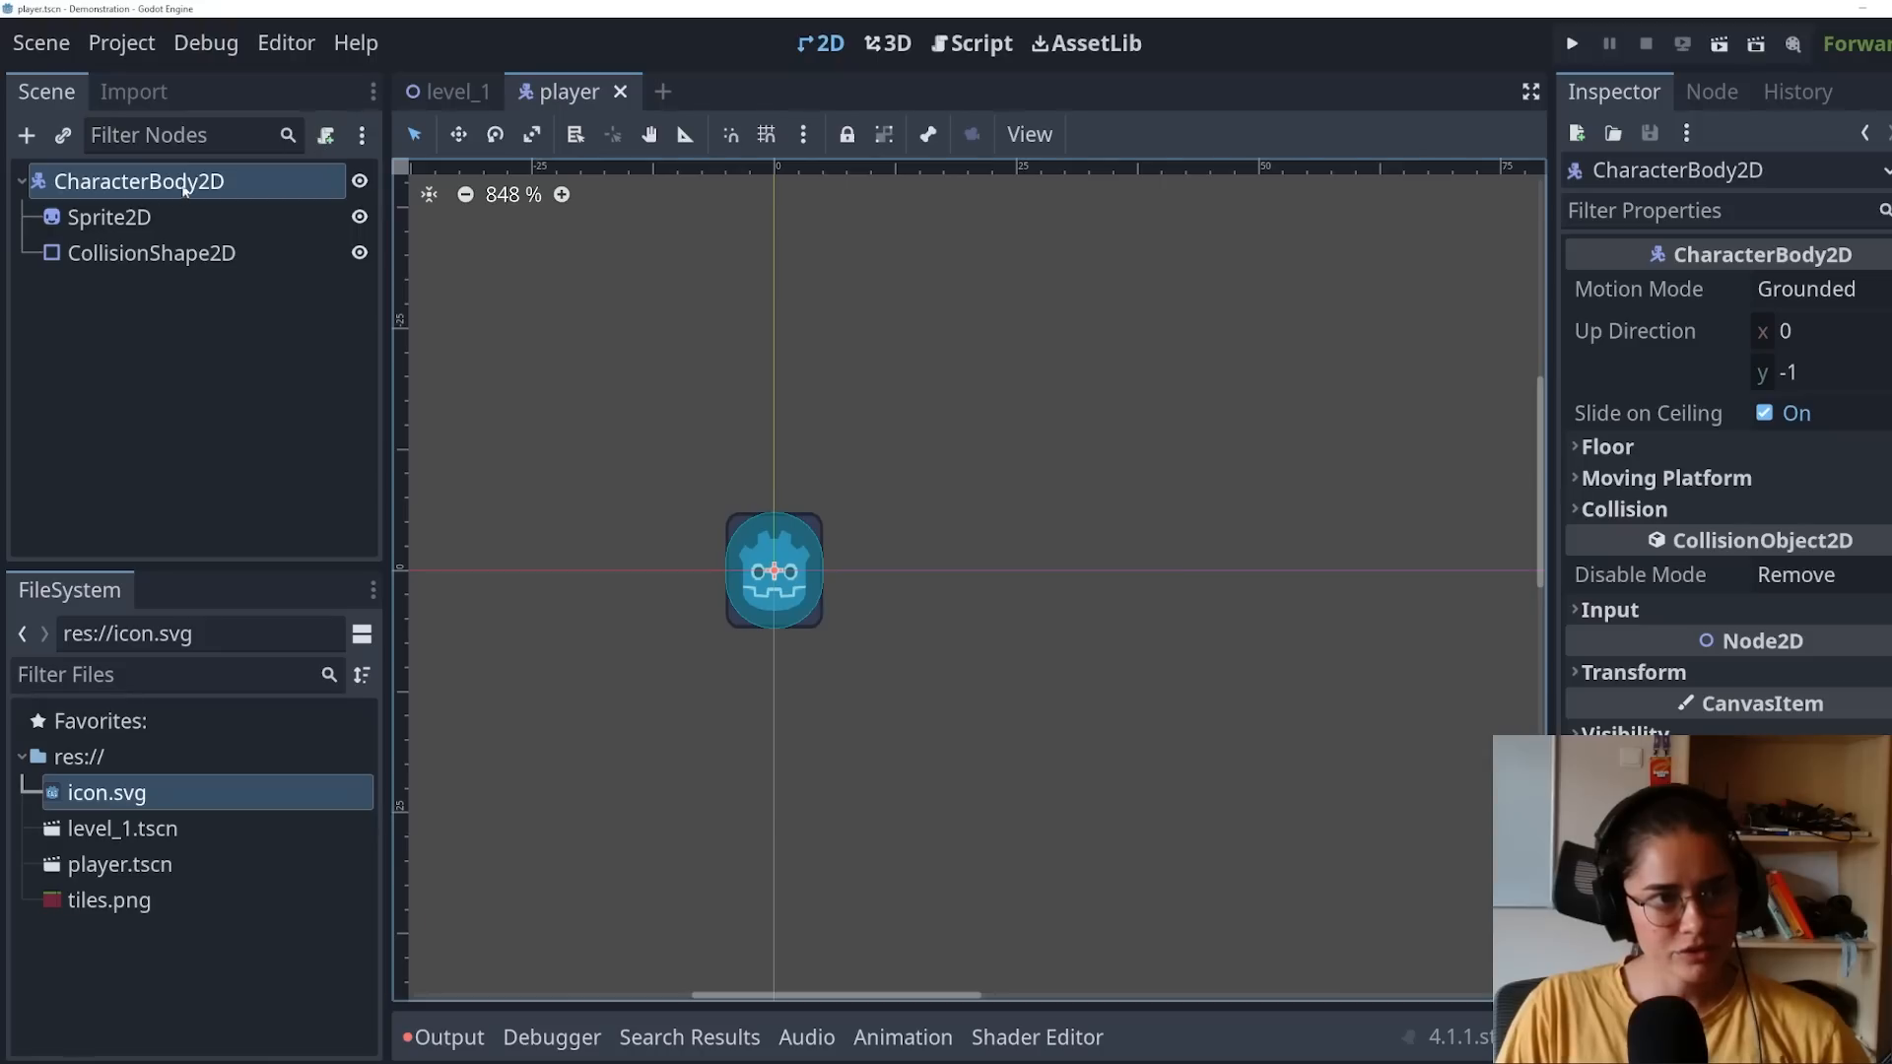
# Step: Attach a new player.gd script from the Basic Movement template to the player's CharacterBody2D
pyautogui.click(325, 134)
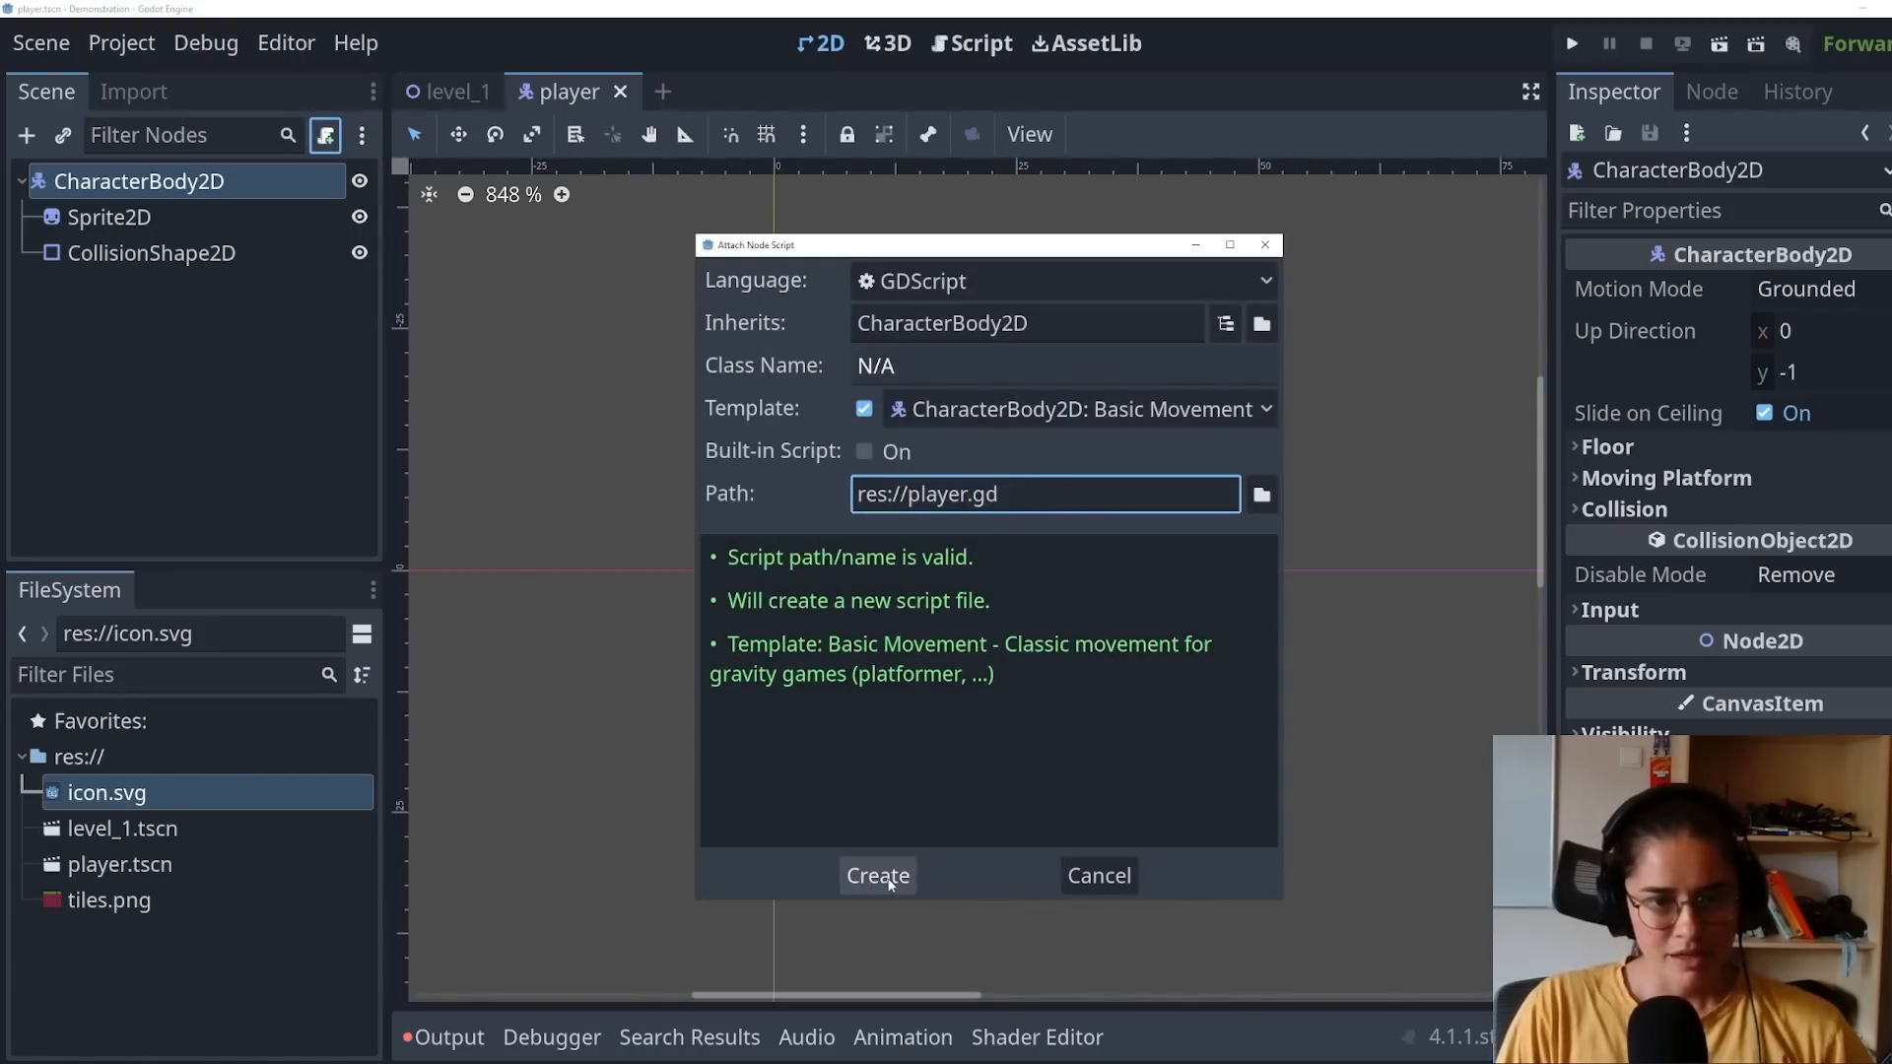
pyautogui.click(877, 875)
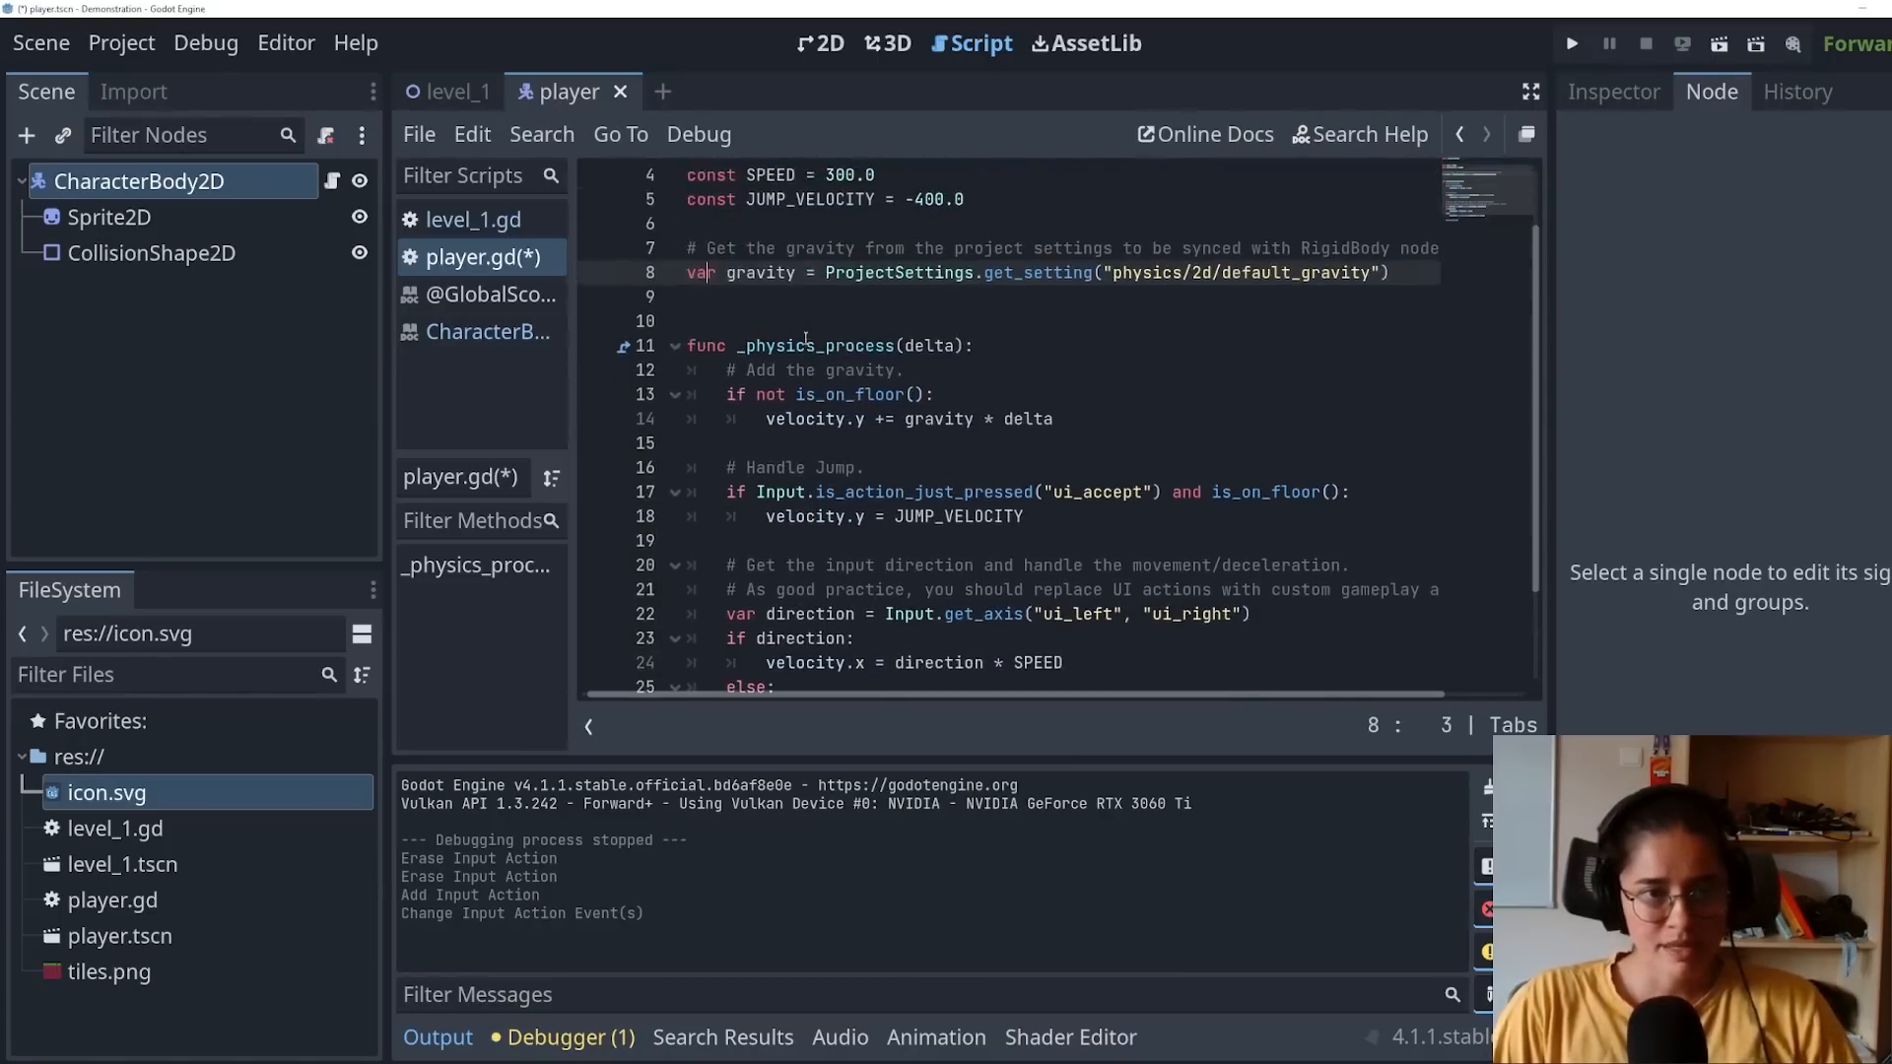
# Step: Review the template's gravity, delta, floor check, ui_accept action and jump velocity lines
pyautogui.doubleClick(814, 345)
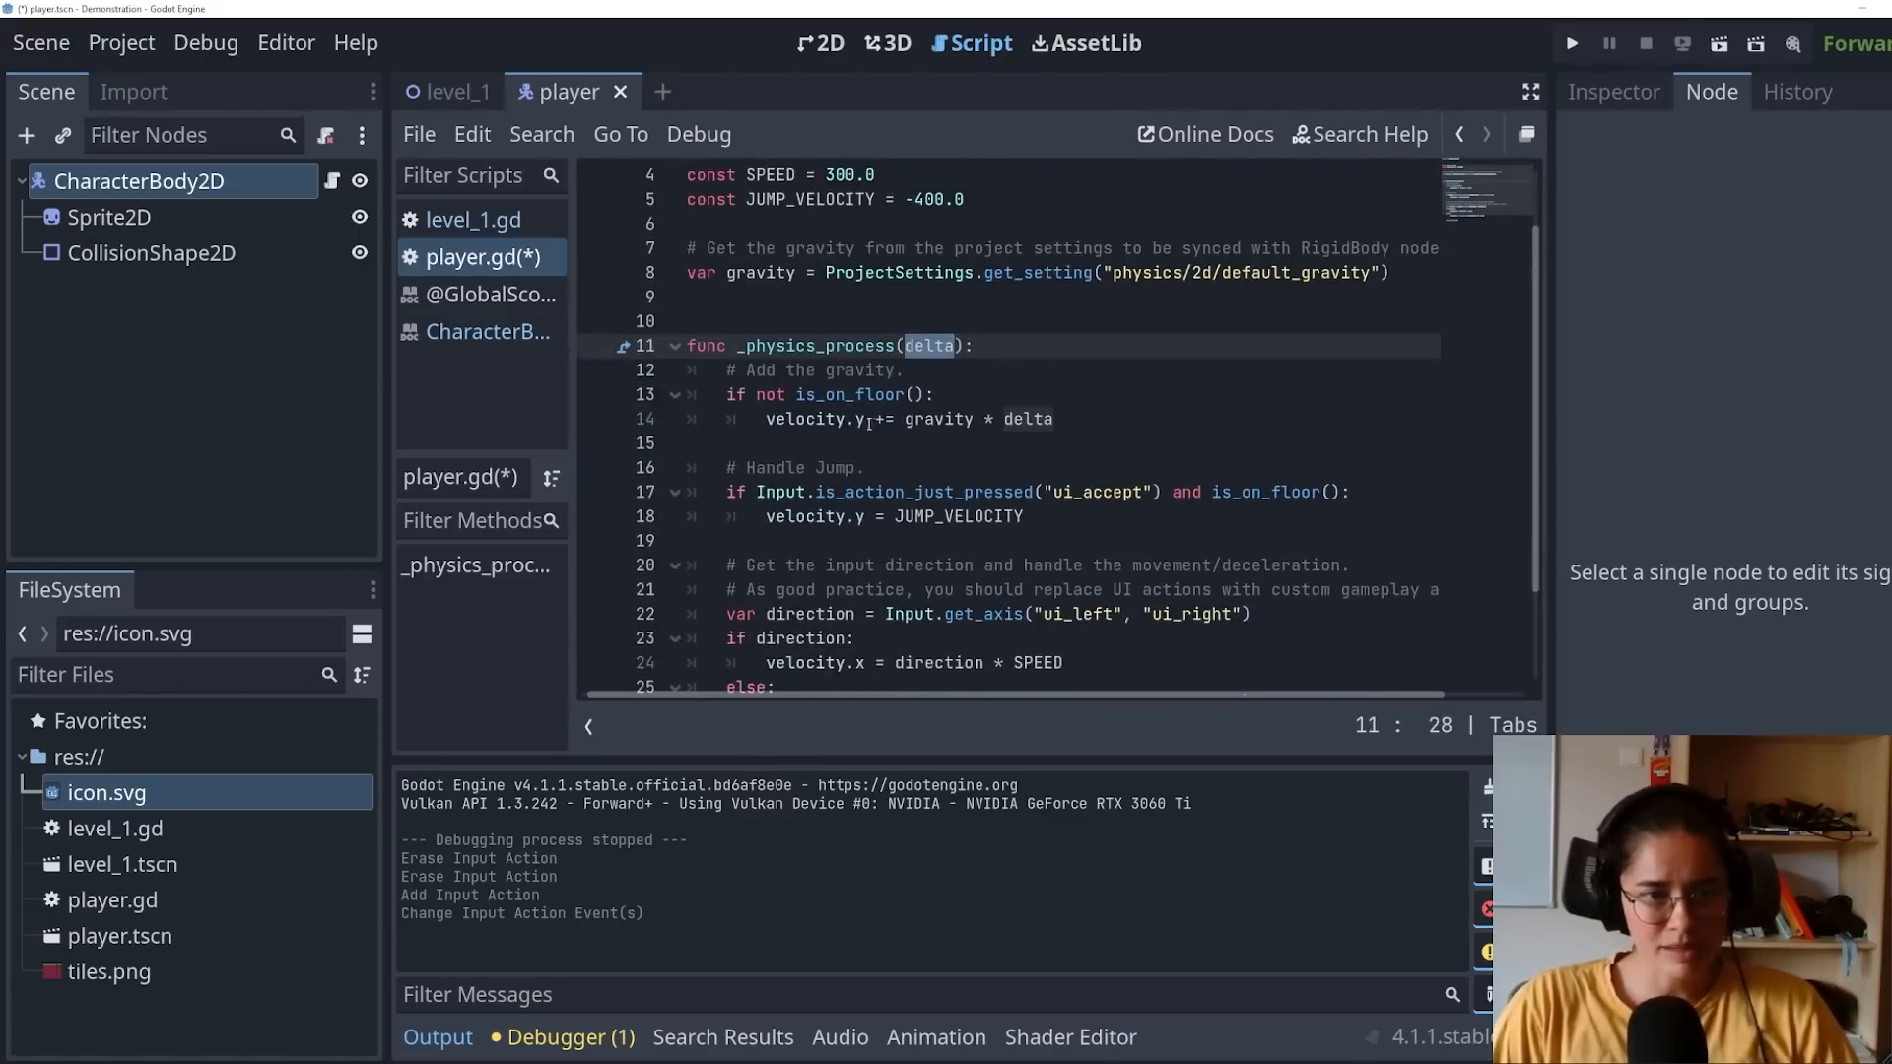
pyautogui.click(820, 394)
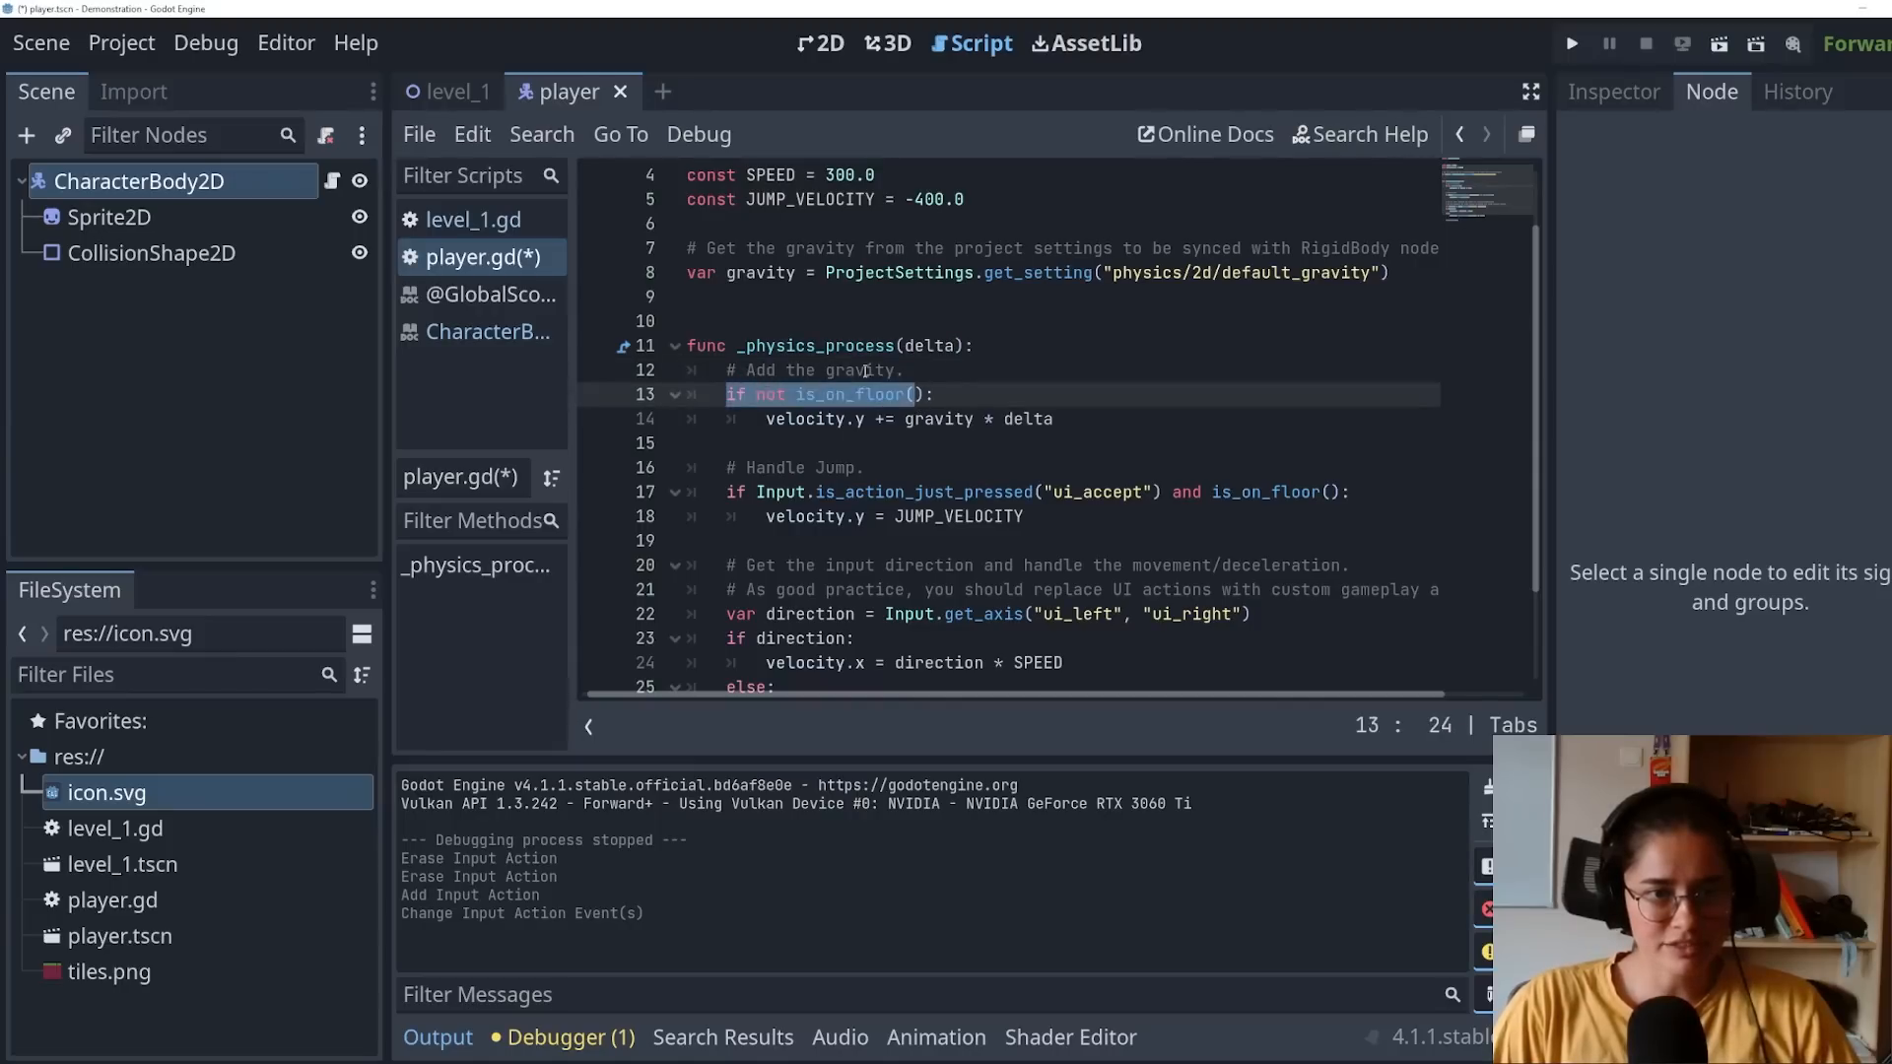
pyautogui.click(857, 417)
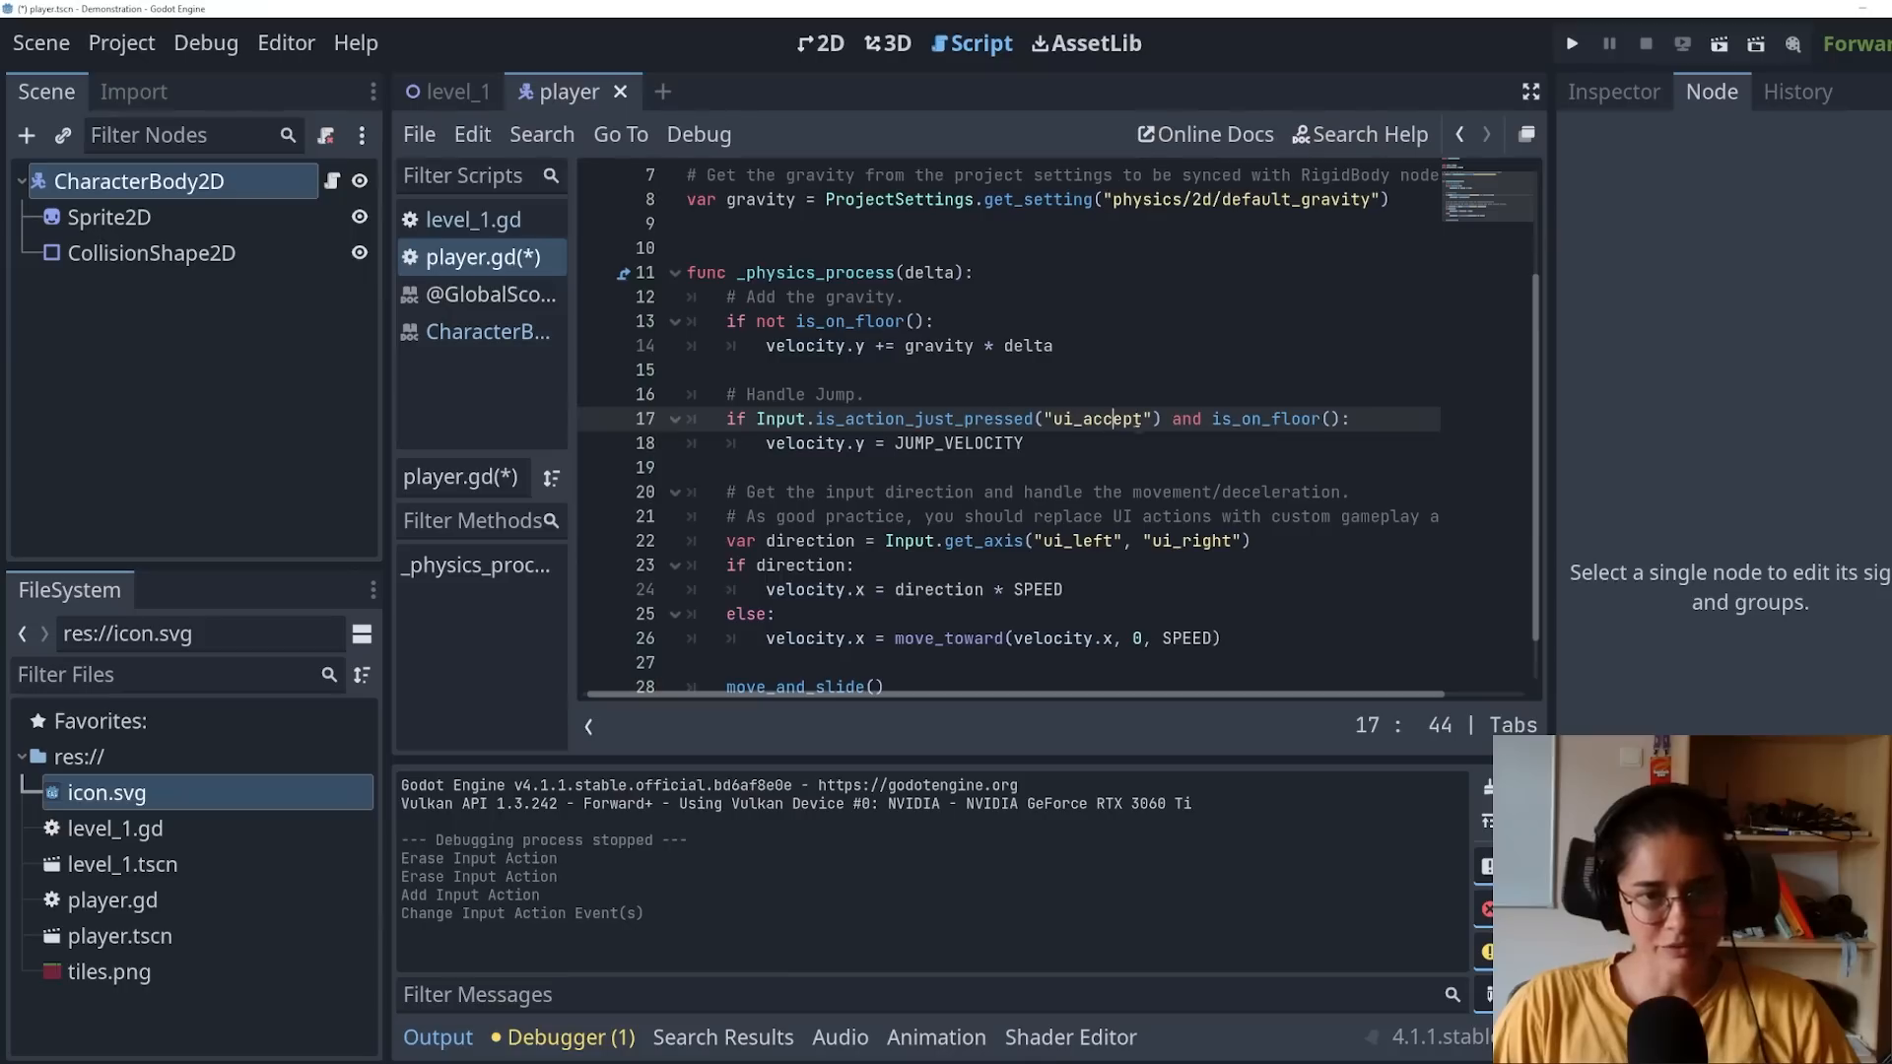
pyautogui.doubleClick(1273, 418)
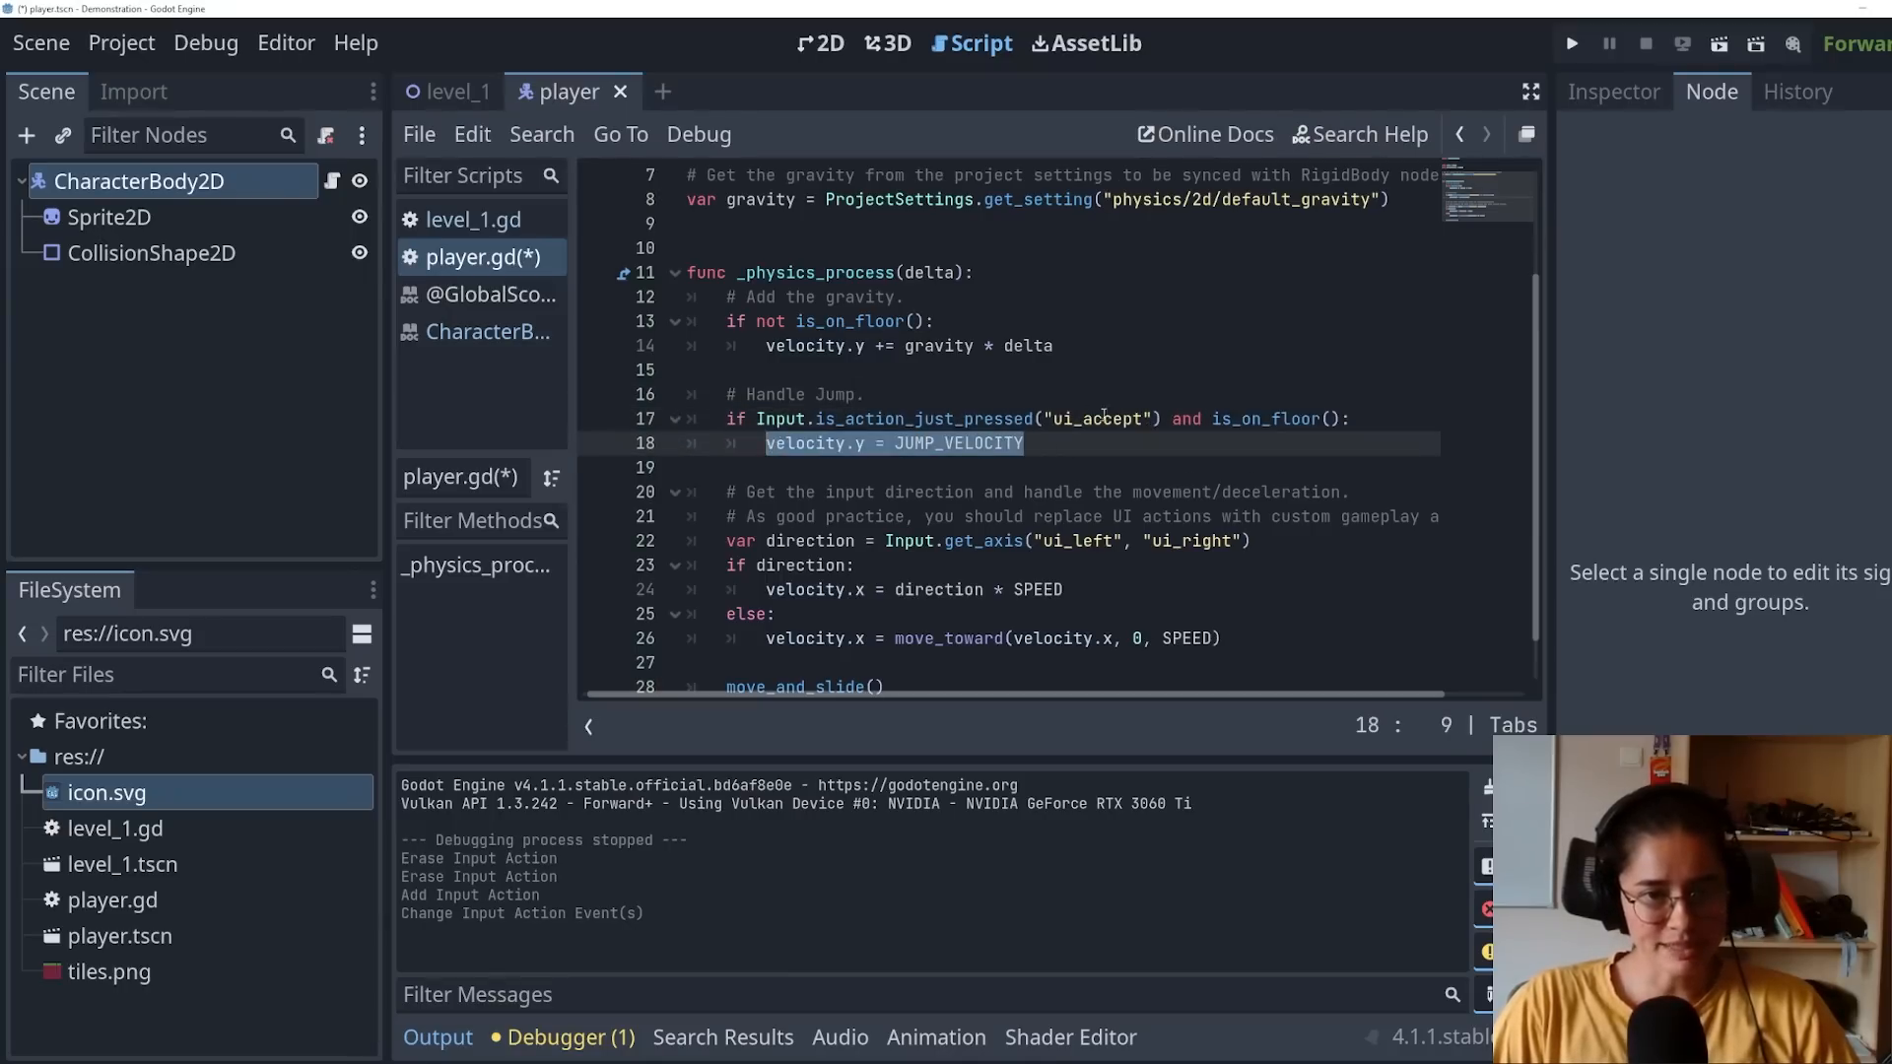
pyautogui.doubleClick(1098, 418)
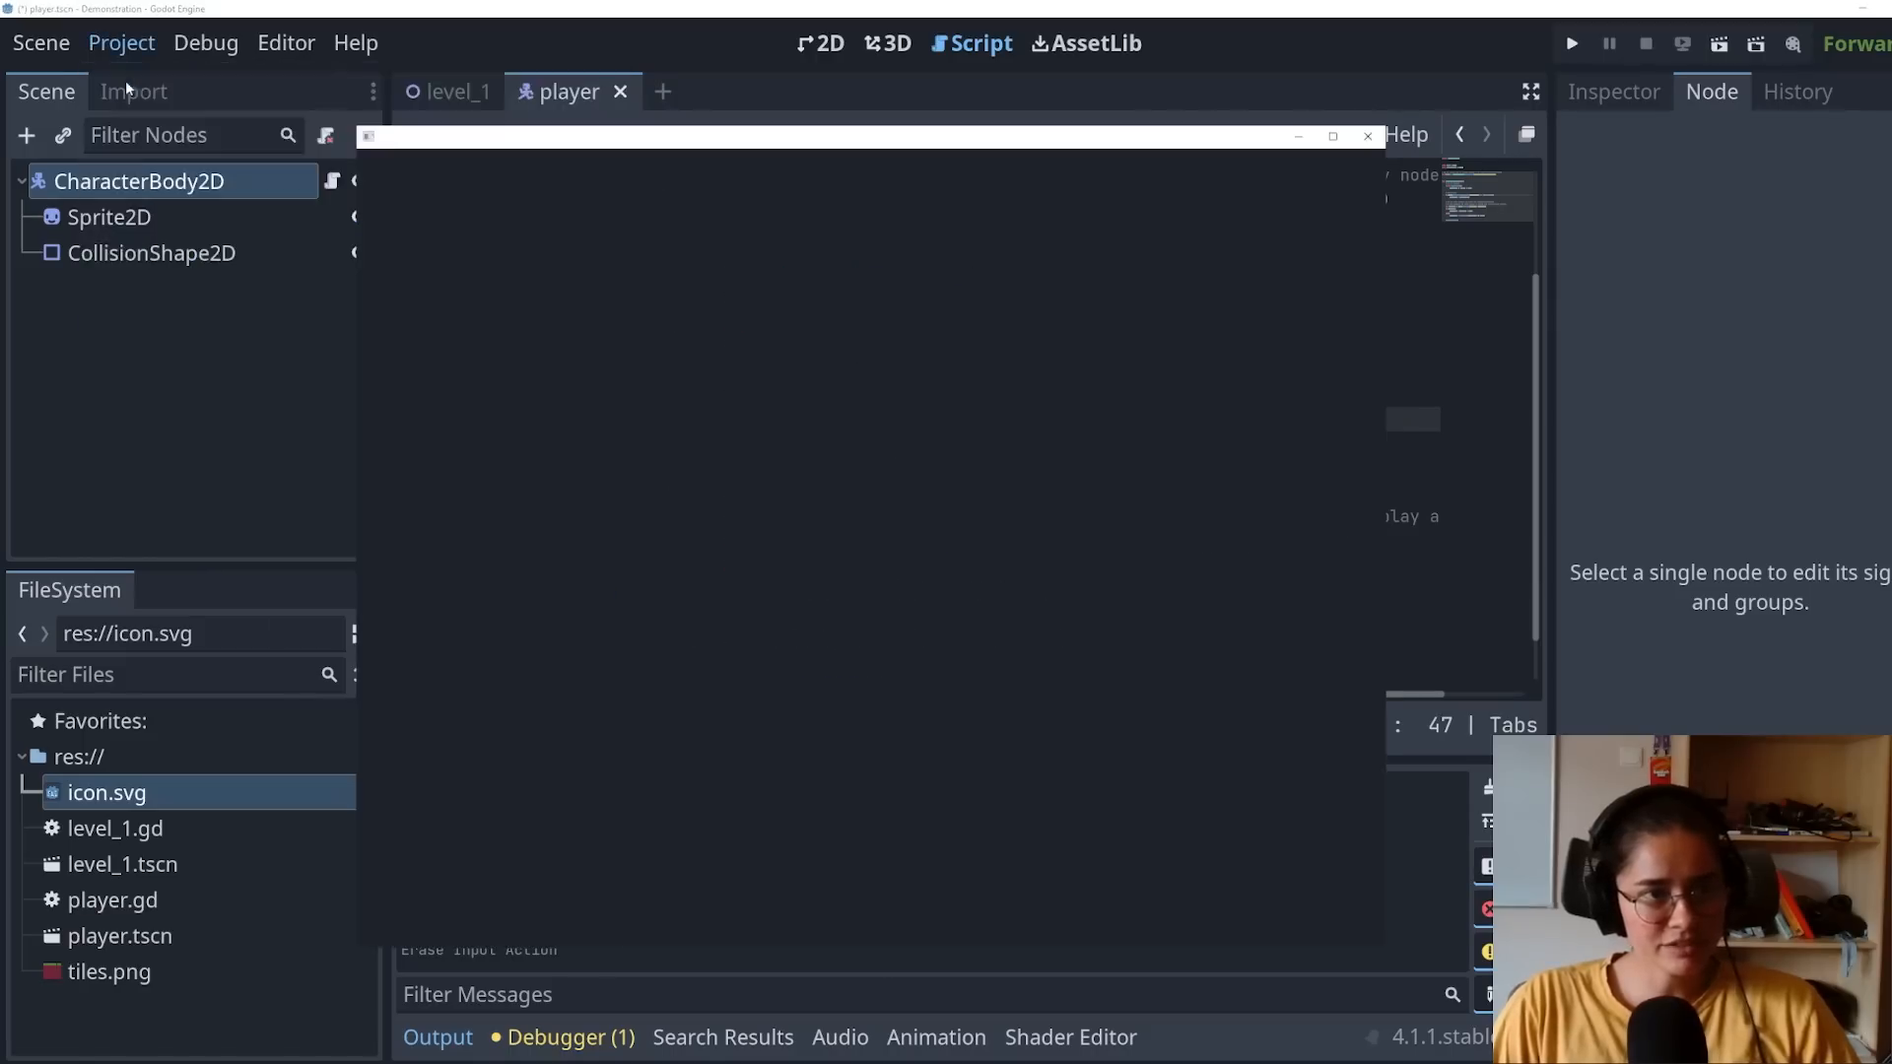
# Step: Add a 'jump' input action bound to the Space key in the project Input Map
pyautogui.click(120, 41)
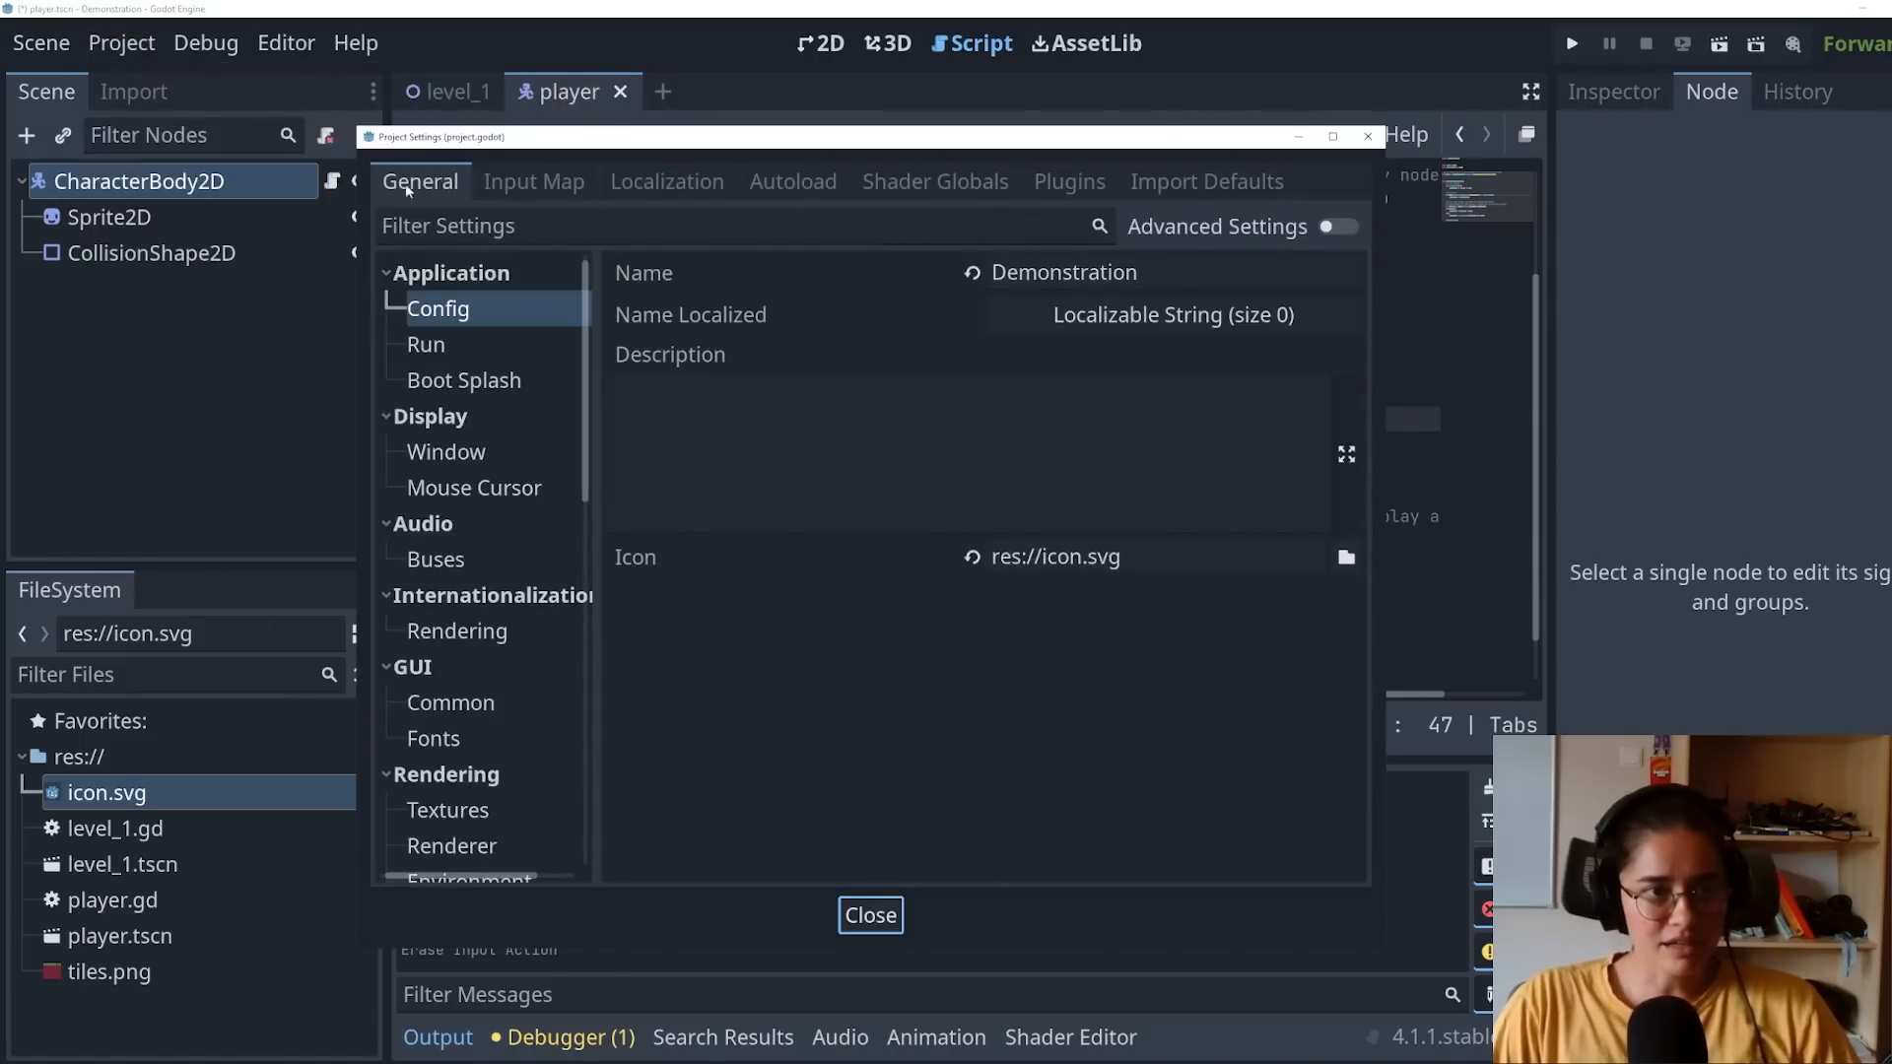
pyautogui.click(534, 181)
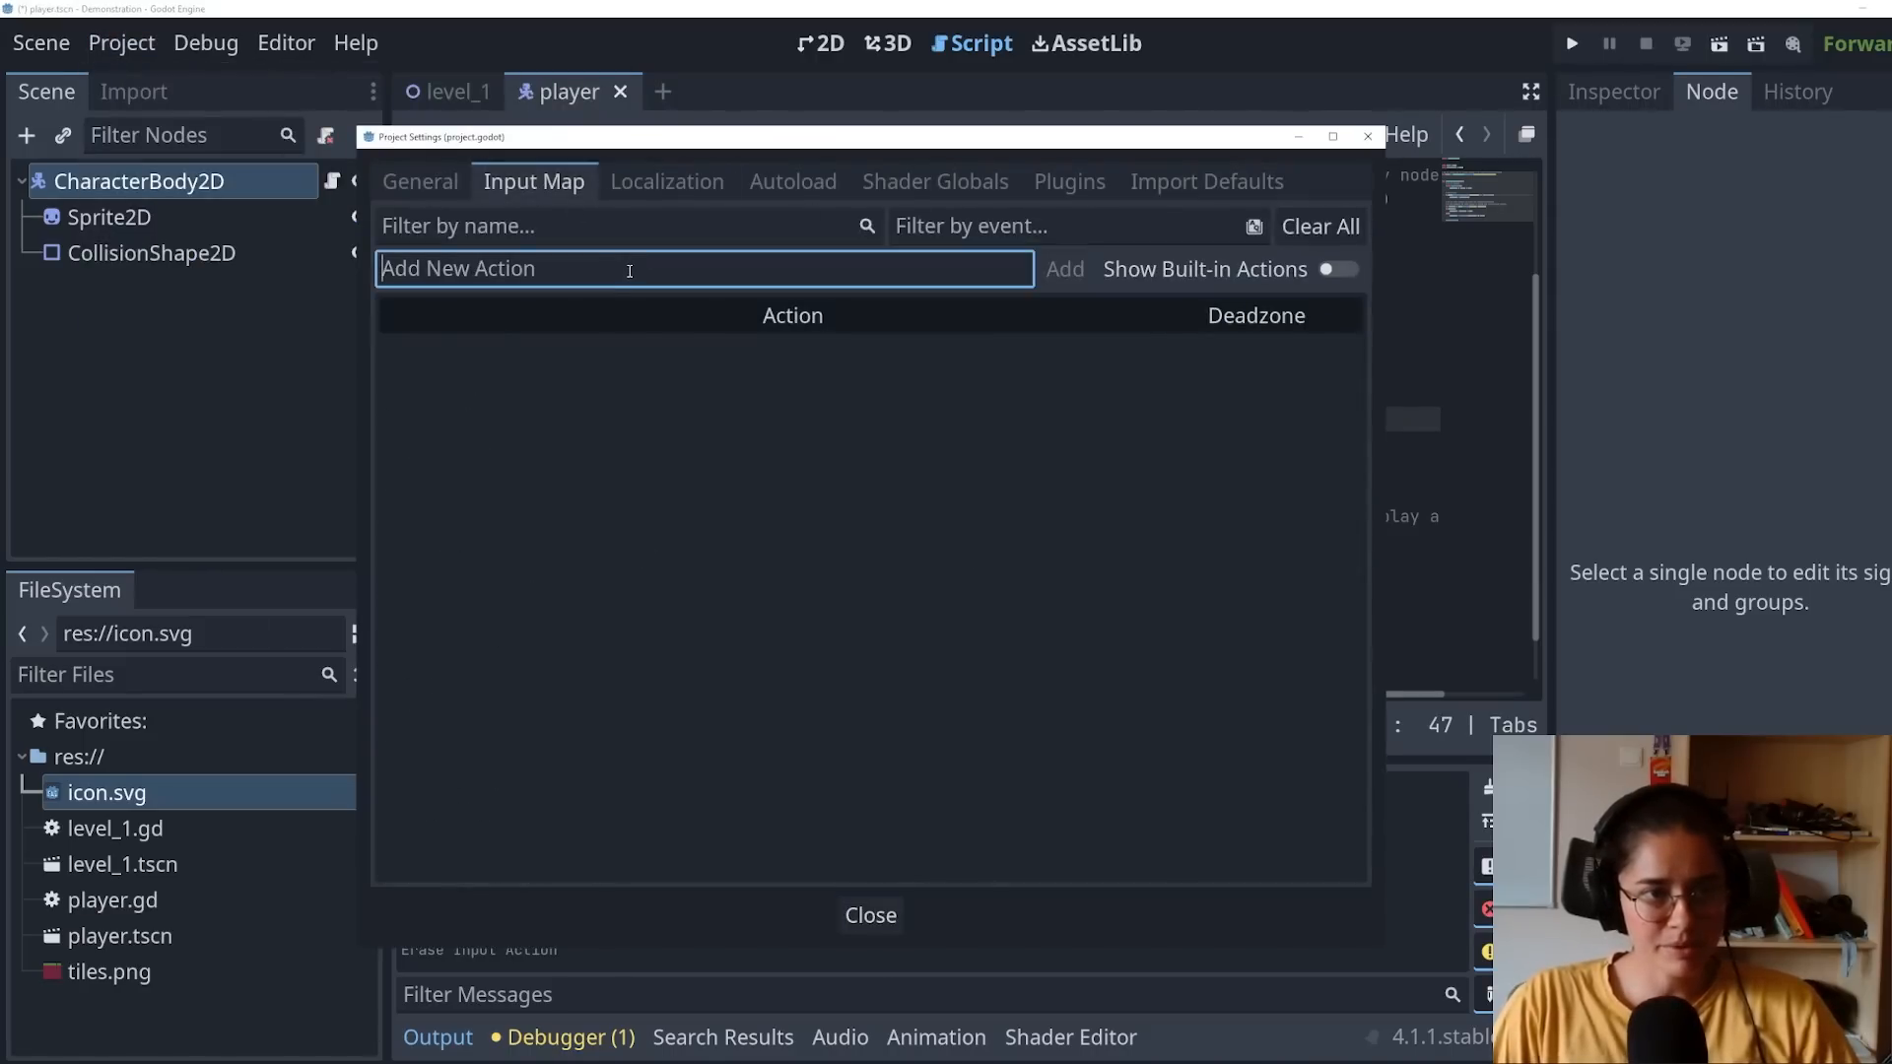
pyautogui.write('jump')
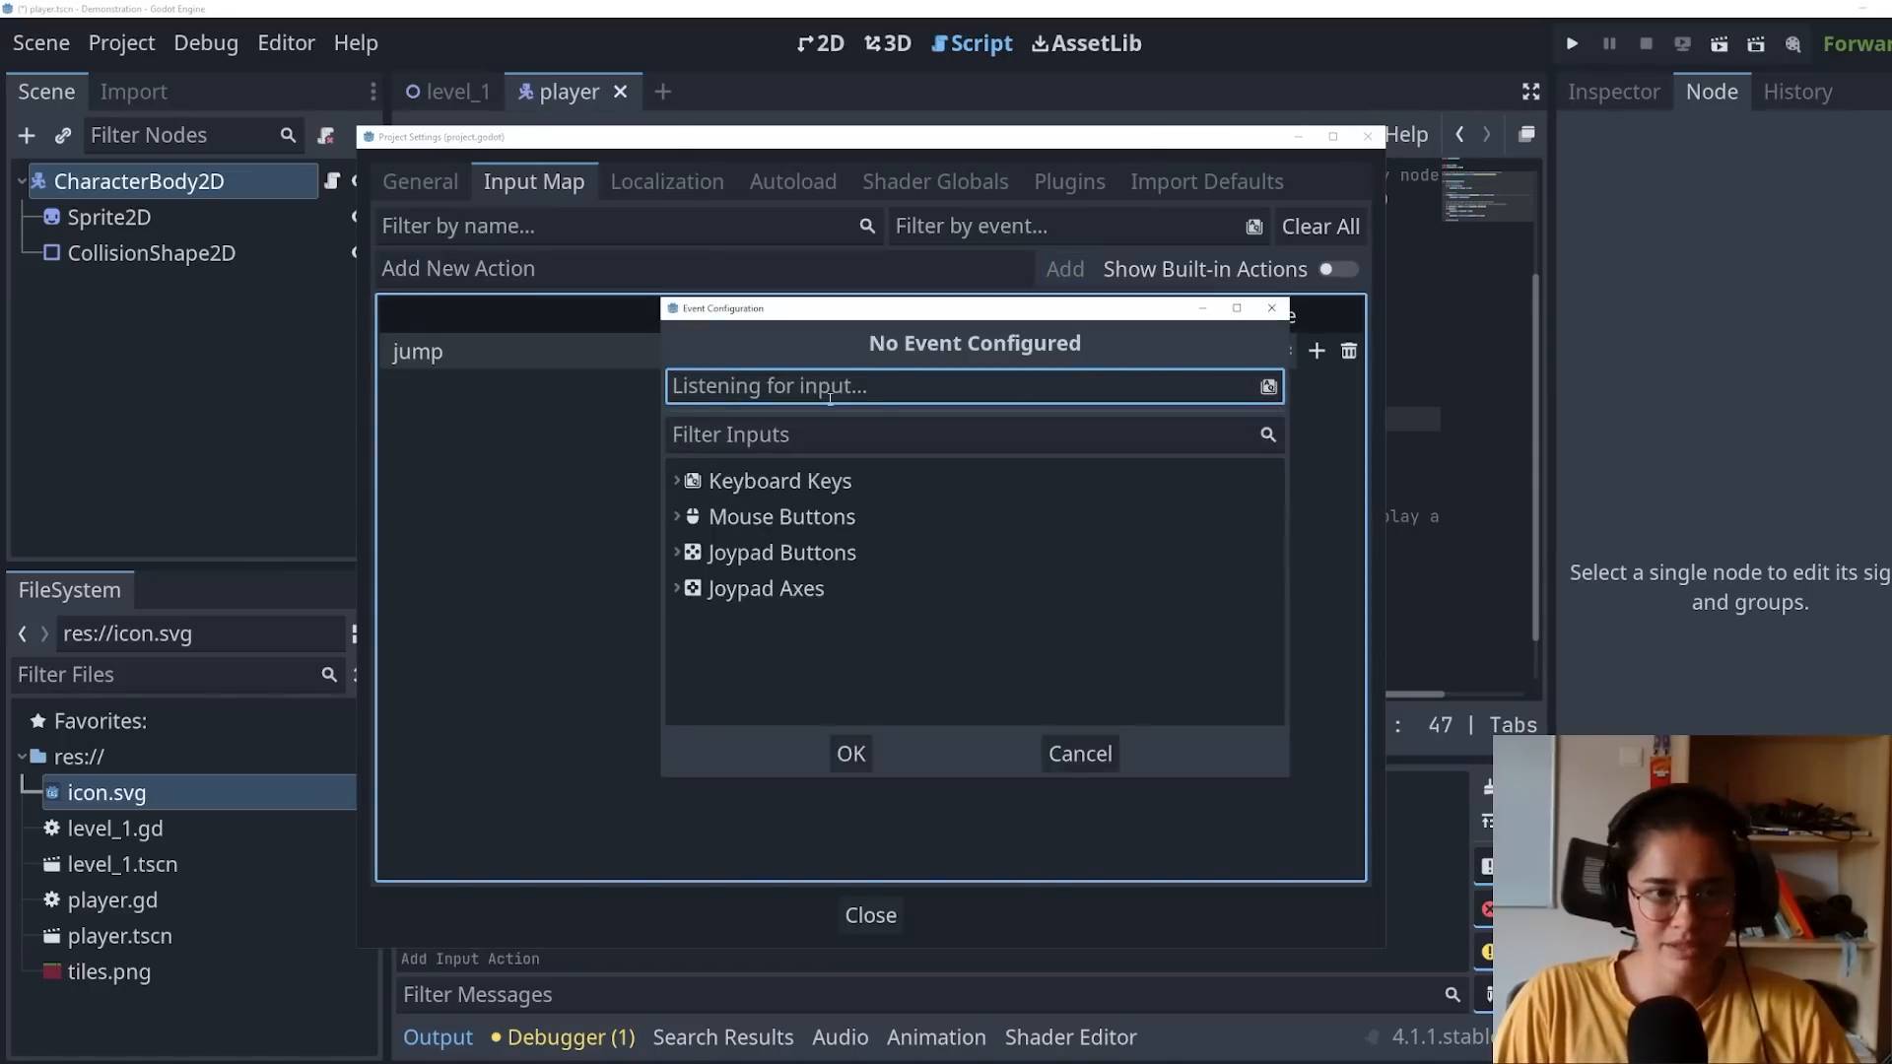
pyautogui.moveTo(861, 469)
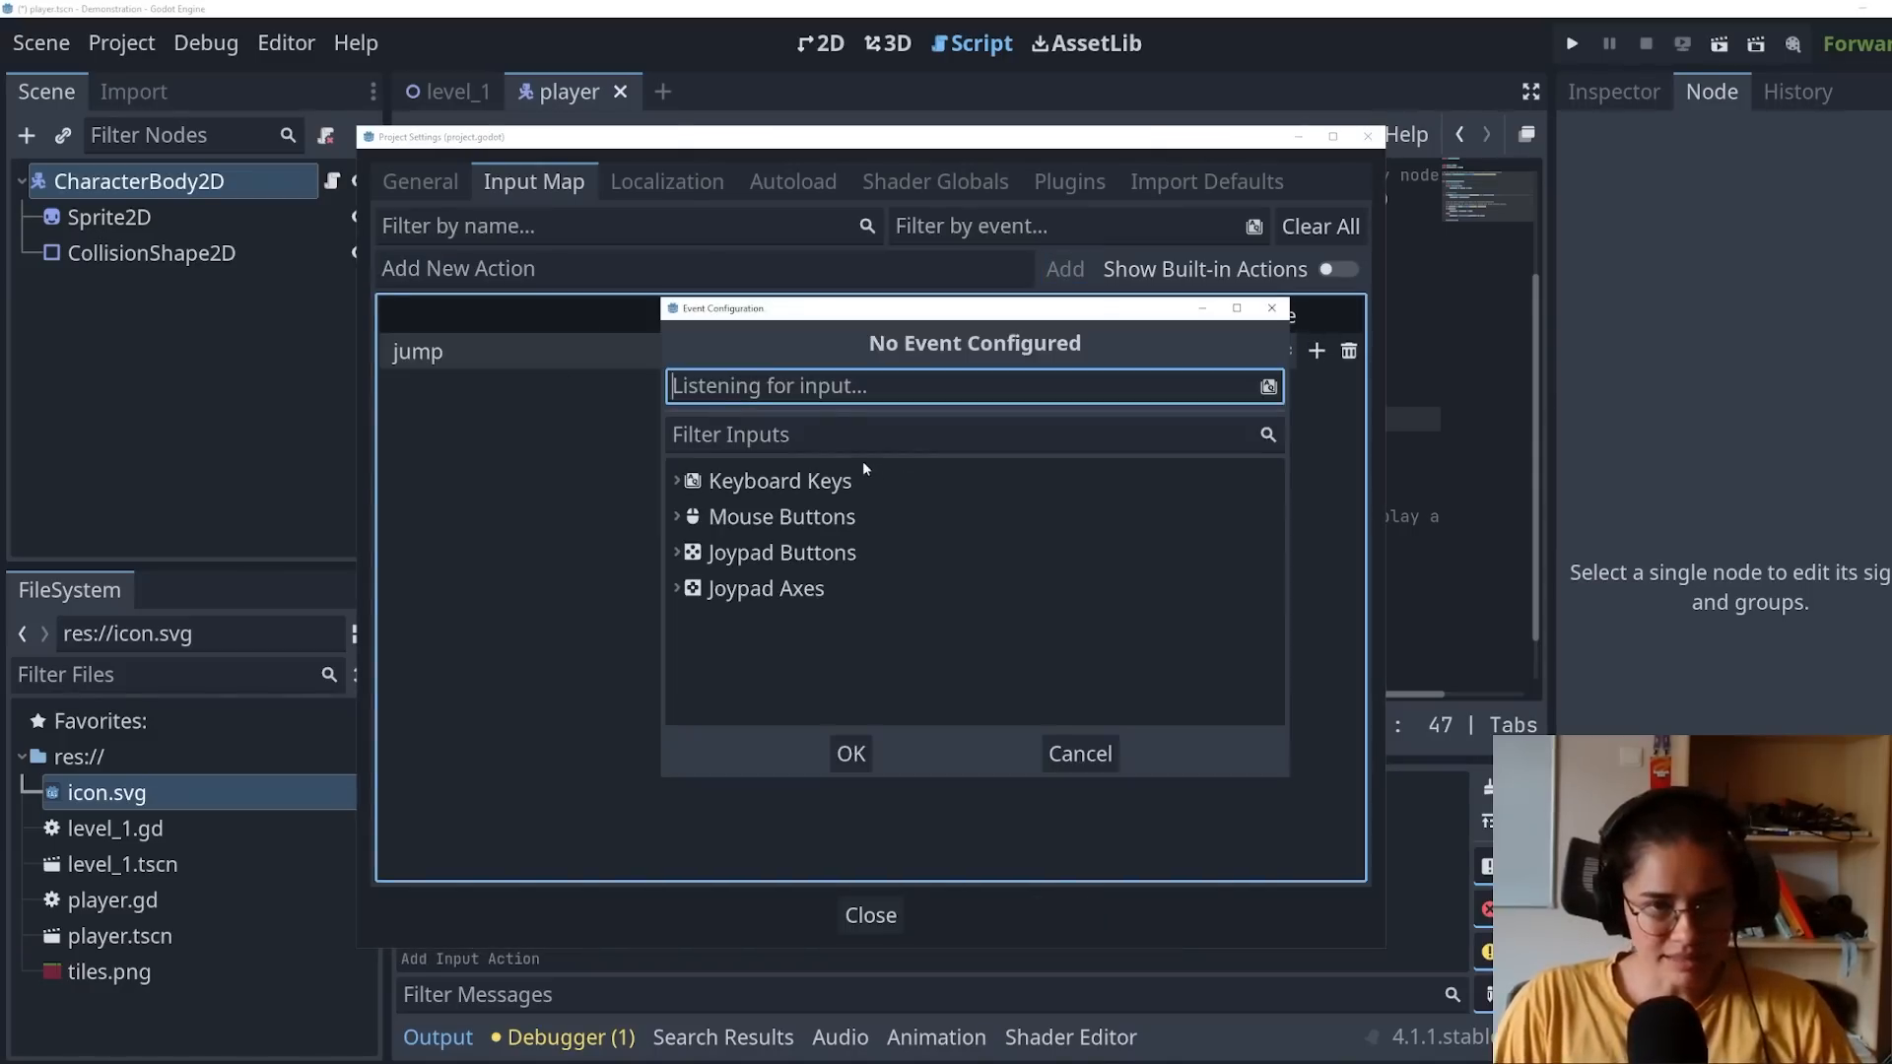
pyautogui.click(850, 753)
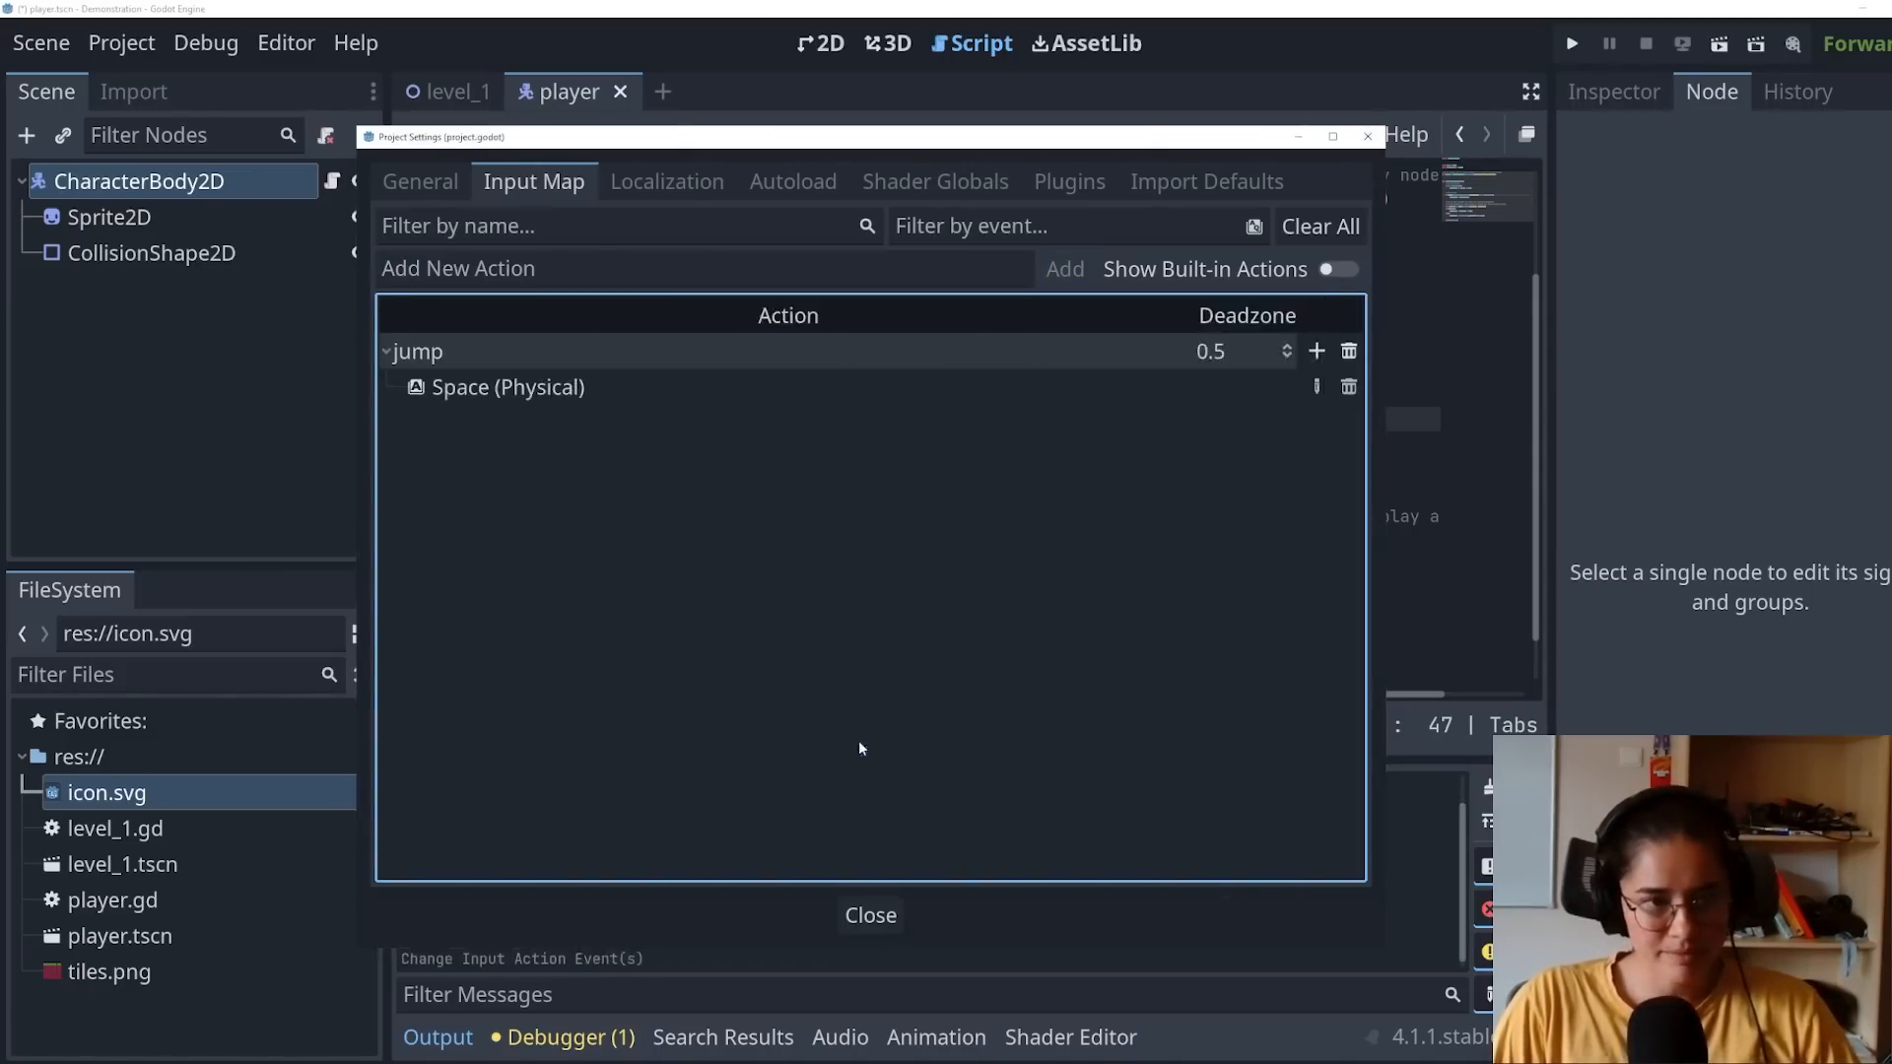
pyautogui.click(870, 915)
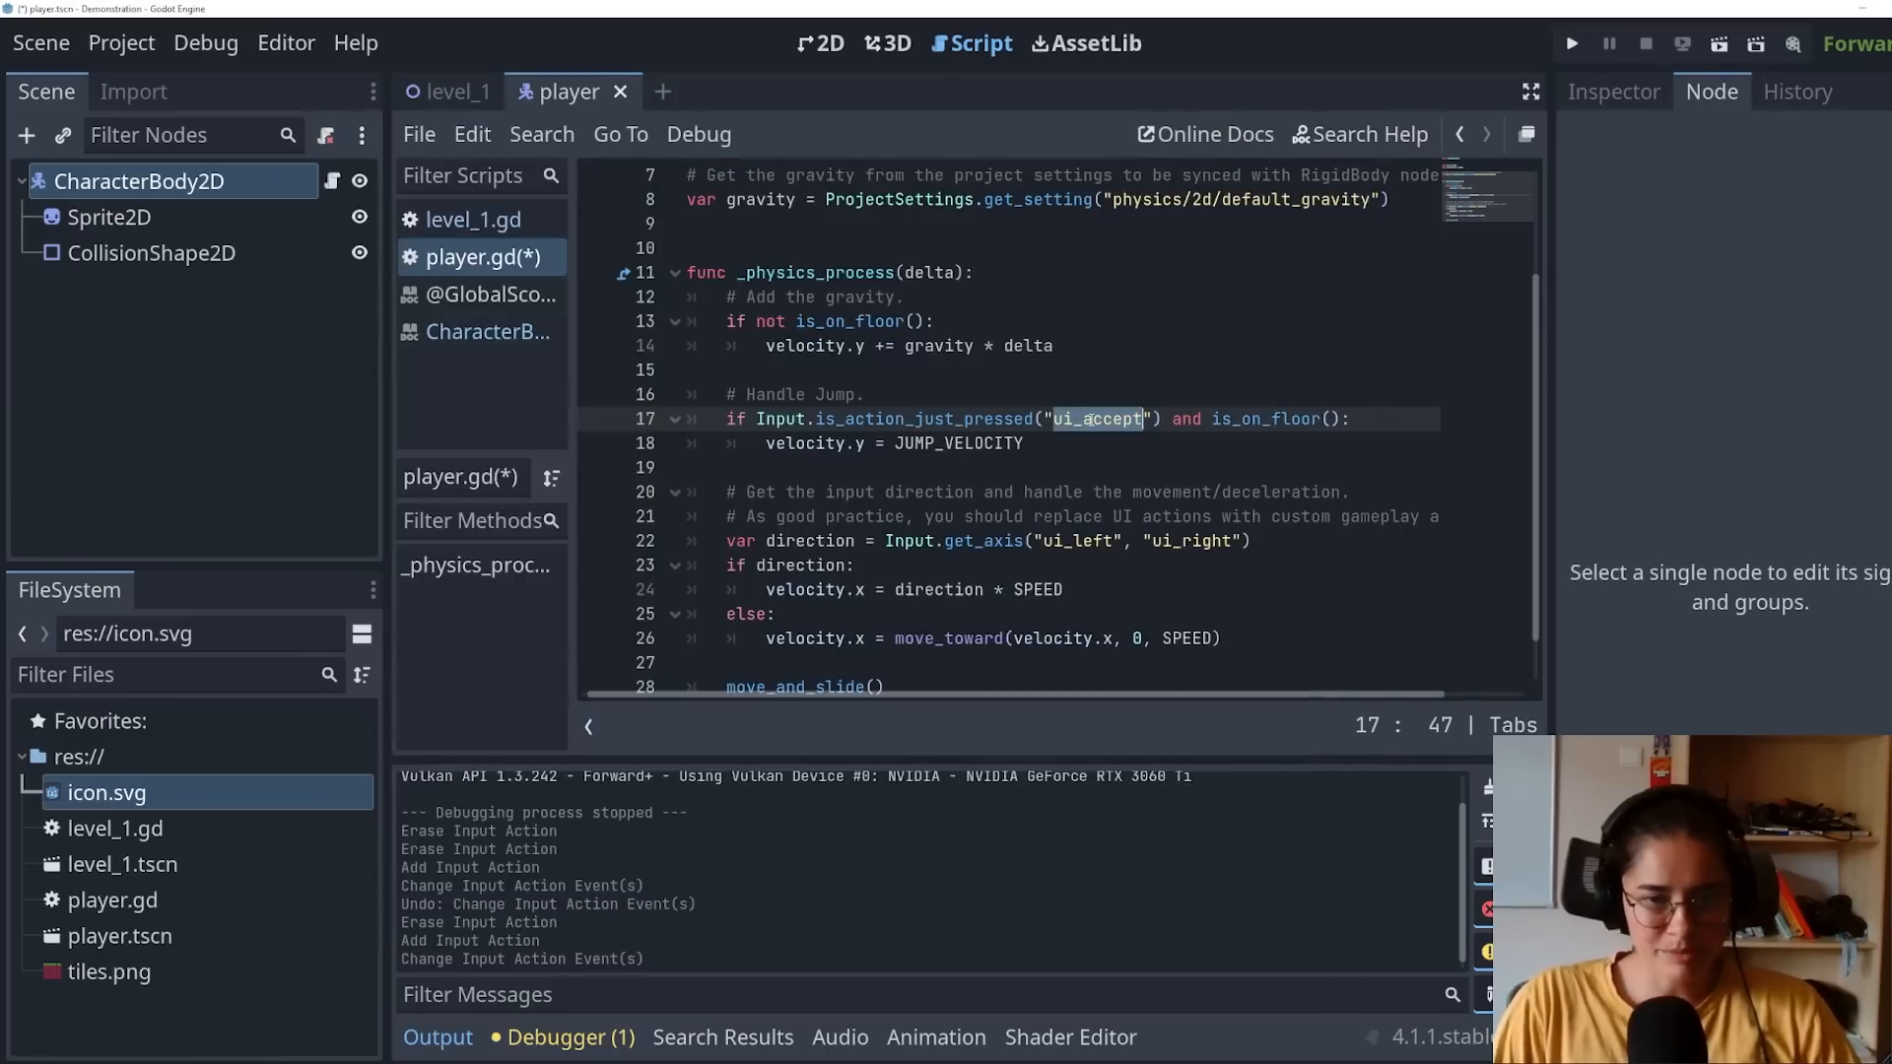
# Step: Replace ui_accept with 'jump' in player.gd's is_action_just_pressed check and select ui_left
pyautogui.write('jump')
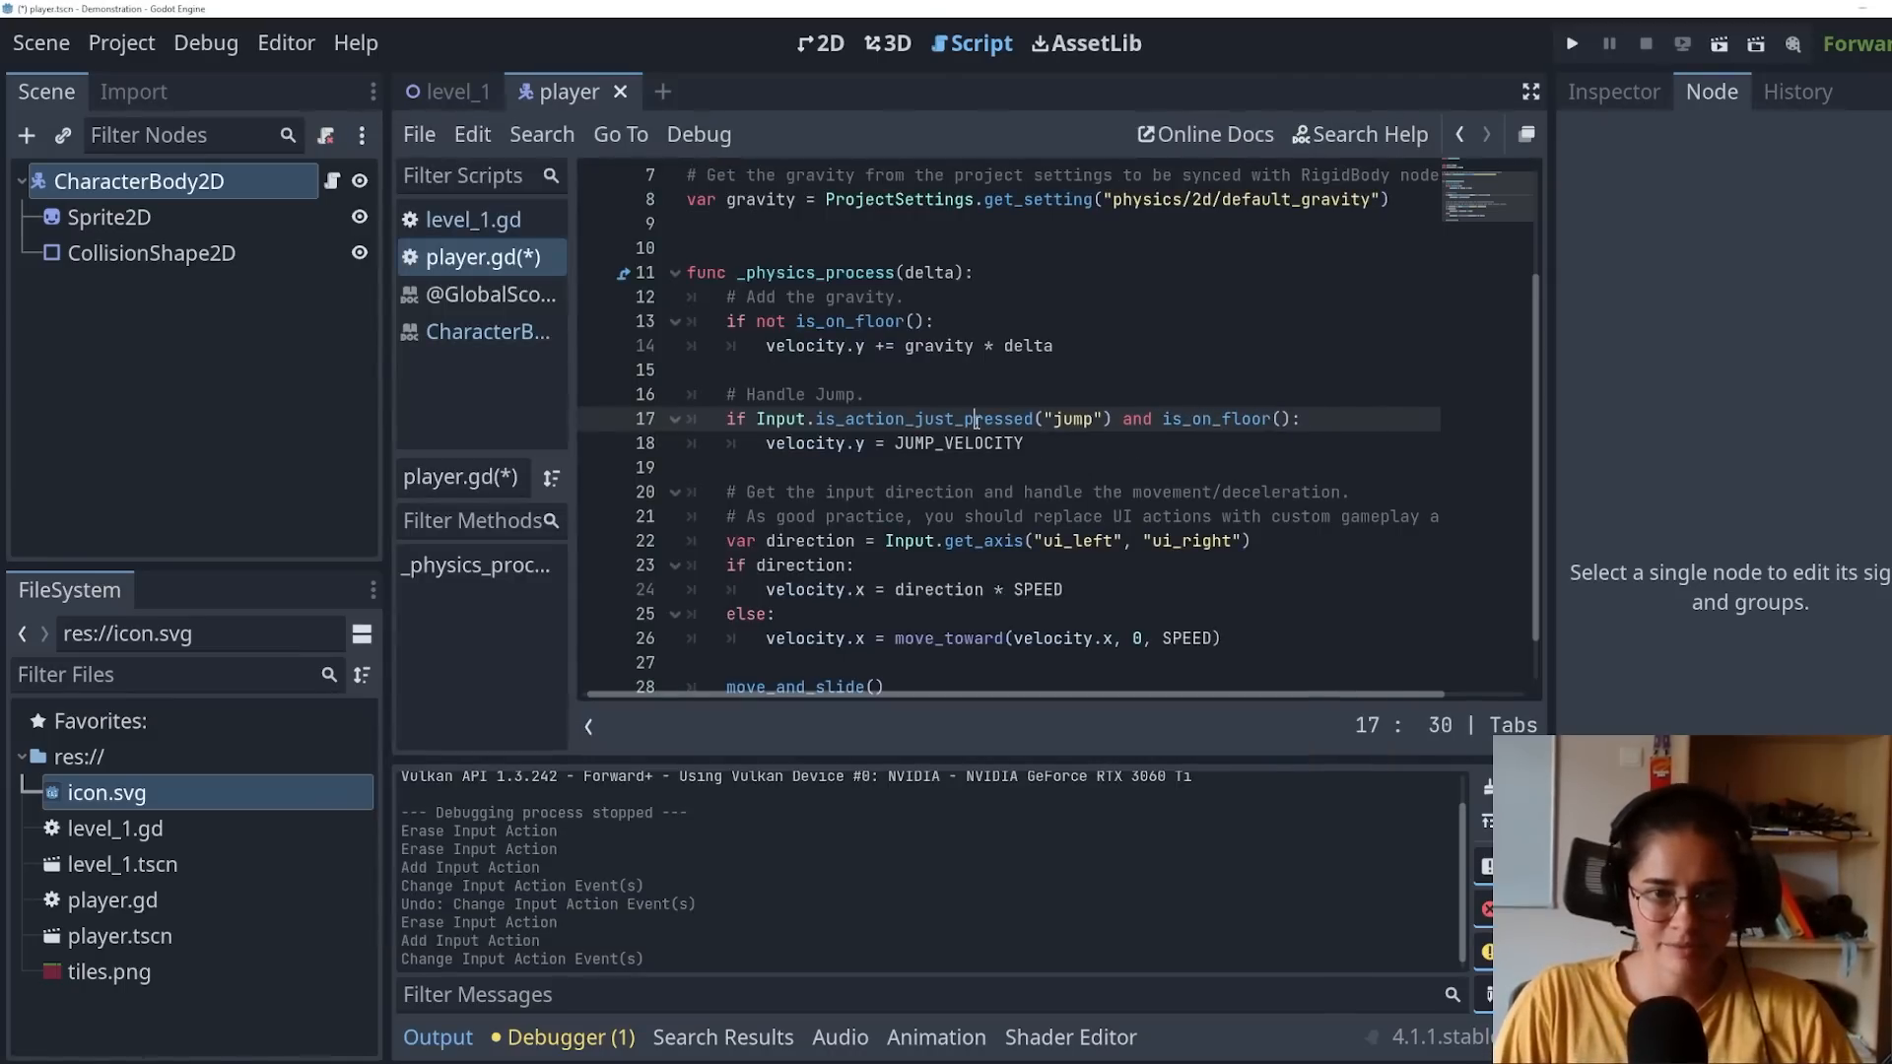
pyautogui.doubleClick(1072, 418)
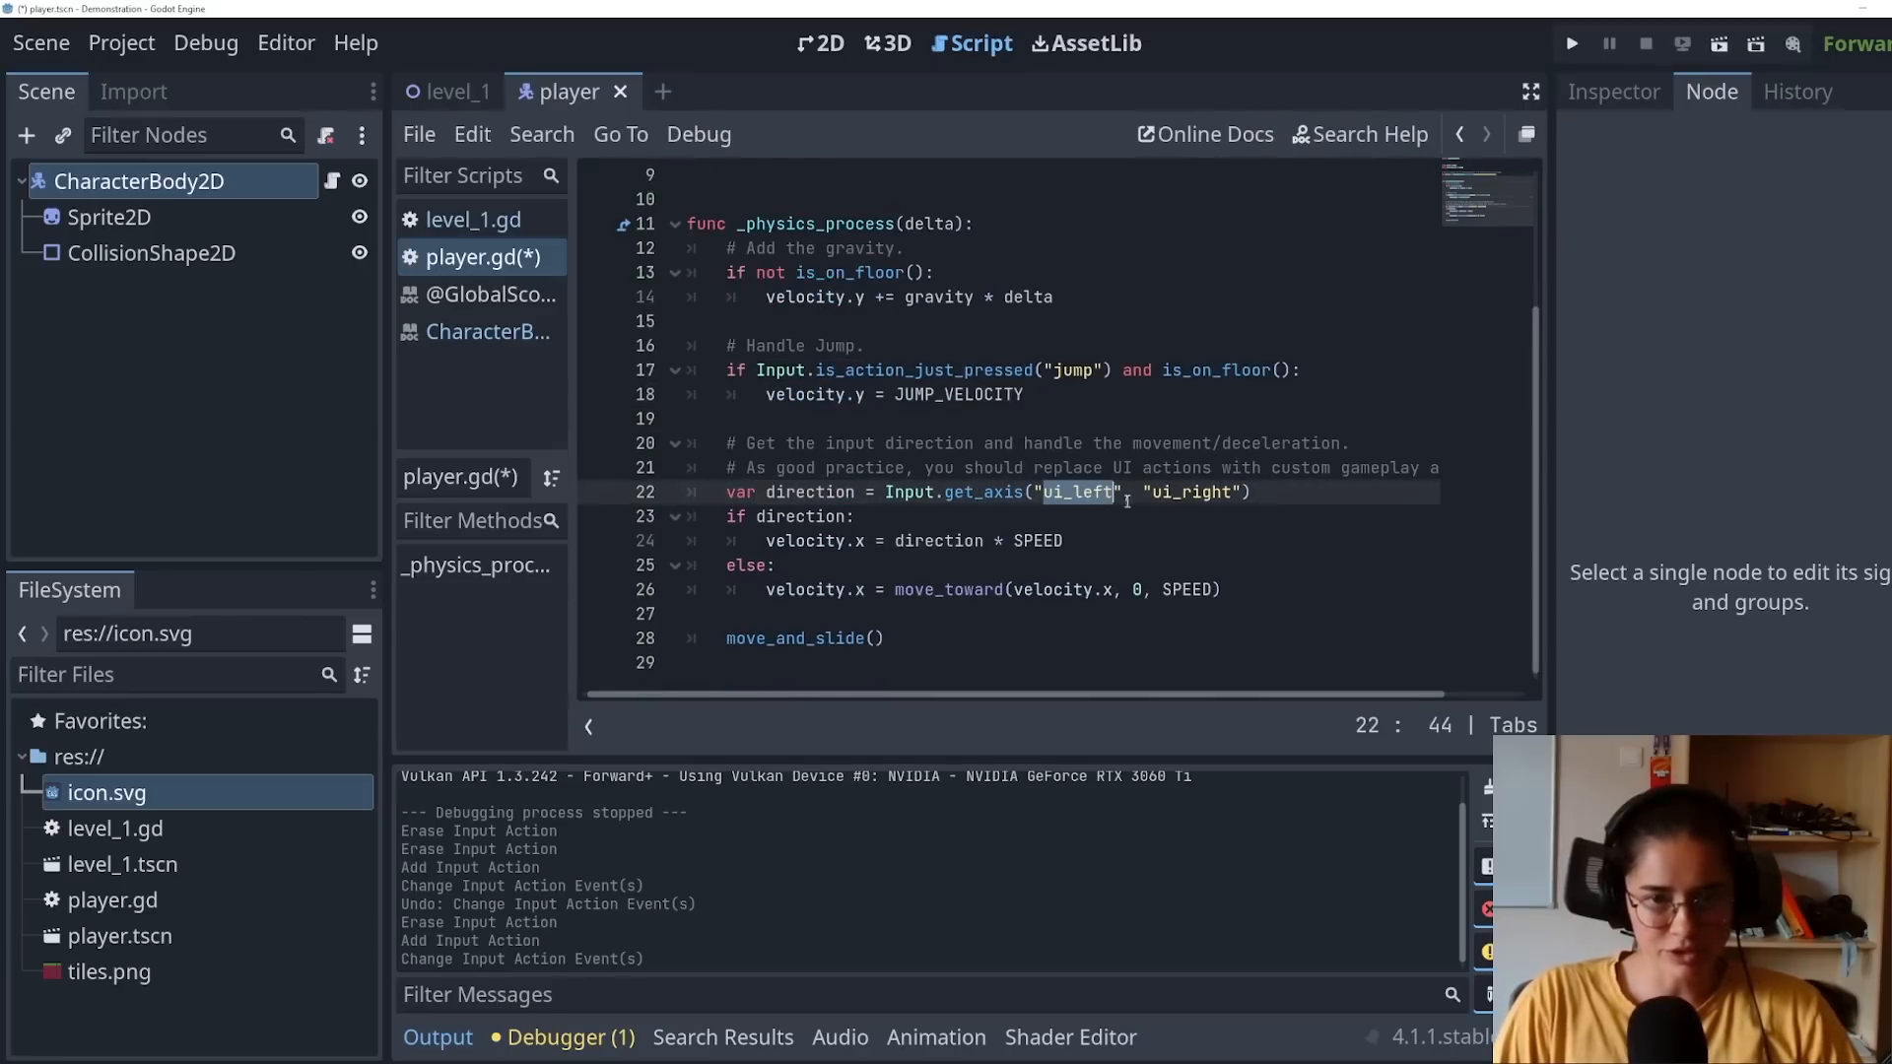
pyautogui.click(121, 41)
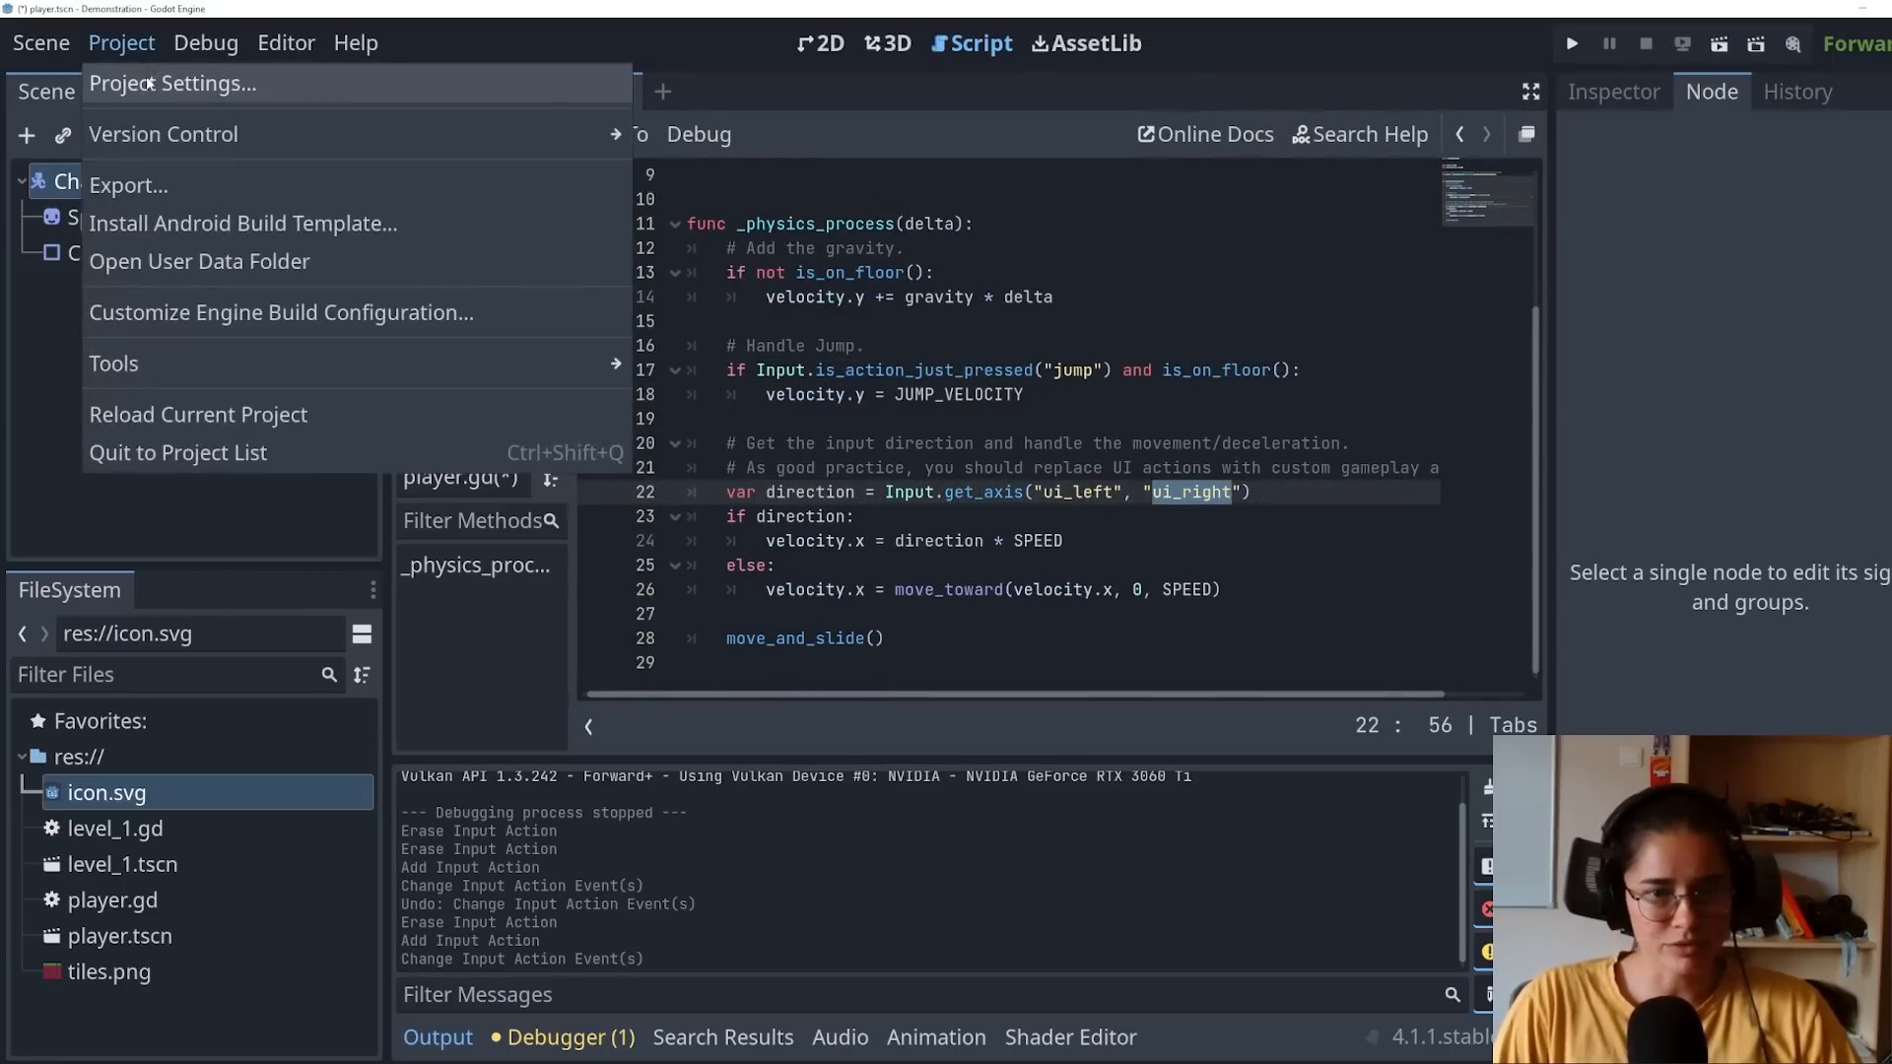
# Step: Add 'left' (Left, A) and 'right' (Right, D) input actions in the Input Map
pyautogui.click(173, 83)
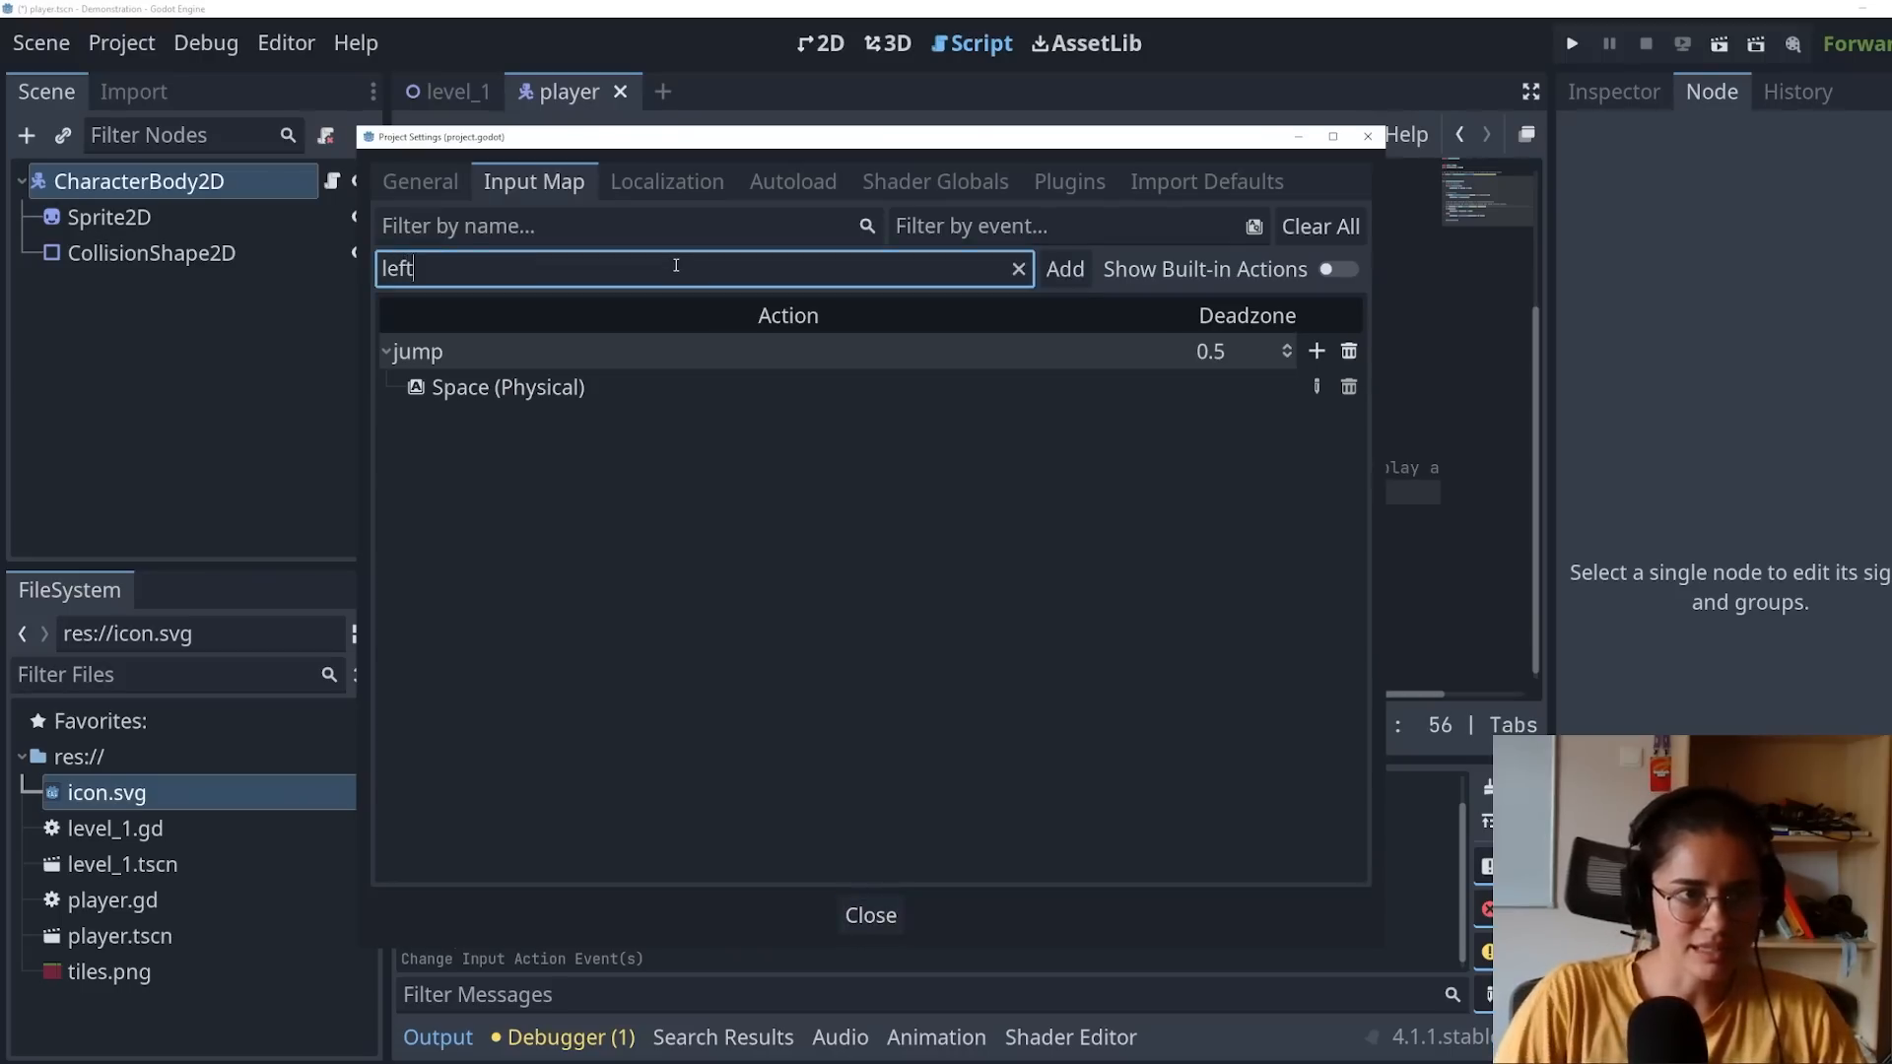
pyautogui.write('rig')
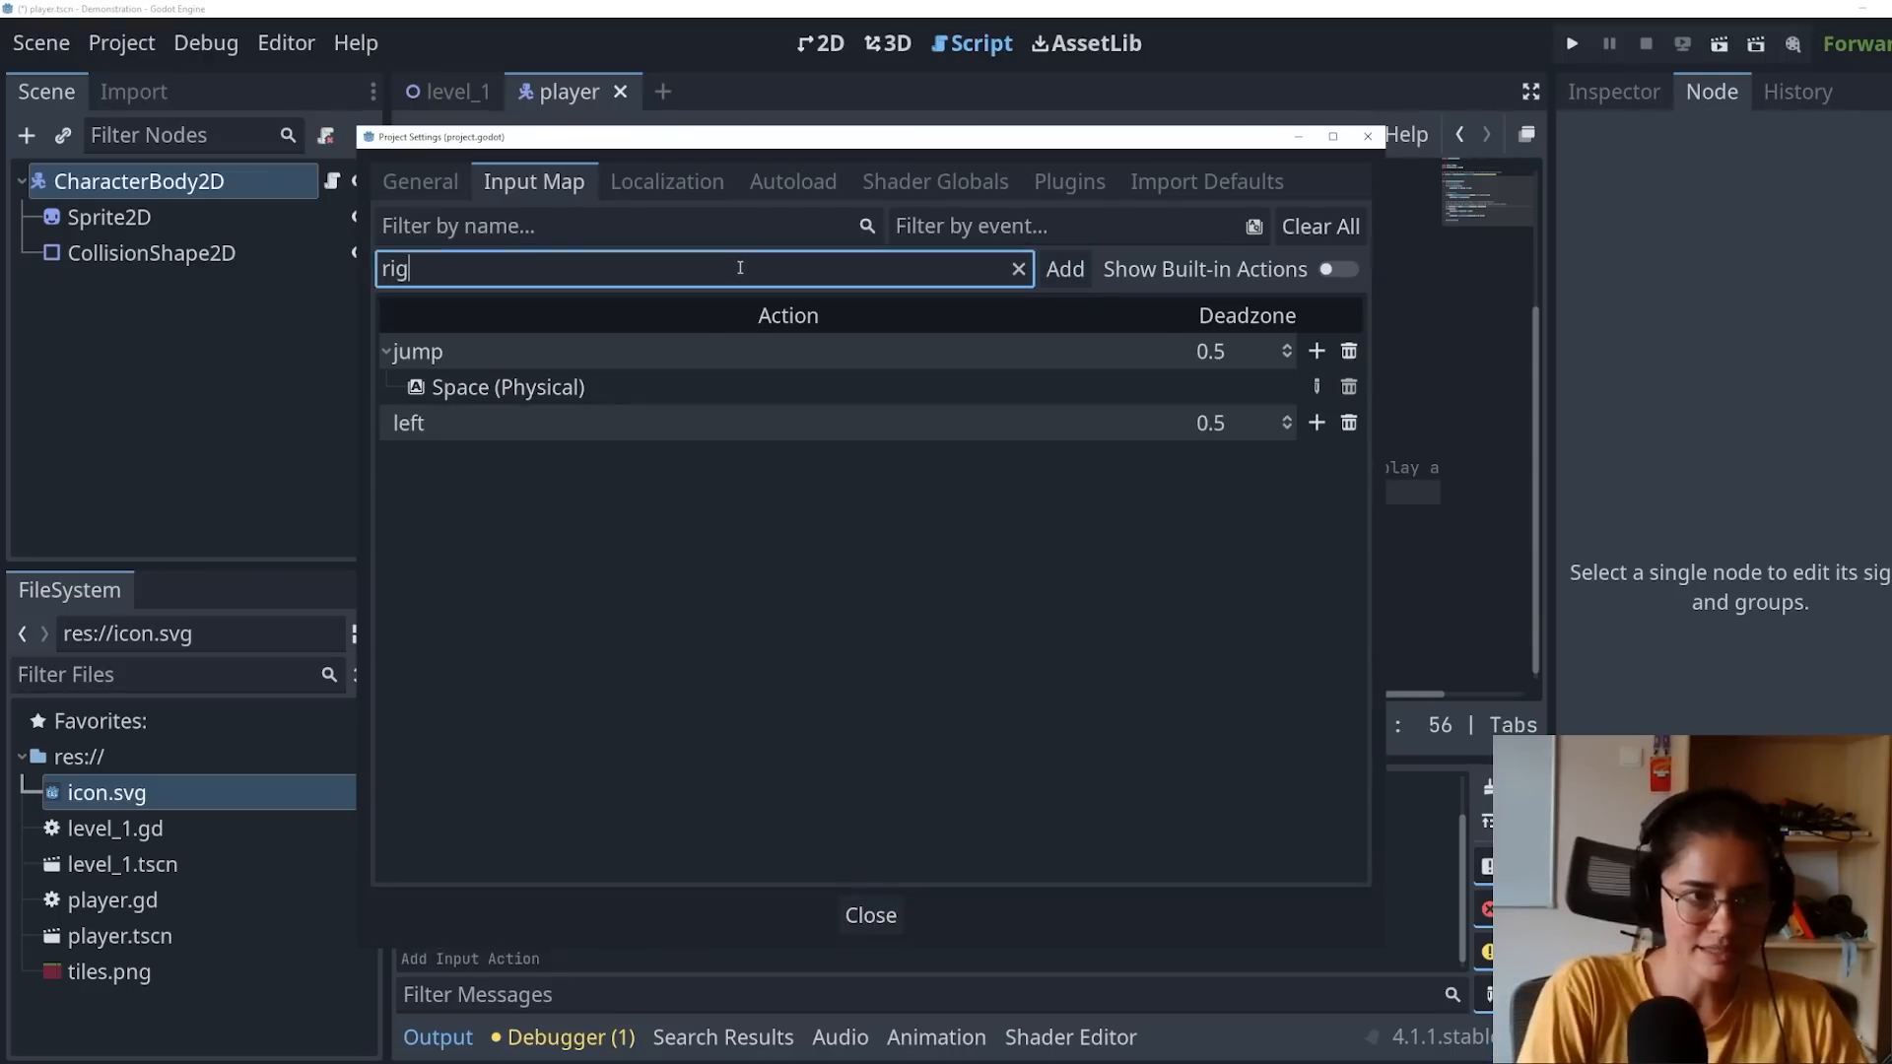
pyautogui.click(1062, 270)
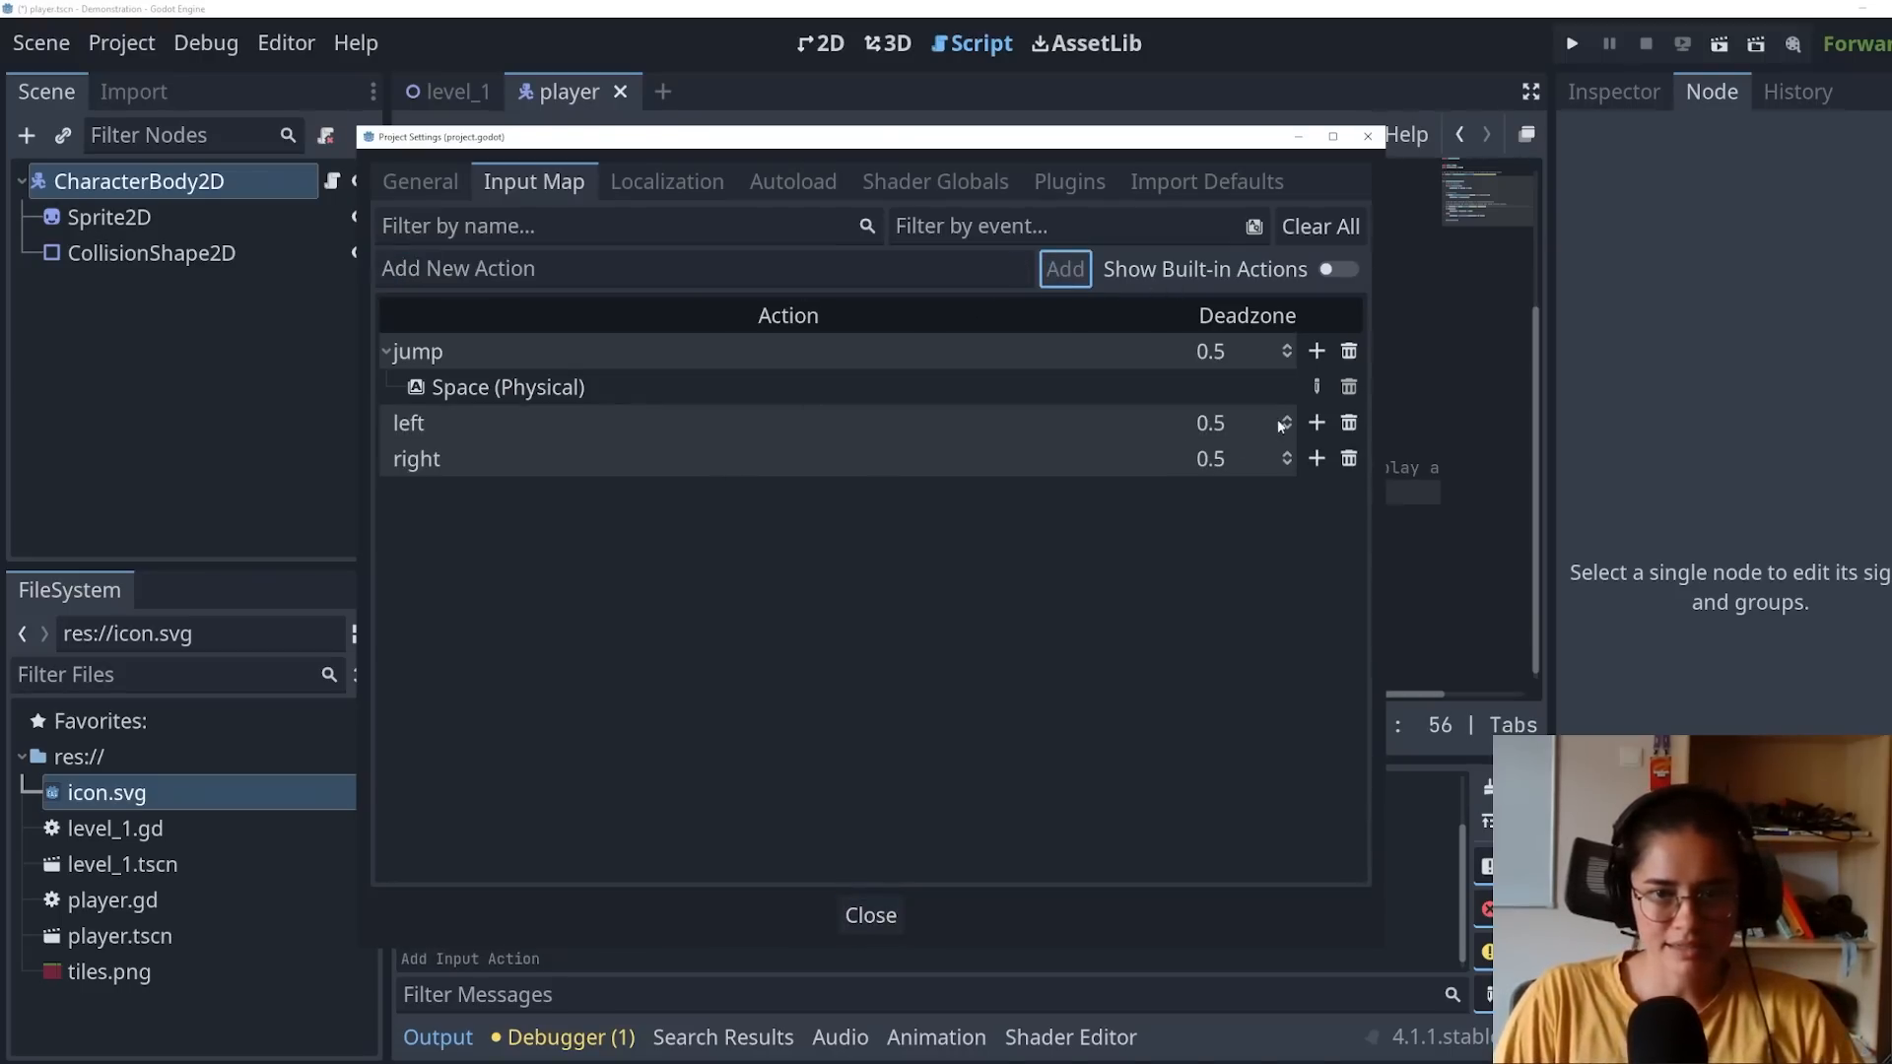
pyautogui.click(1317, 421)
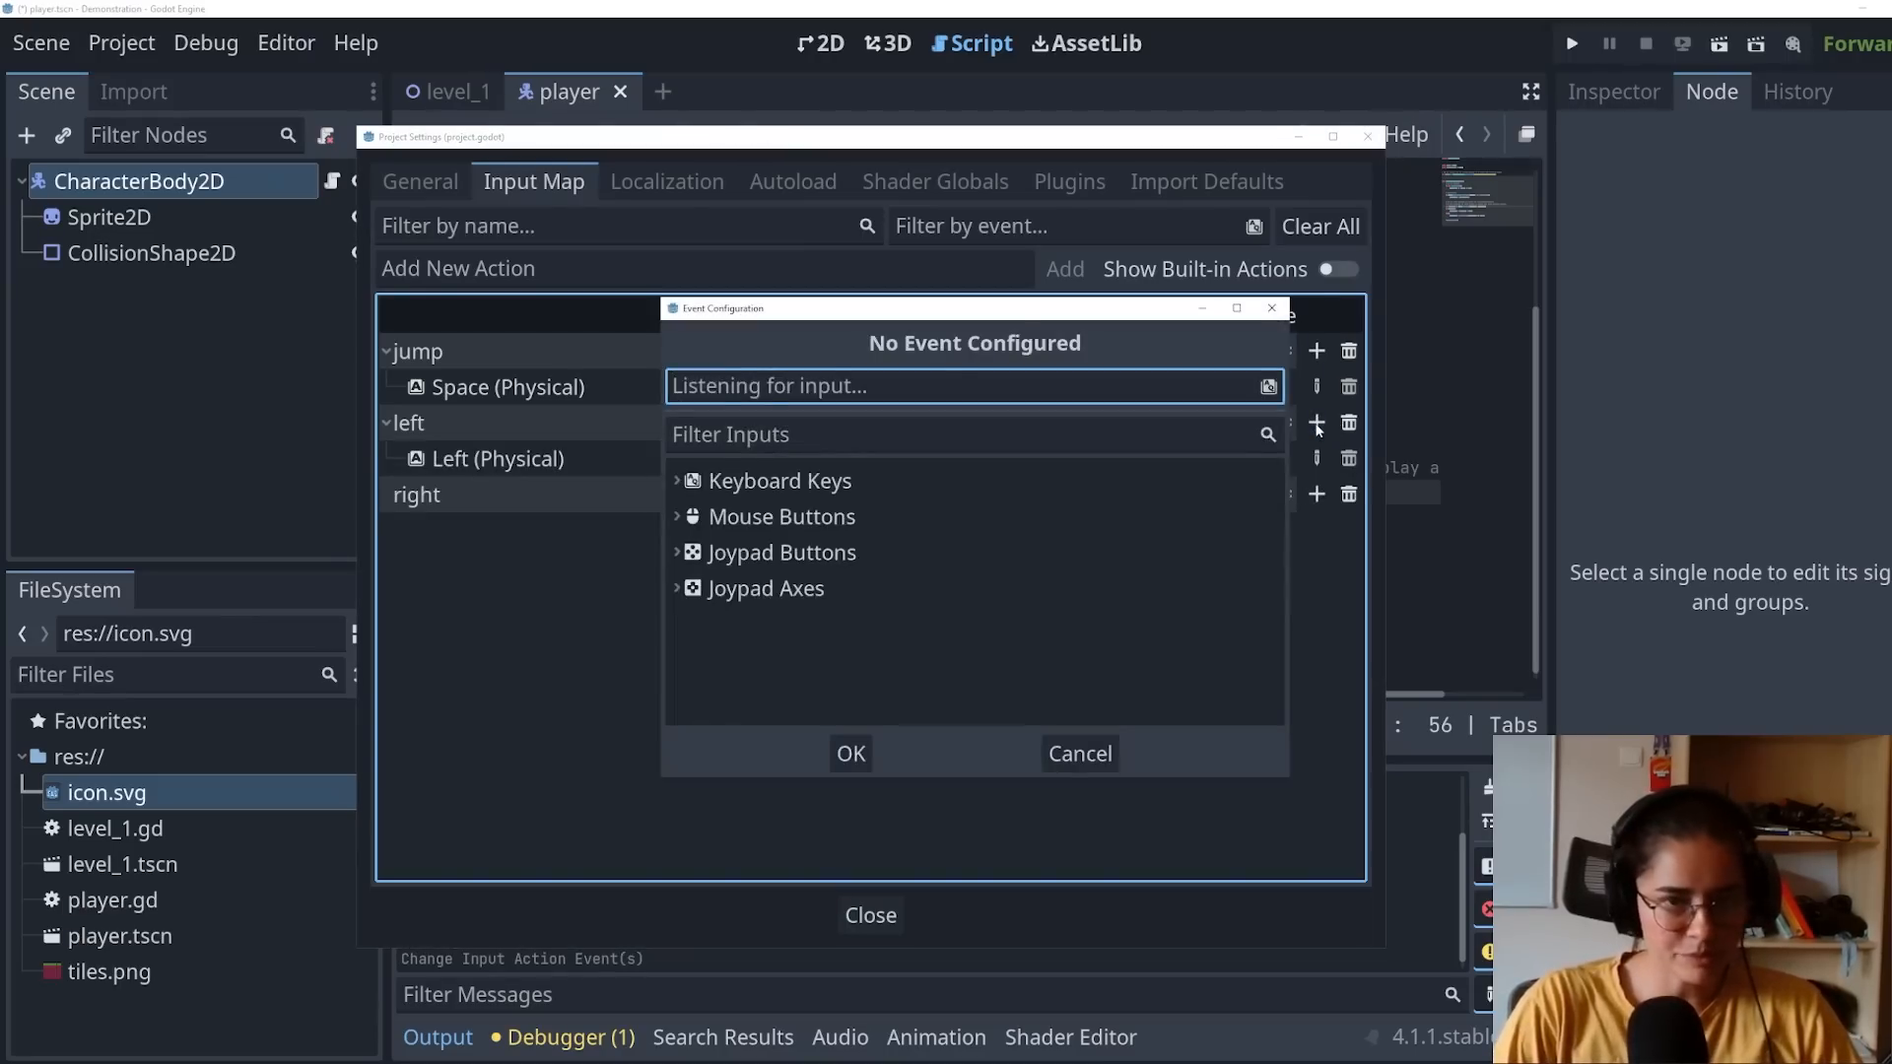
pyautogui.press('a')
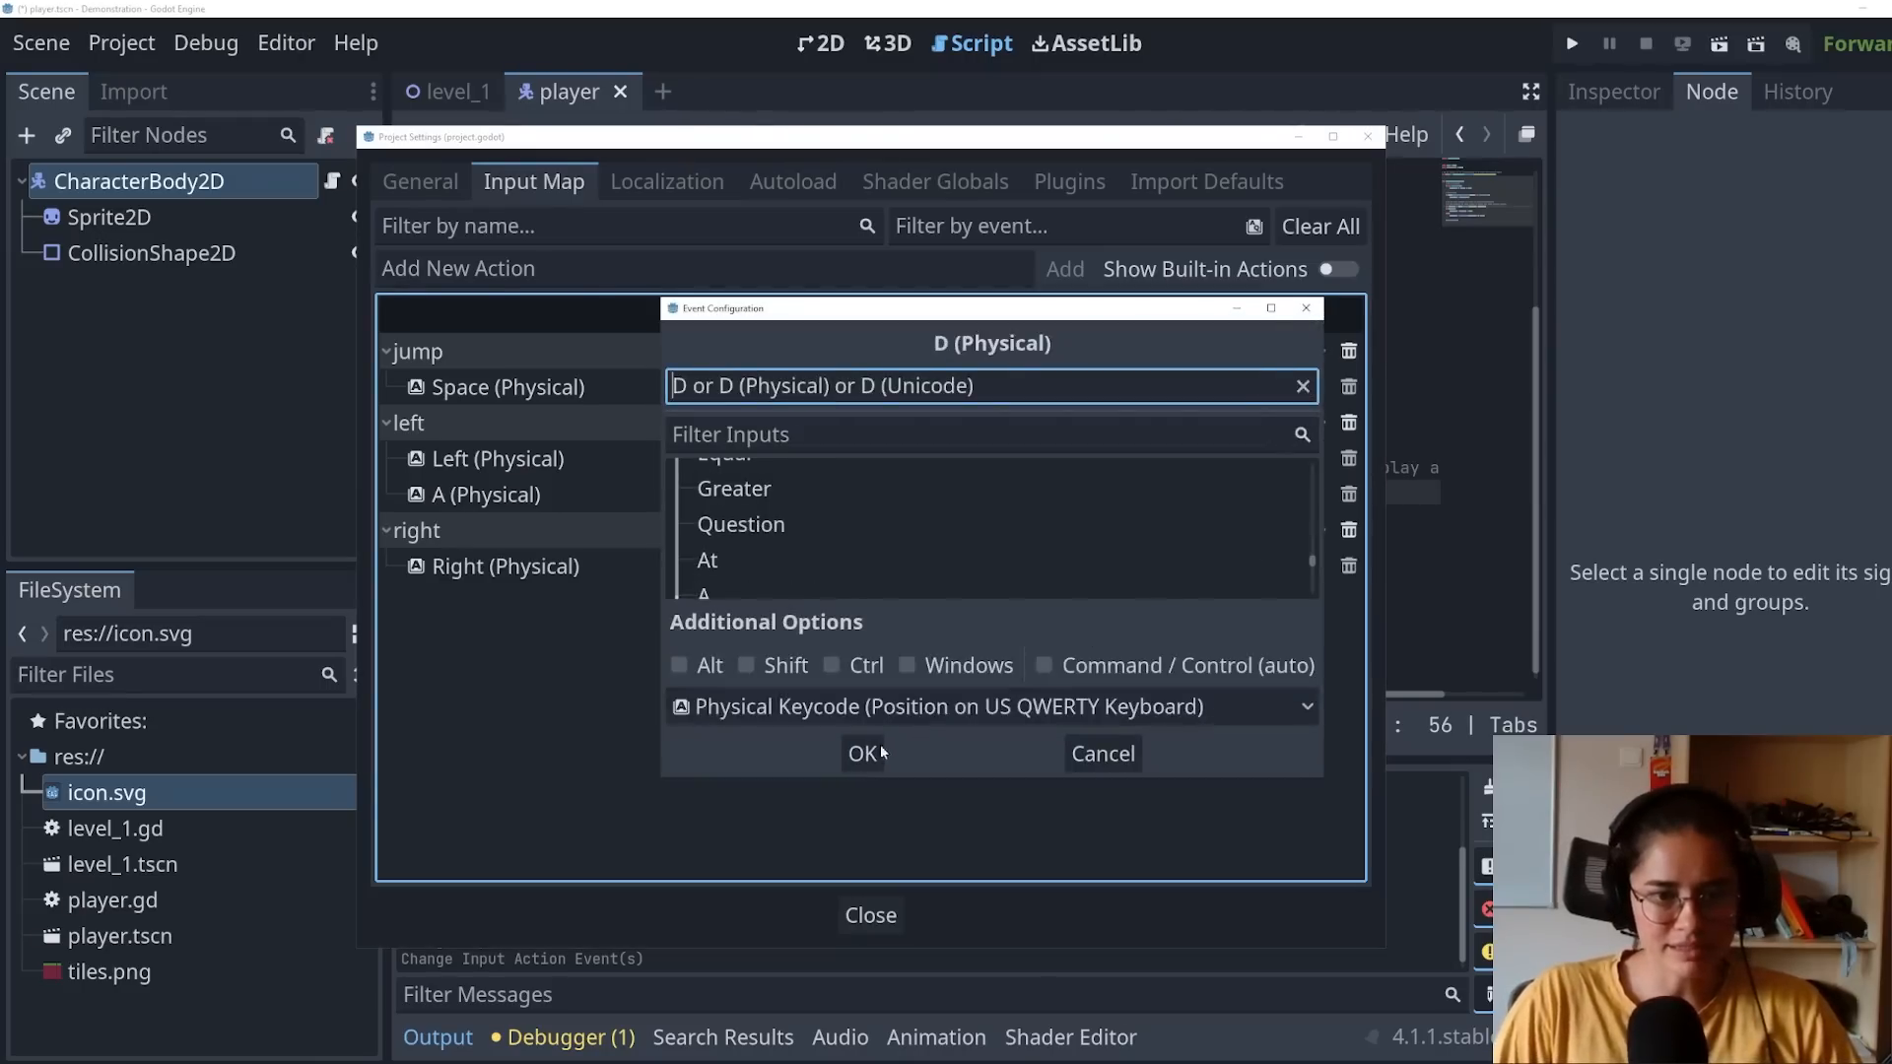
pyautogui.click(862, 753)
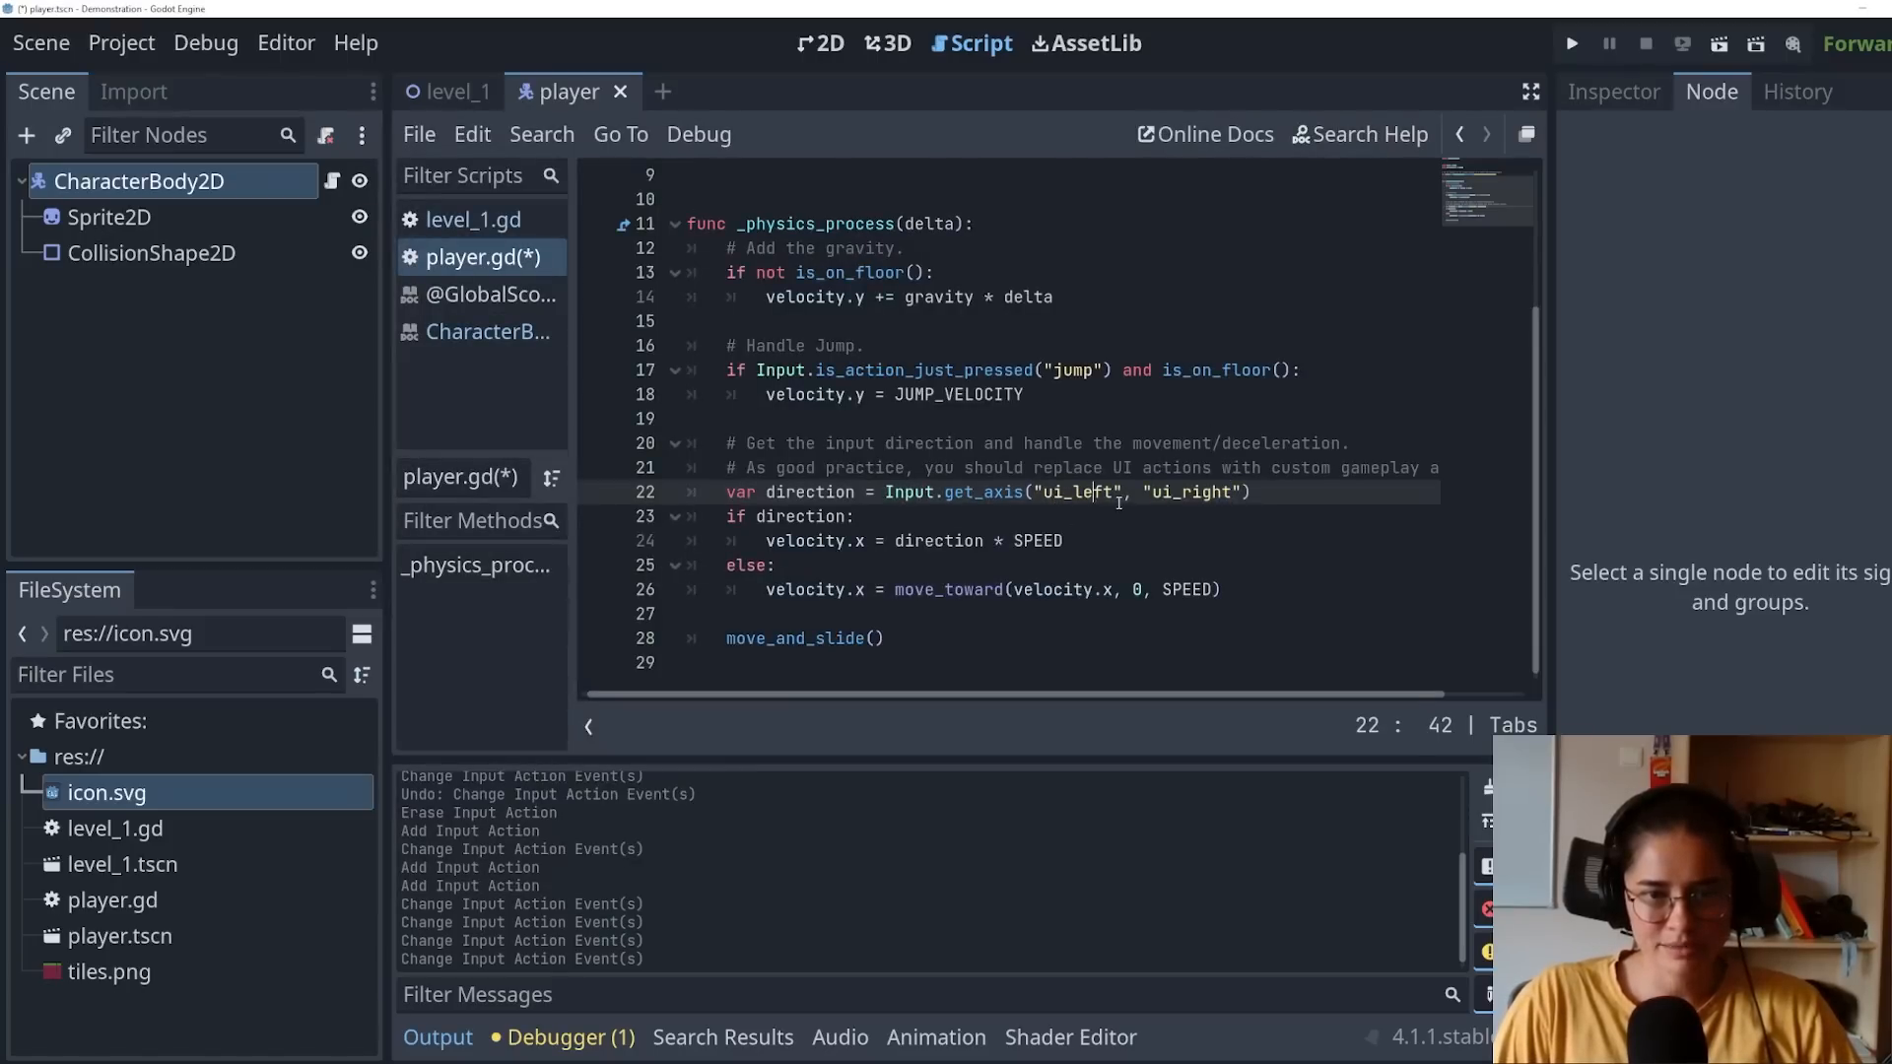
pyautogui.doubleClick(1078, 492)
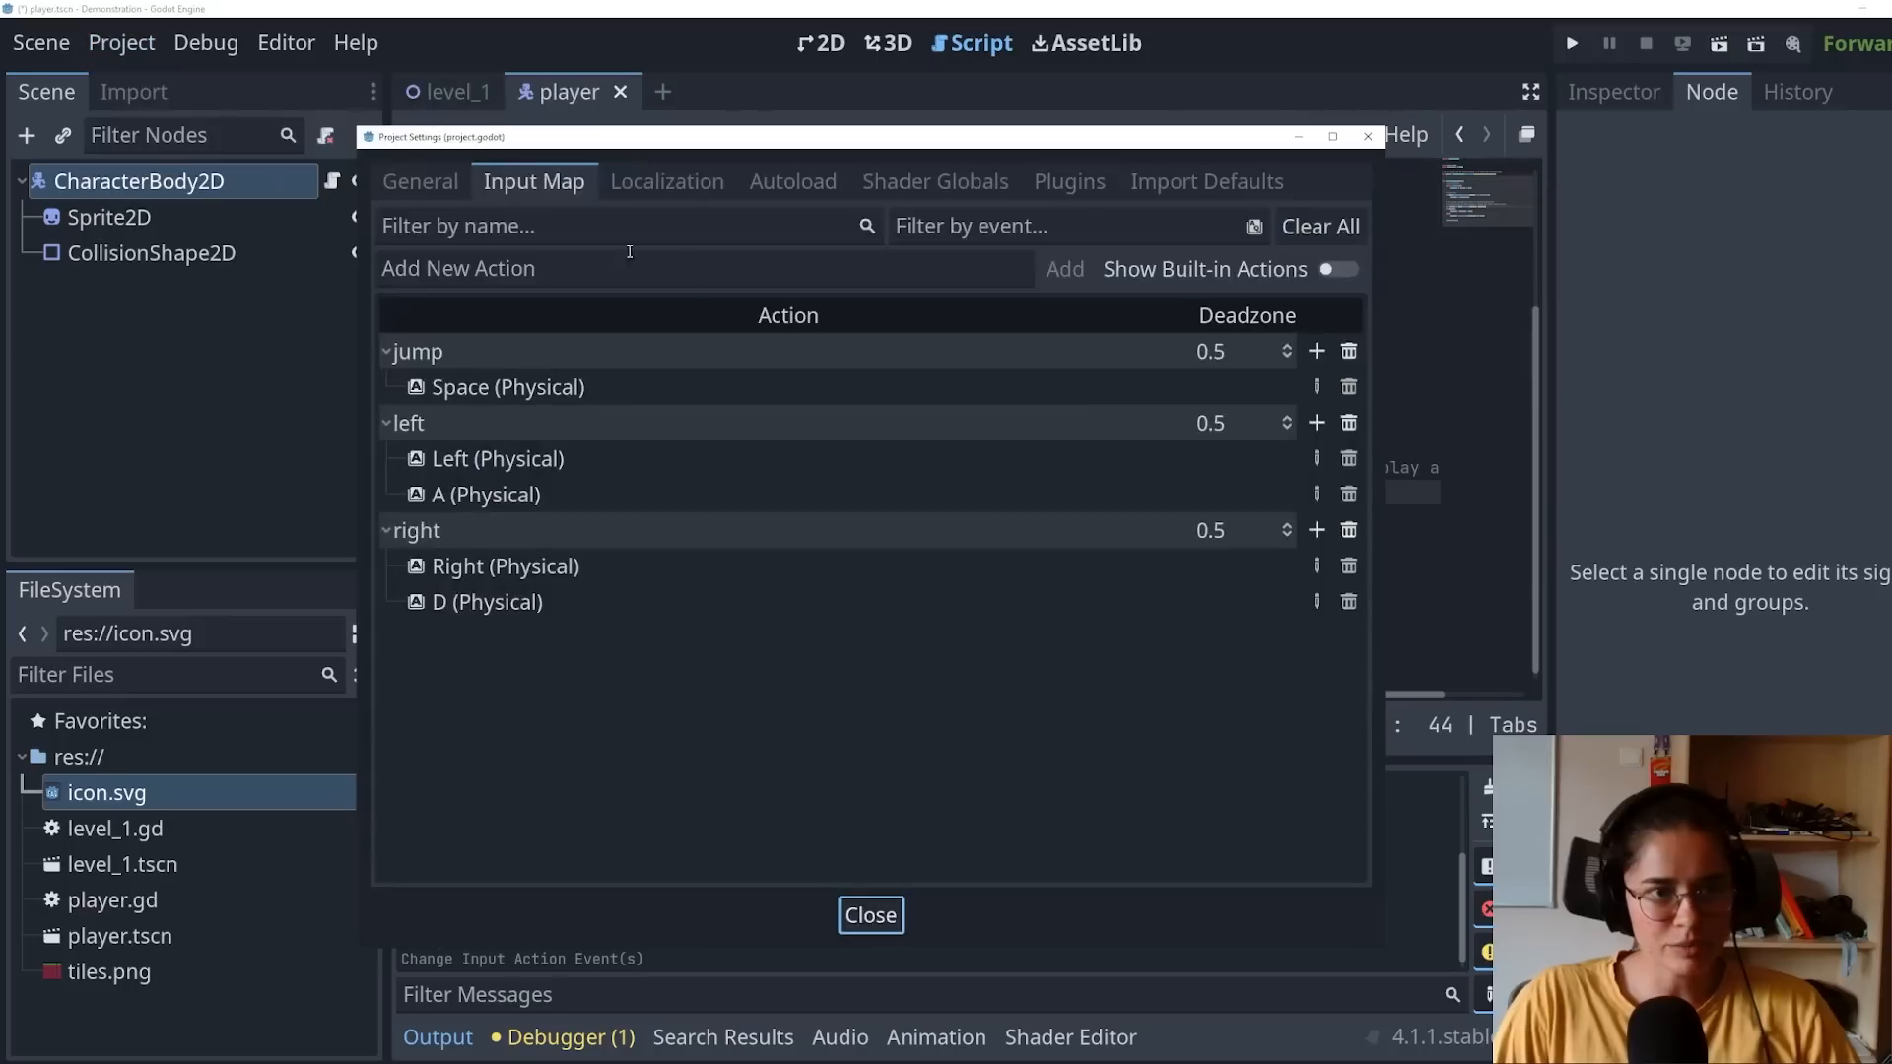
pyautogui.click(1336, 270)
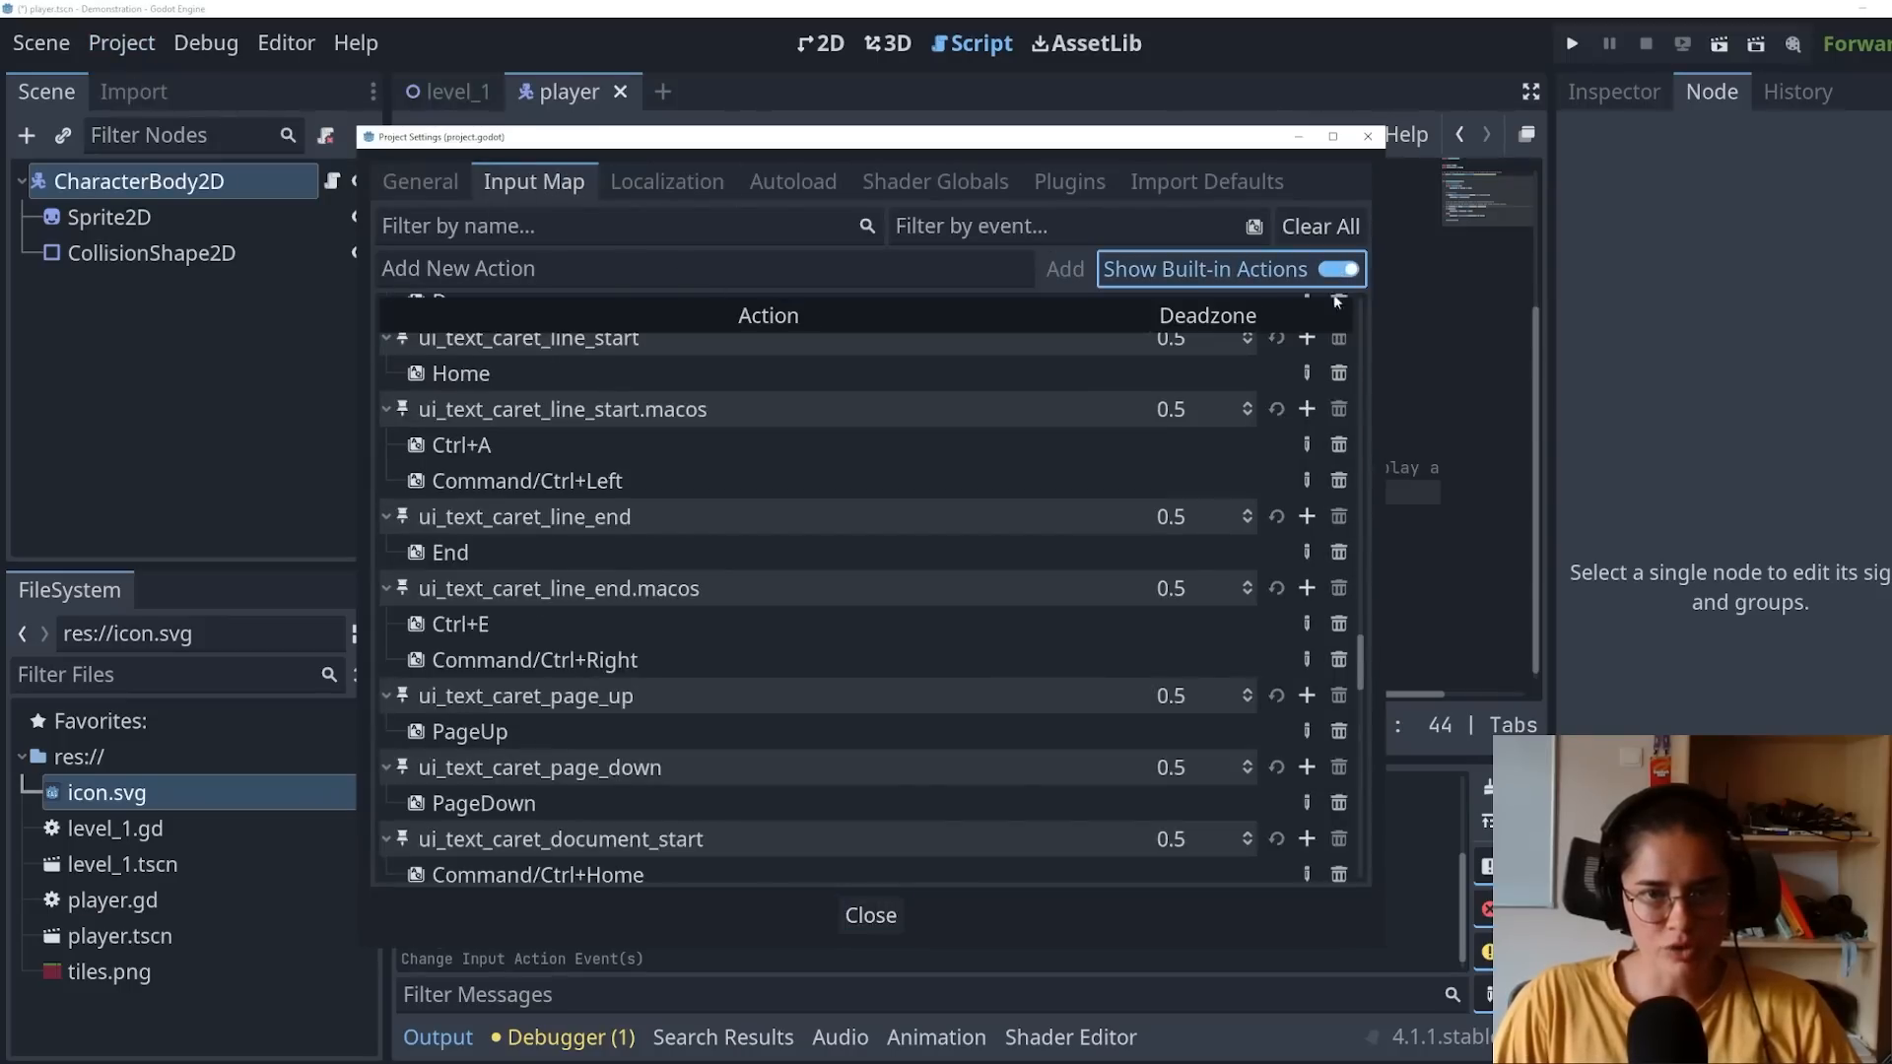
pyautogui.scroll(-3)
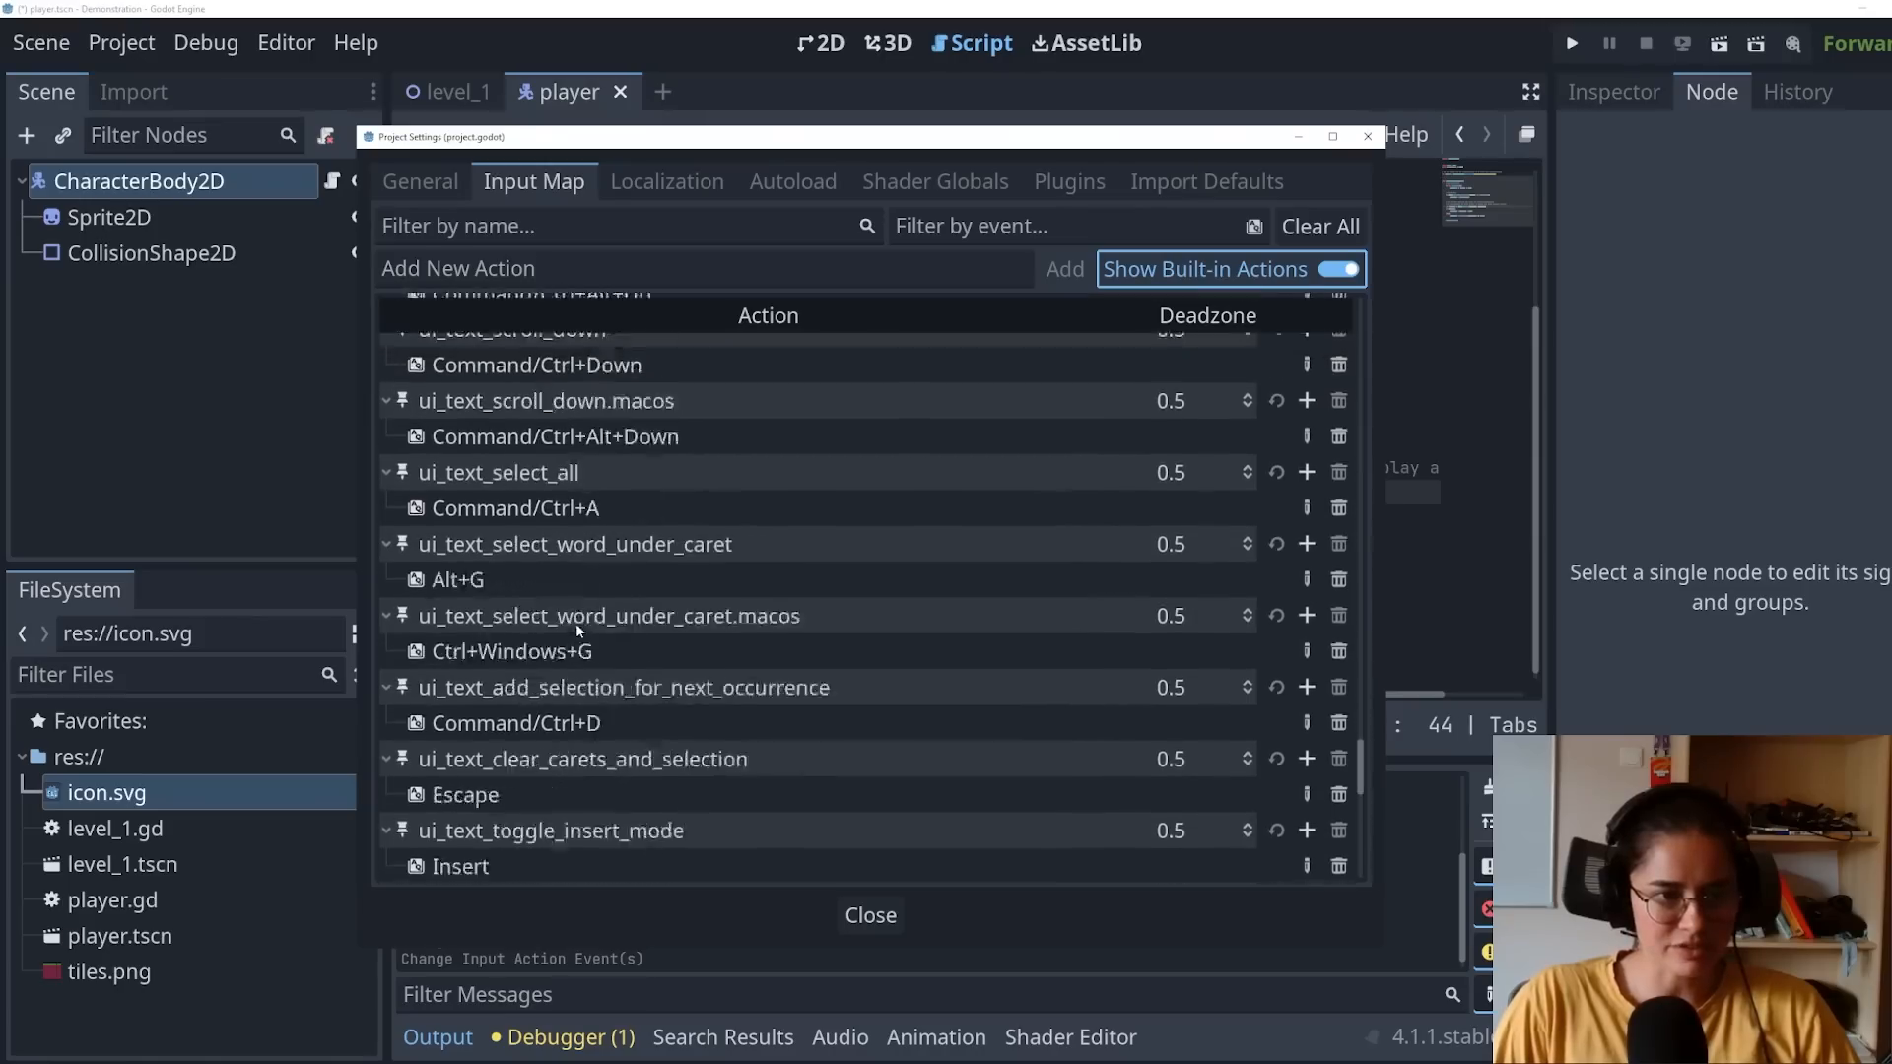
pyautogui.scroll(-3)
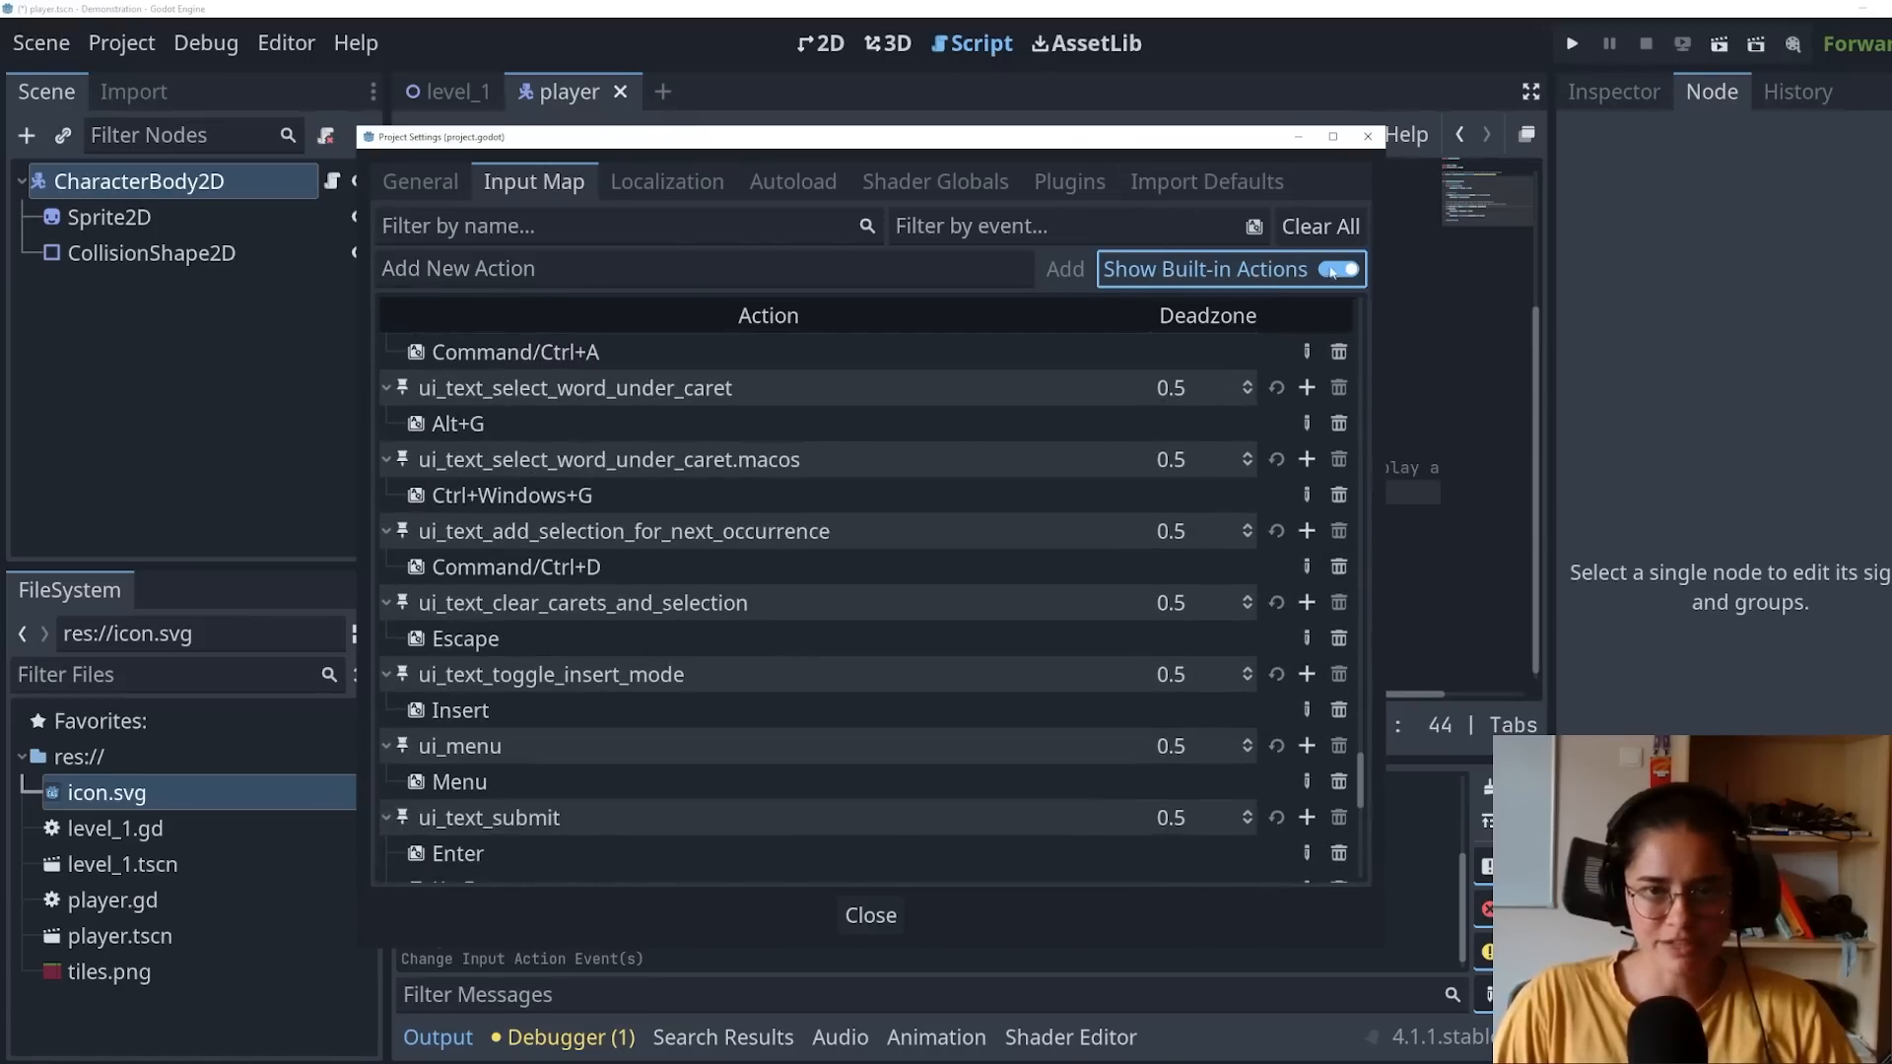
pyautogui.click(869, 914)
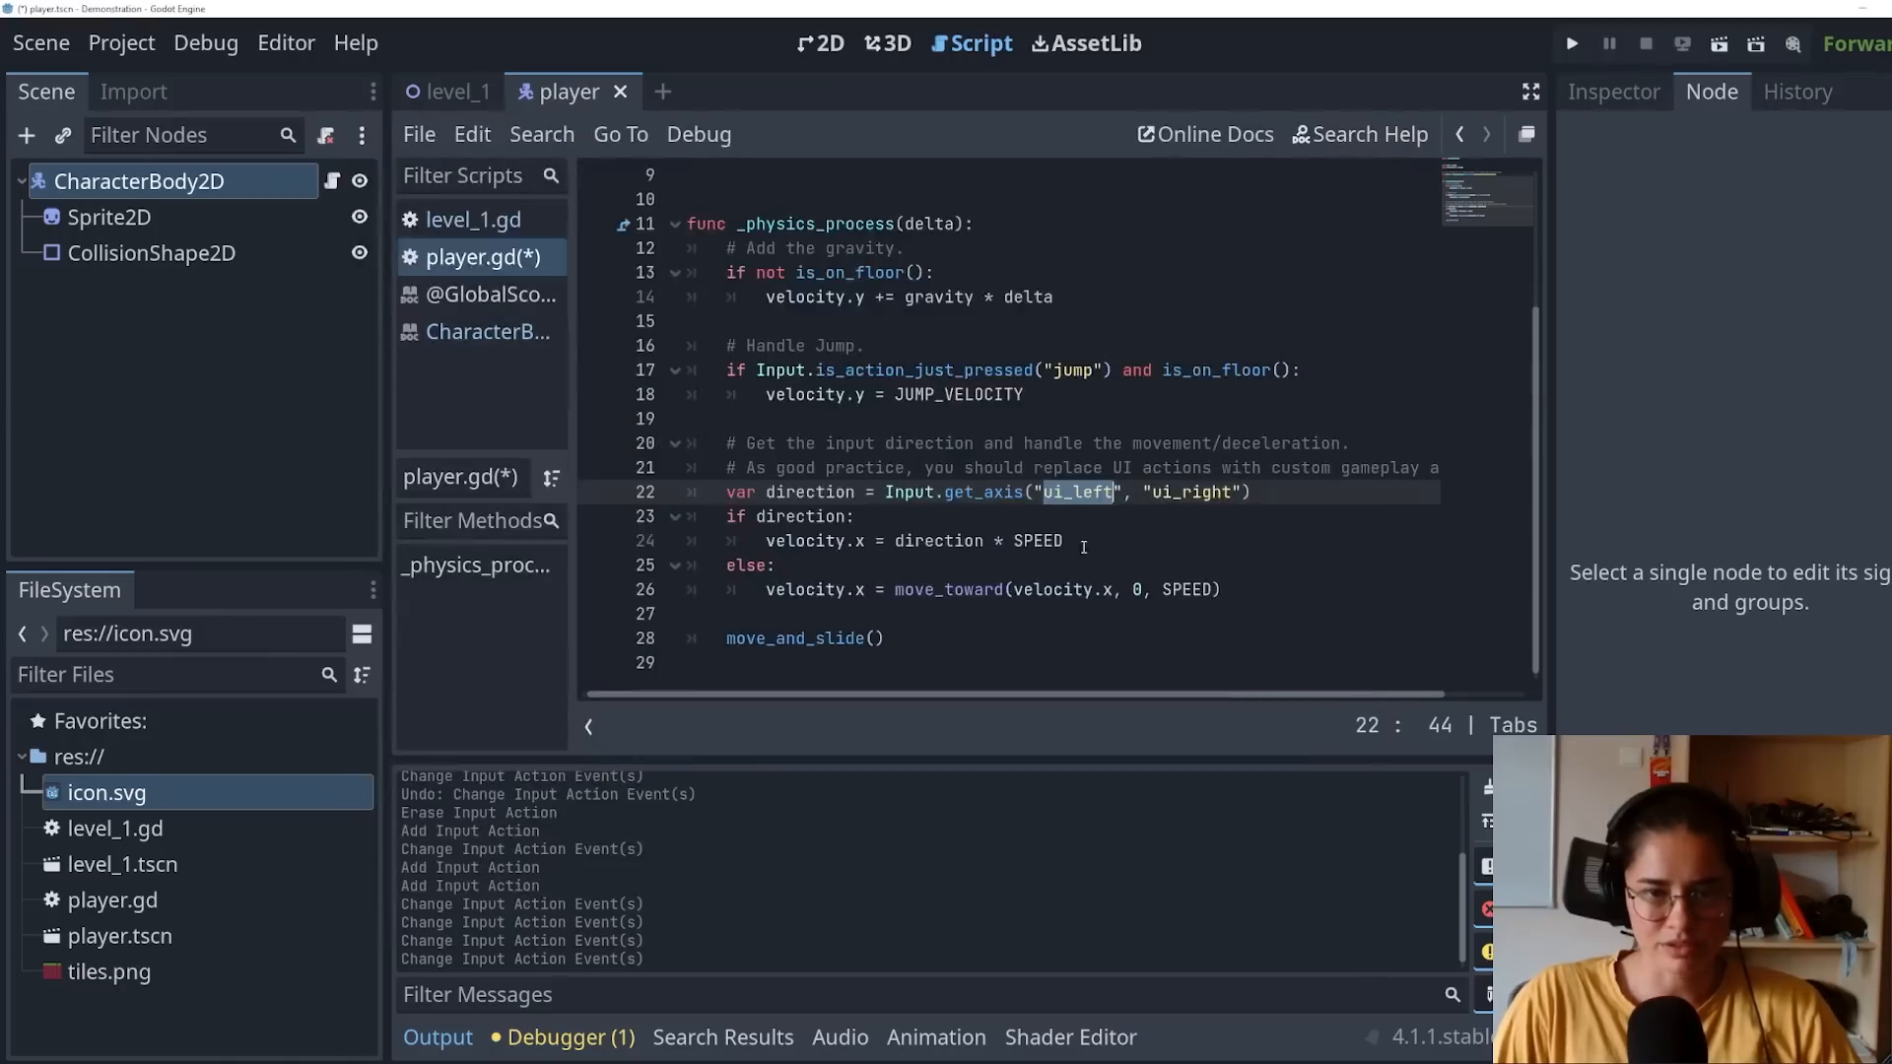
# Step: Make Input.get_axis read 'left' and 'right', then open CharacterBody2D's class reference from move_toward
pyautogui.write('left')
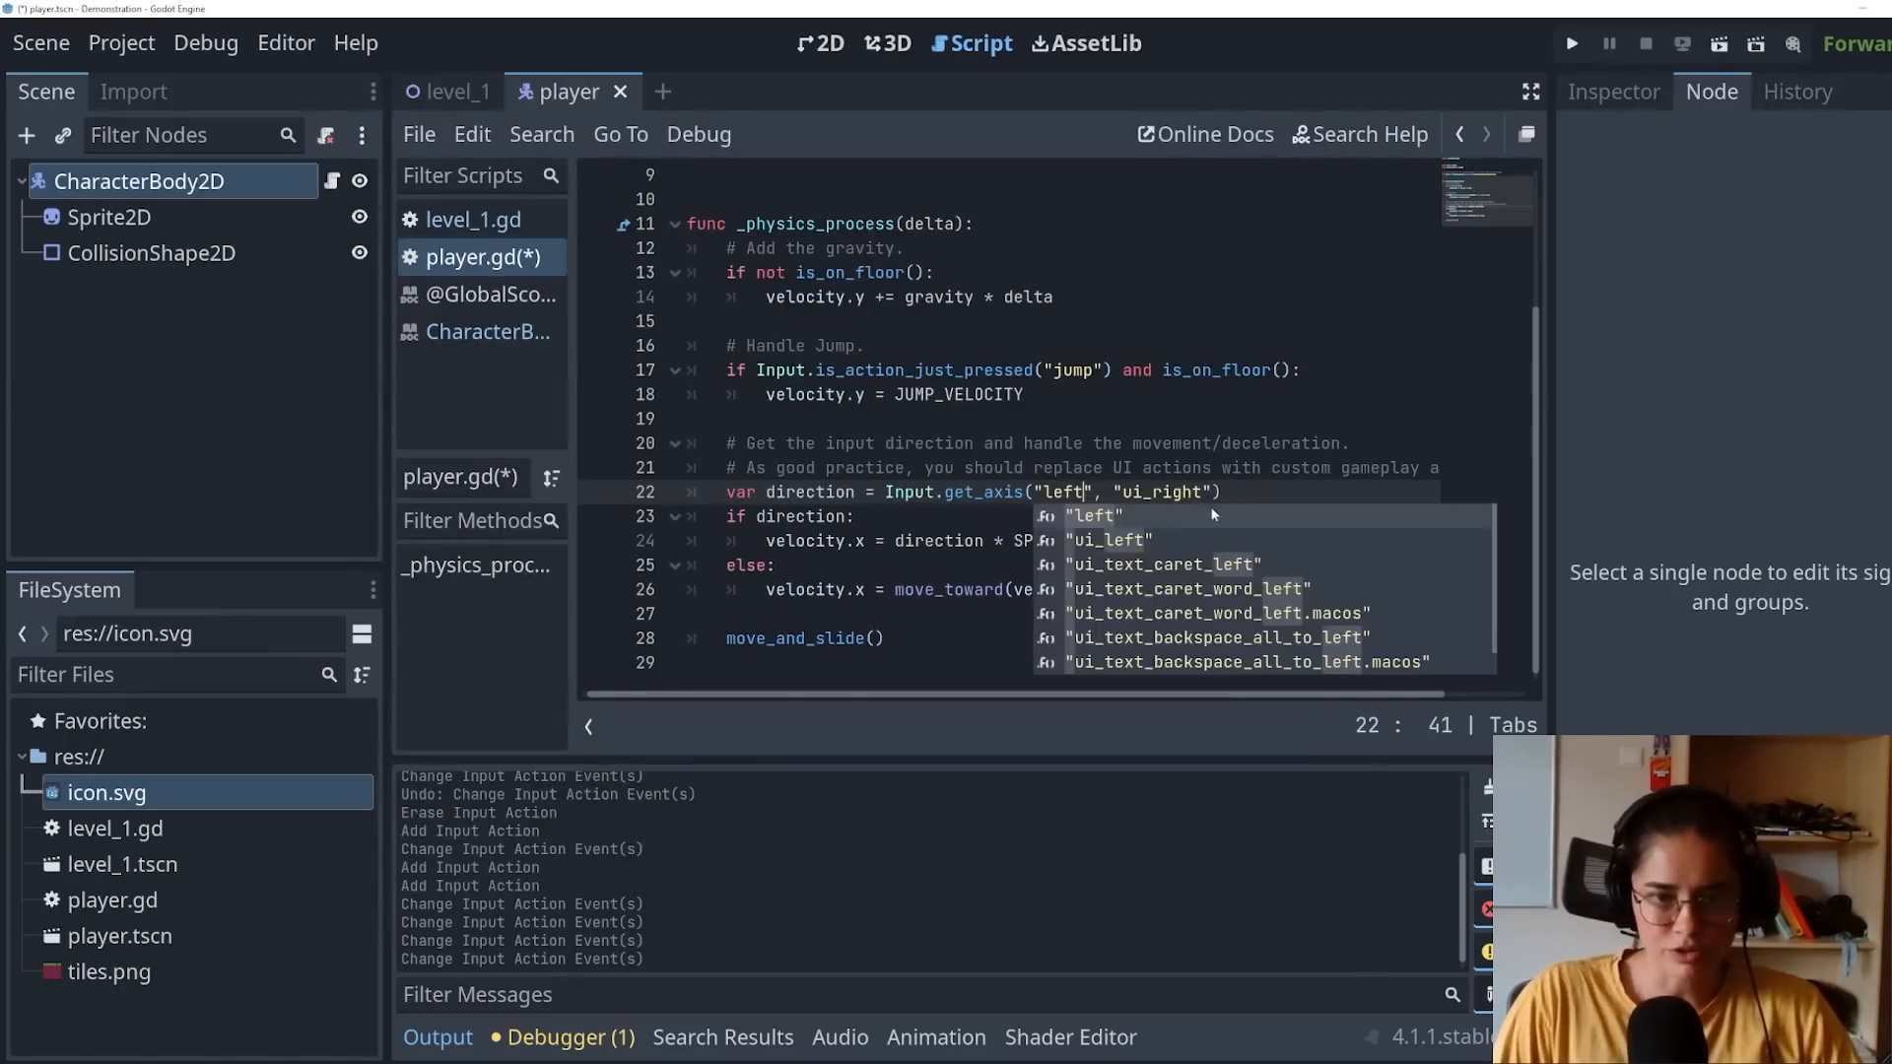
pyautogui.write('right')
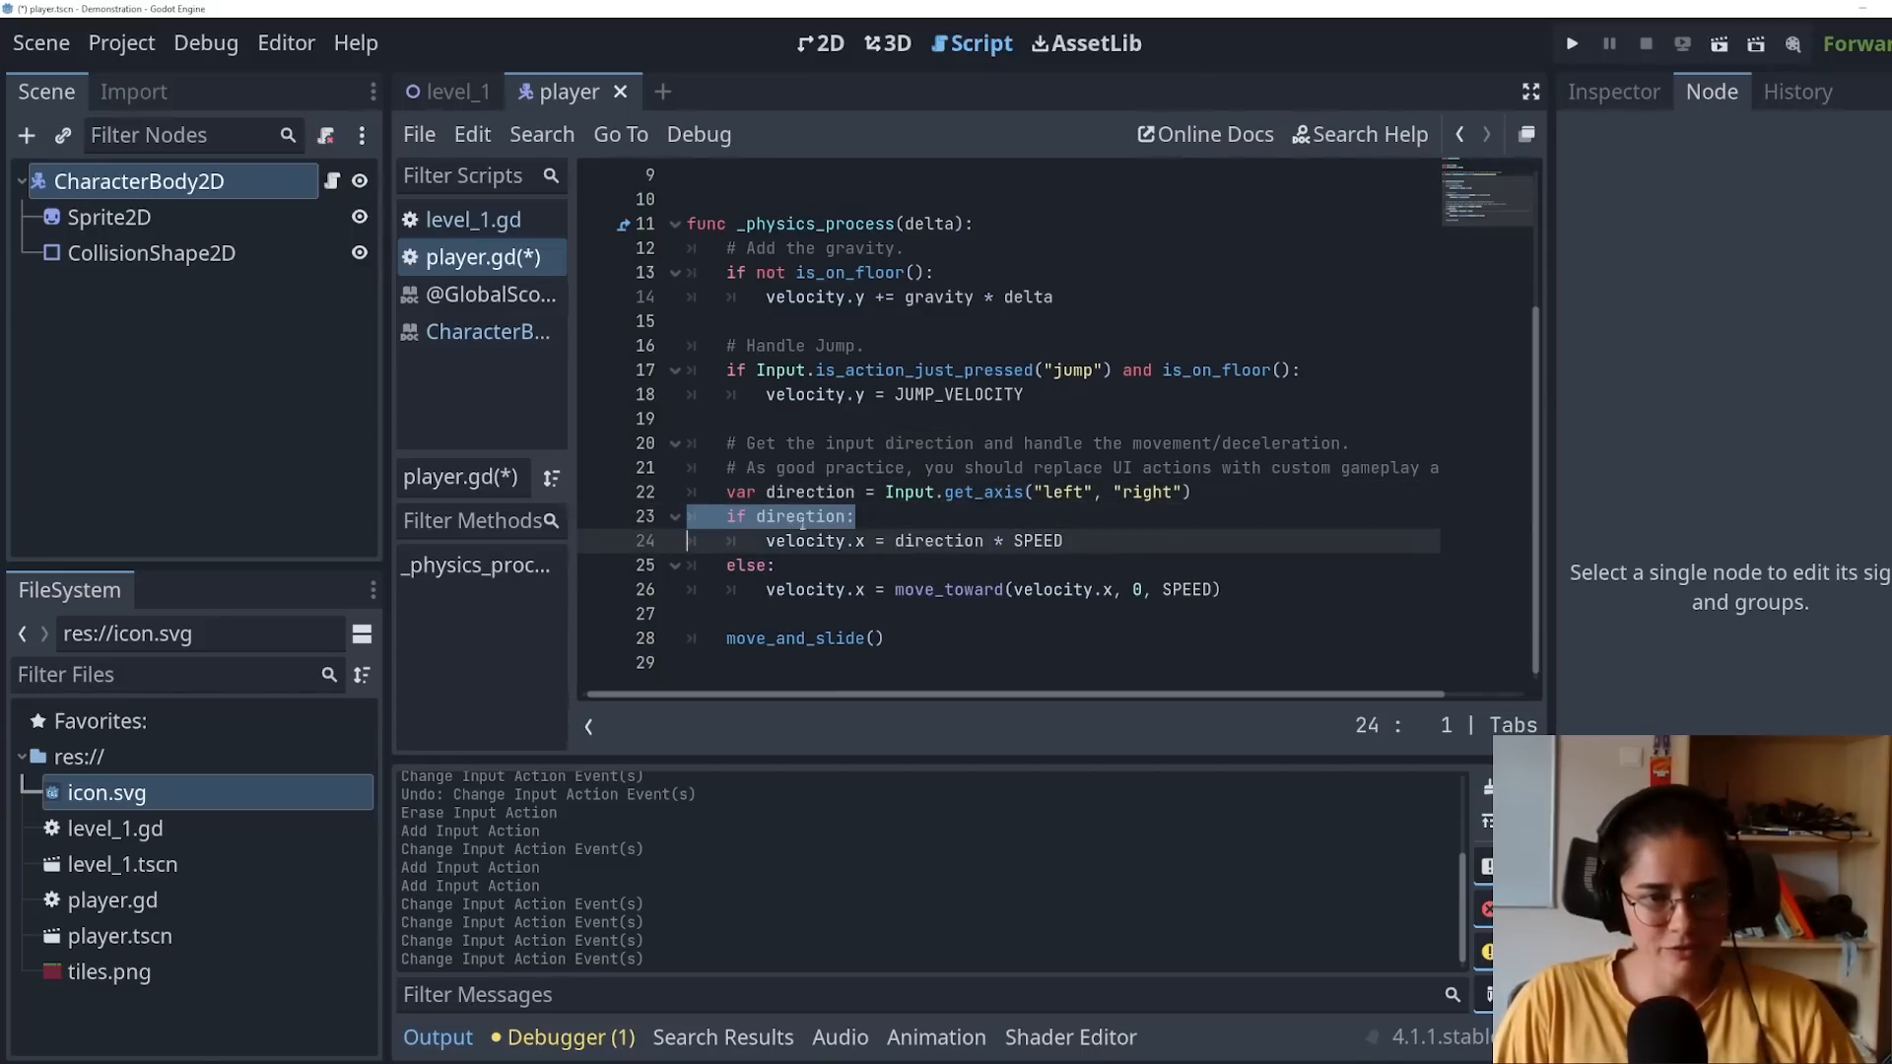
pyautogui.doubleClick(816, 540)
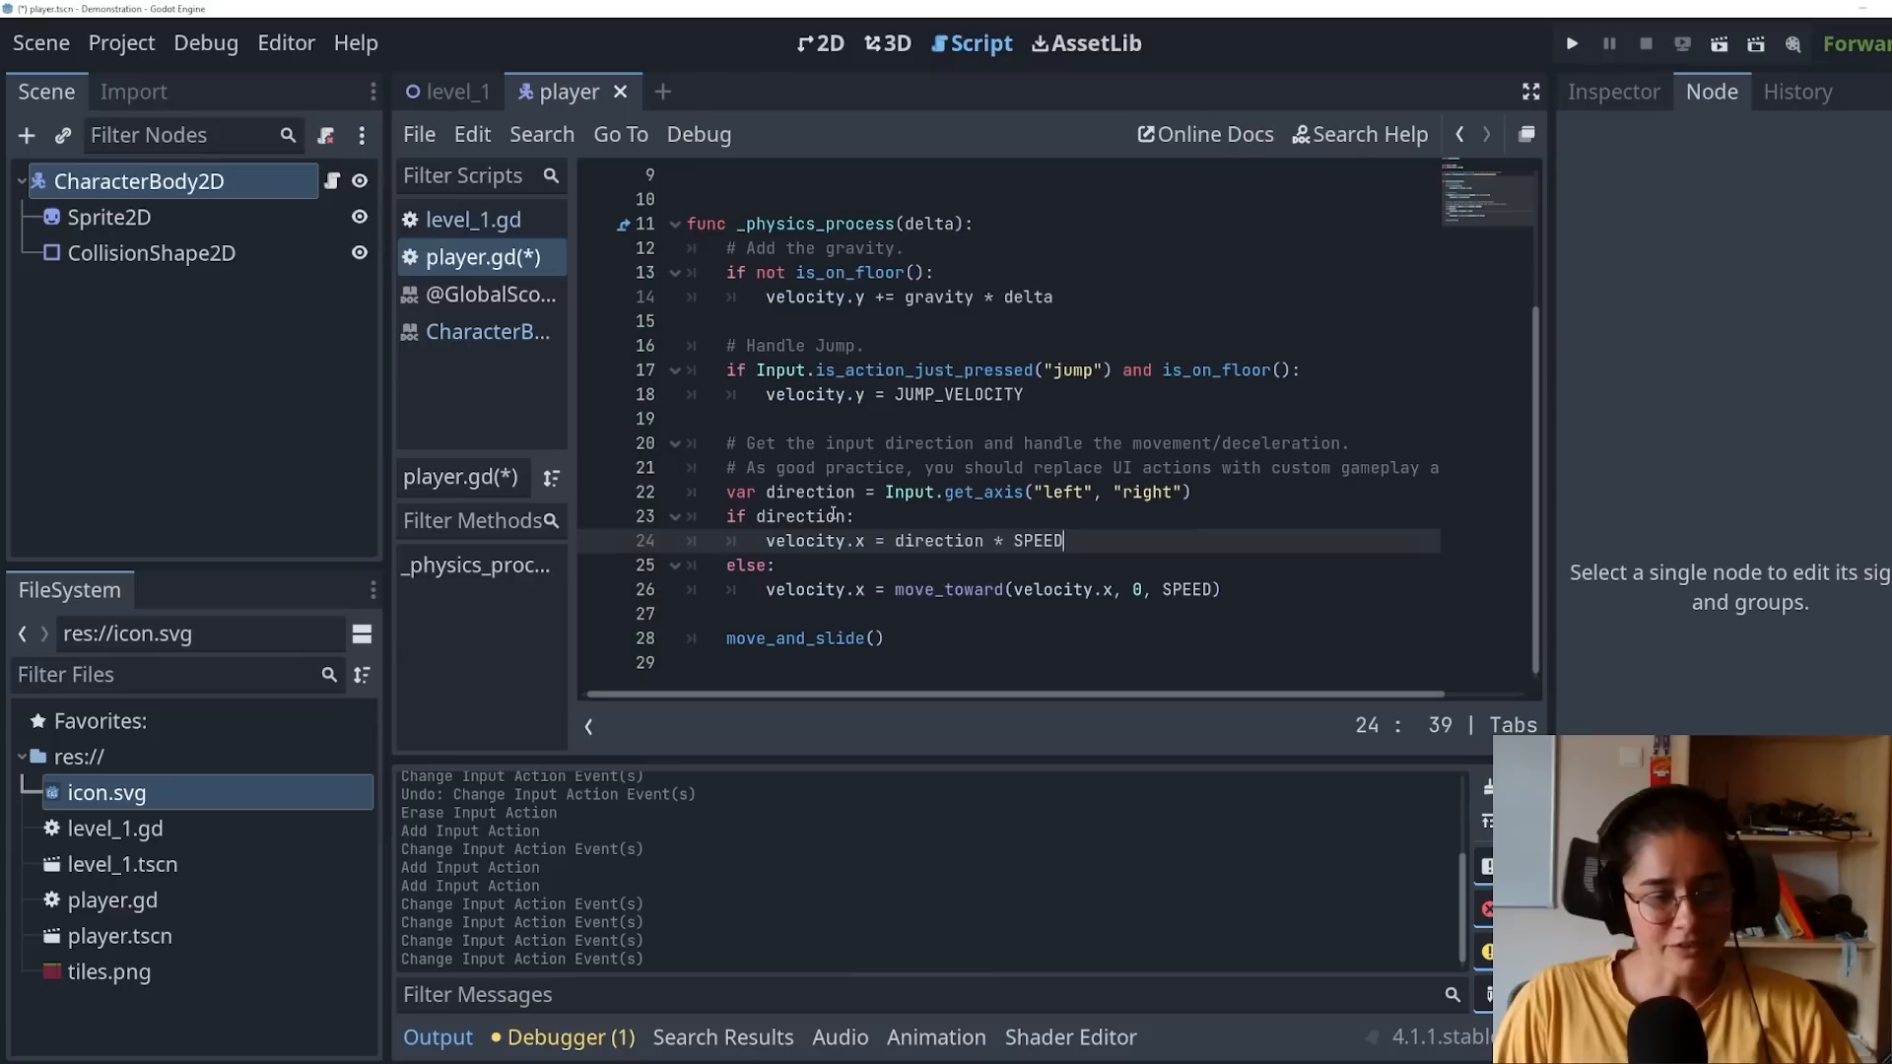
pyautogui.click(900, 590)
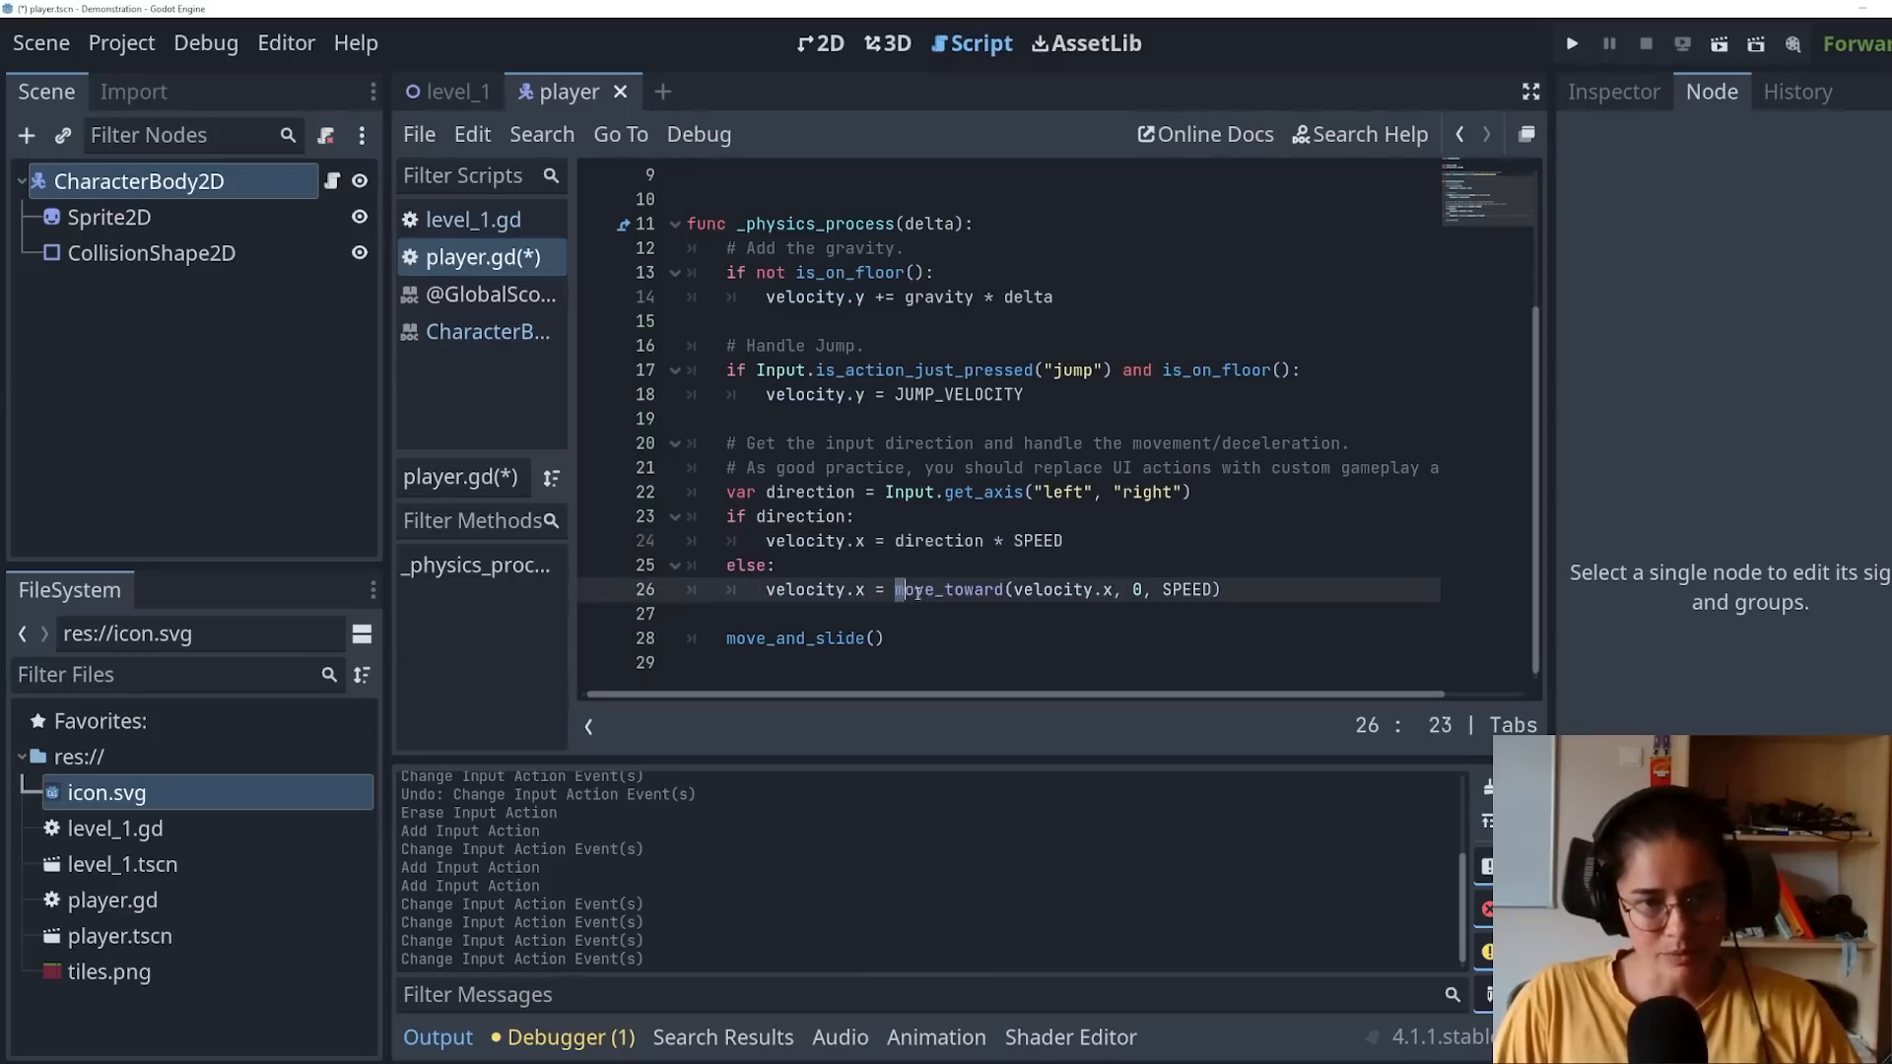
pyautogui.doubleClick(949, 590)
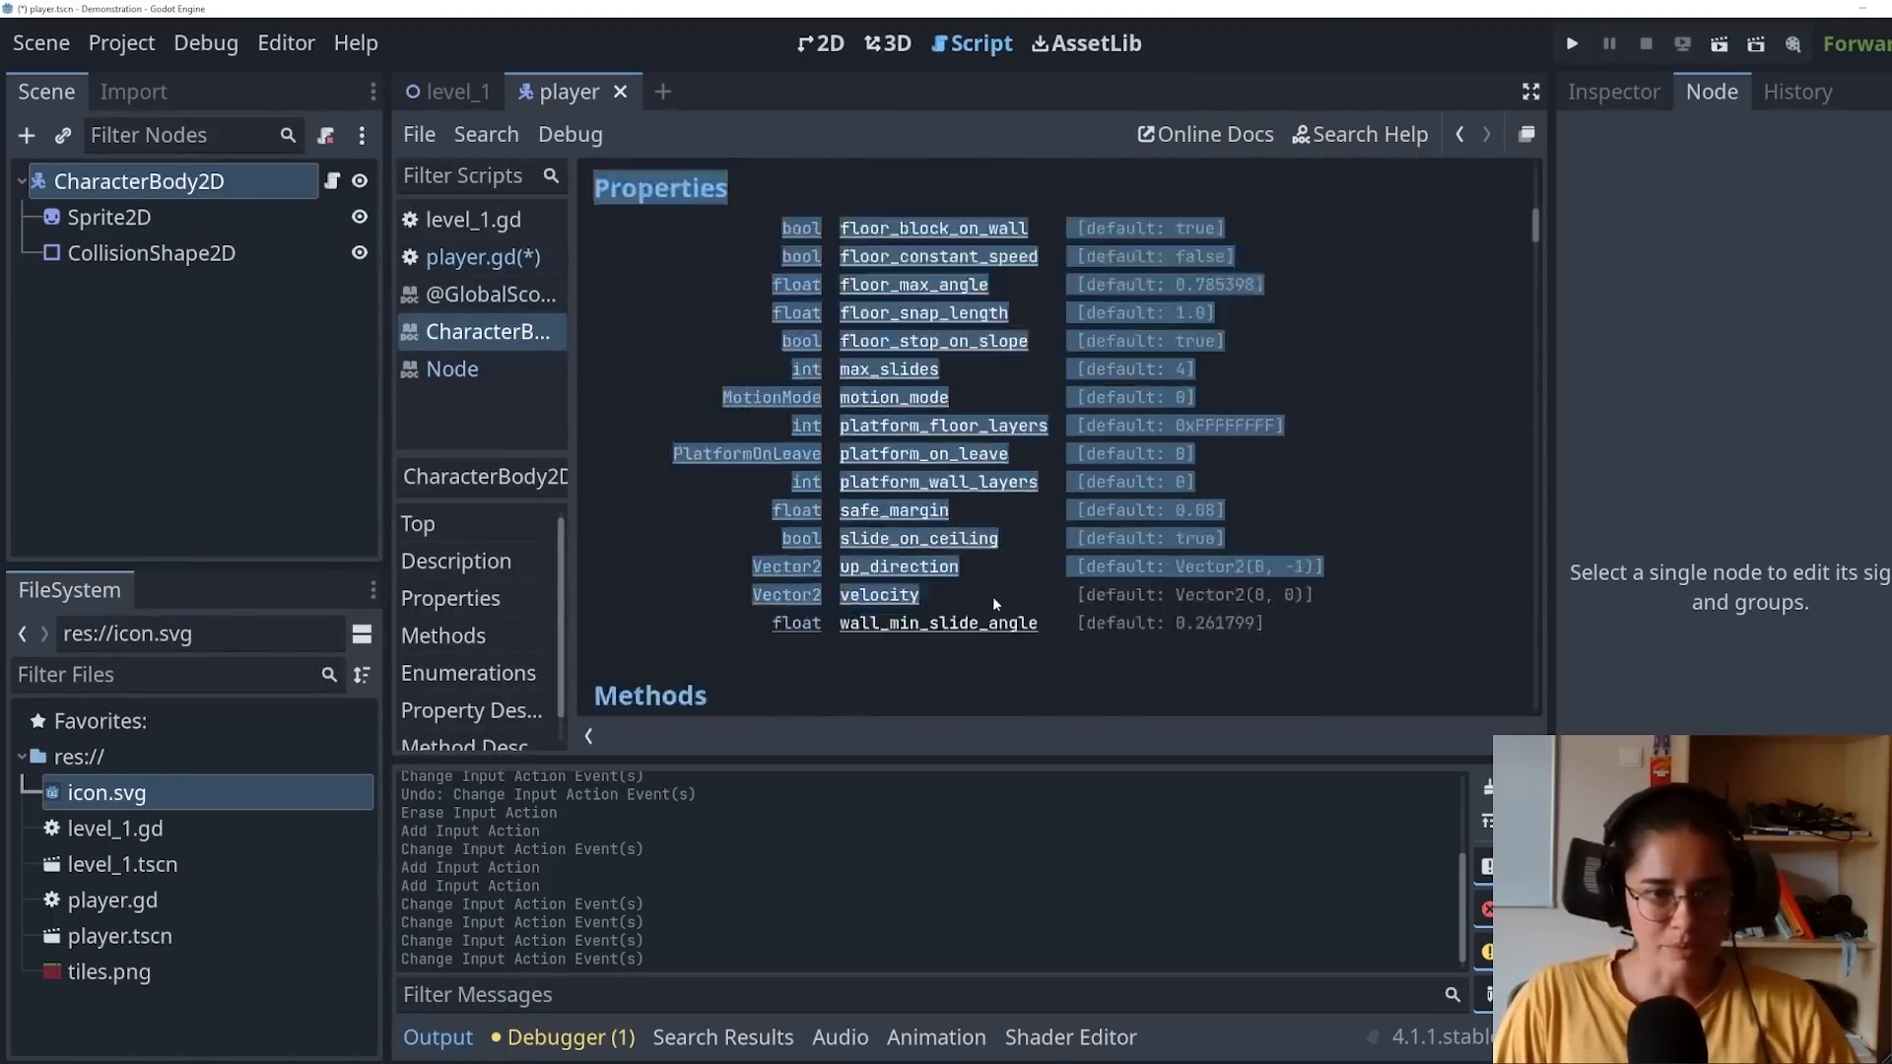
# Step: Leave the reference page and return to the level_1 scene in the 2D editor
pyautogui.scroll(-3)
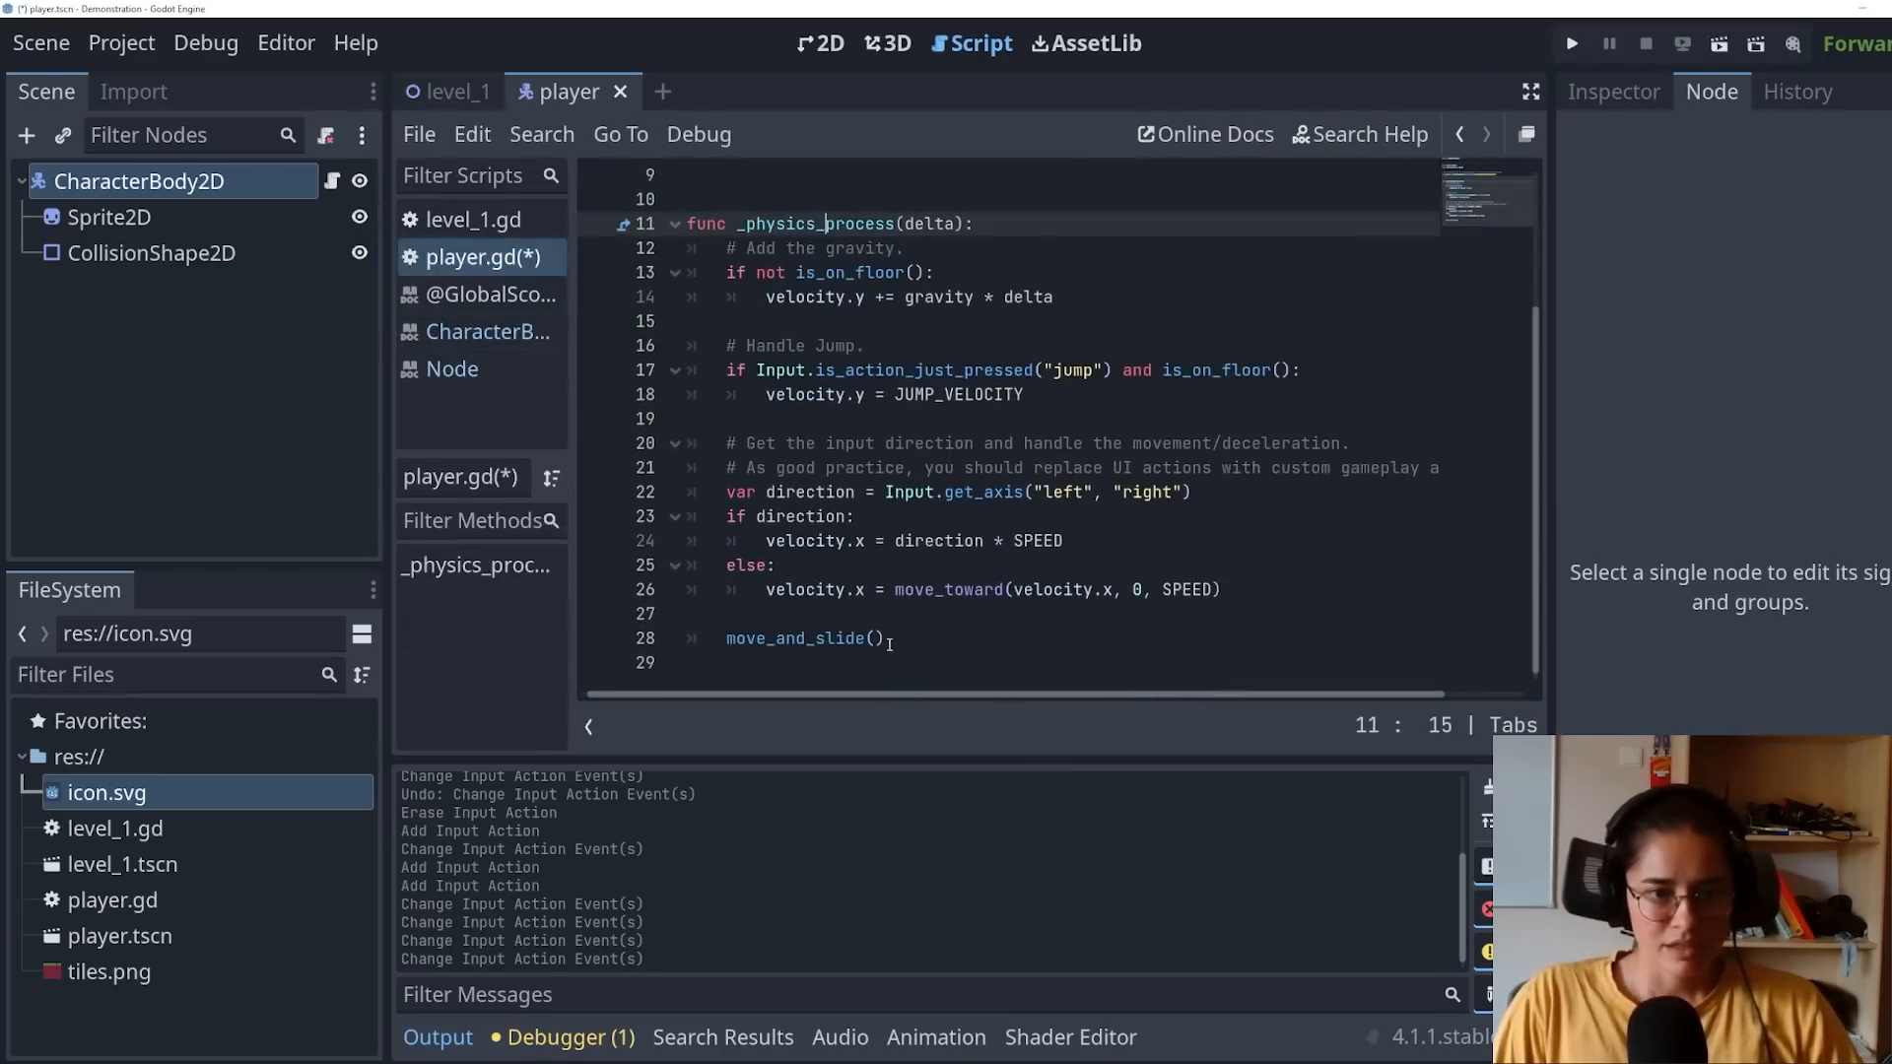
pyautogui.doubleClick(795, 639)
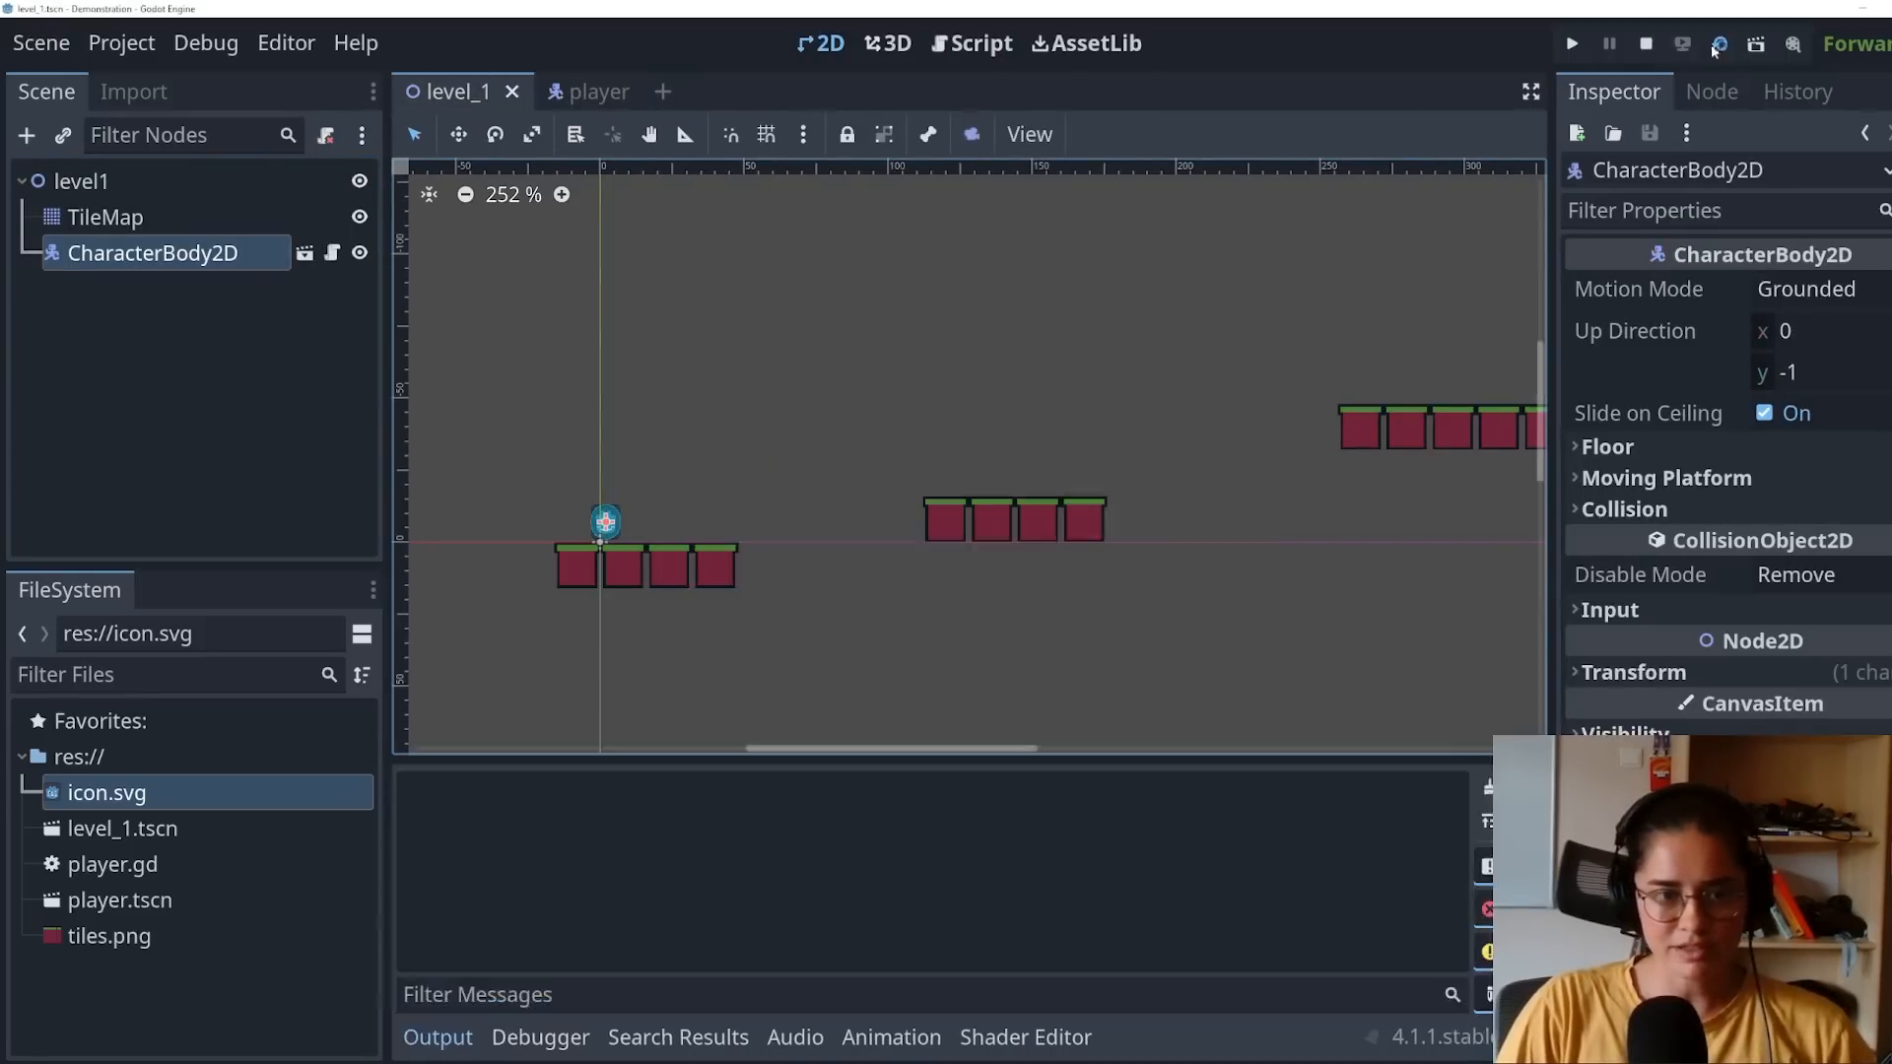
# Step: Add a Camera2D under the player's CharacterBody2D with Zoom set to about 2.955
pyautogui.click(1644, 44)
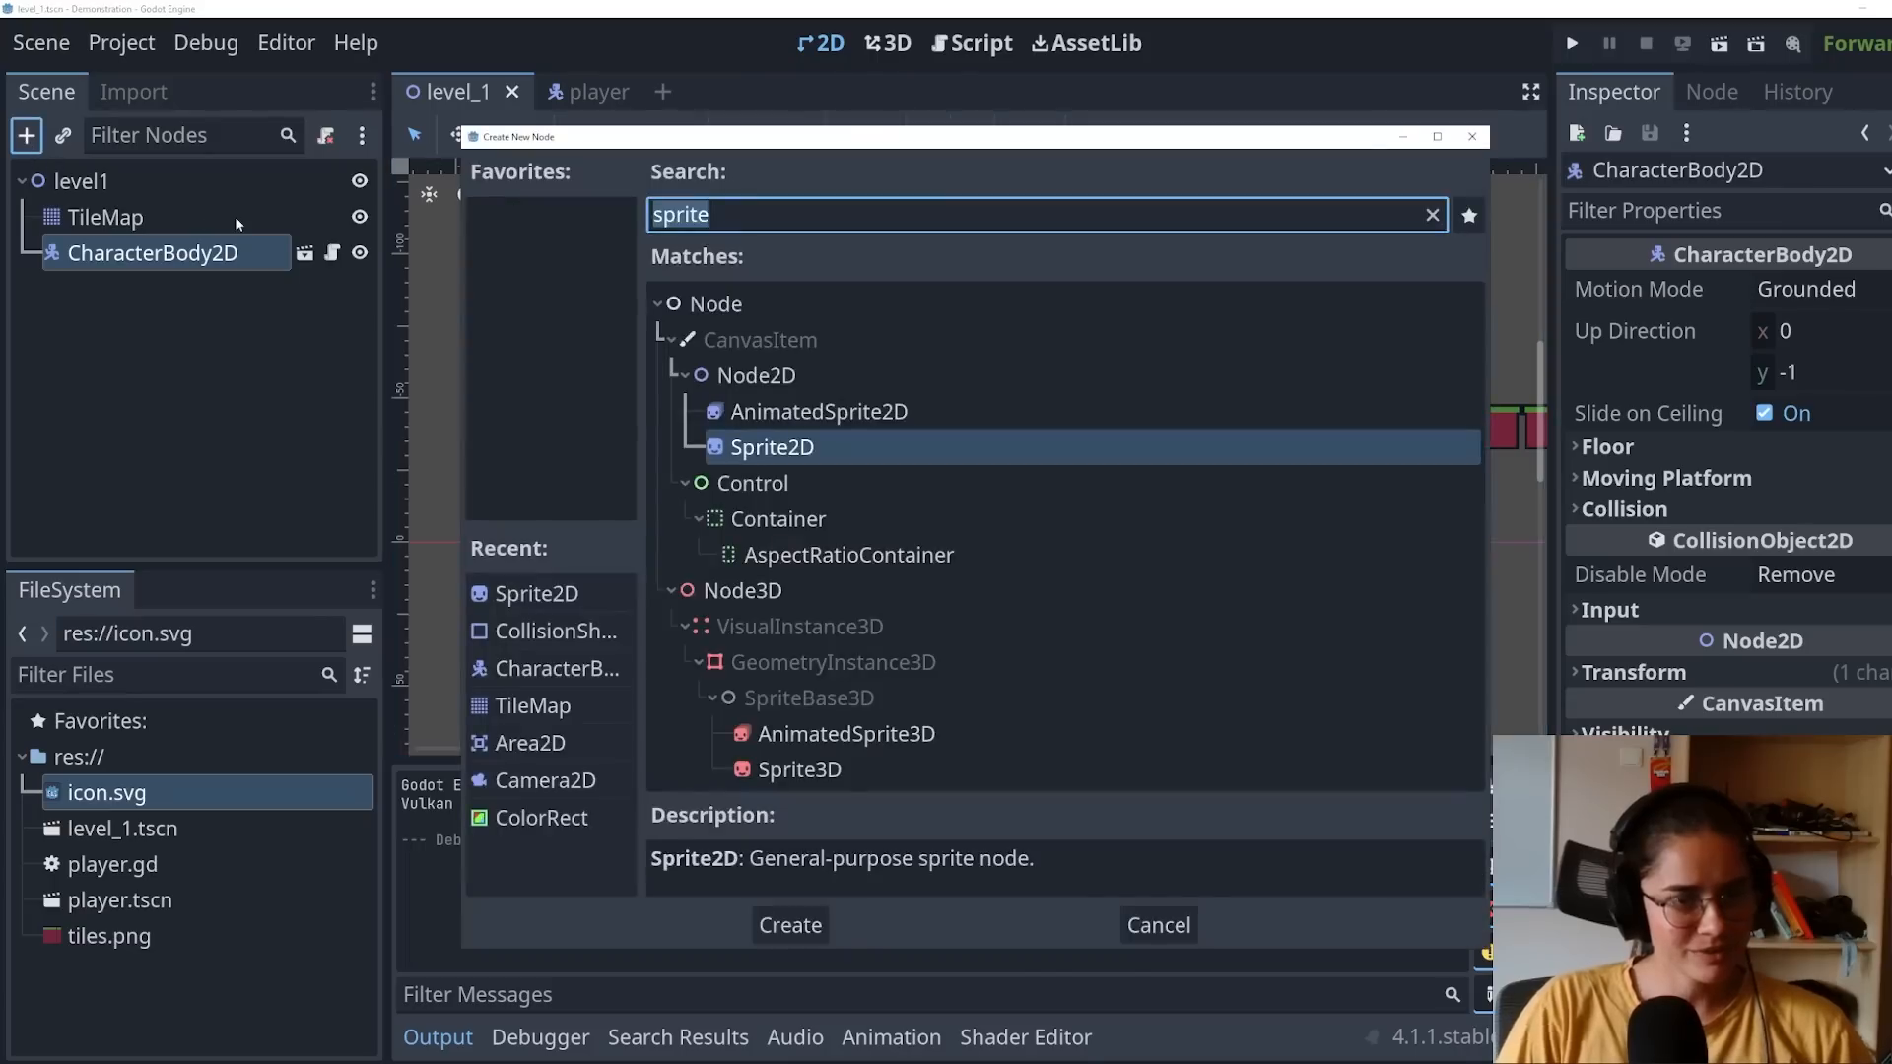
pyautogui.write('came')
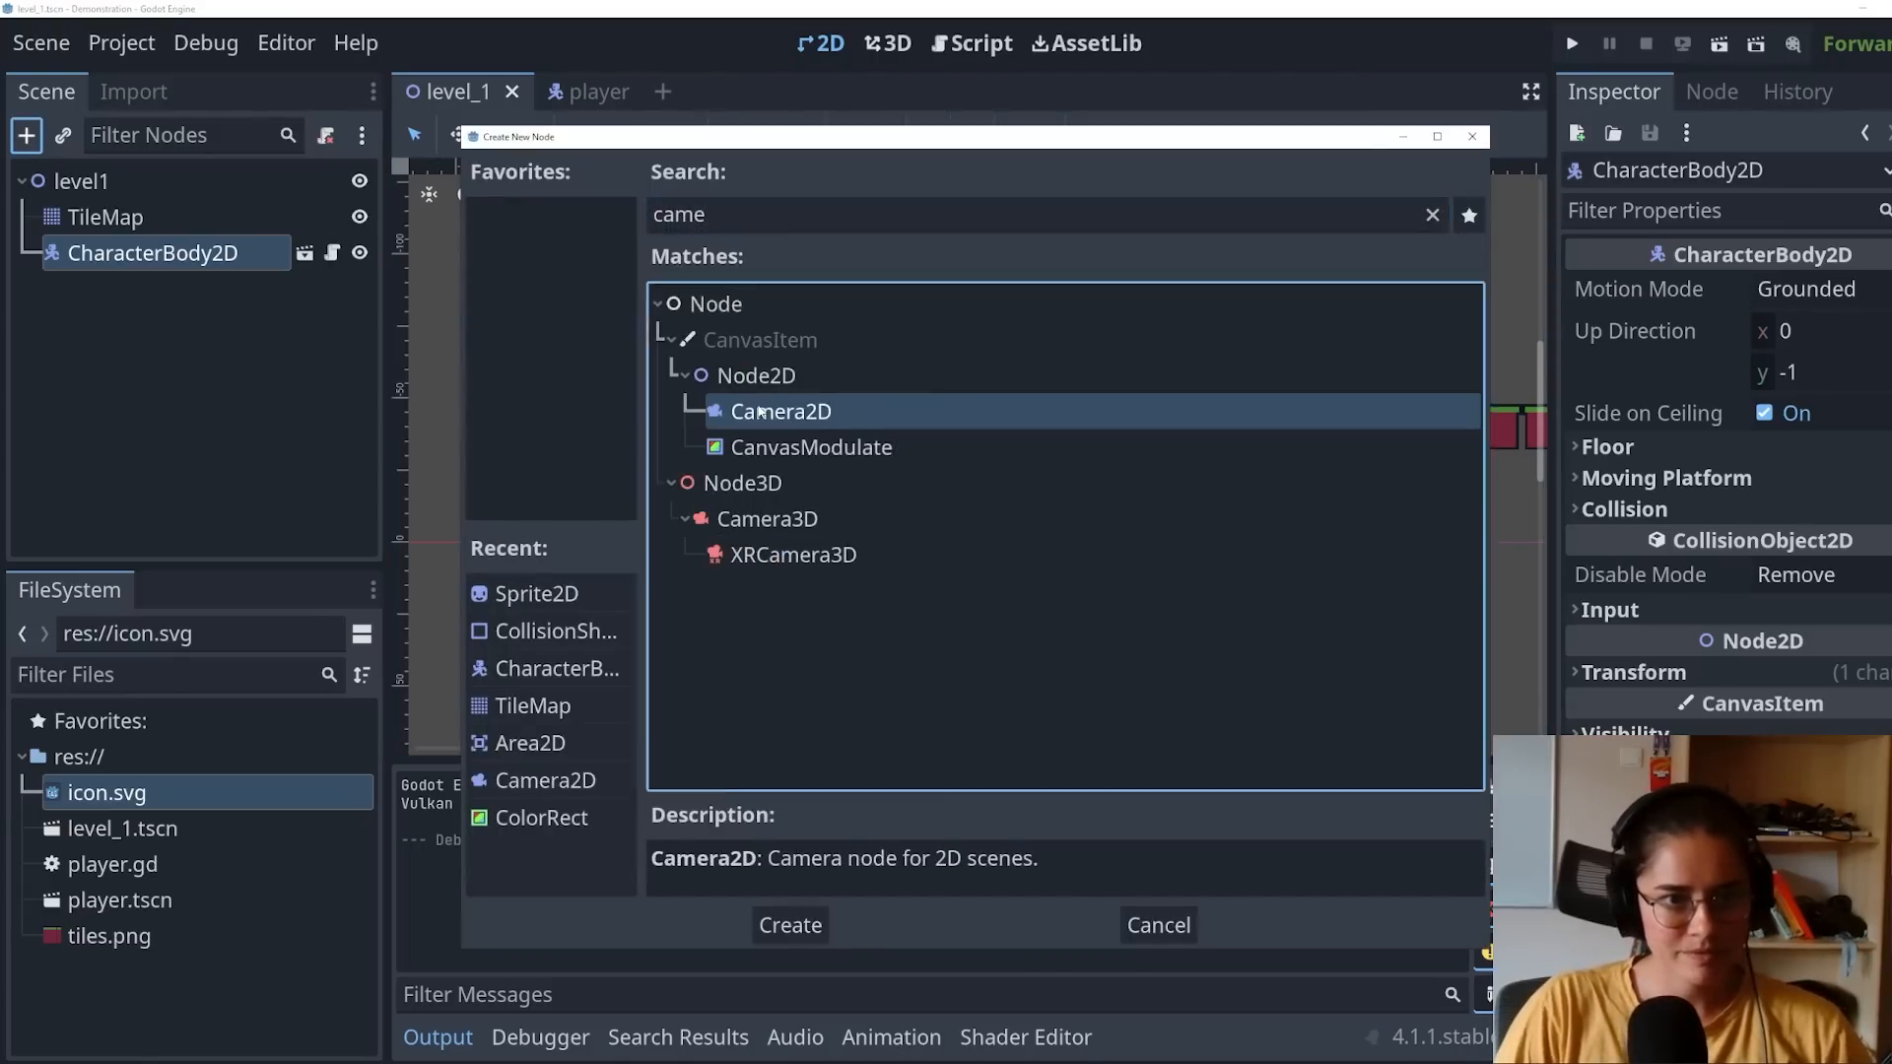
pyautogui.click(789, 925)
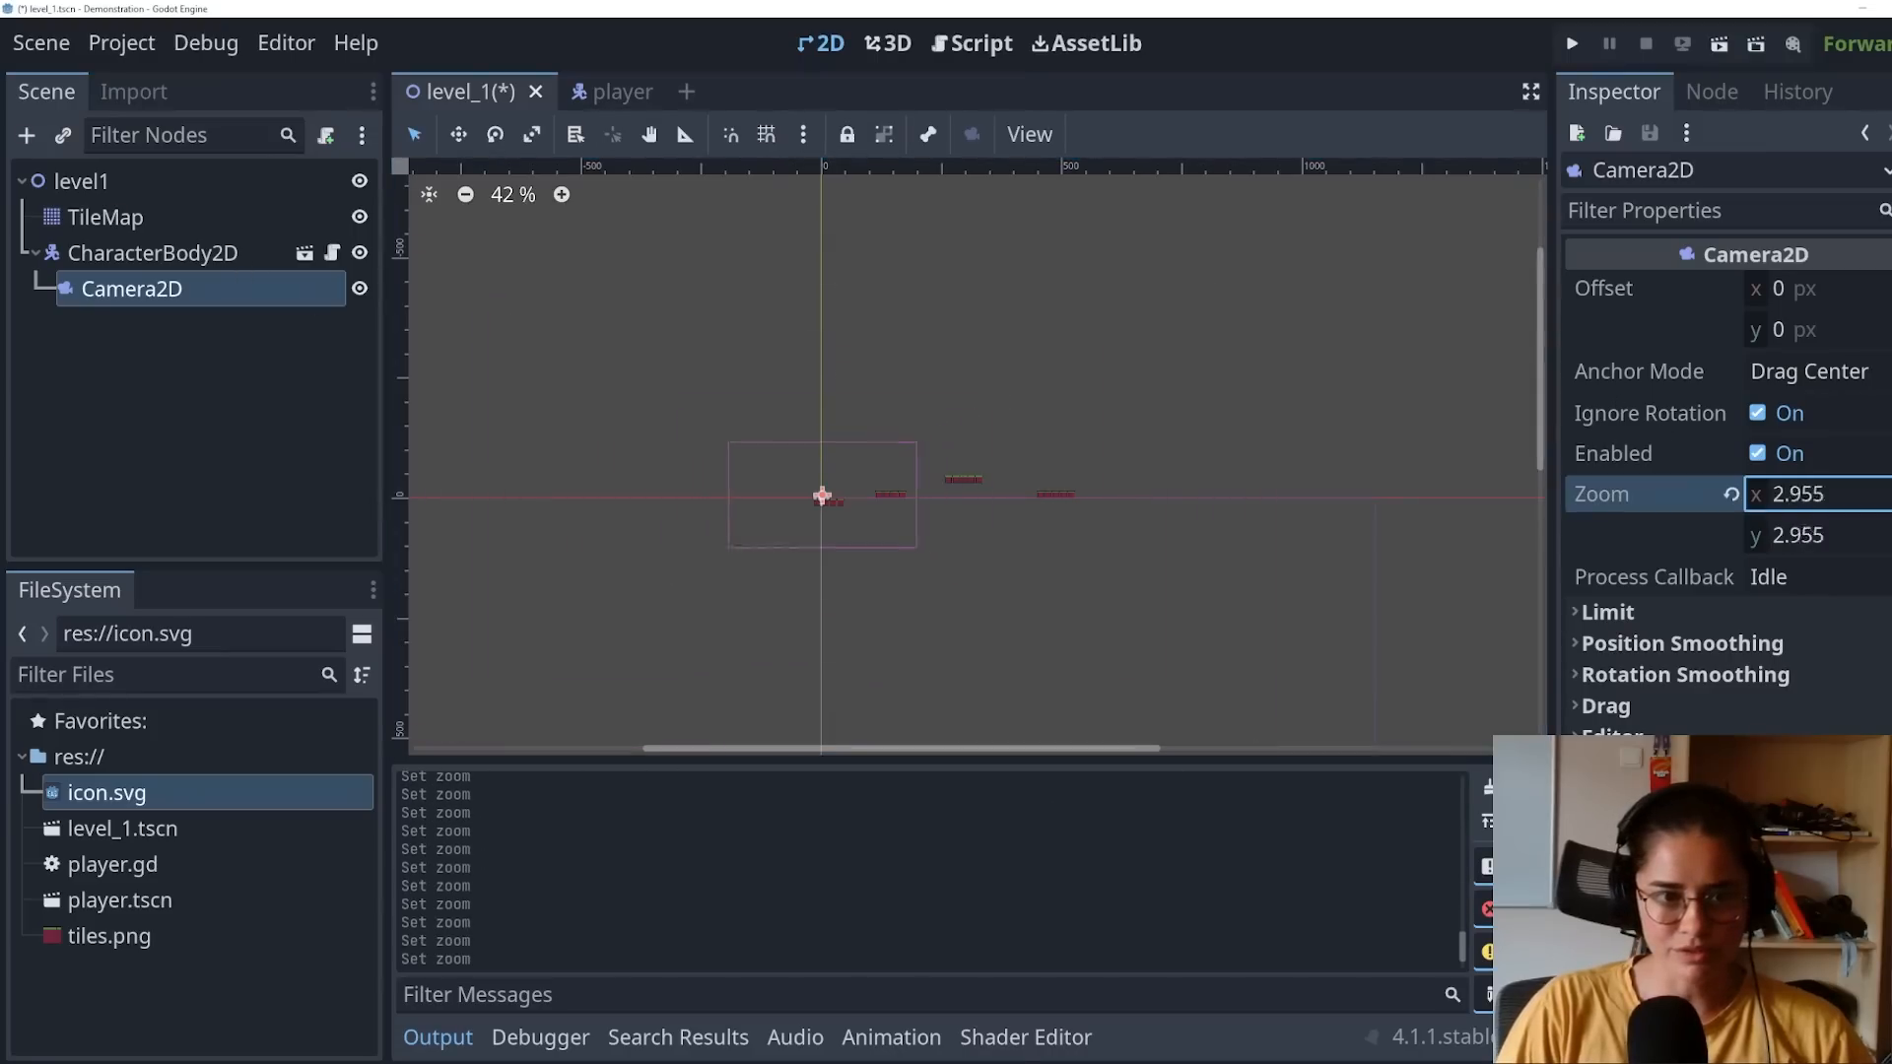
pyautogui.click(1573, 44)
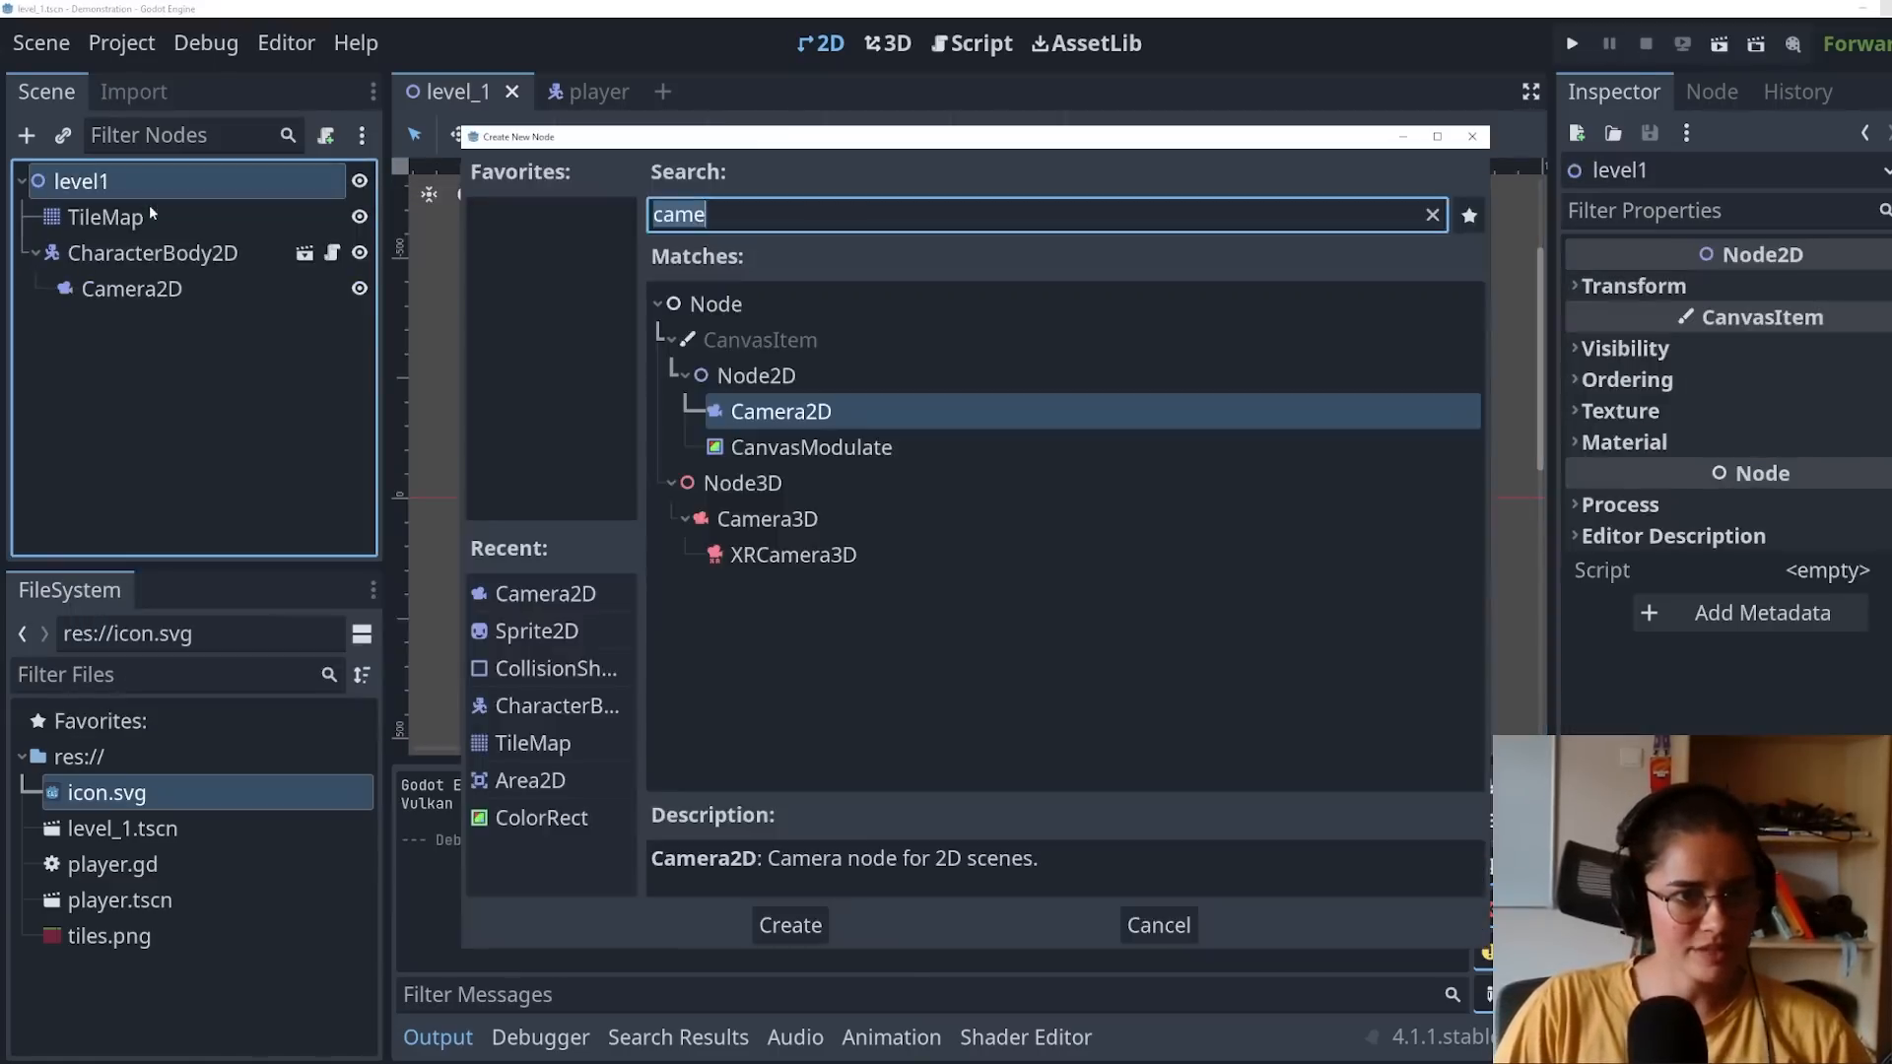
# Step: Create an Area2D under level1 with a CollisionShape2D child using RectangleShape2D
pyautogui.click(788, 925)
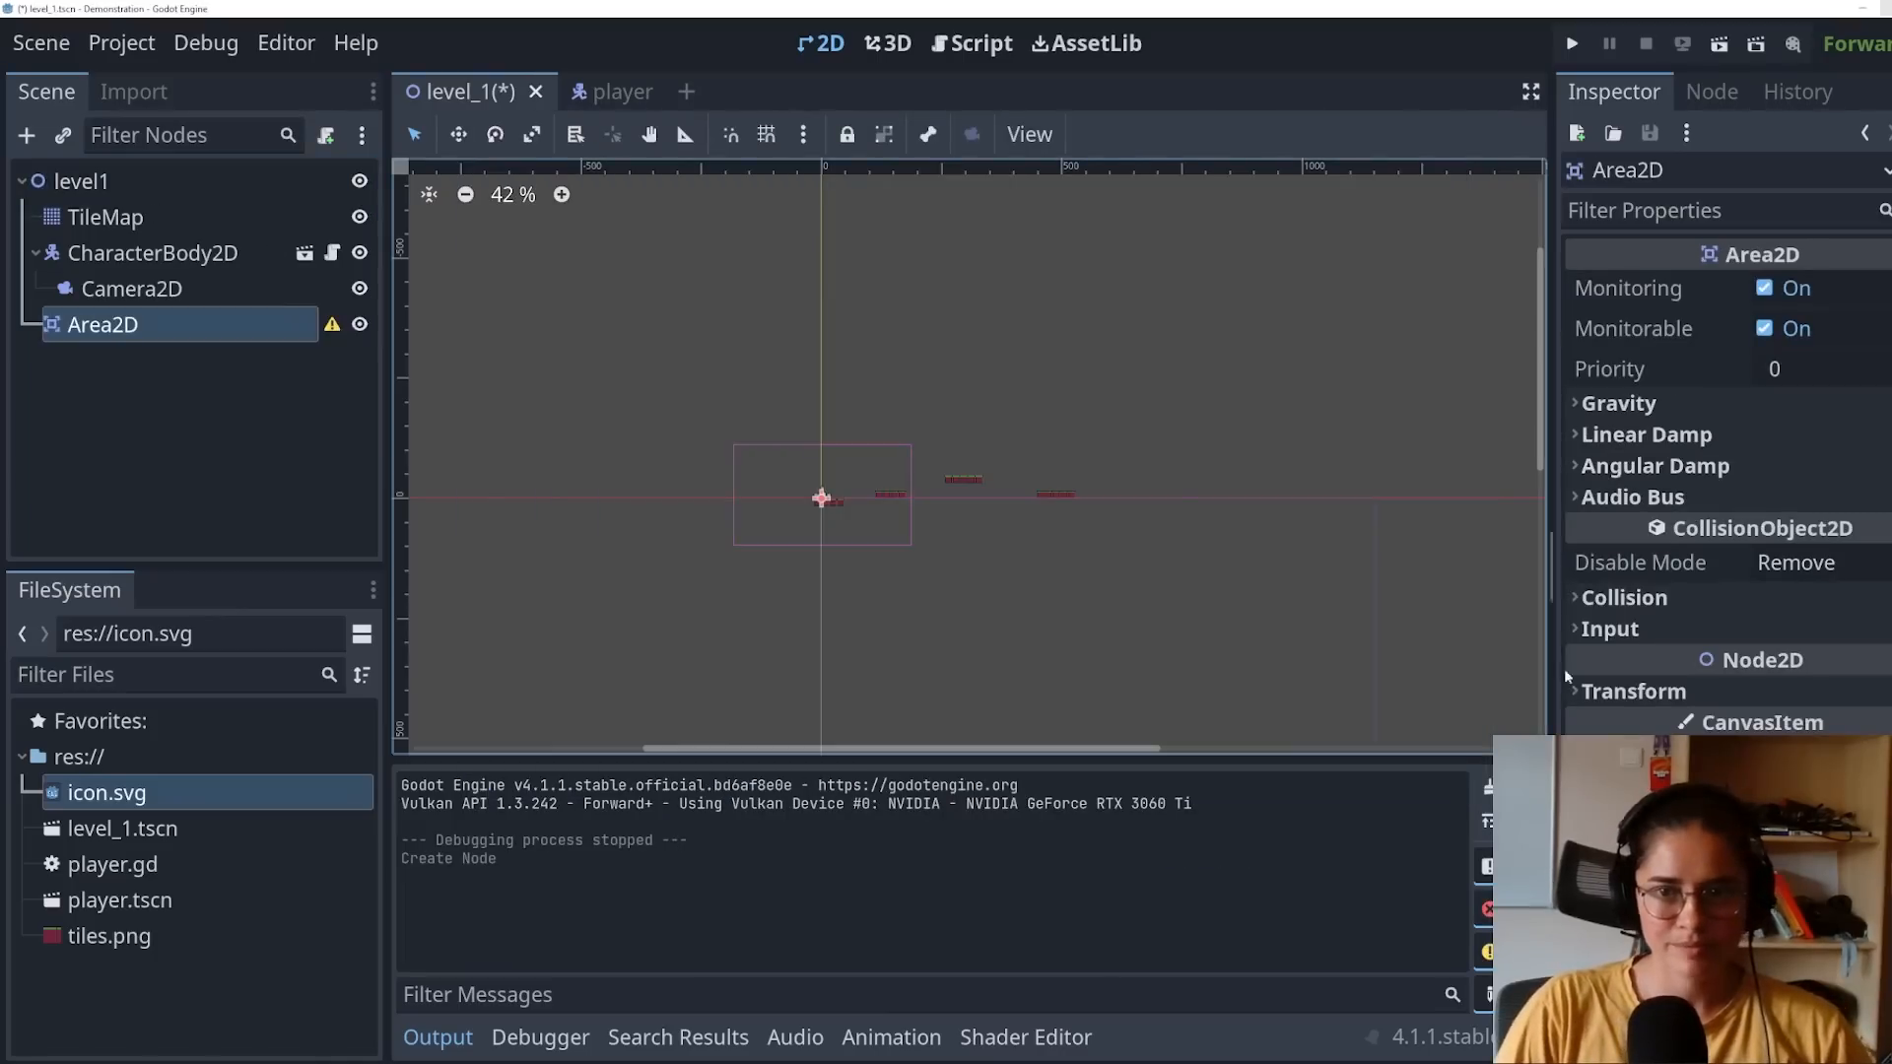
pyautogui.rightClick(103, 324)
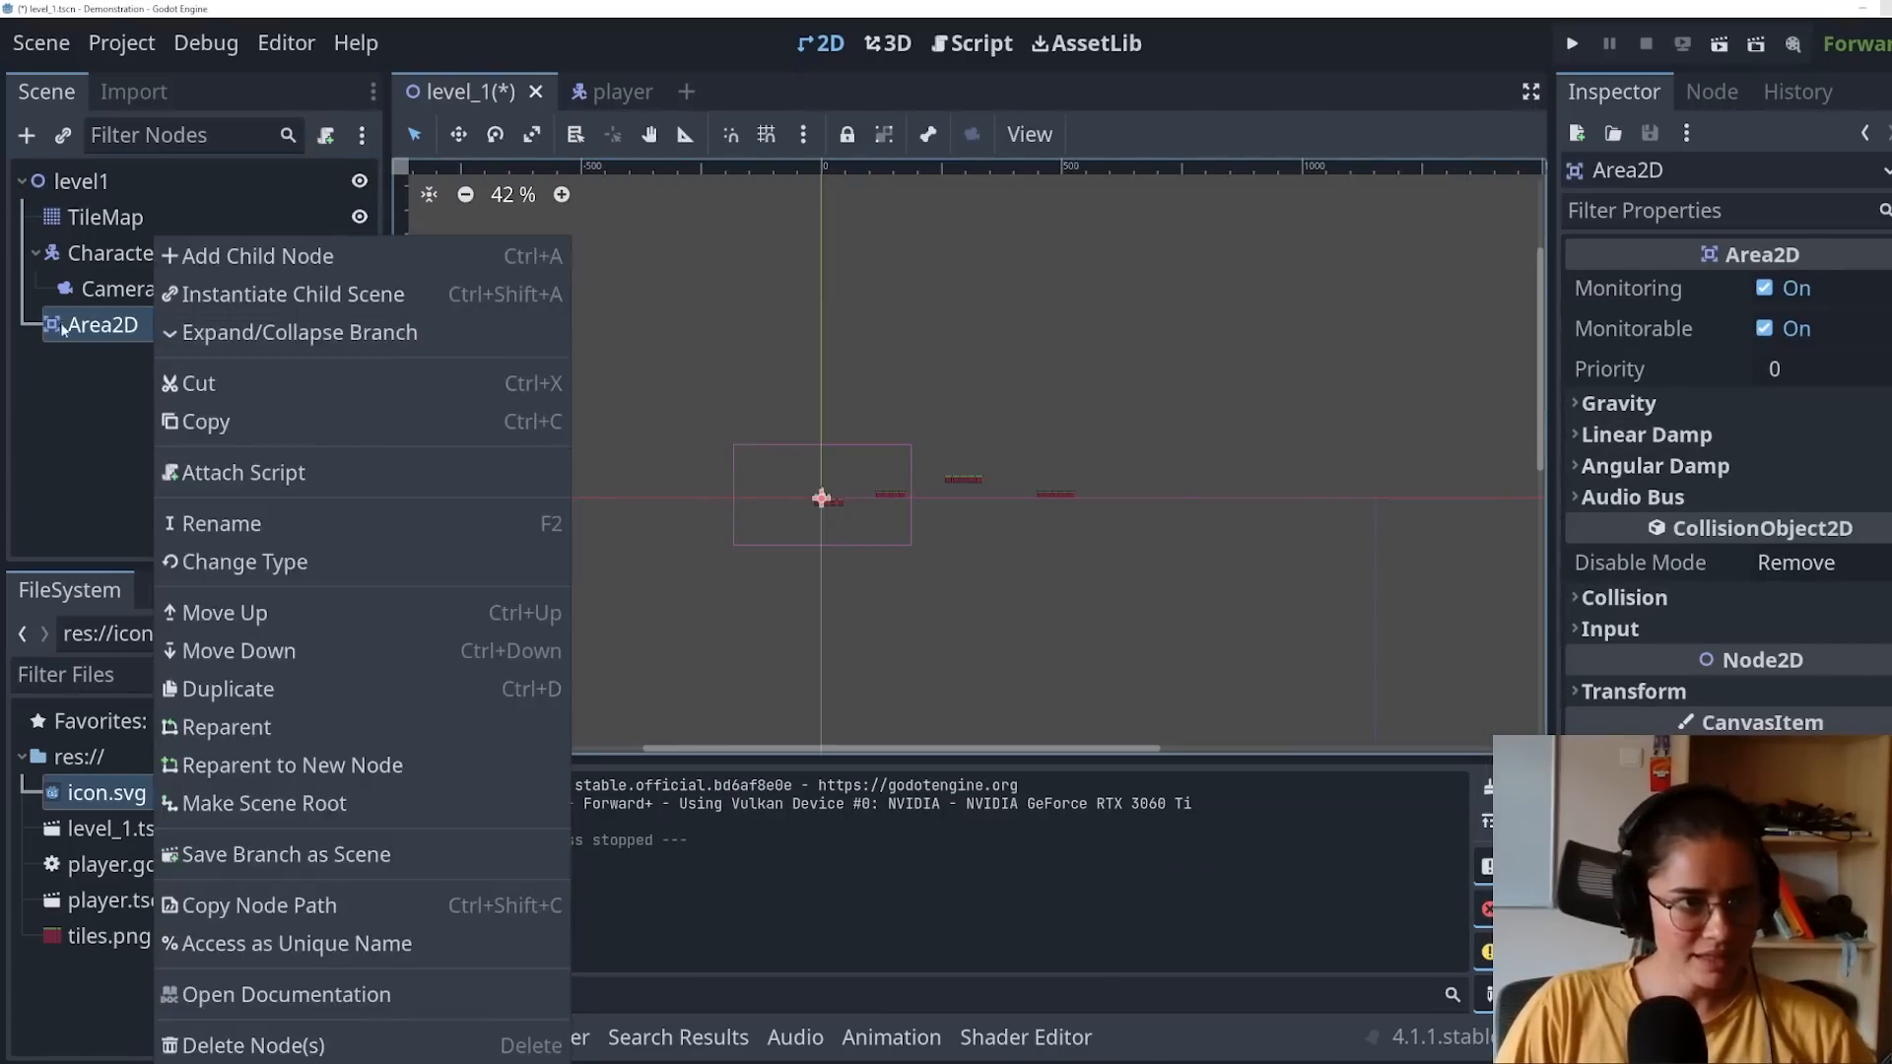
pyautogui.click(256, 254)
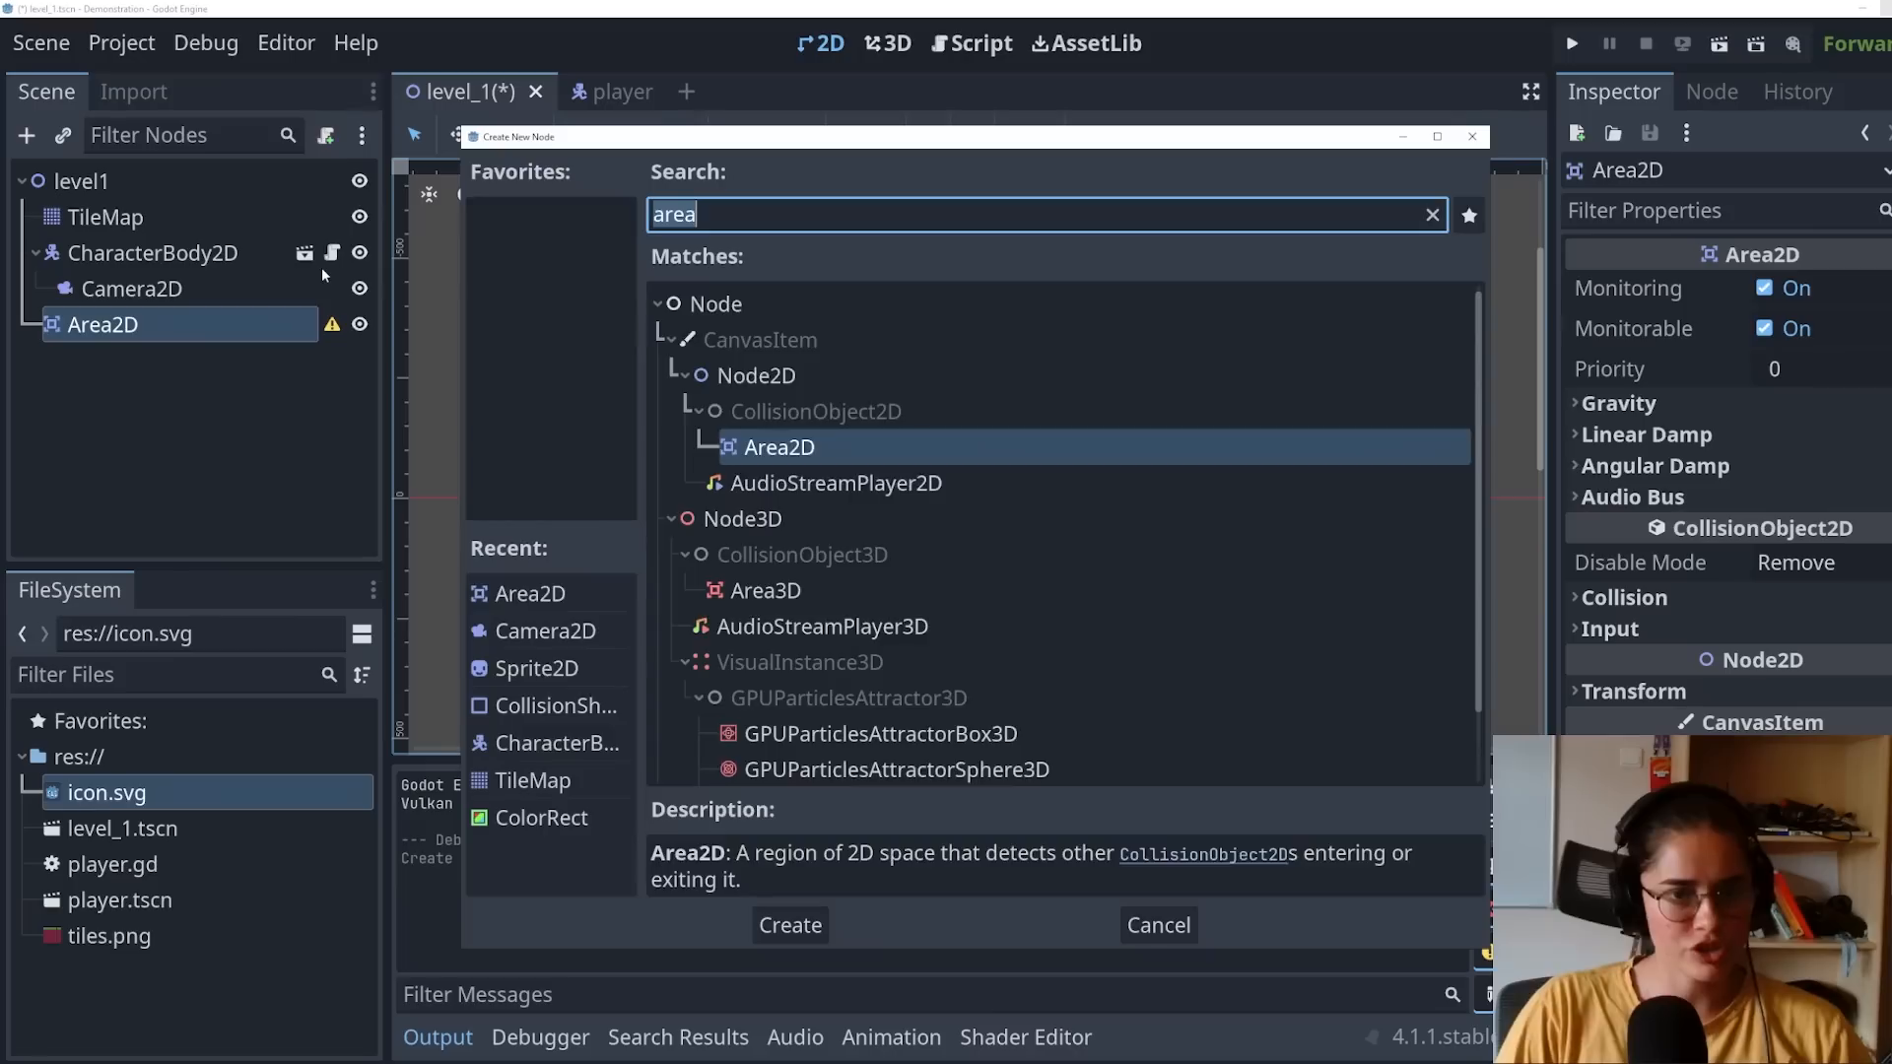
pyautogui.write('coll')
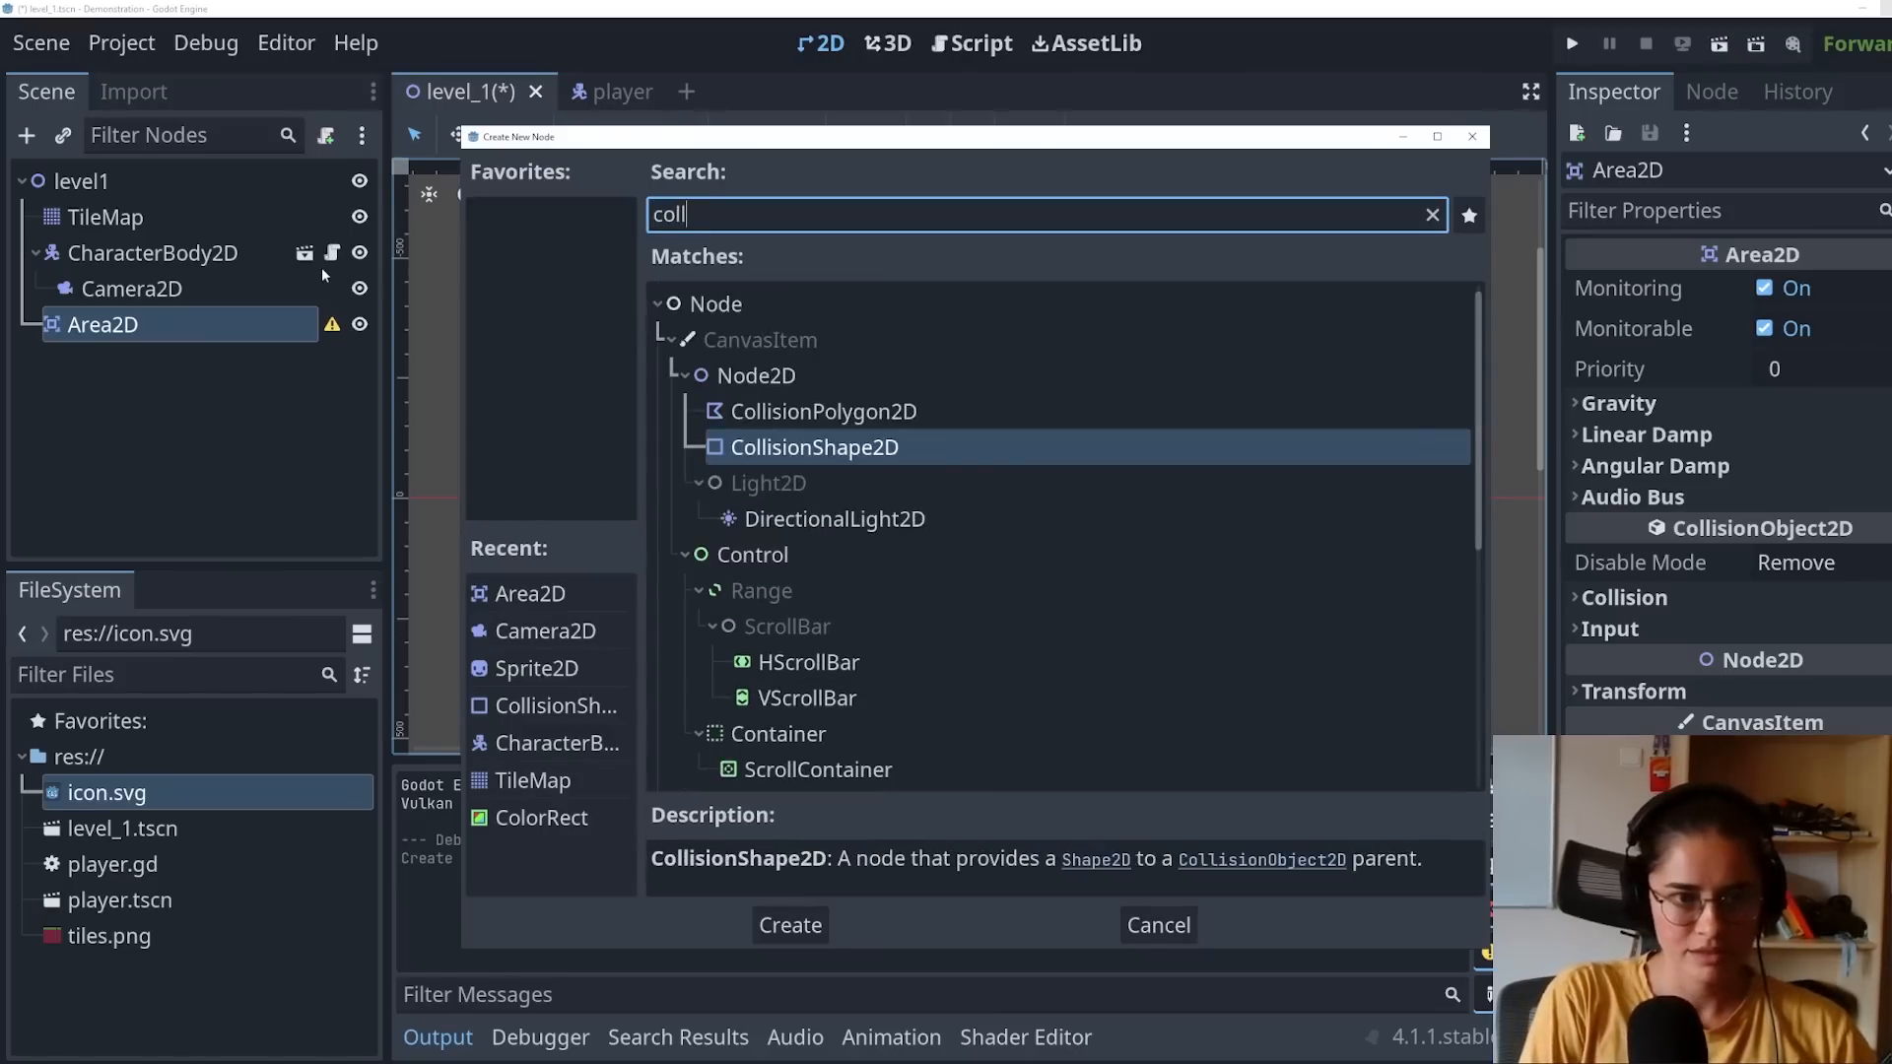
pyautogui.click(788, 925)
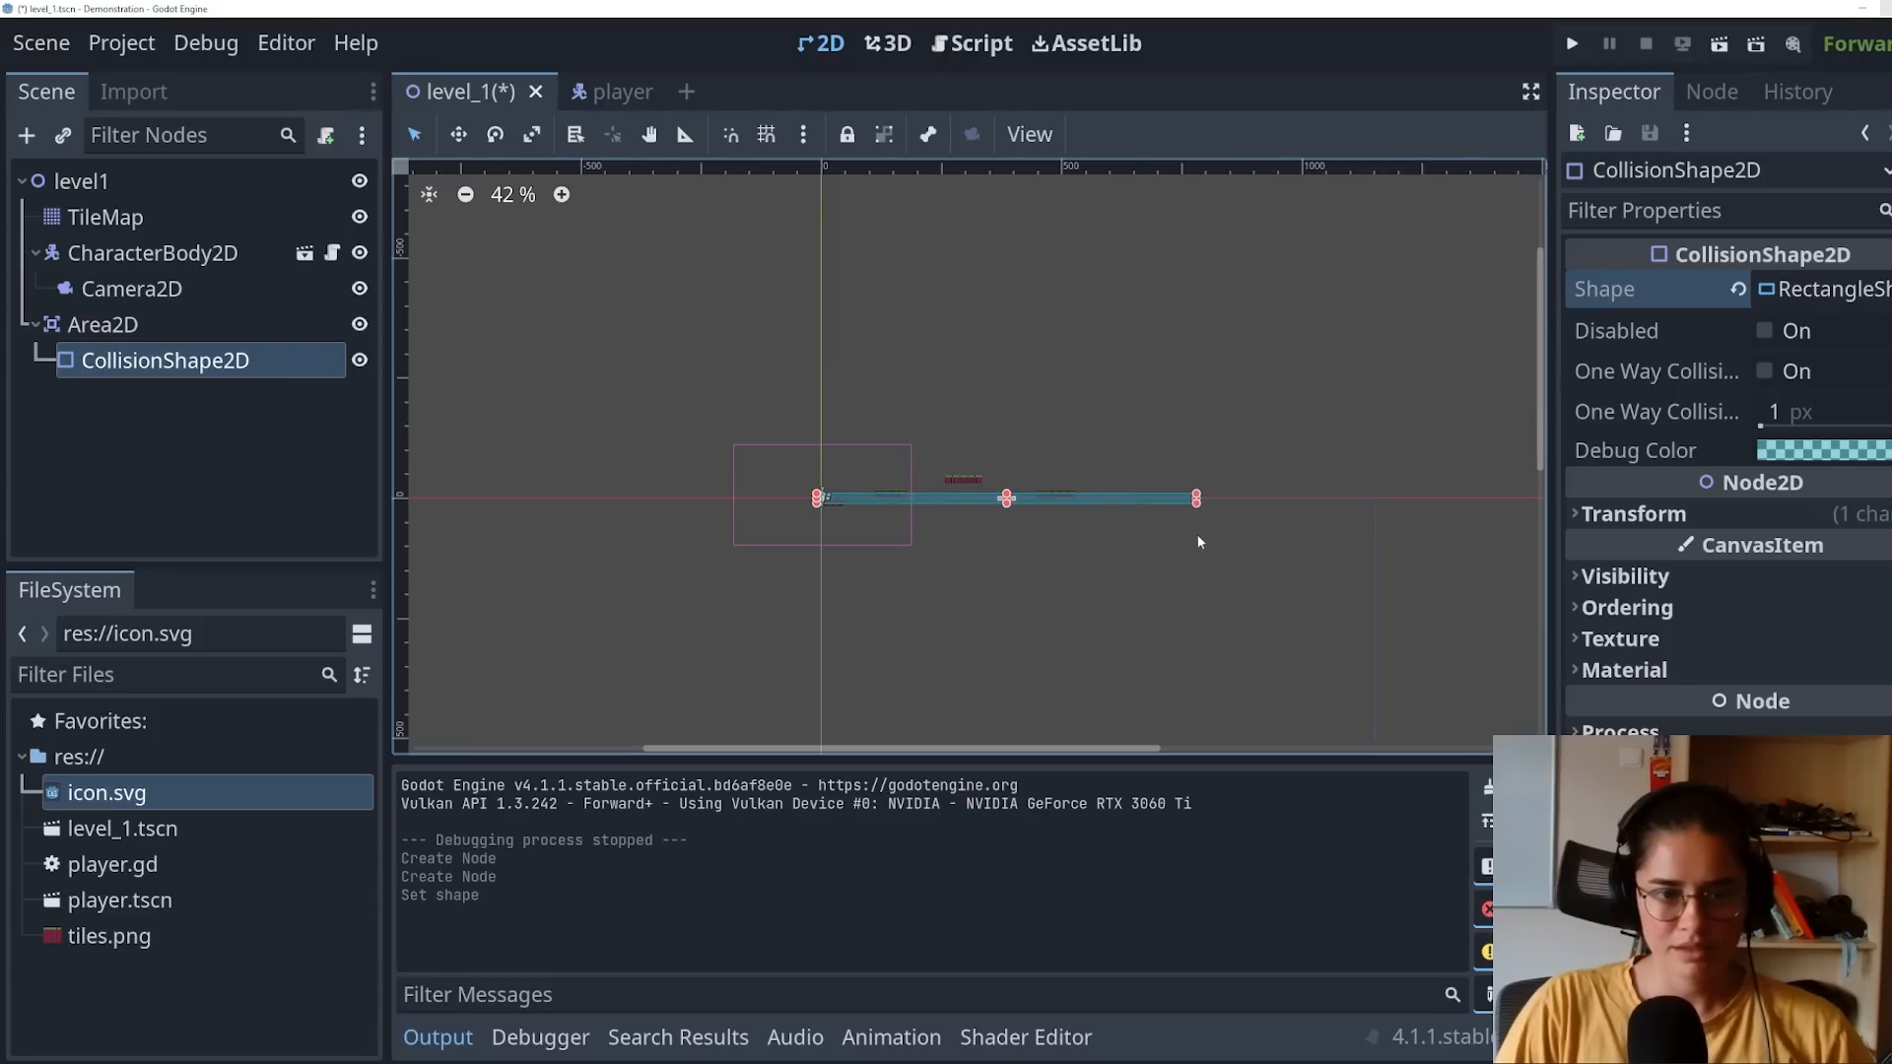
# Step: Stretch the collision rectangle wide below the platforms and show the Area2D's signals
pyautogui.click(102, 326)
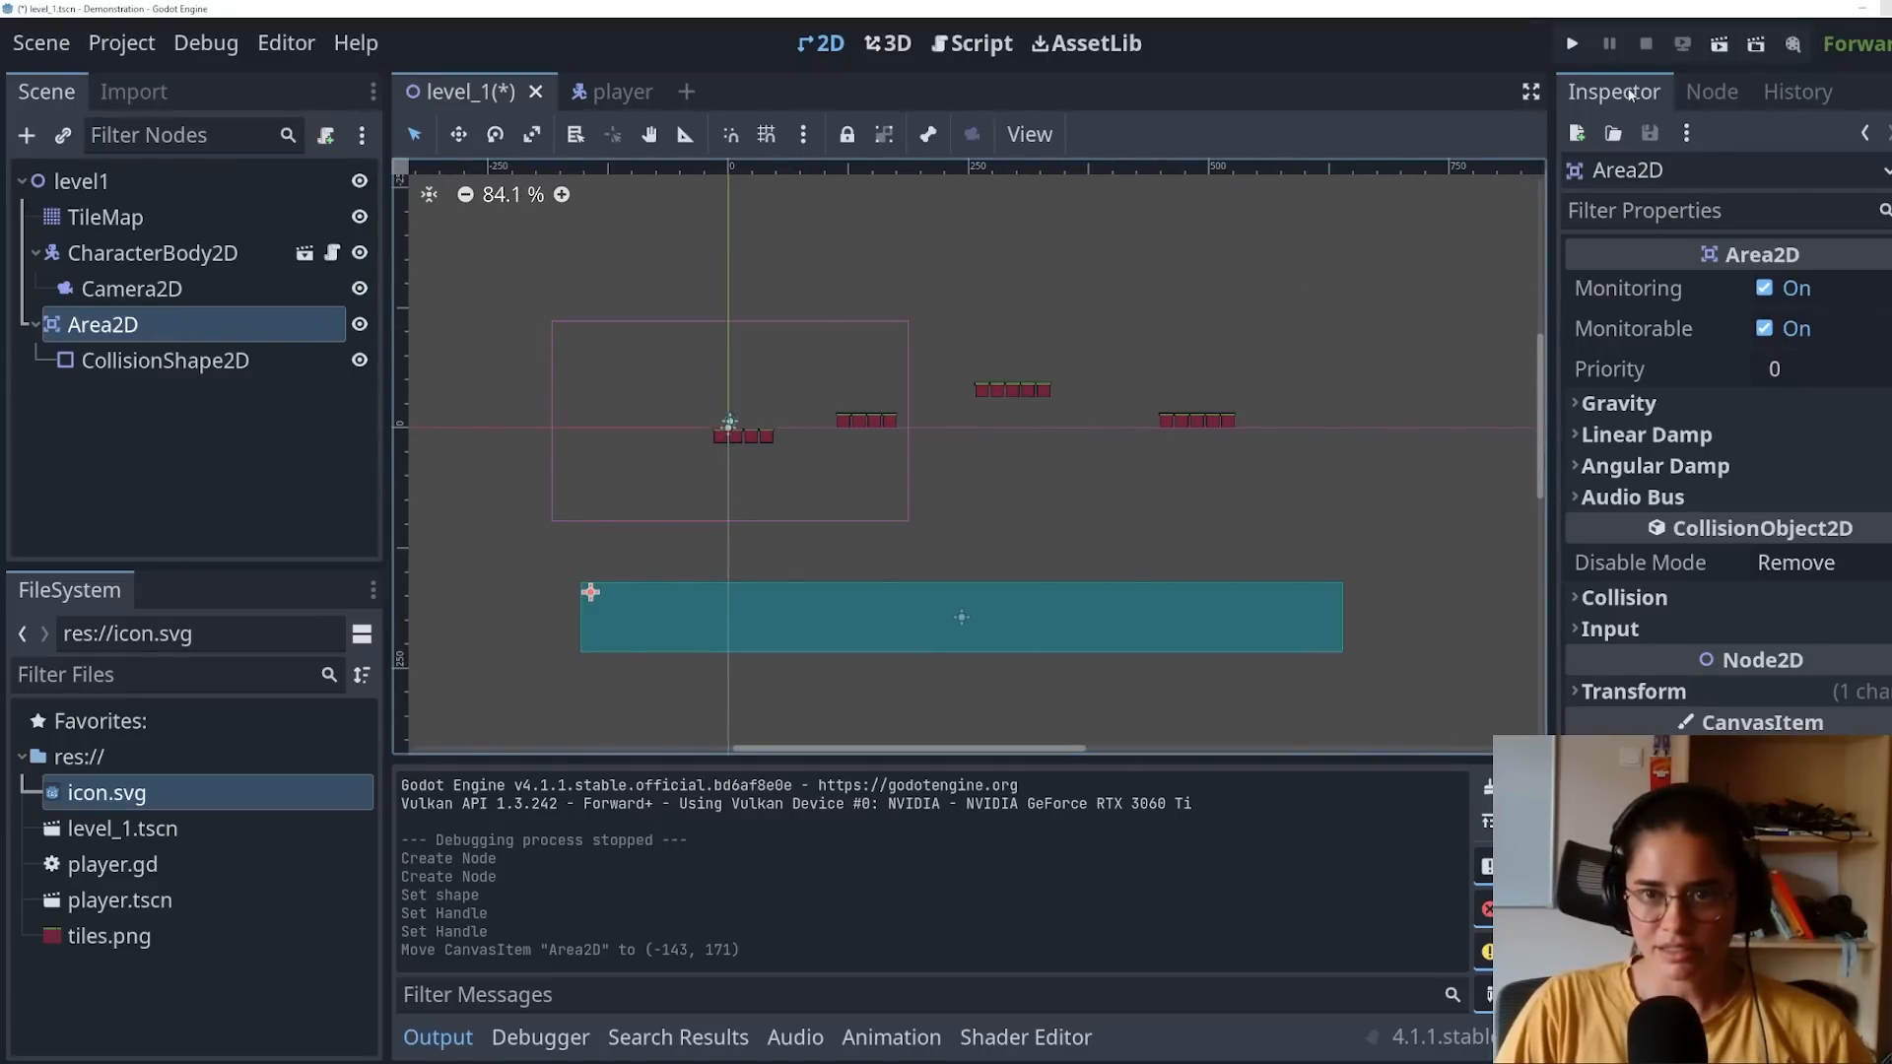
pyautogui.click(1711, 90)
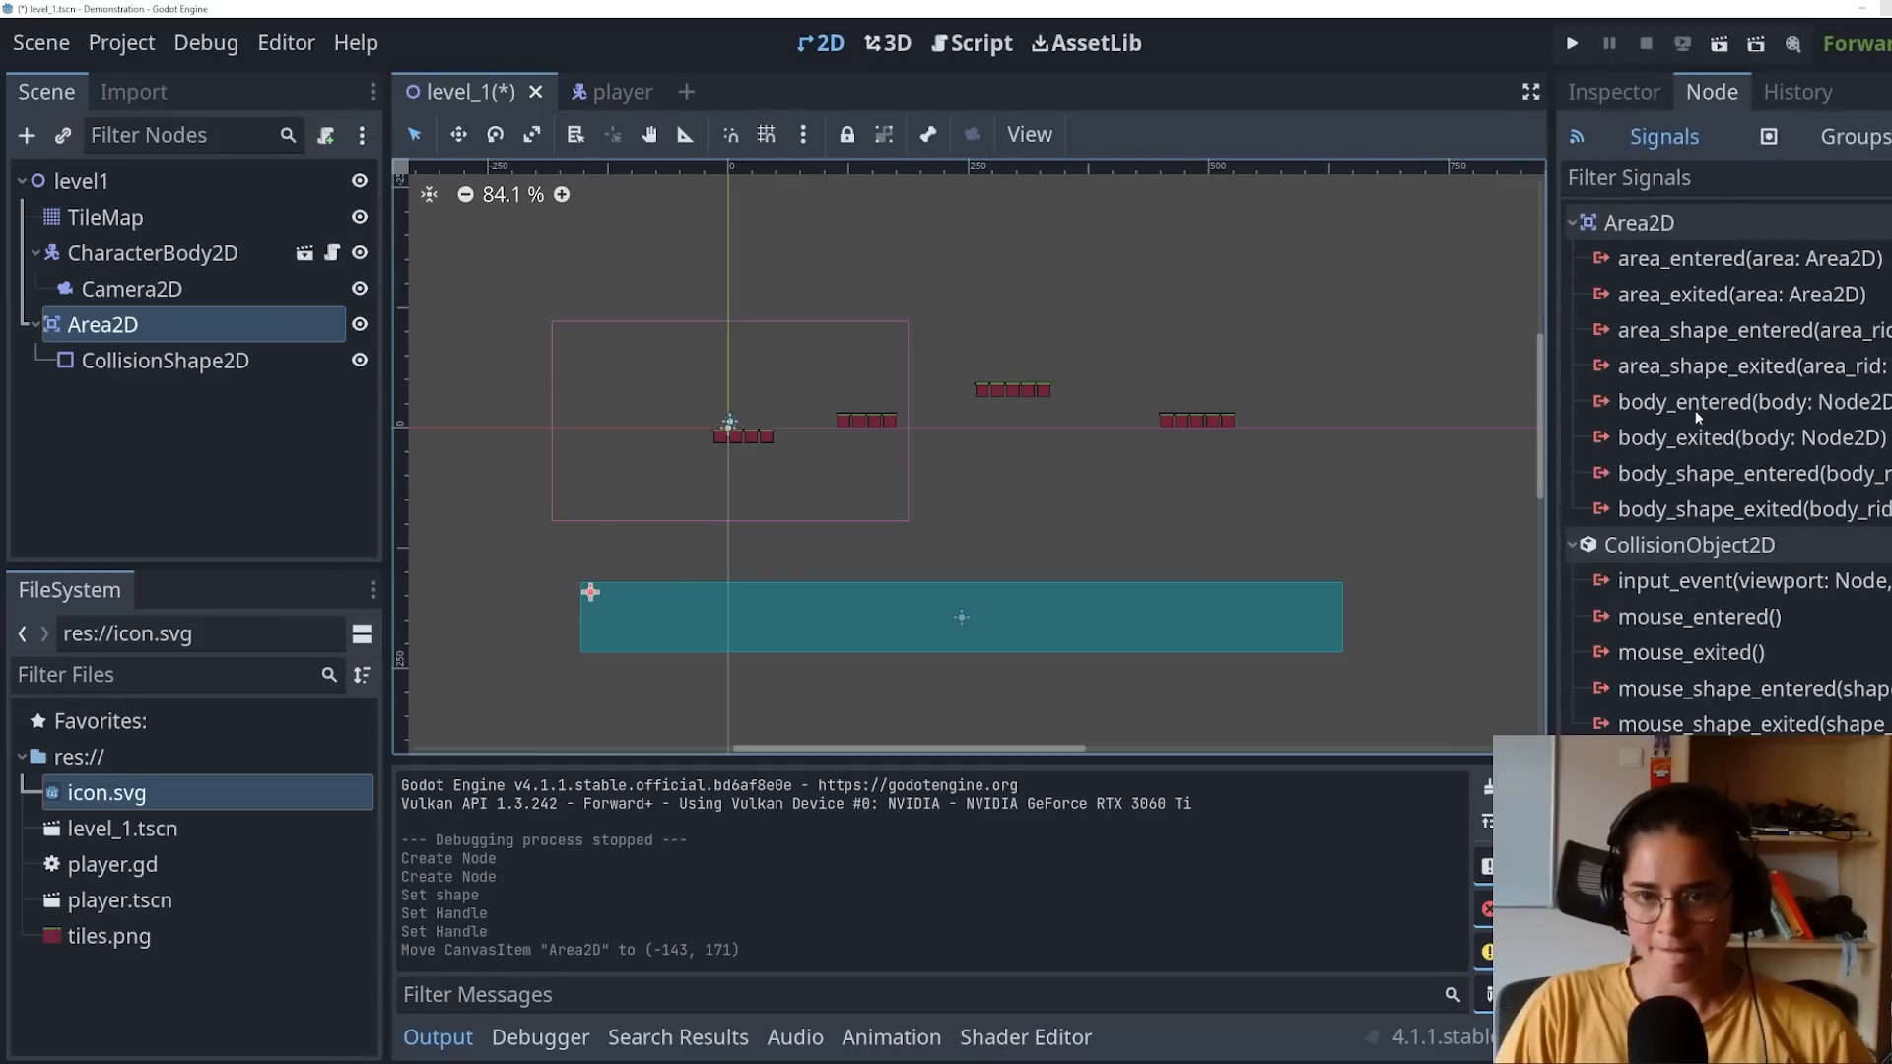
# Step: Attach a new level_1.gd script to level1 for the Area2D body_entered handler
pyautogui.click(1739, 402)
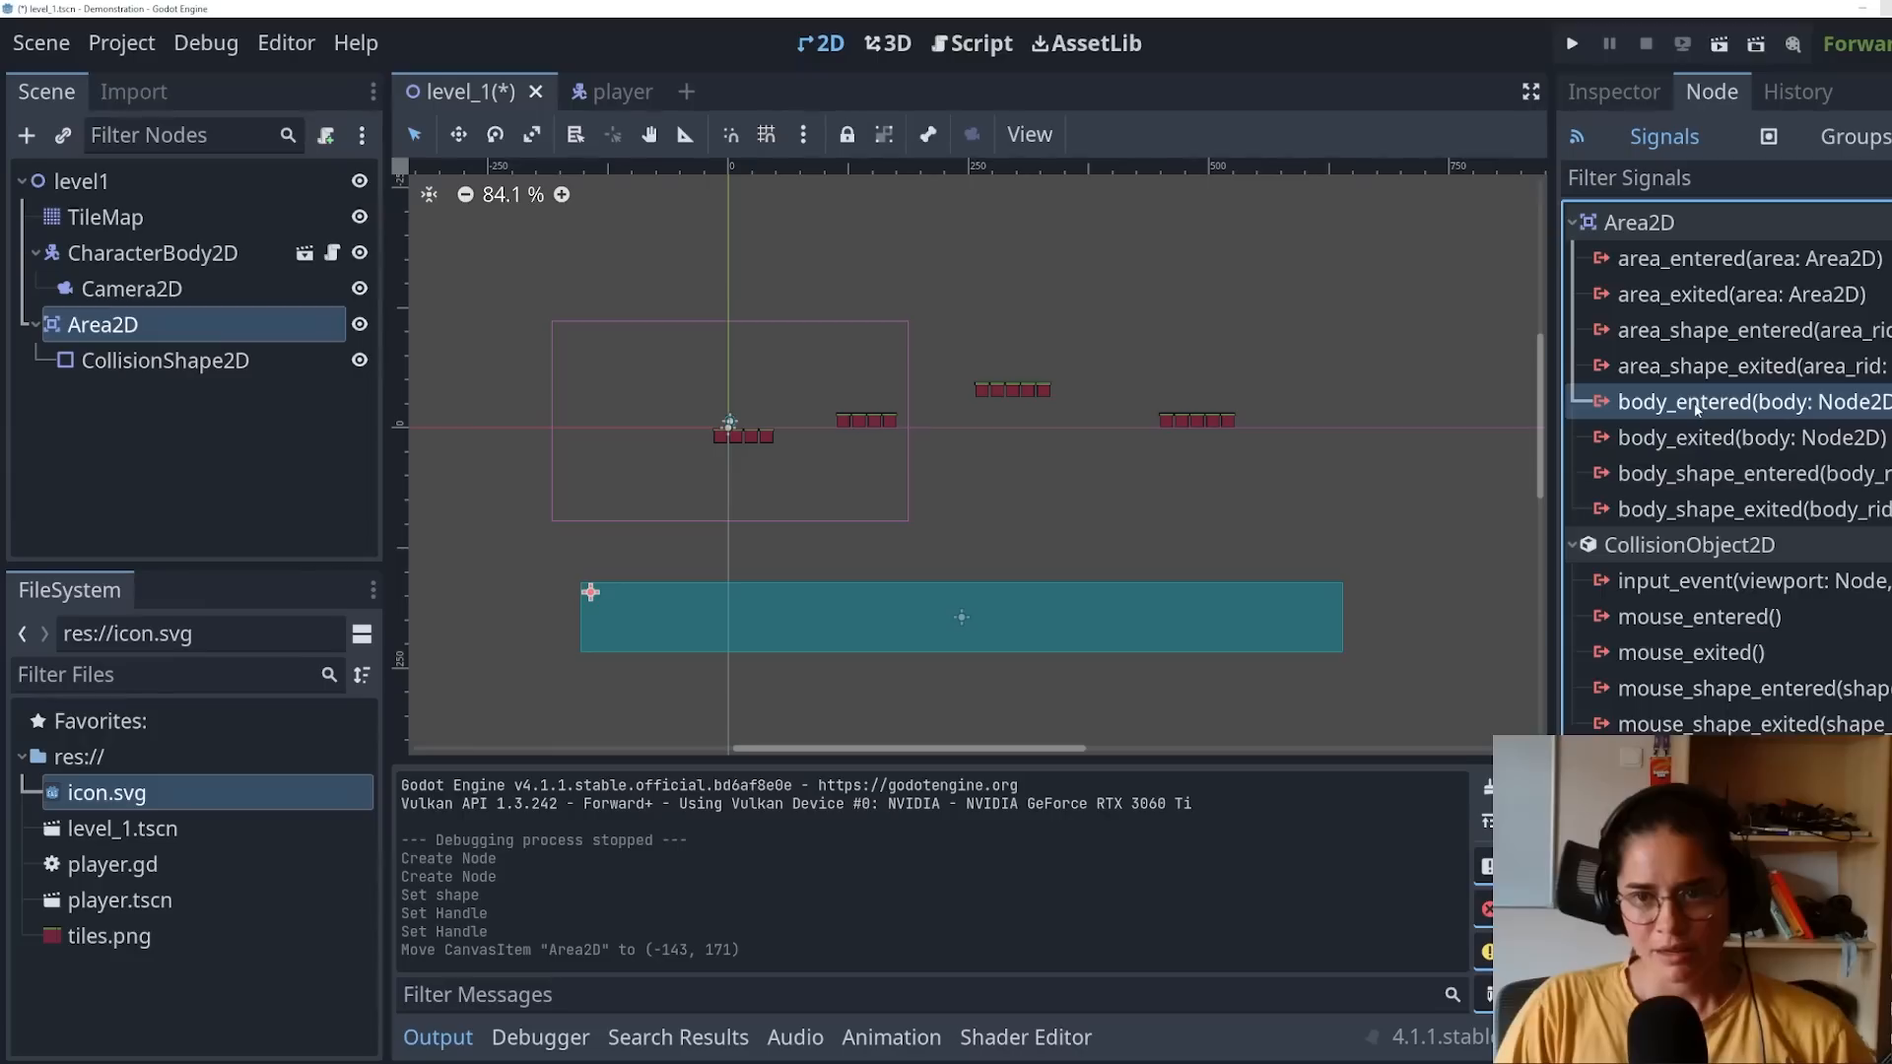
pyautogui.doubleClick(1755, 403)
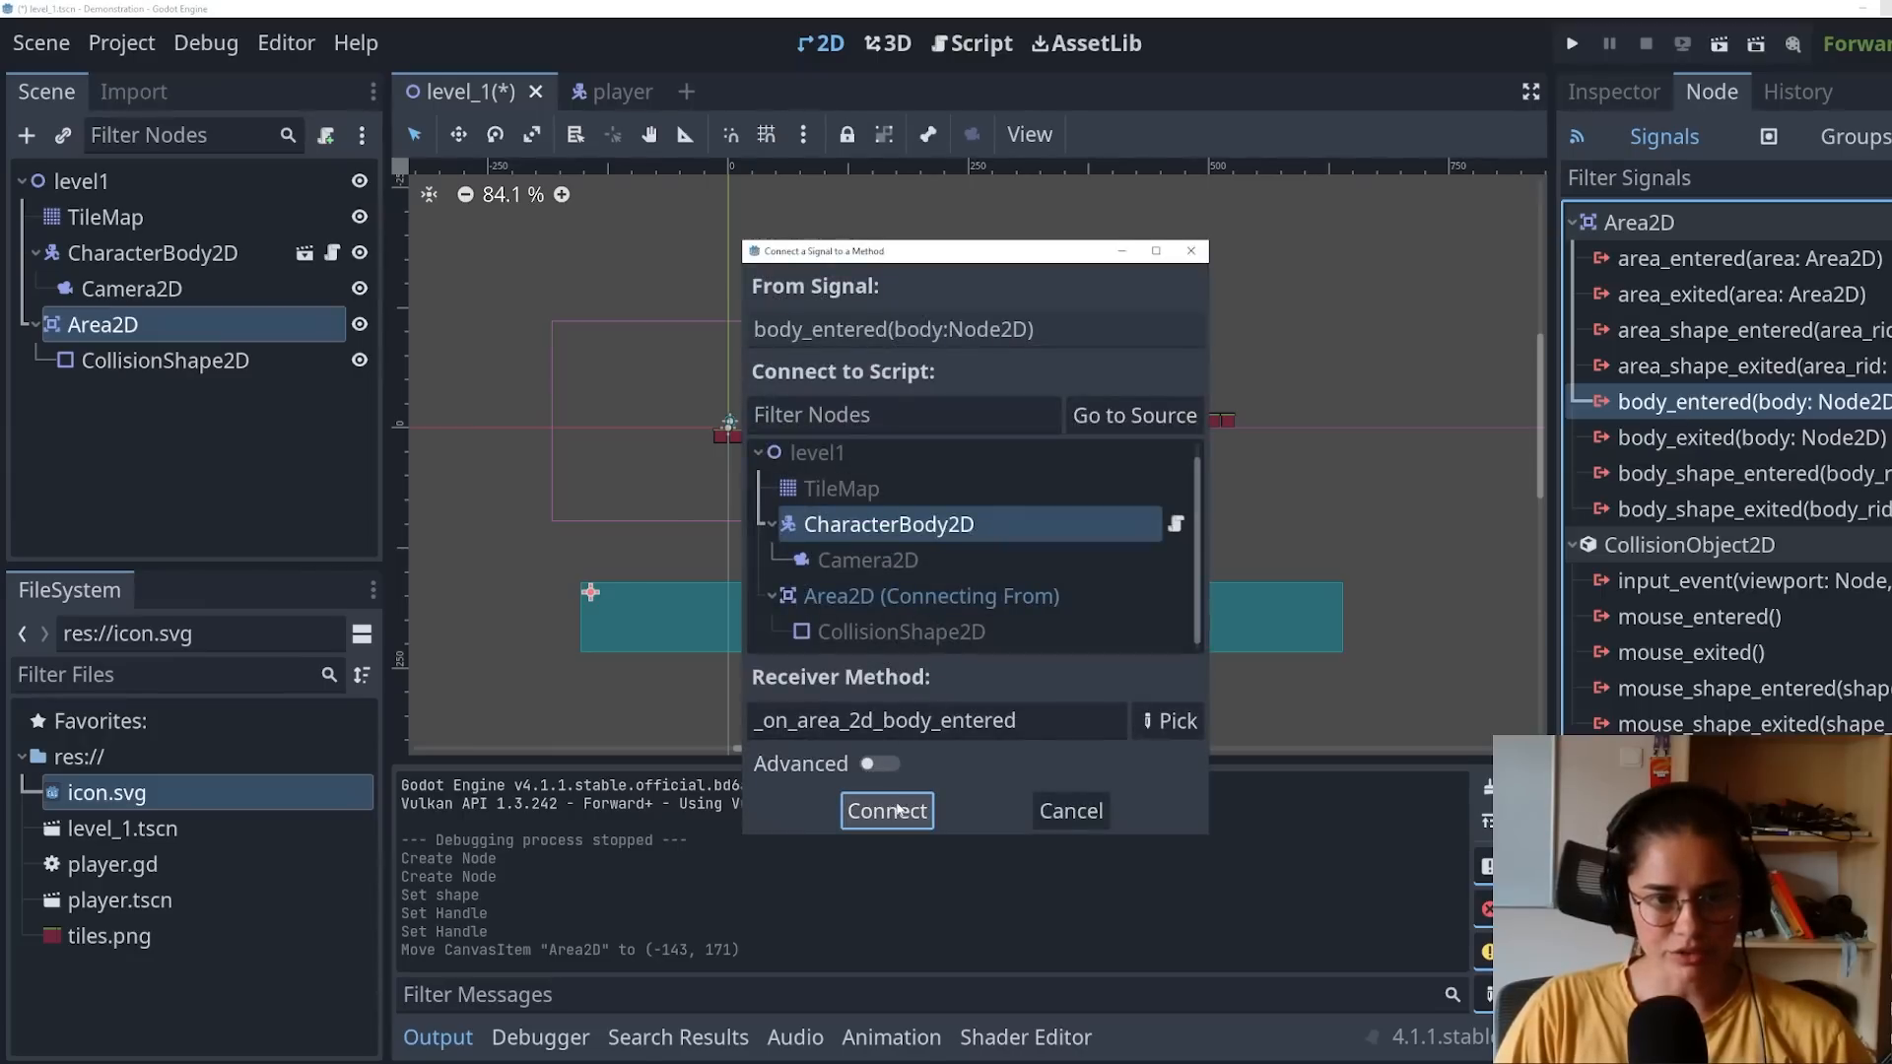
pyautogui.click(885, 811)
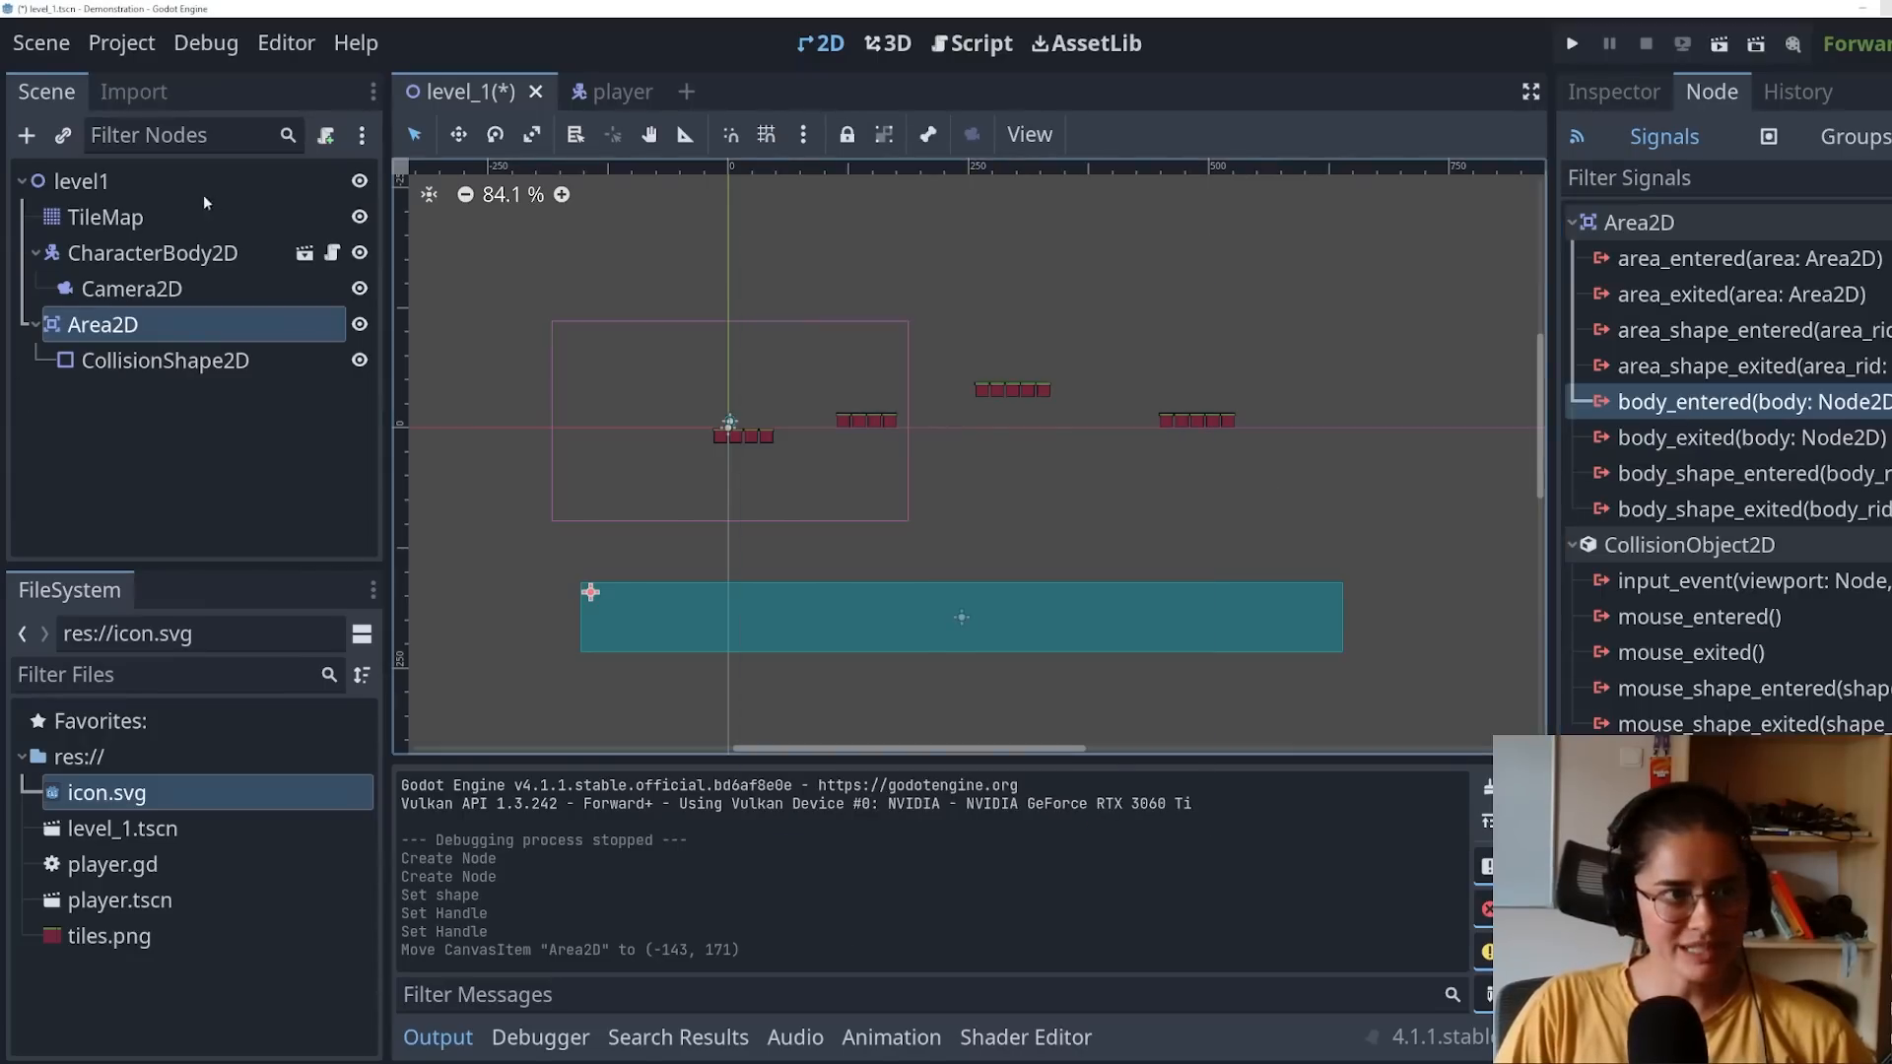
pyautogui.click(325, 135)
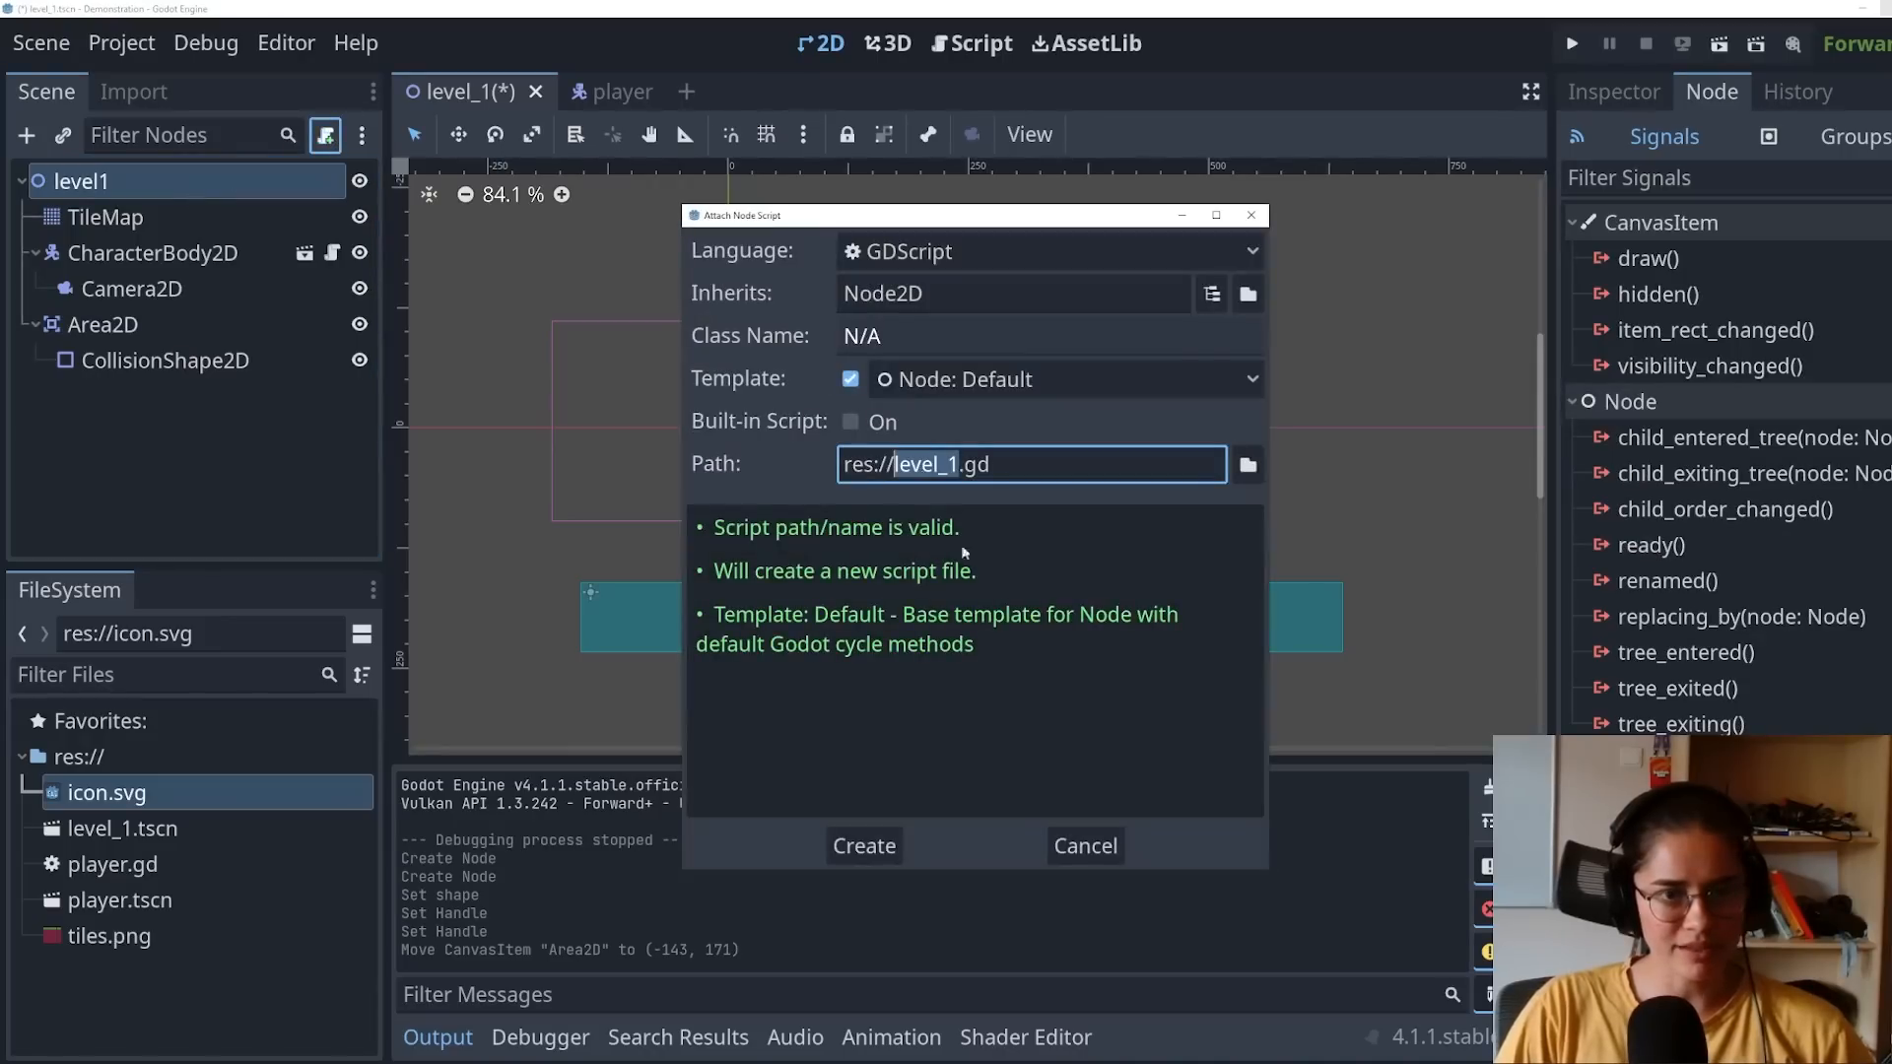
pyautogui.click(863, 846)
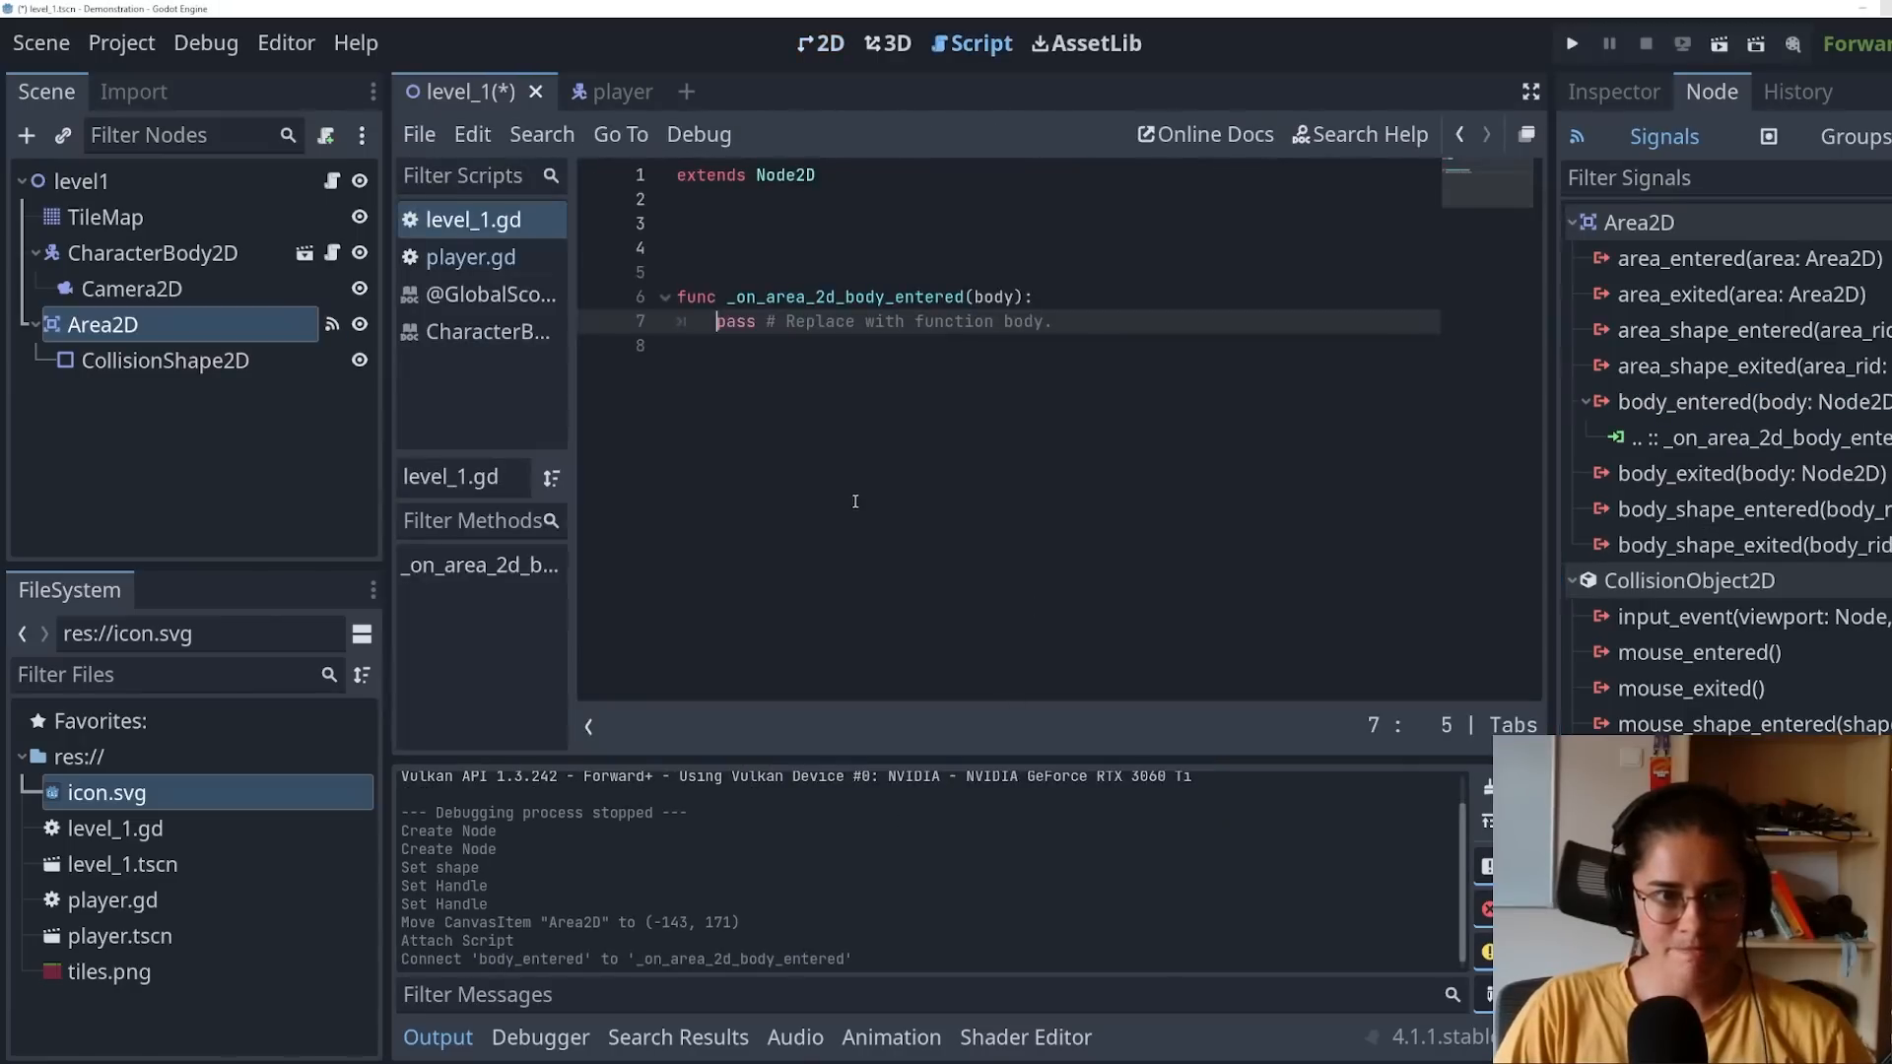
# Step: Add print("falling") to the fall-zone handler and test-run to see it print
pyautogui.write('print("falling')
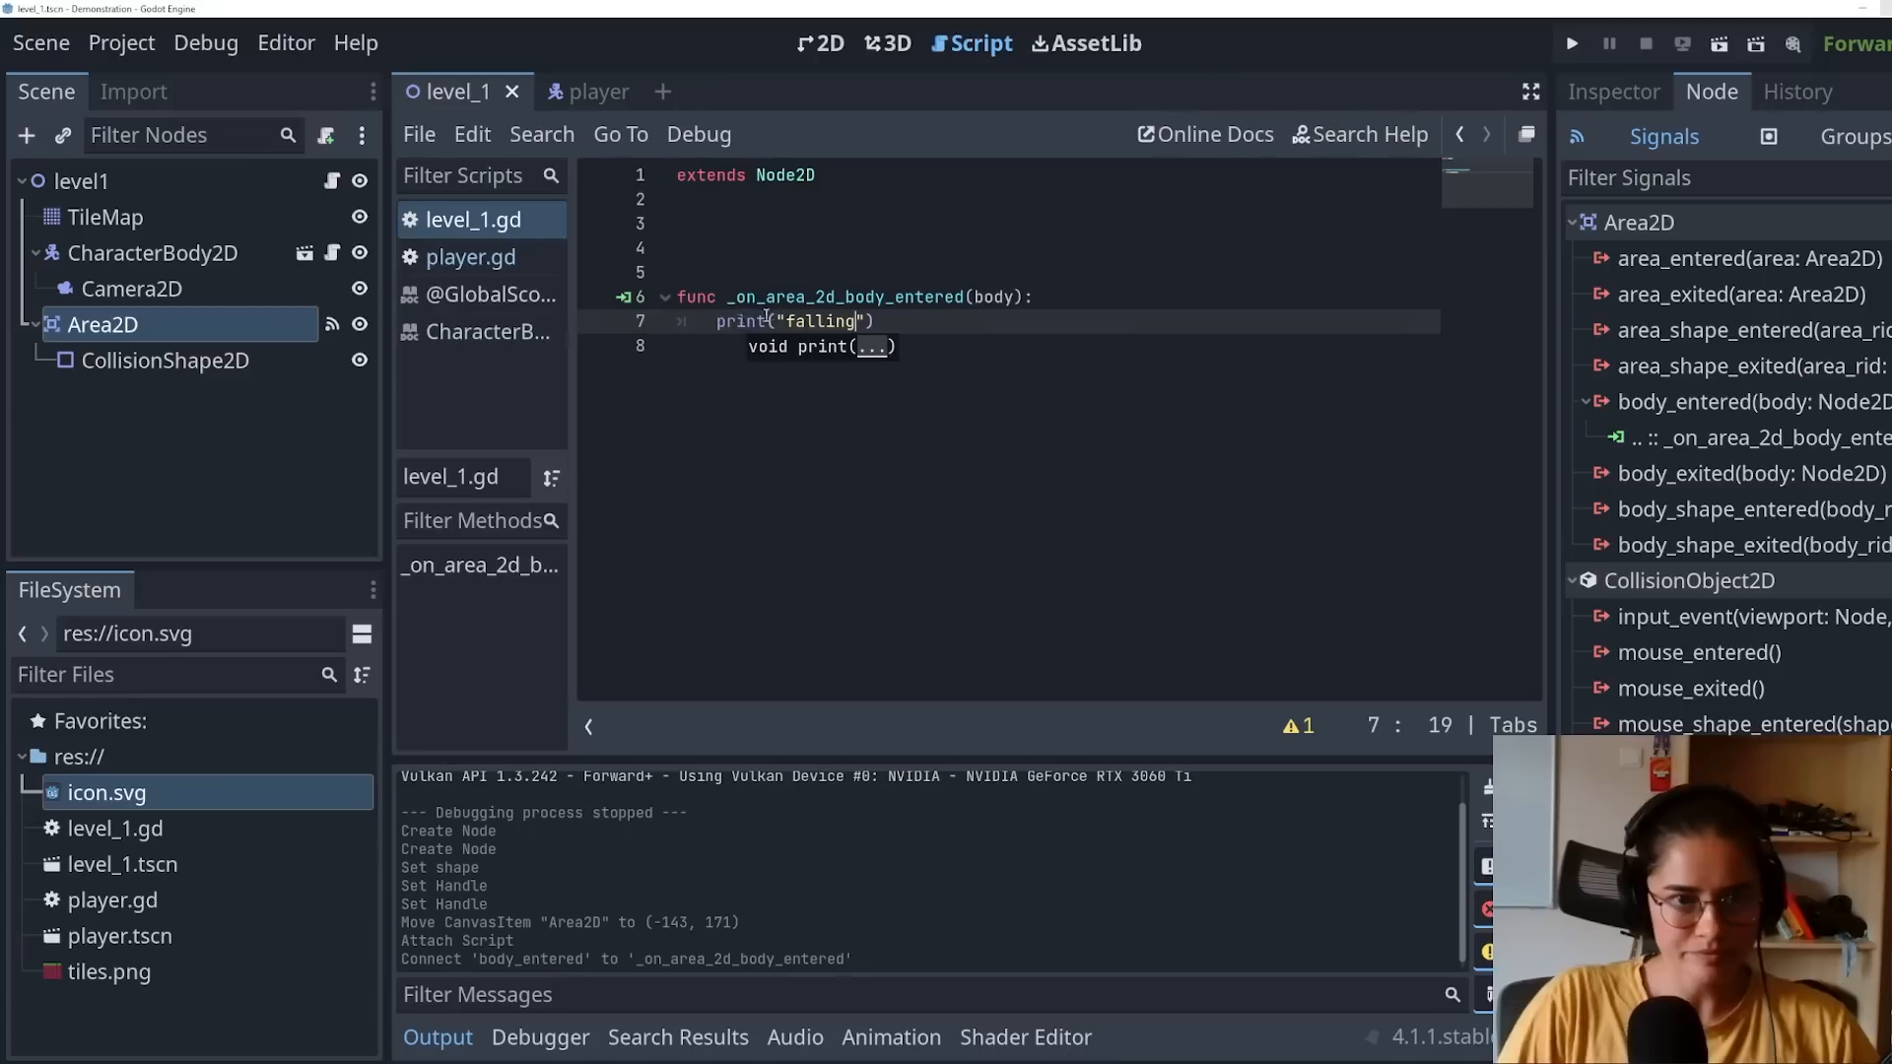
pyautogui.click(1571, 43)
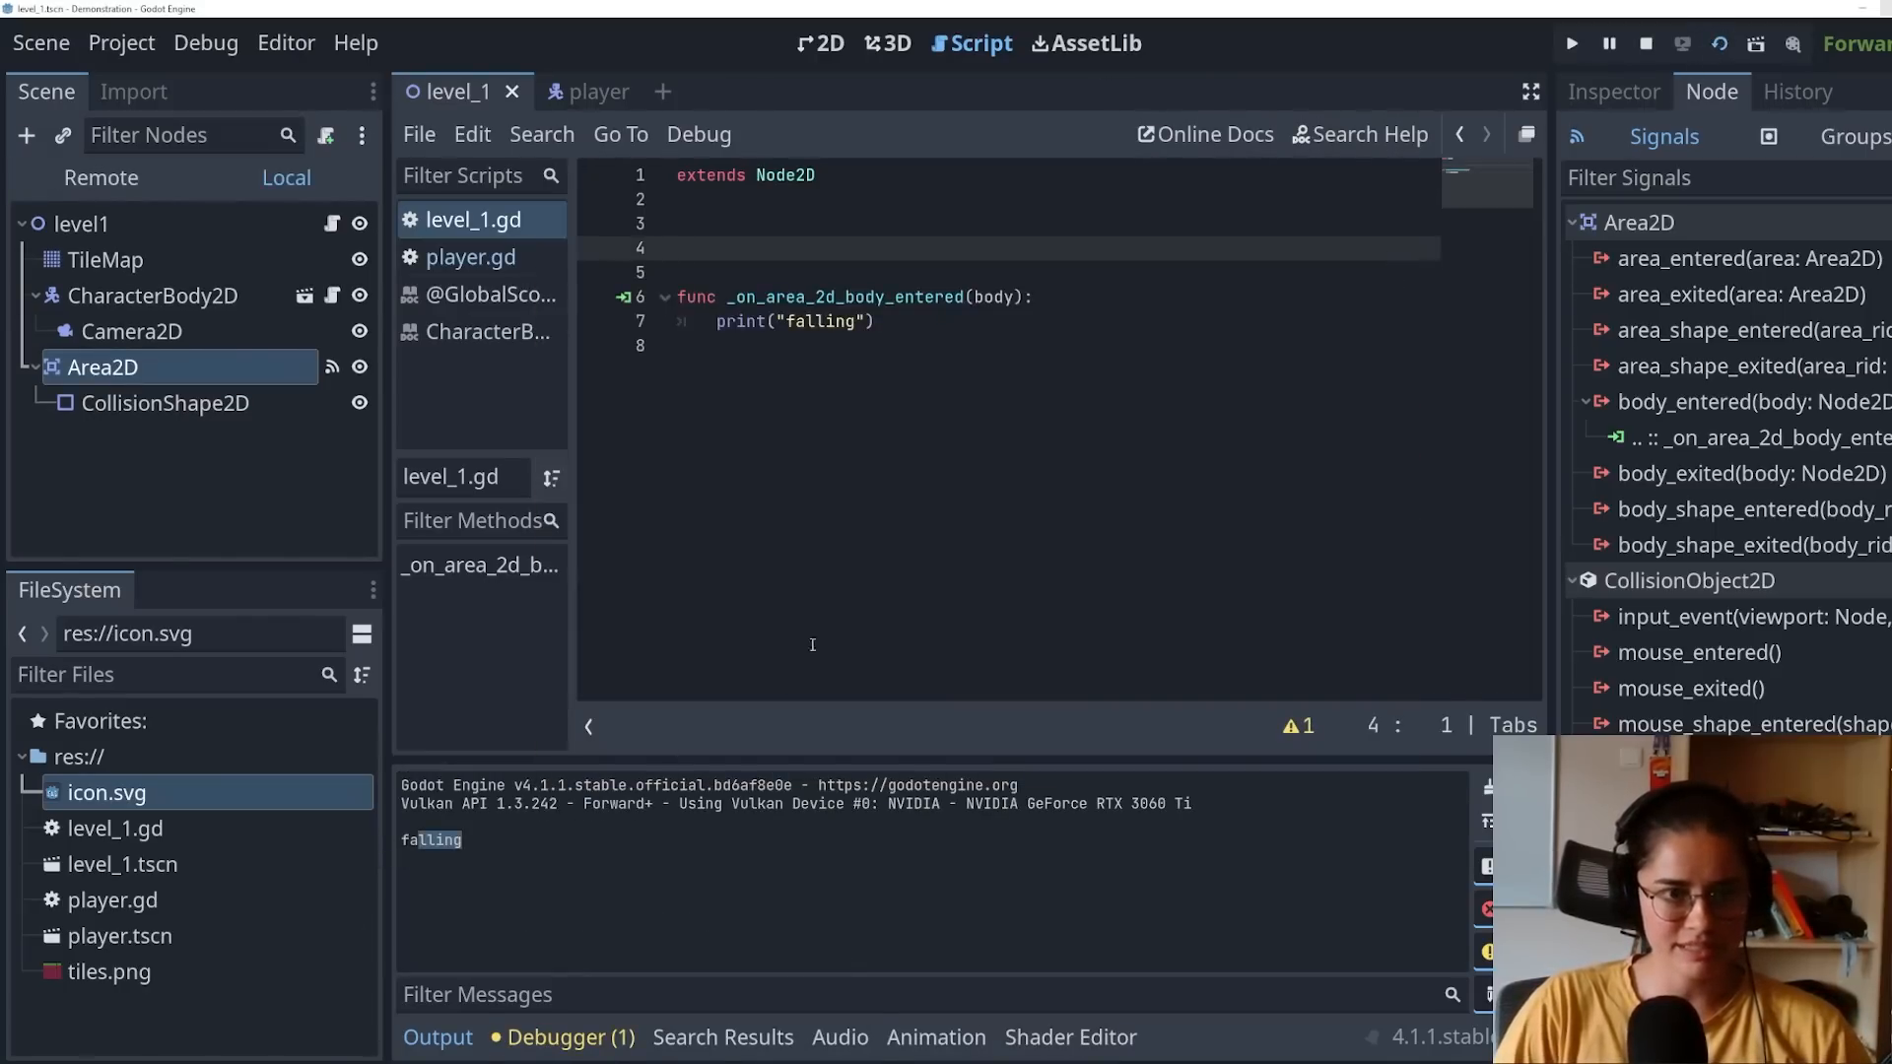
pyautogui.click(1644, 44)
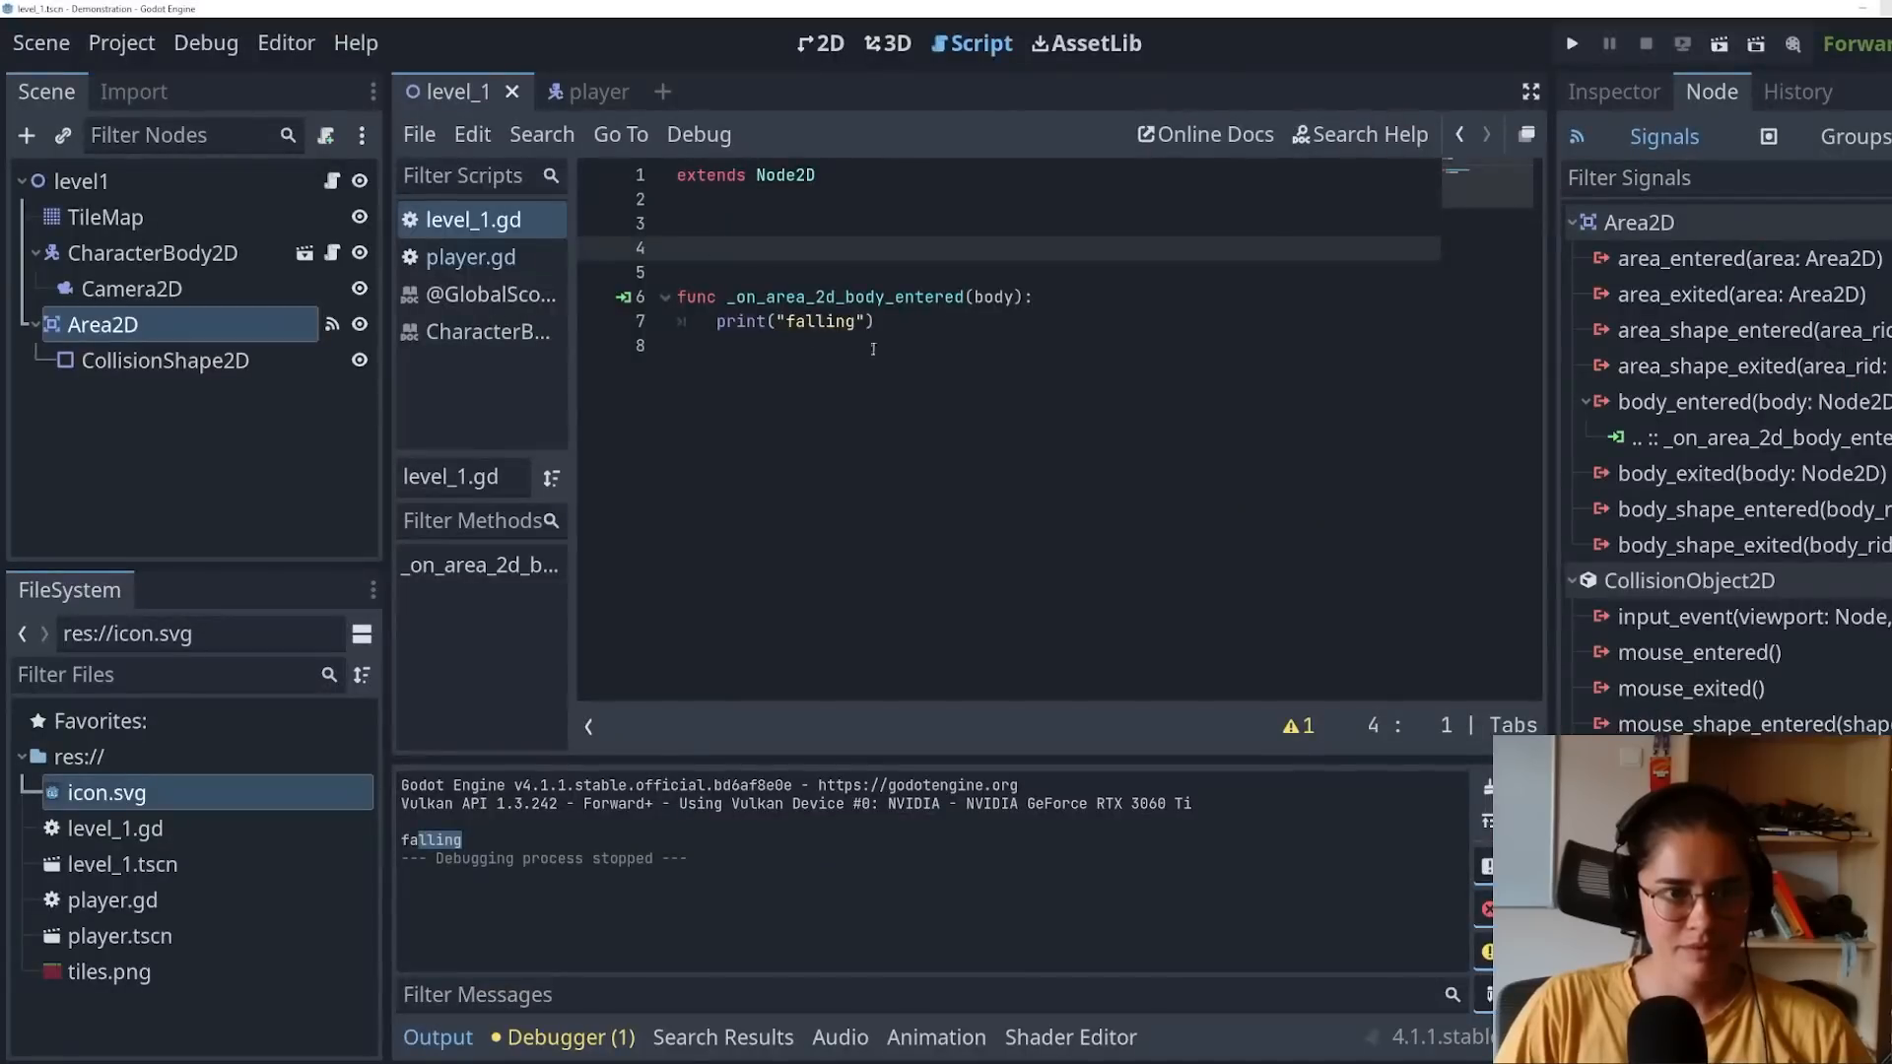
# Step: Replace it with get_tree().change_scene_to_file("res://level_1.tscn") to reload the level
pyautogui.write('get_tree().change_scene_to_file')
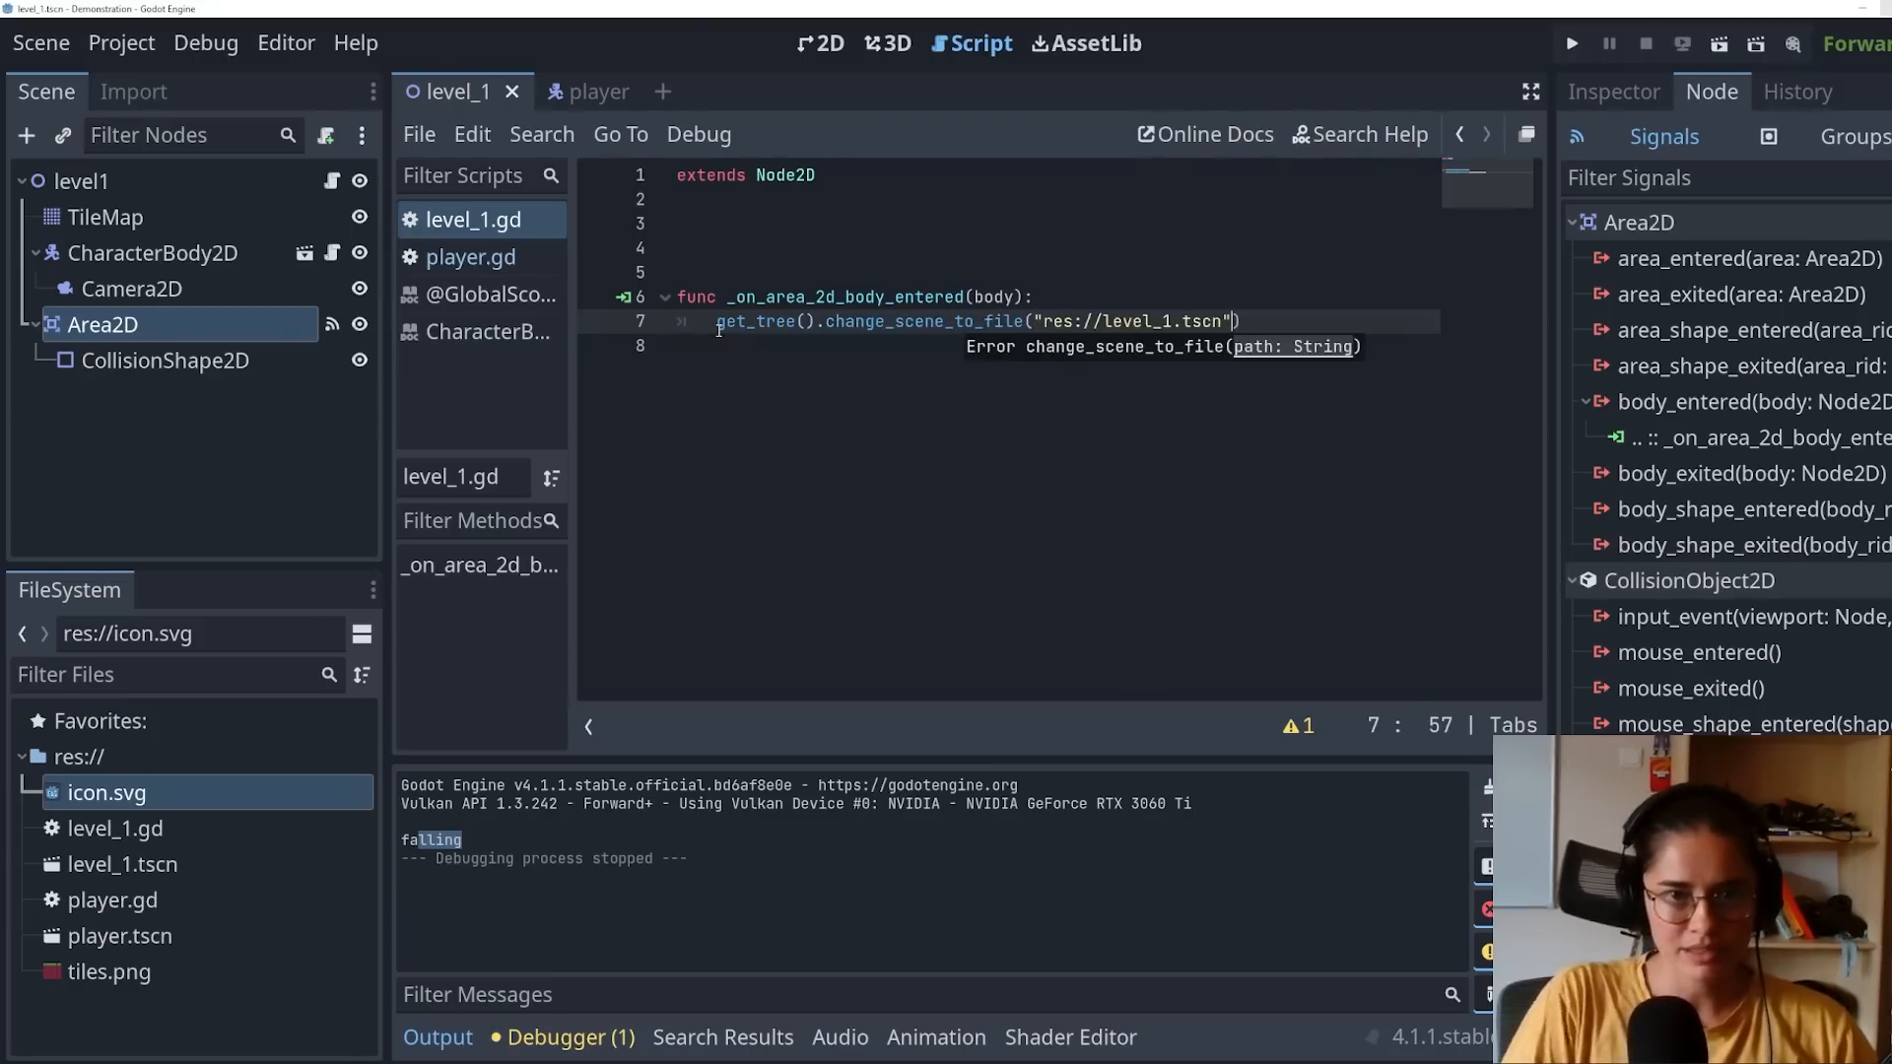
# Step: Run the project and fall off the platforms to see level_1 reload
pyautogui.click(1571, 43)
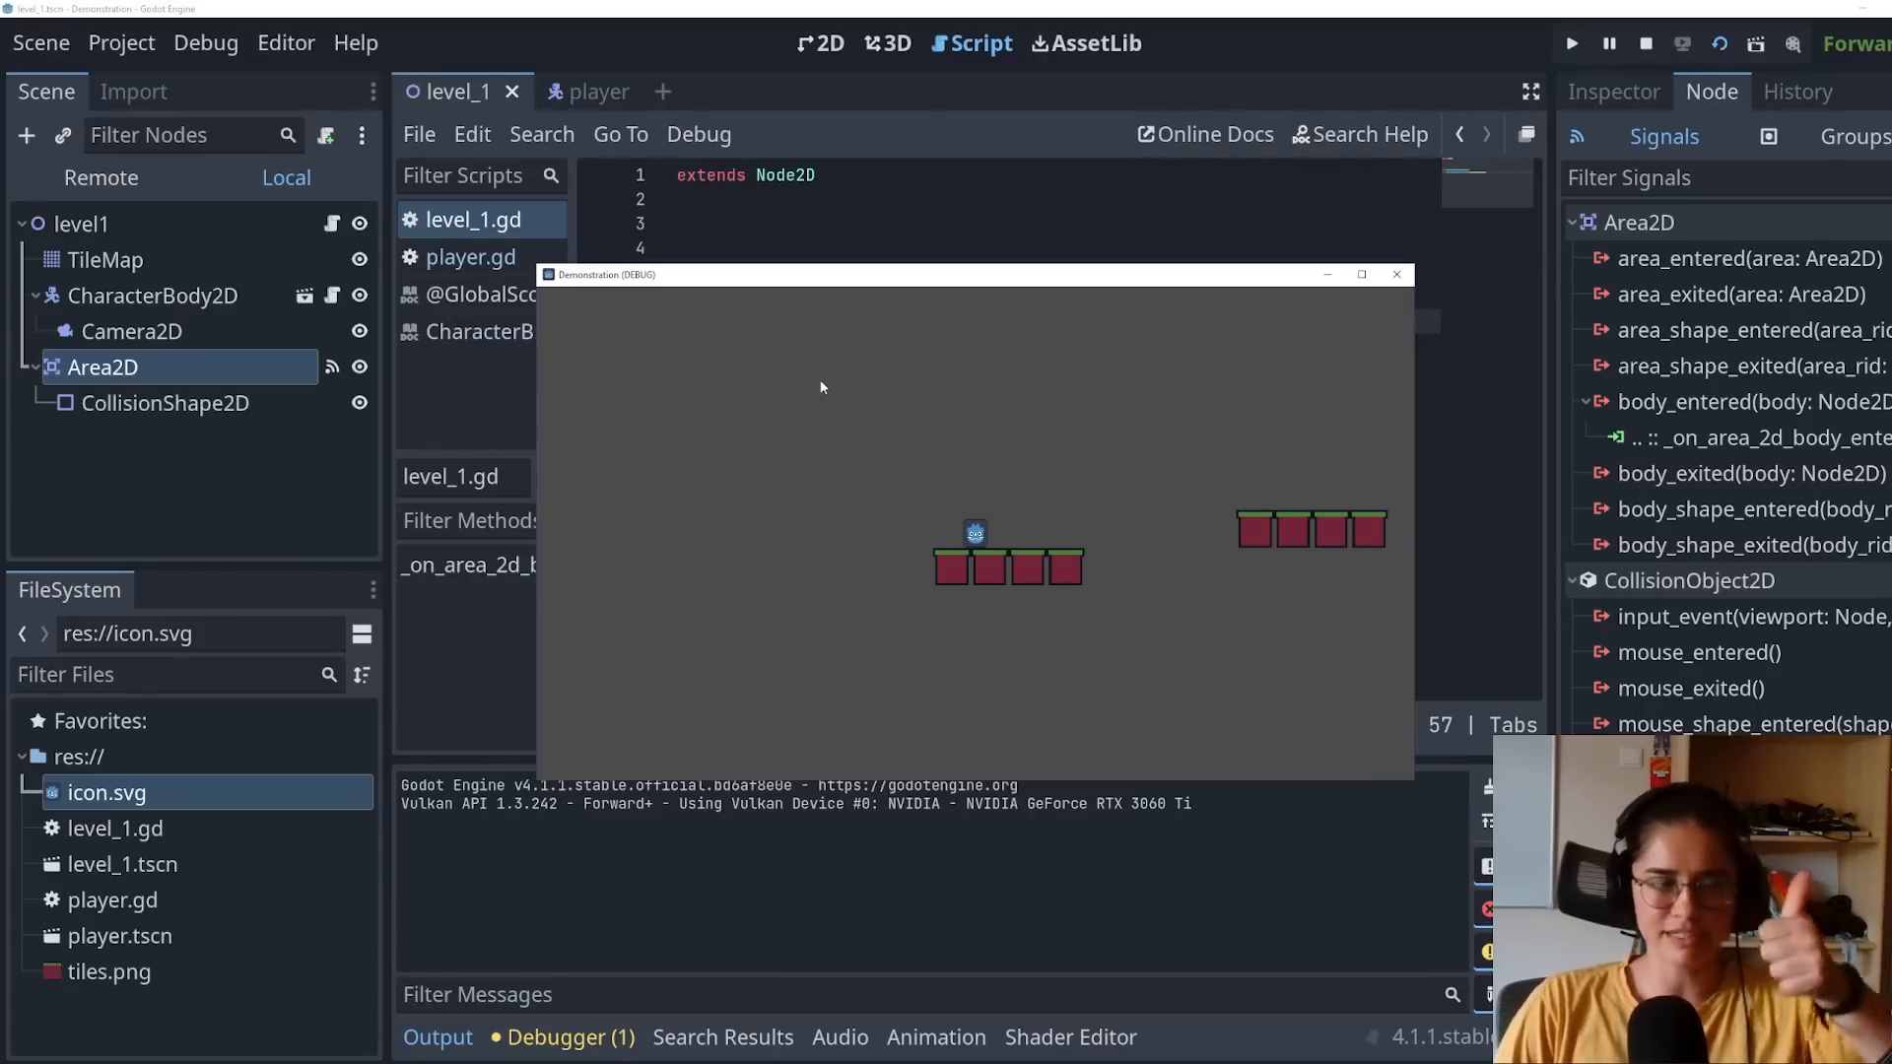
pyautogui.moveTo(774, 528)
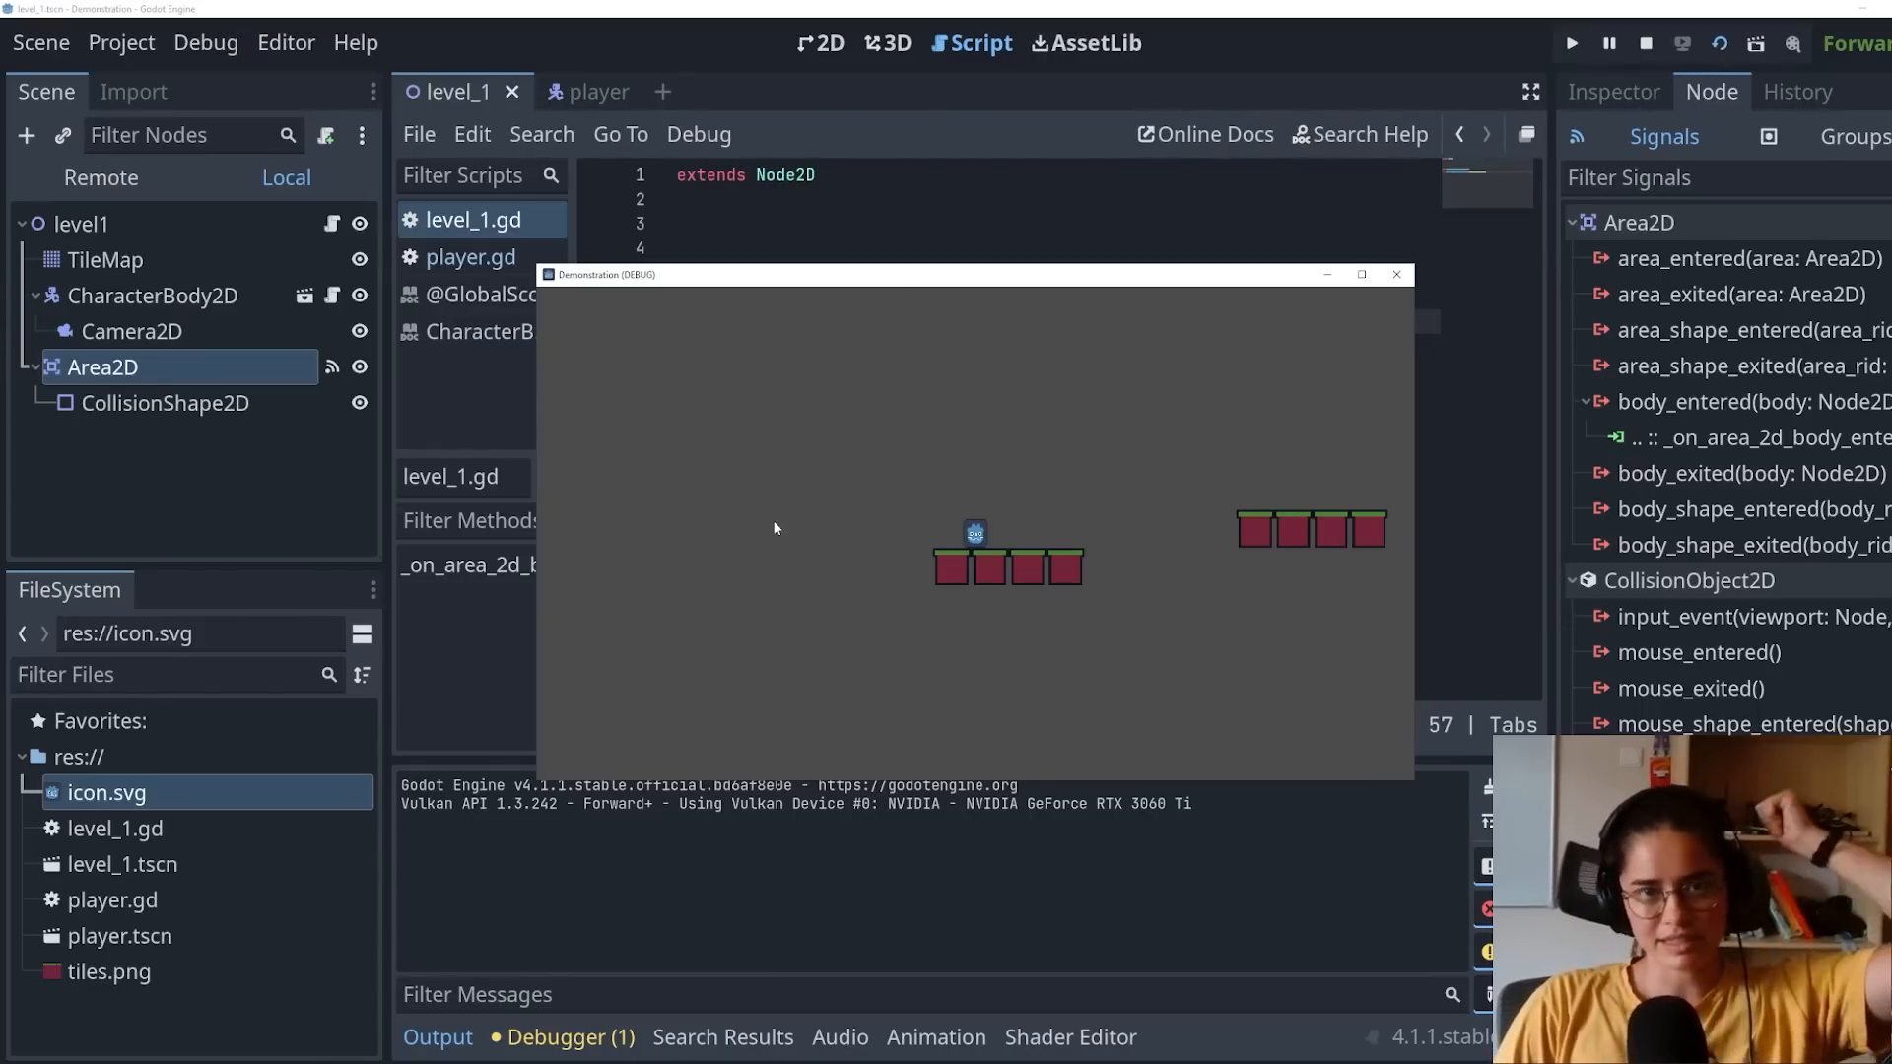